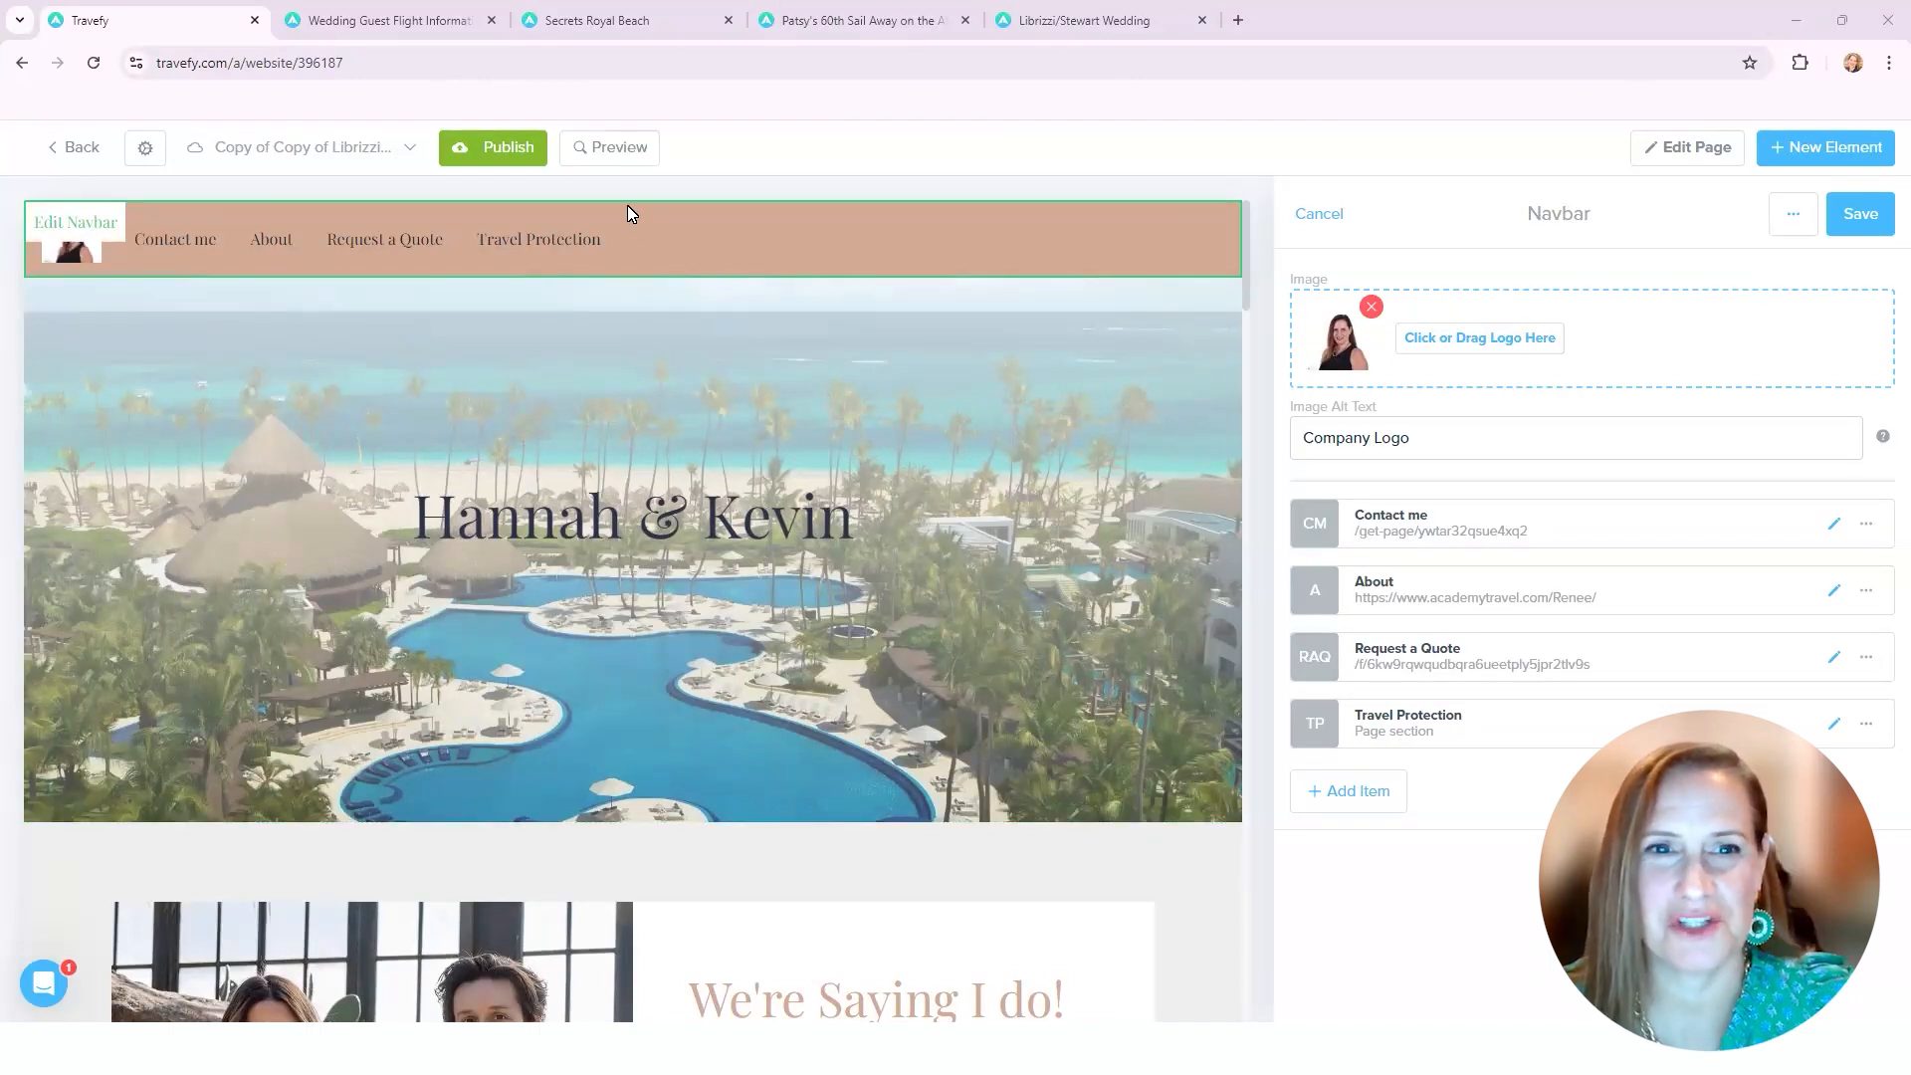
# Step: Switch from the editor to the Desktop preview of the Hannah & Kevin wedding site
pyautogui.click(609, 147)
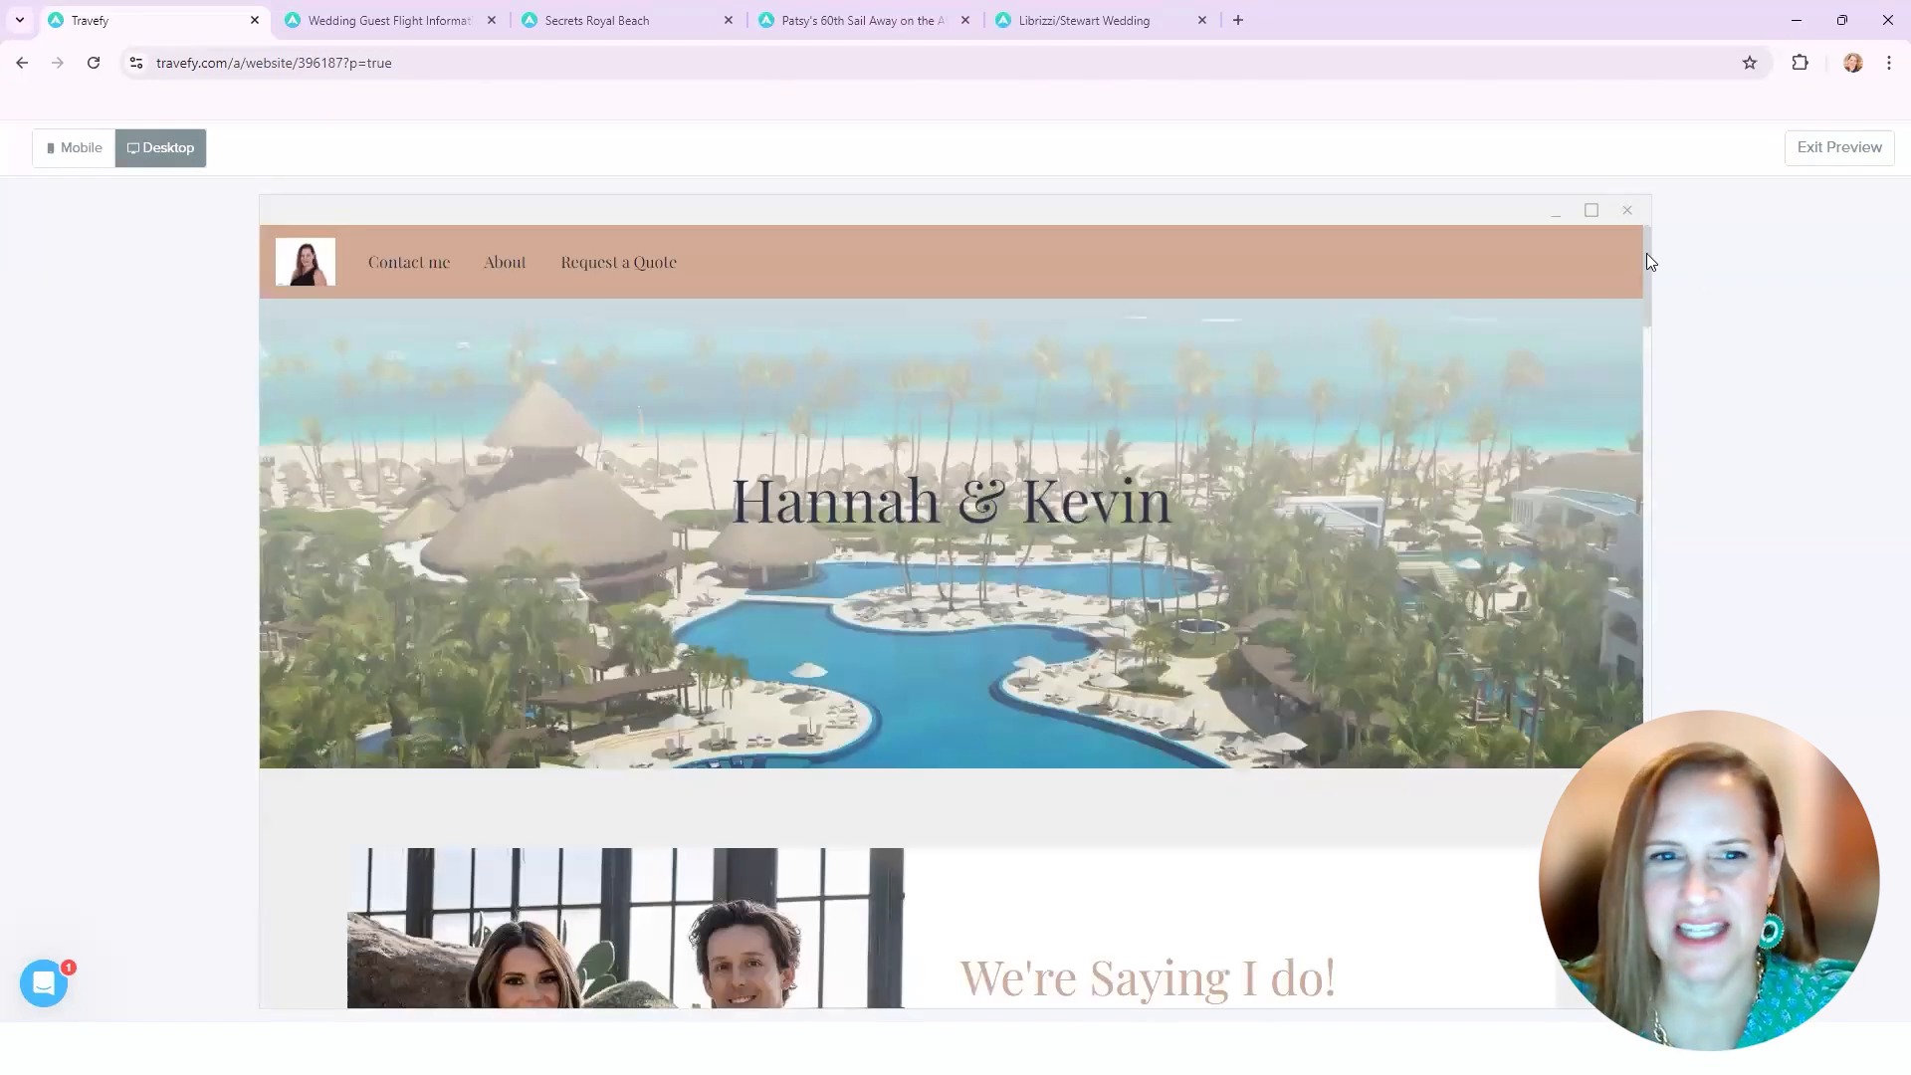
# Step: Scroll the preview past the March 1st, 2024 'We're Saying I do!' section to Secrets Royal Beach Resort
pyautogui.scroll(-3)
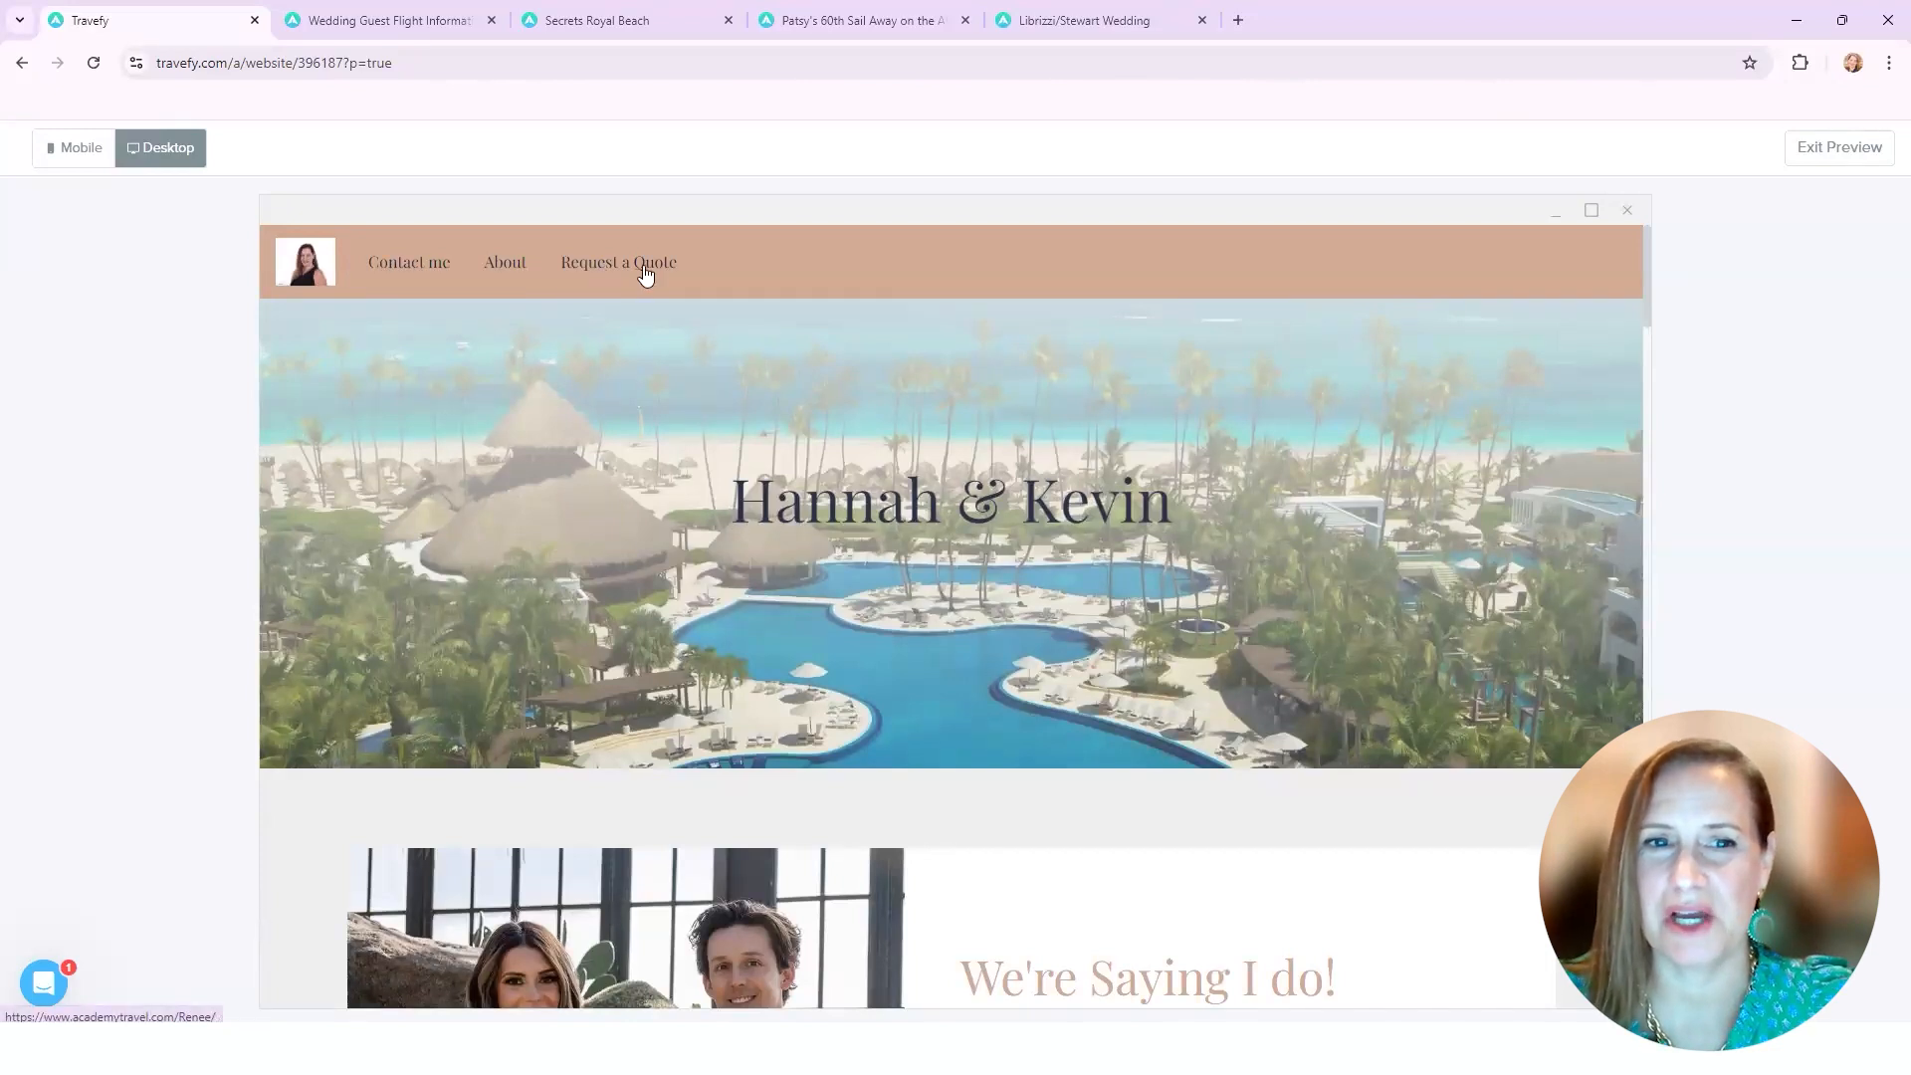
pyautogui.moveTo(1647, 255)
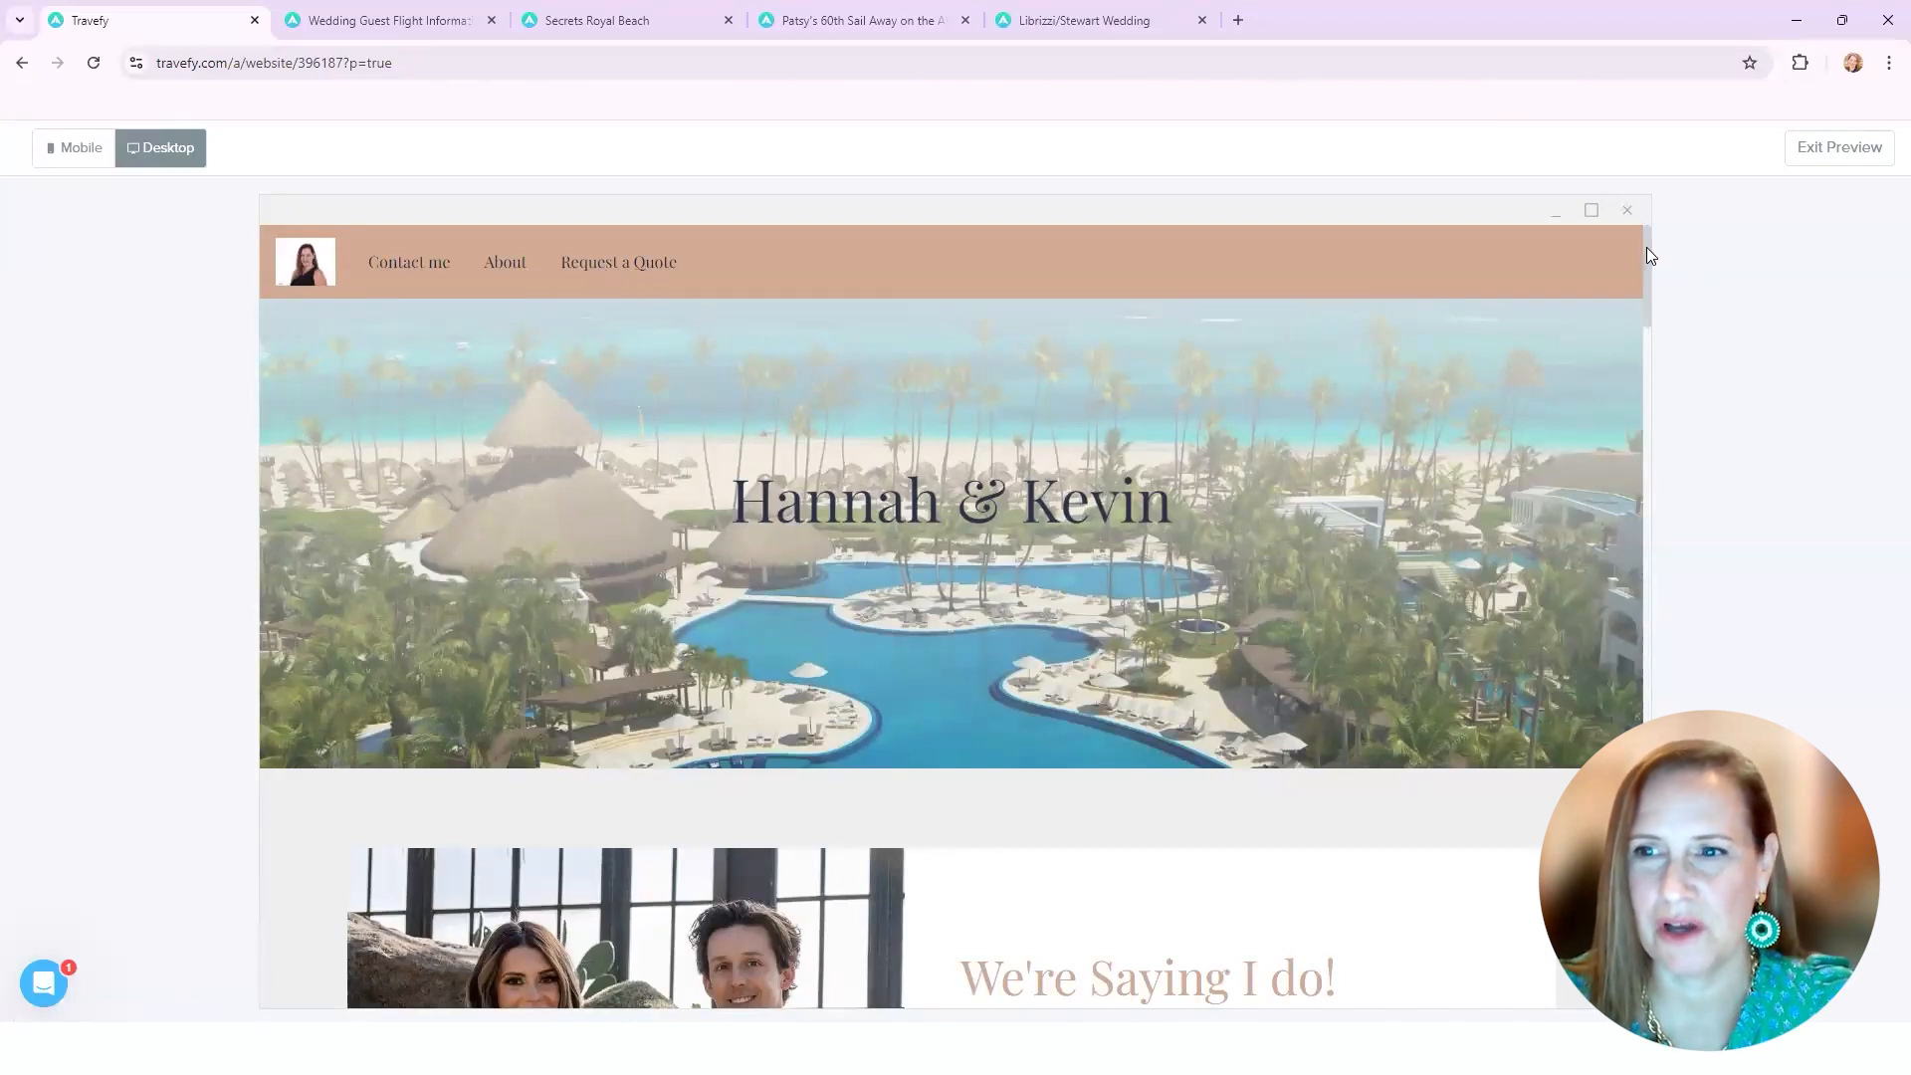
pyautogui.scroll(-3)
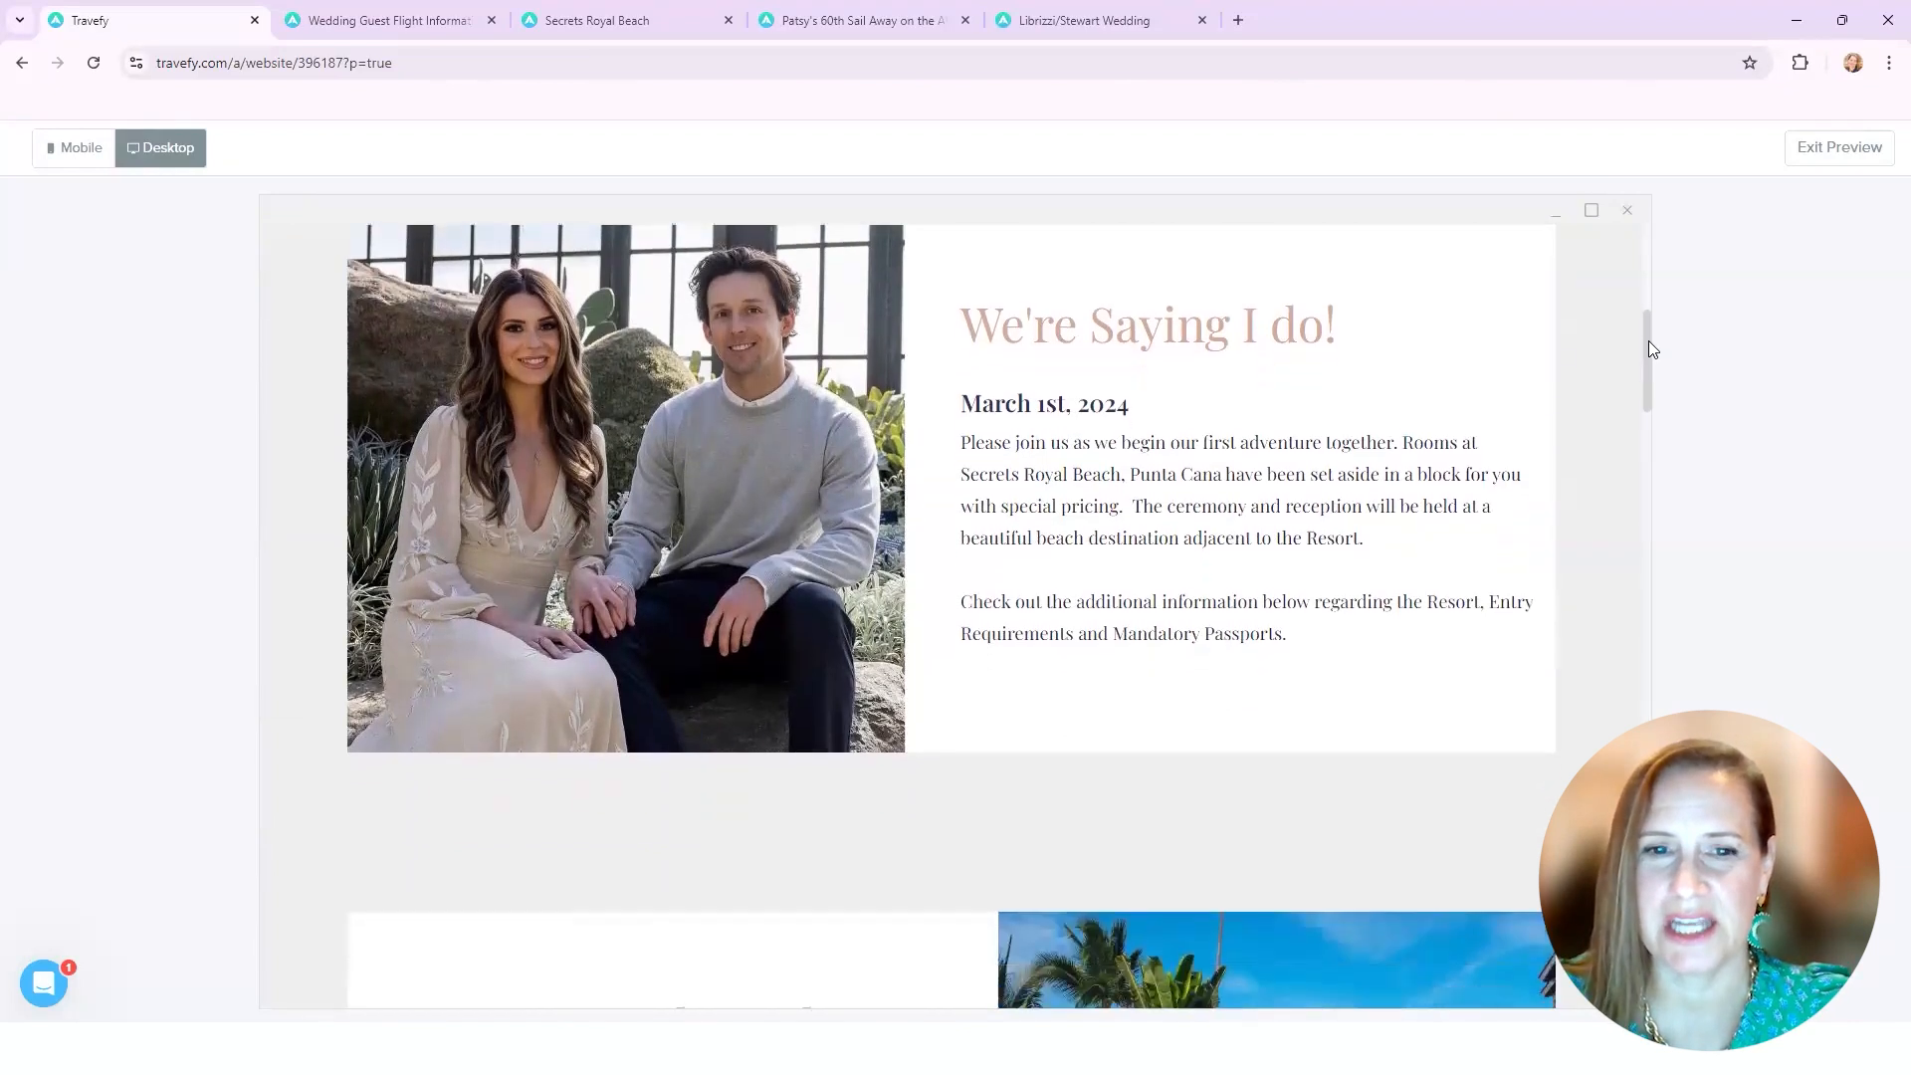
pyautogui.scroll(-3)
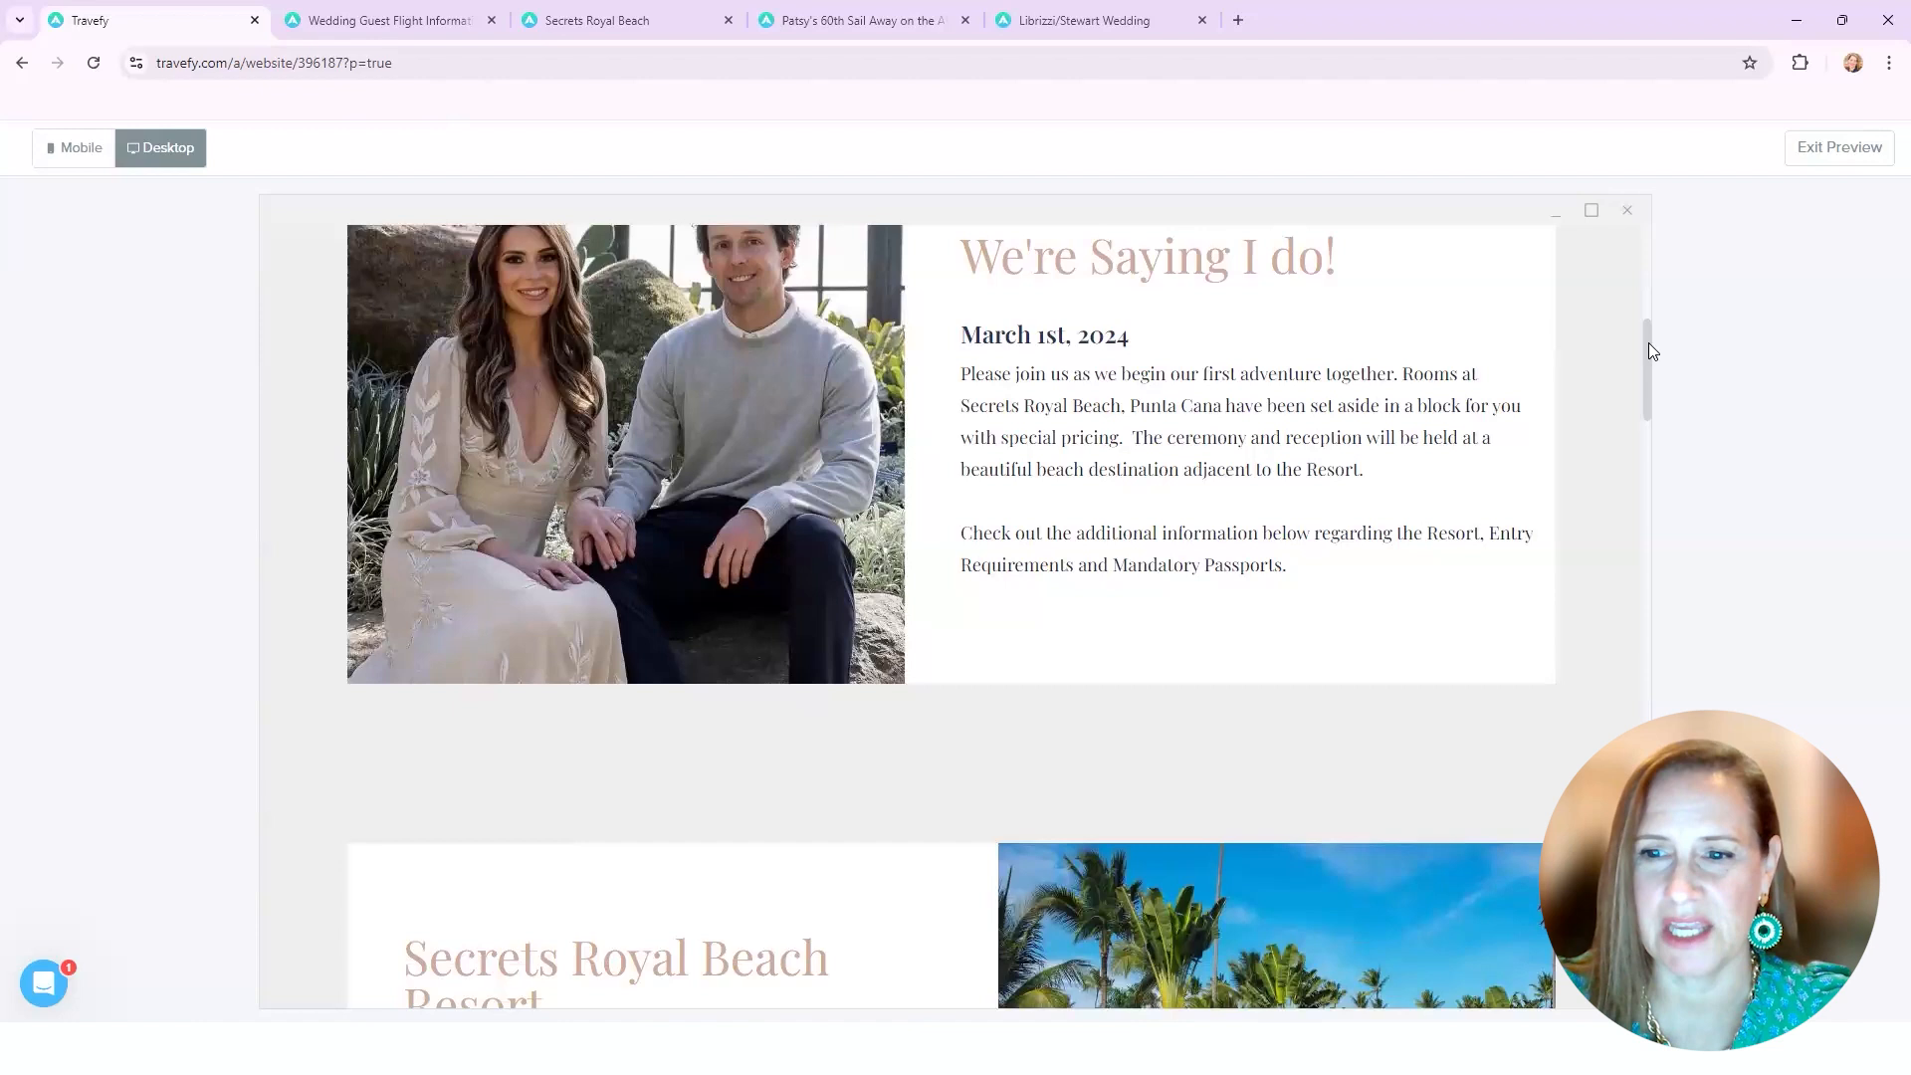
pyautogui.scroll(-3)
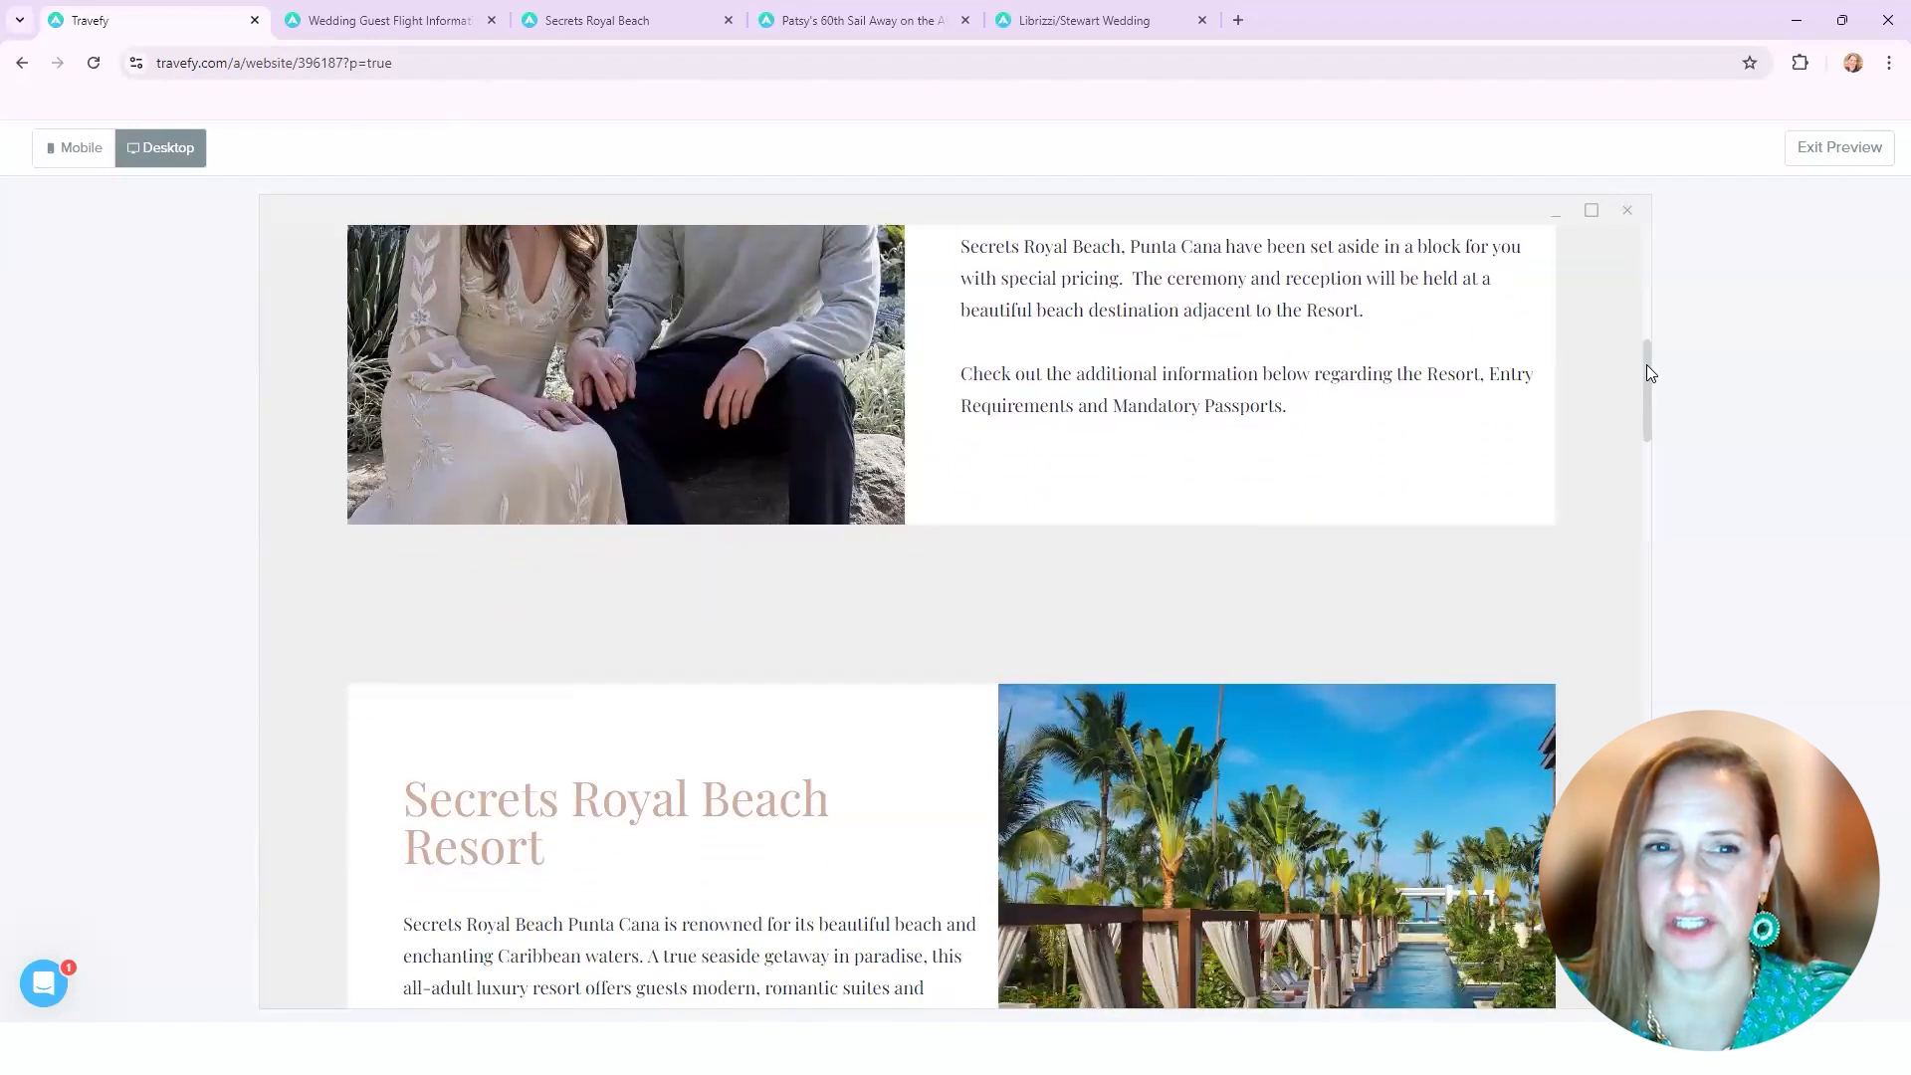
pyautogui.scroll(-3)
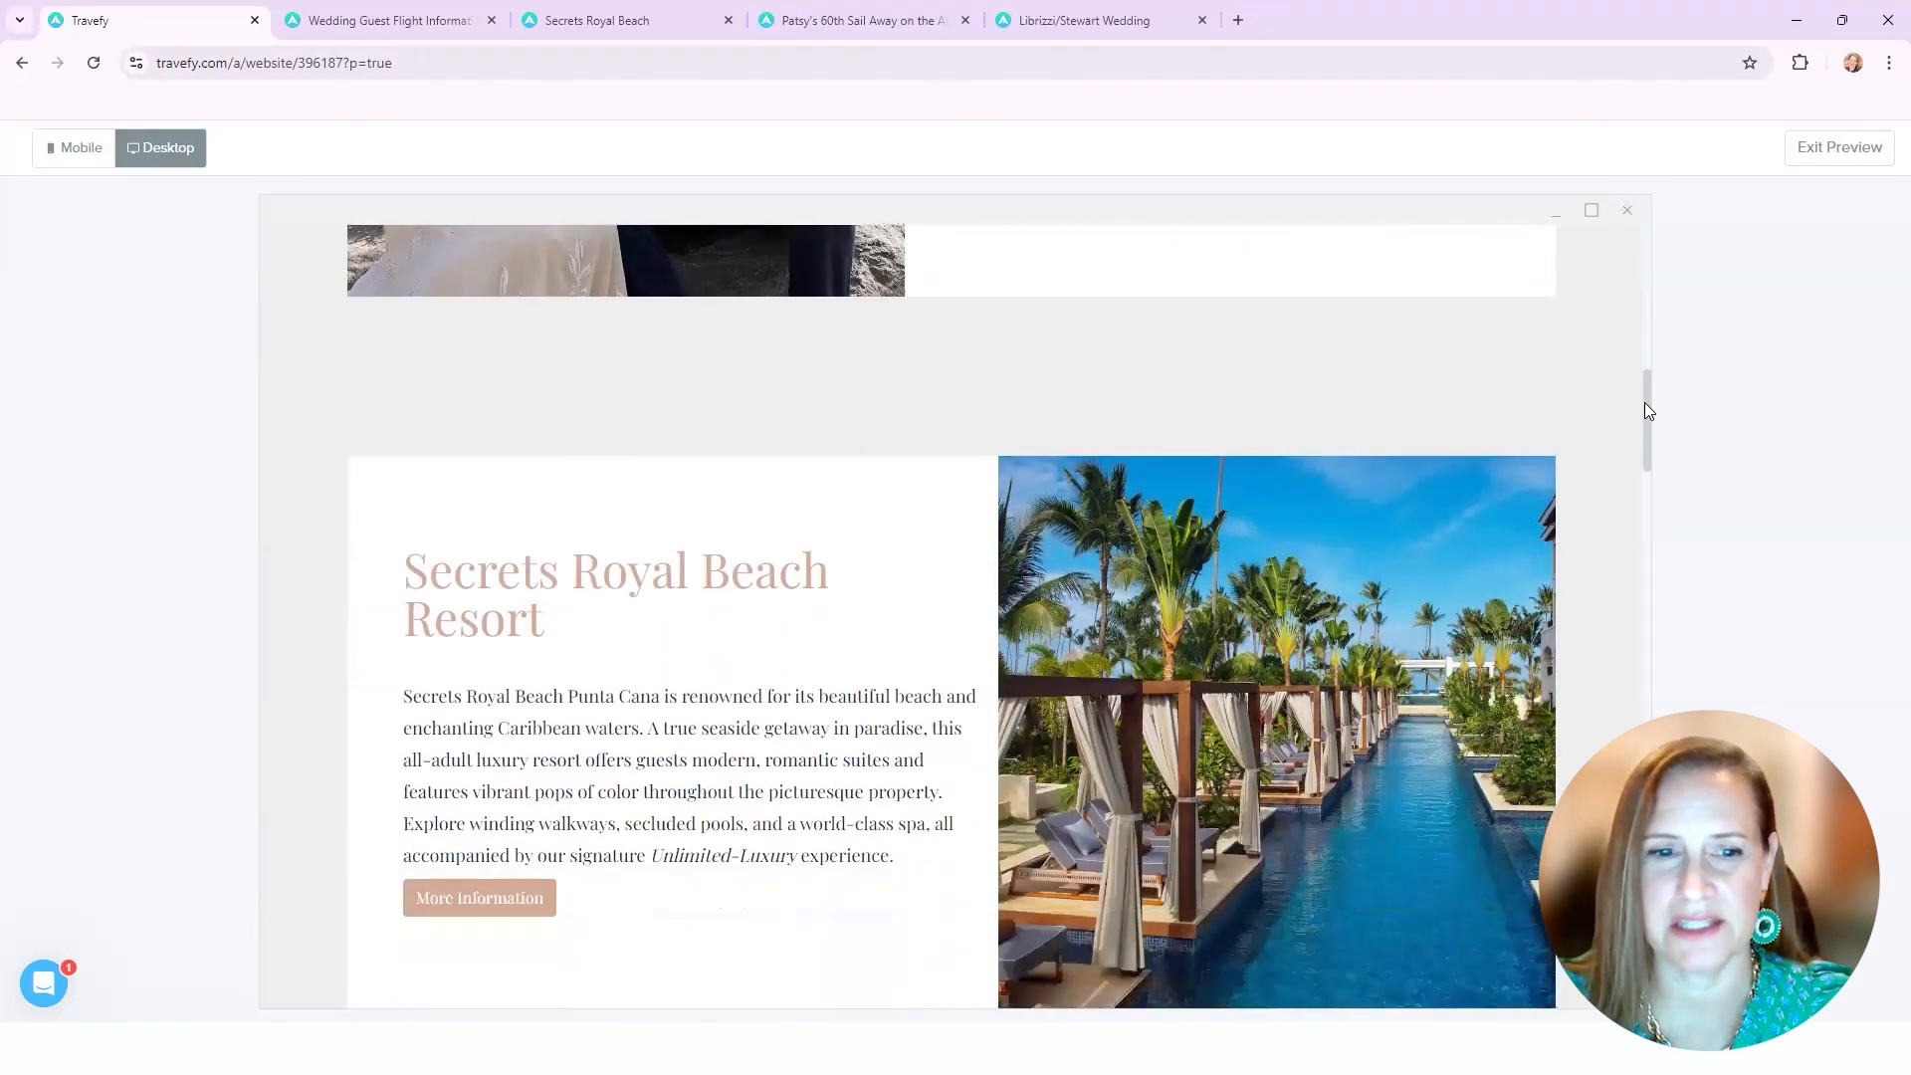
pyautogui.scroll(-3)
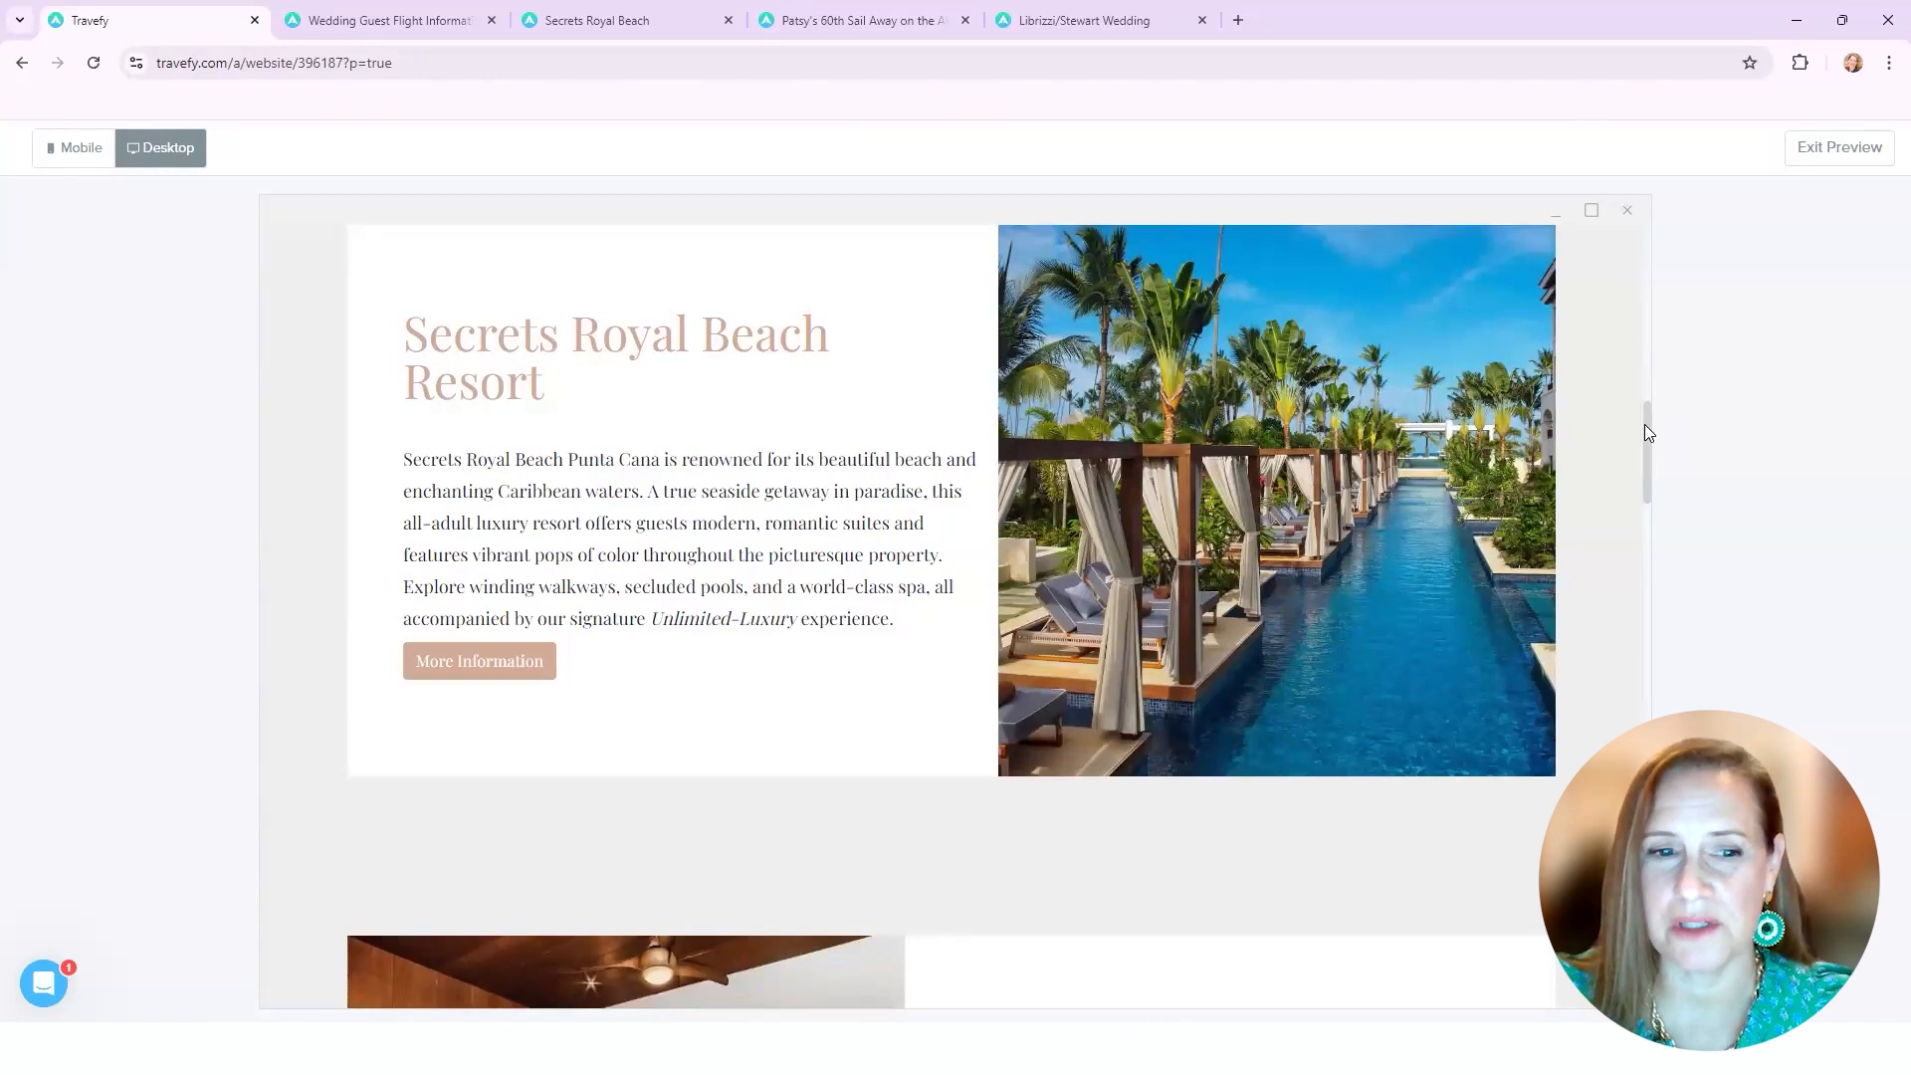
pyautogui.moveTo(471, 687)
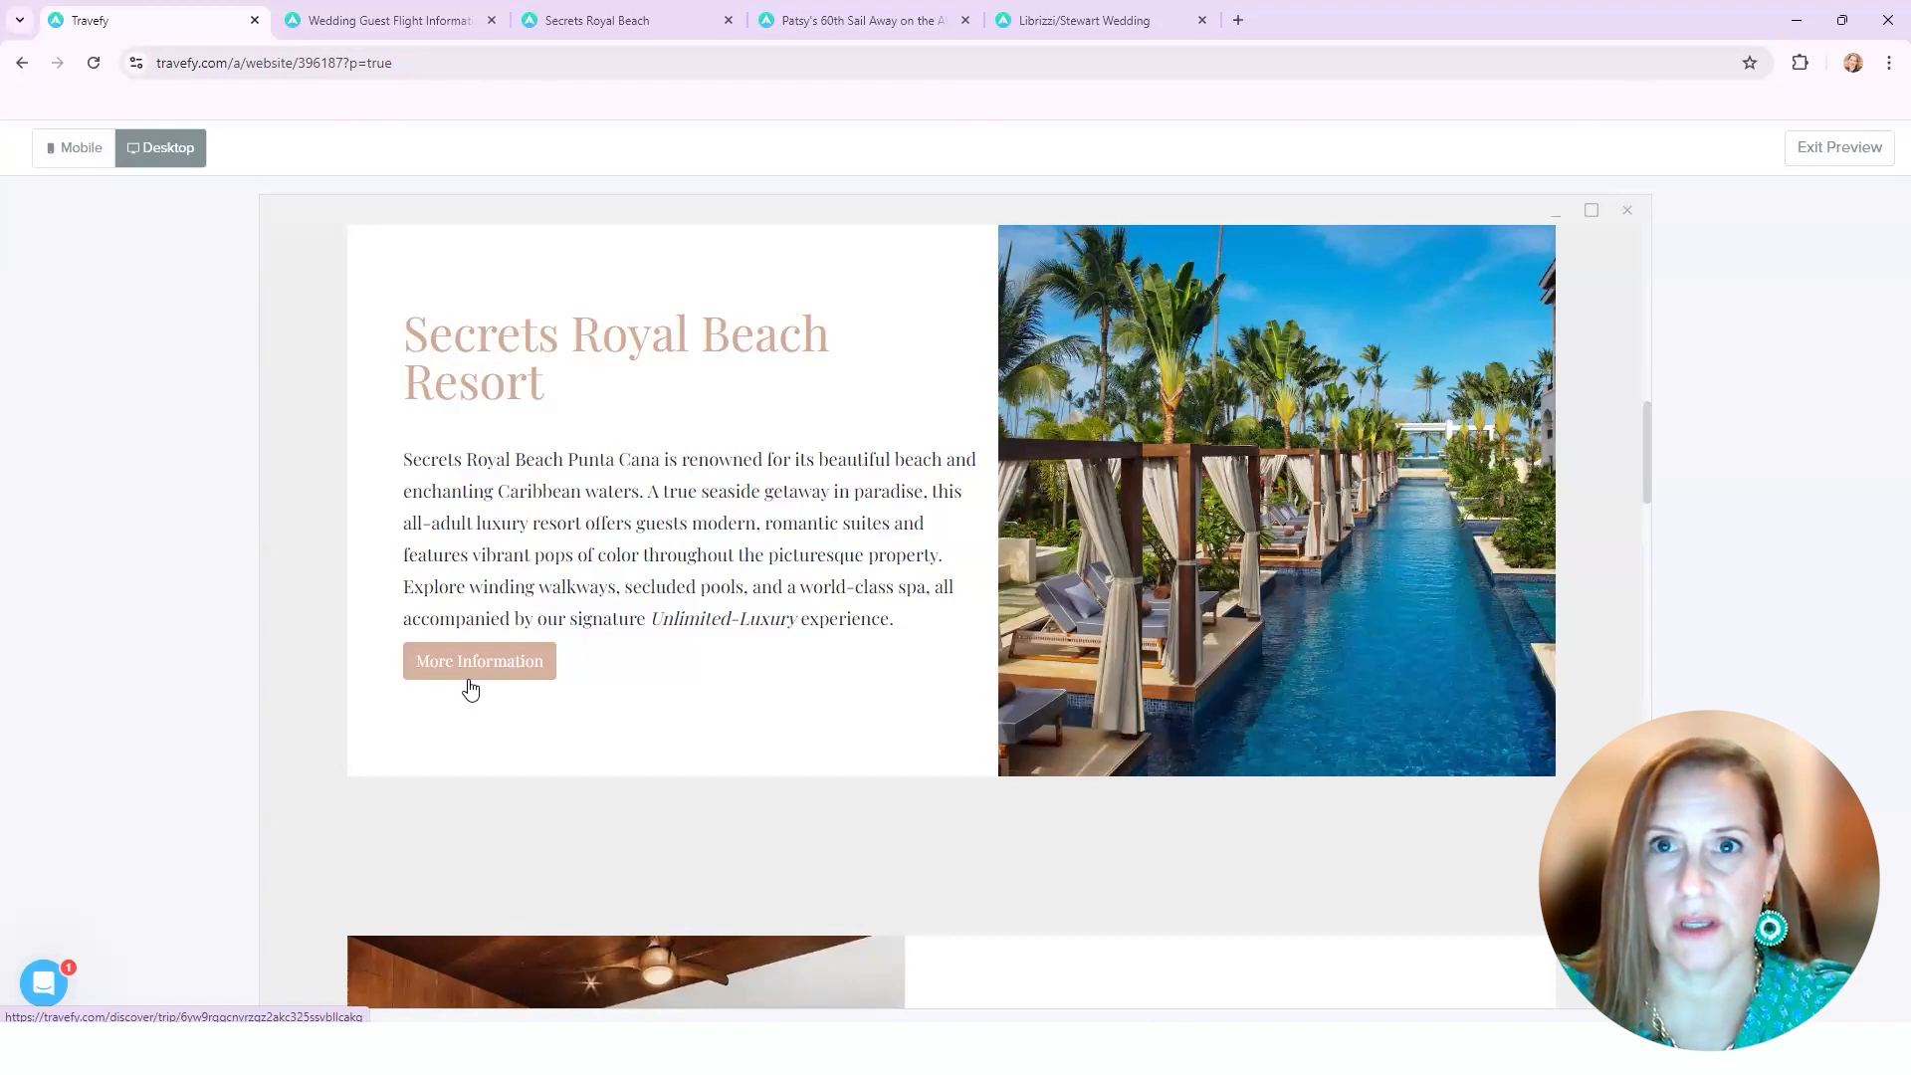
pyautogui.moveTo(1133, 675)
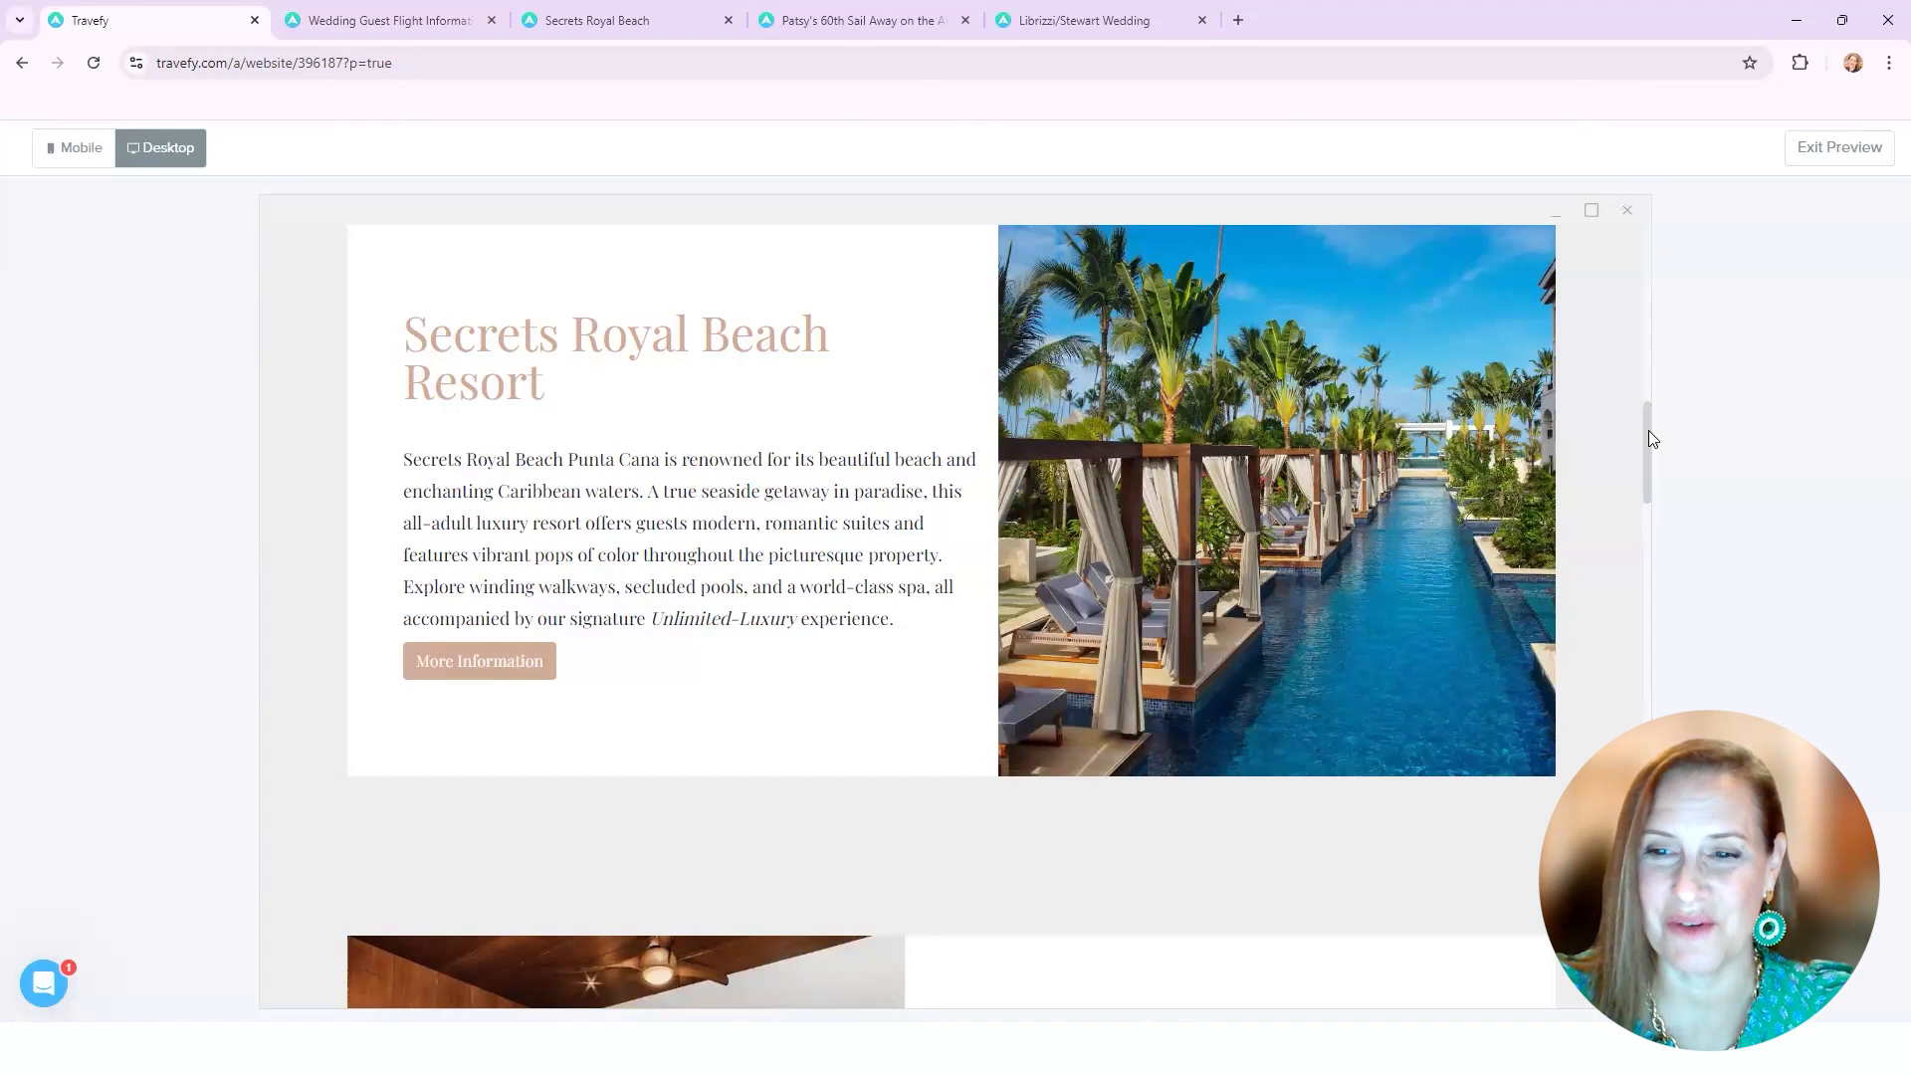
# Step: Scroll the preview down through the Room Payments schedule toward the Group Room Block section
pyautogui.scroll(-3)
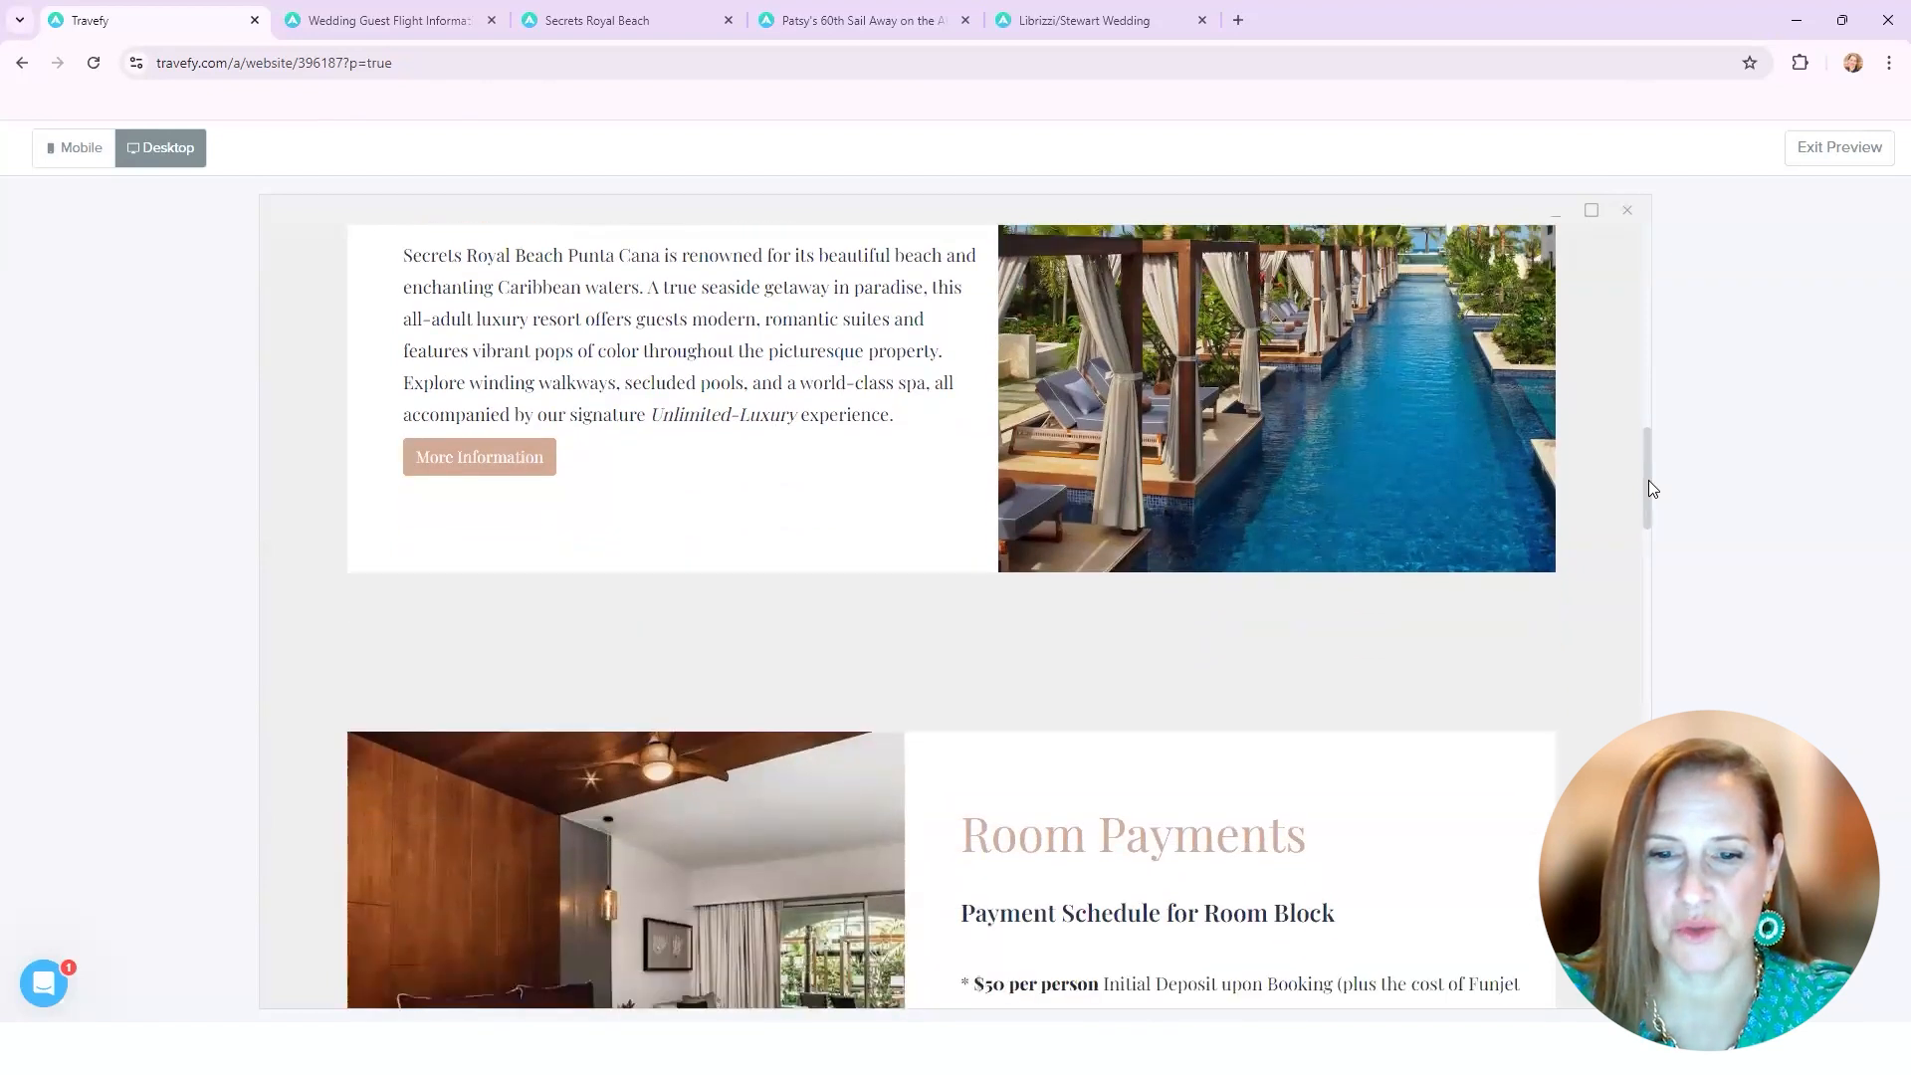
pyautogui.scroll(-3)
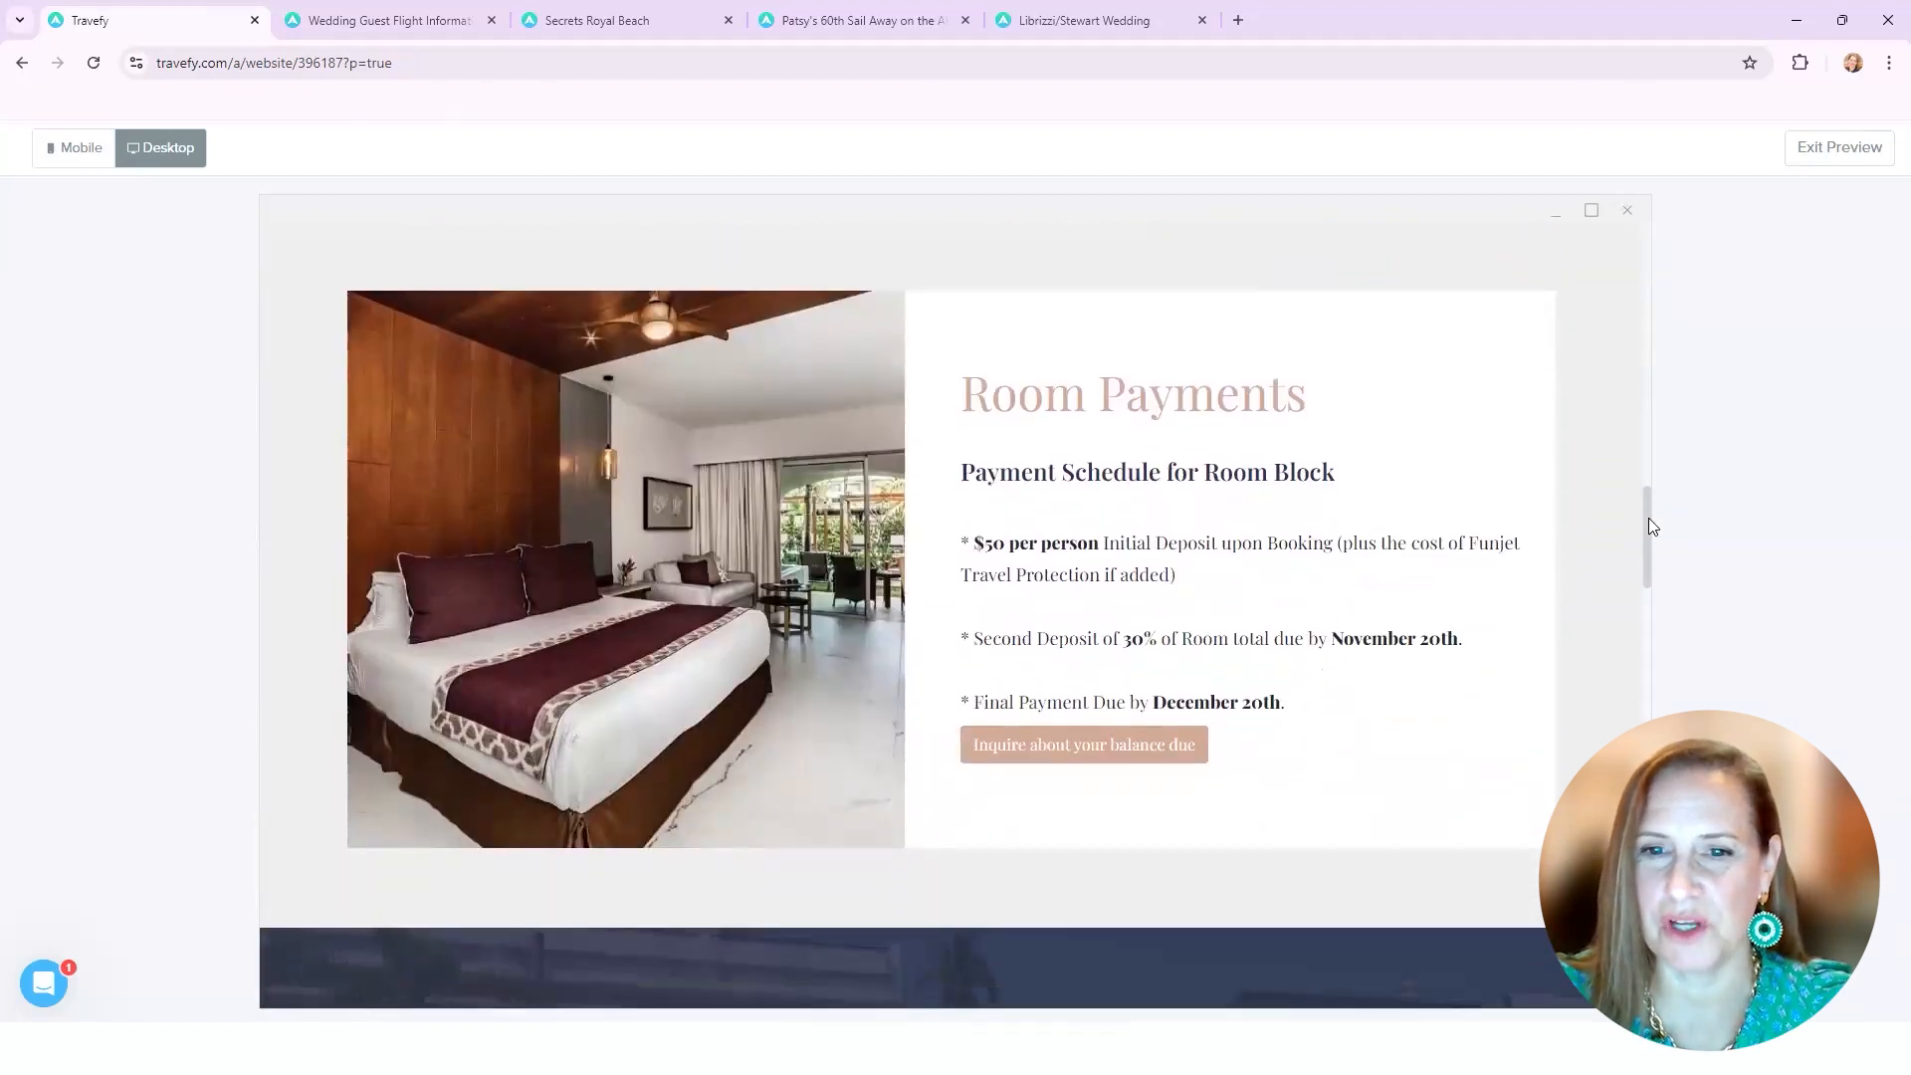
pyautogui.scroll(-3)
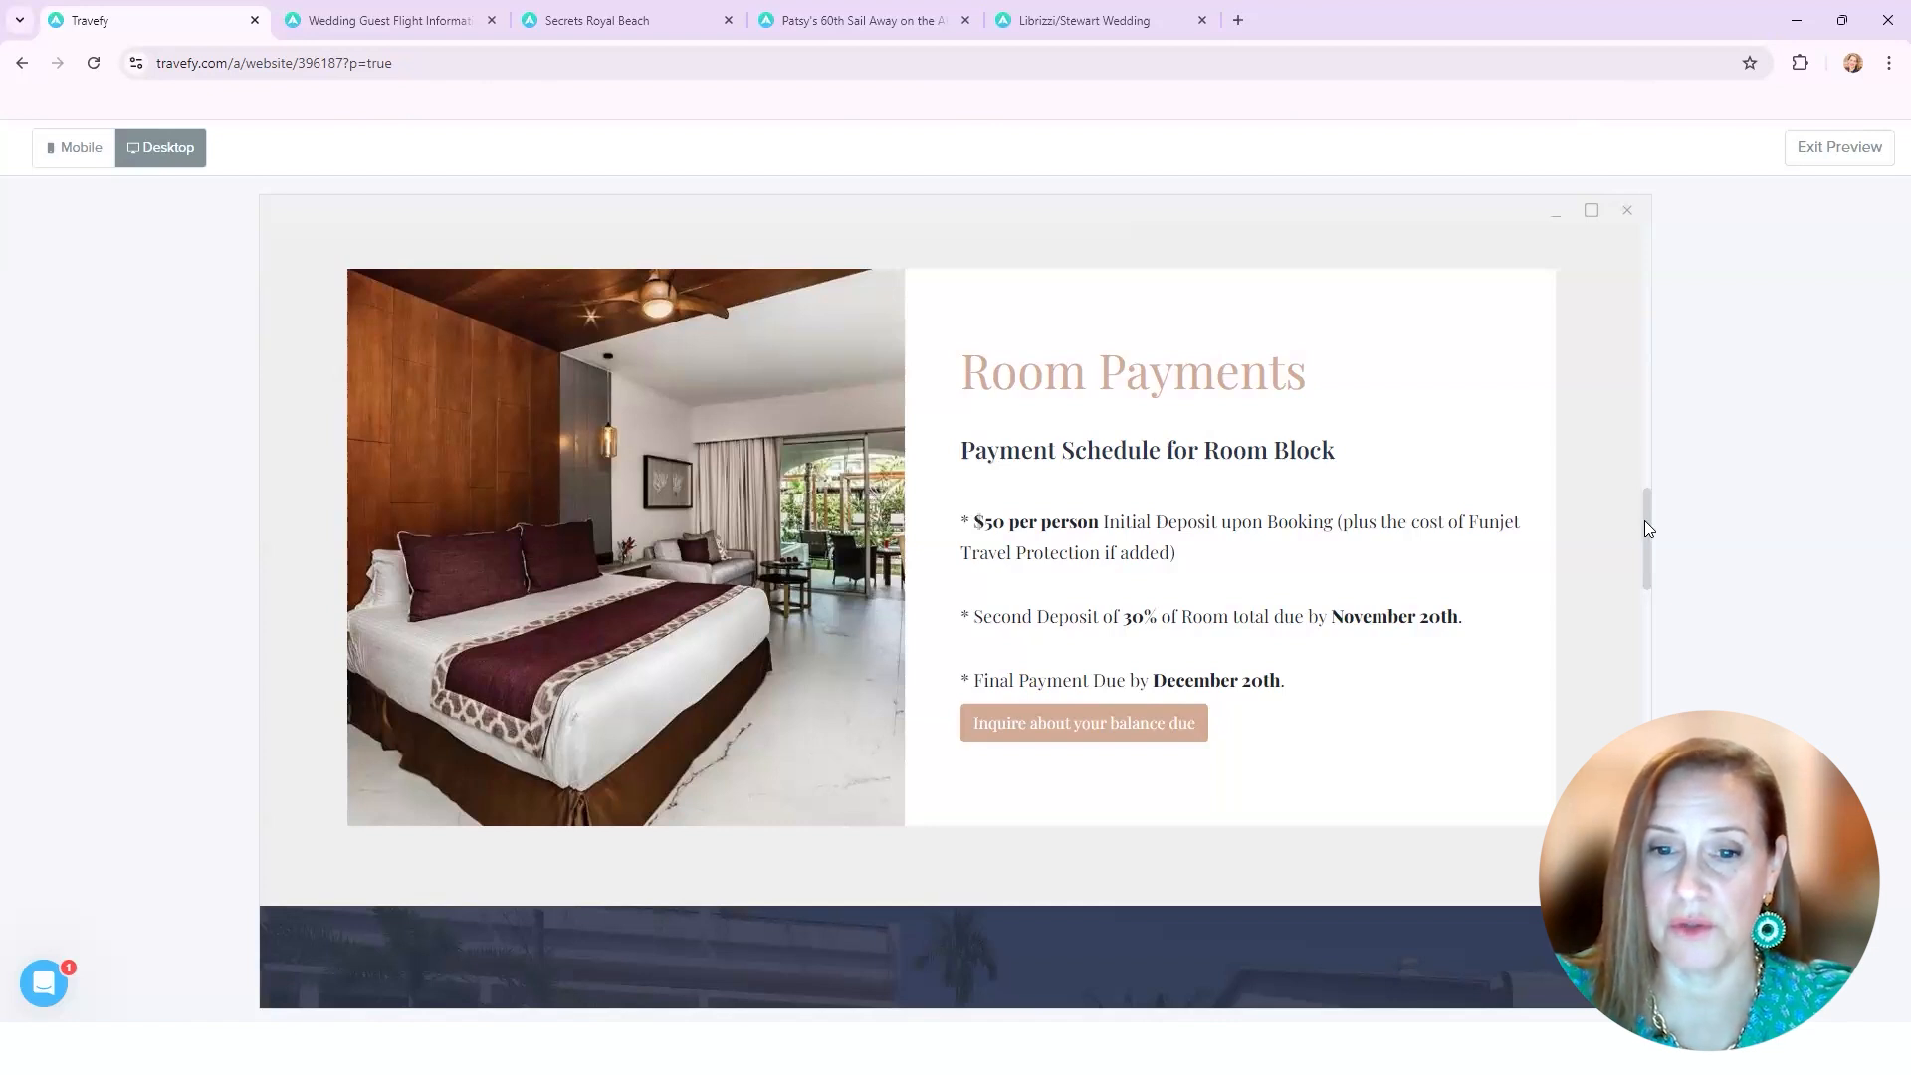
pyautogui.scroll(-3)
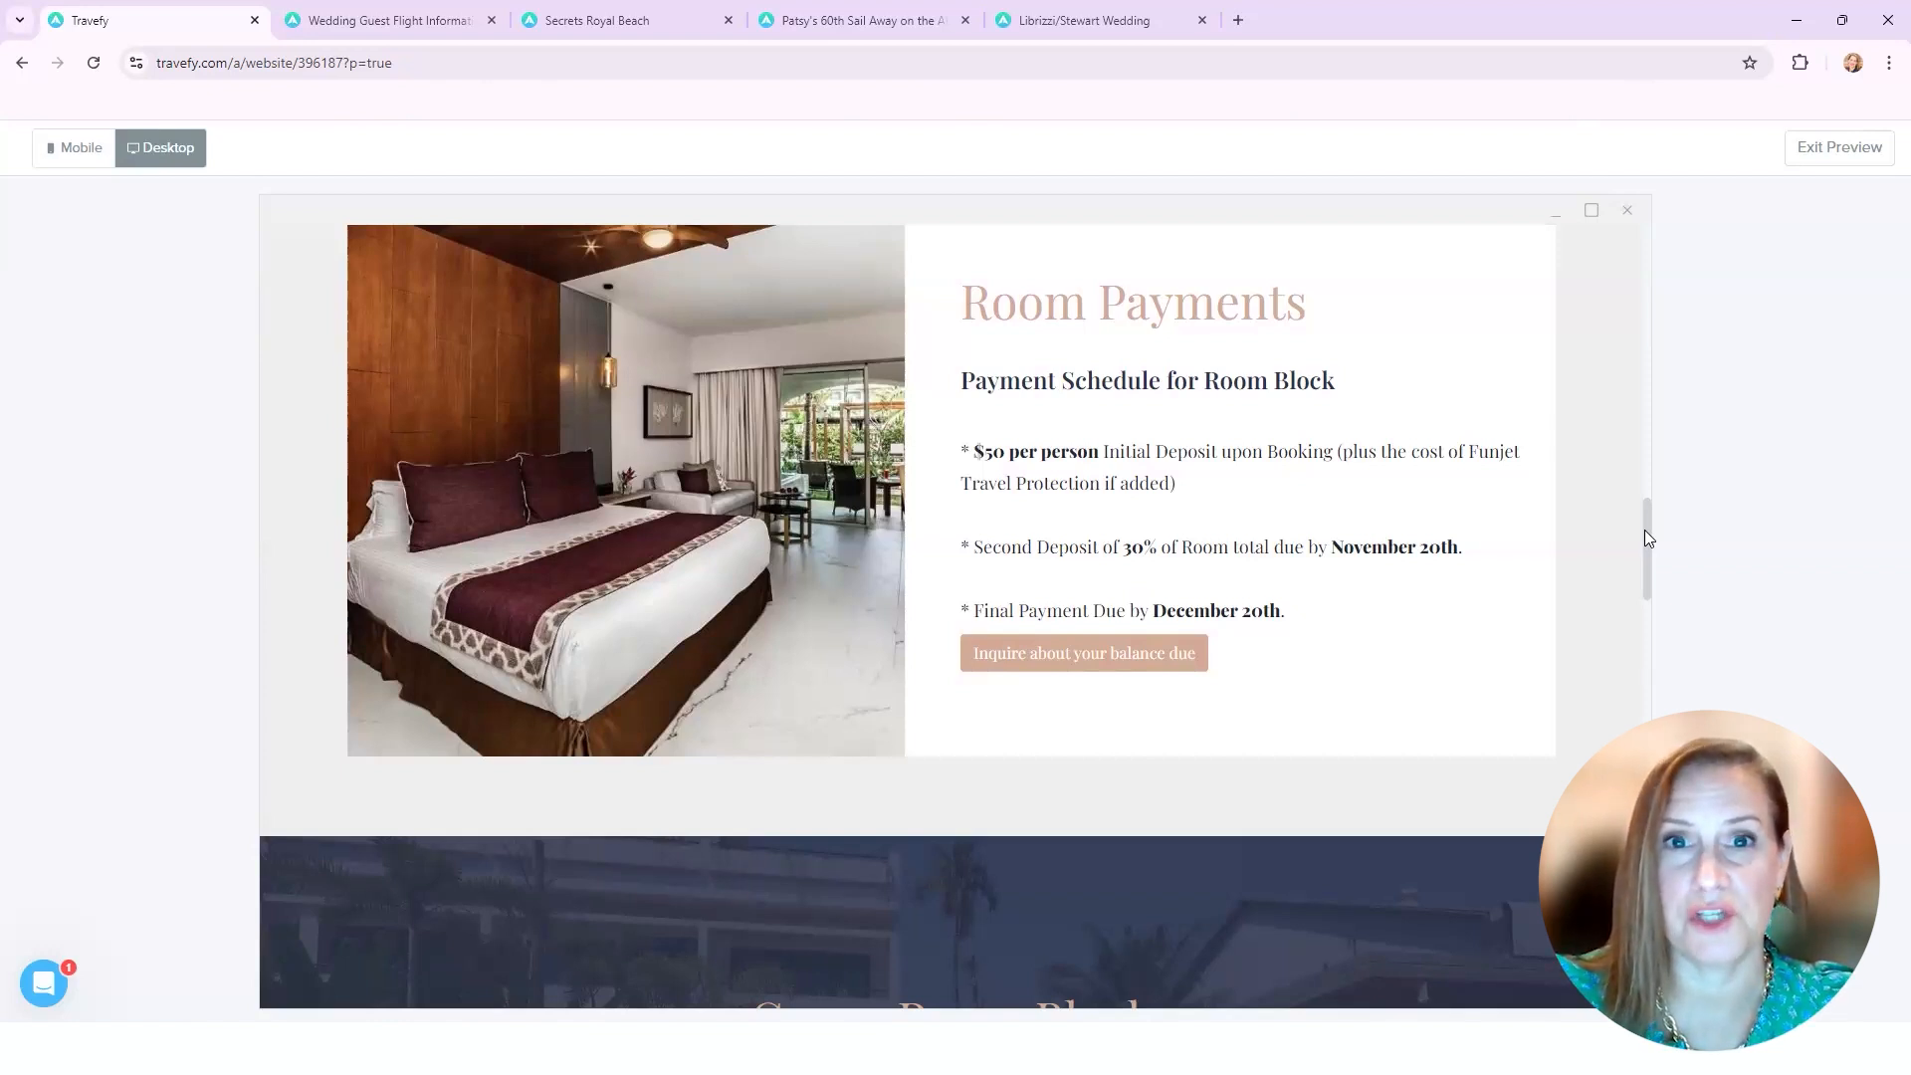
pyautogui.scroll(-3)
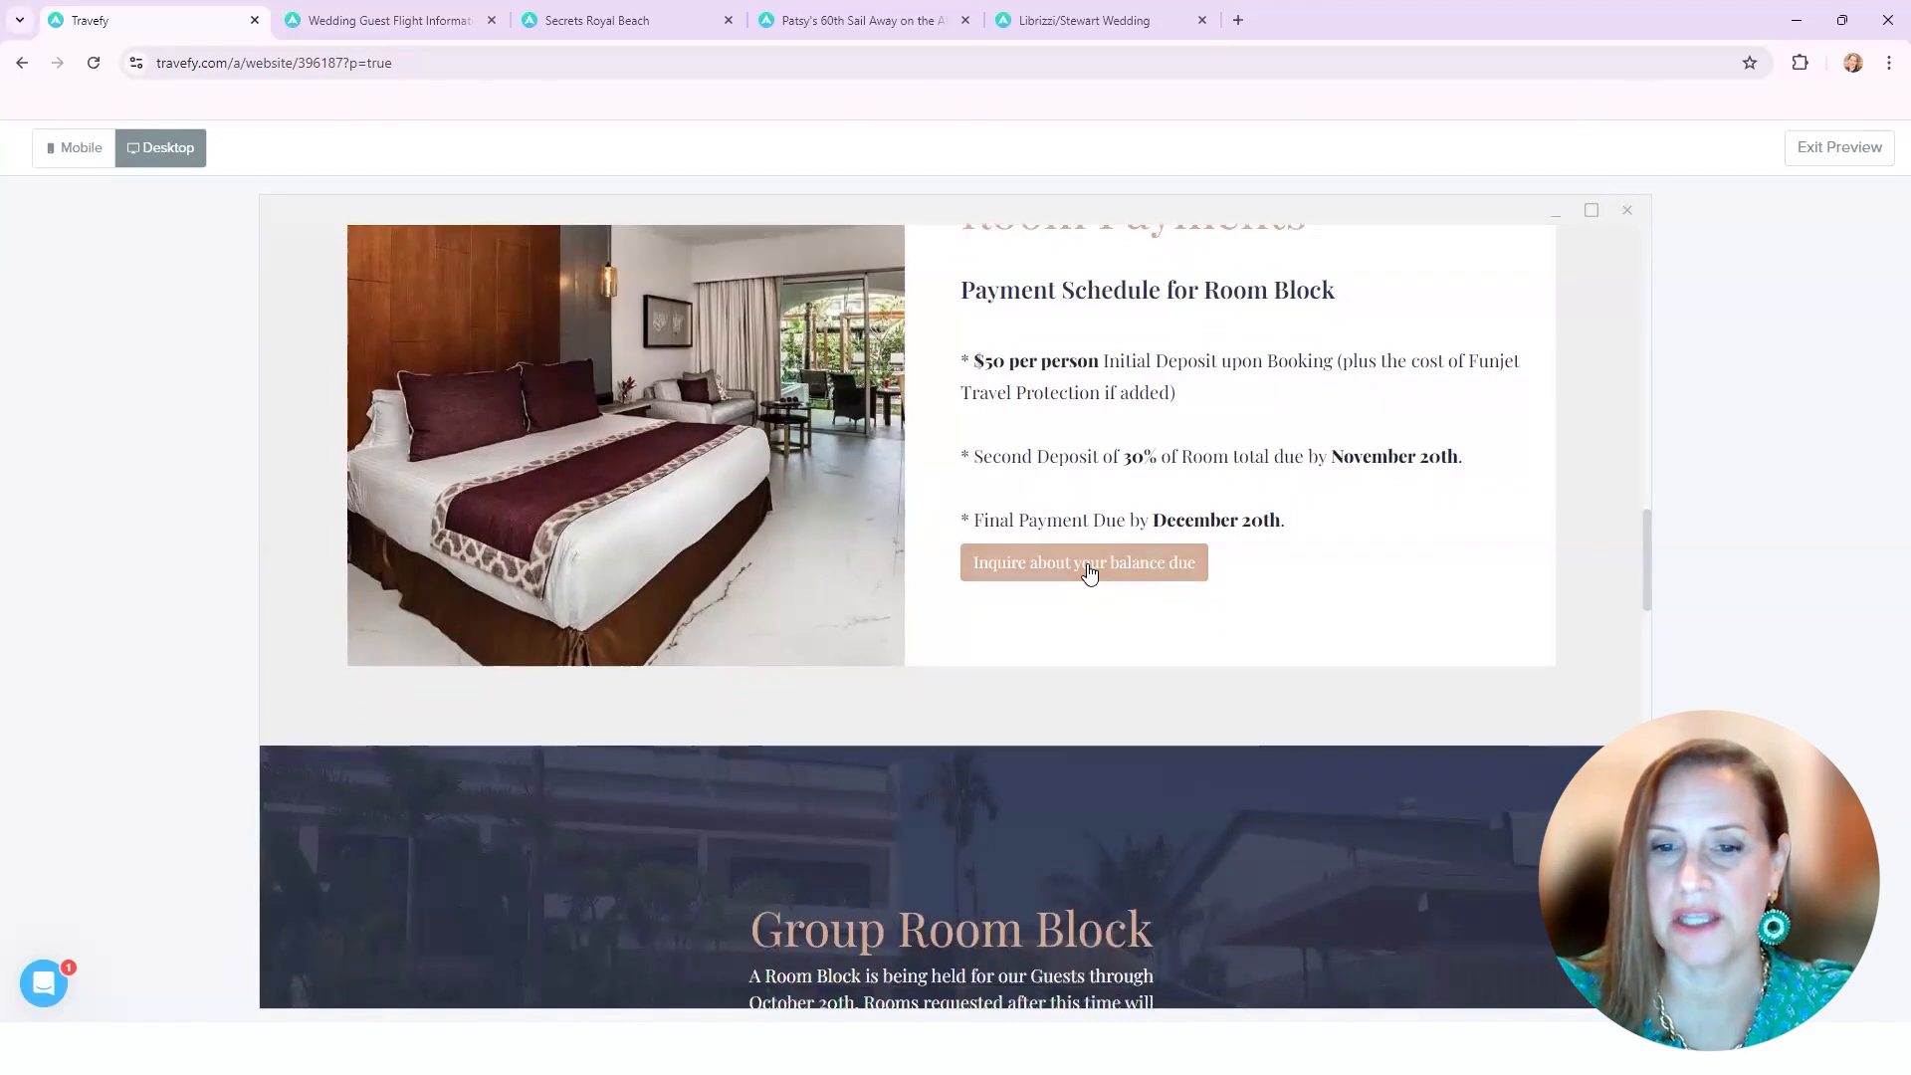
# Step: View the 'Inquire about your balance due' form, step through it, and close it
pyautogui.click(1083, 561)
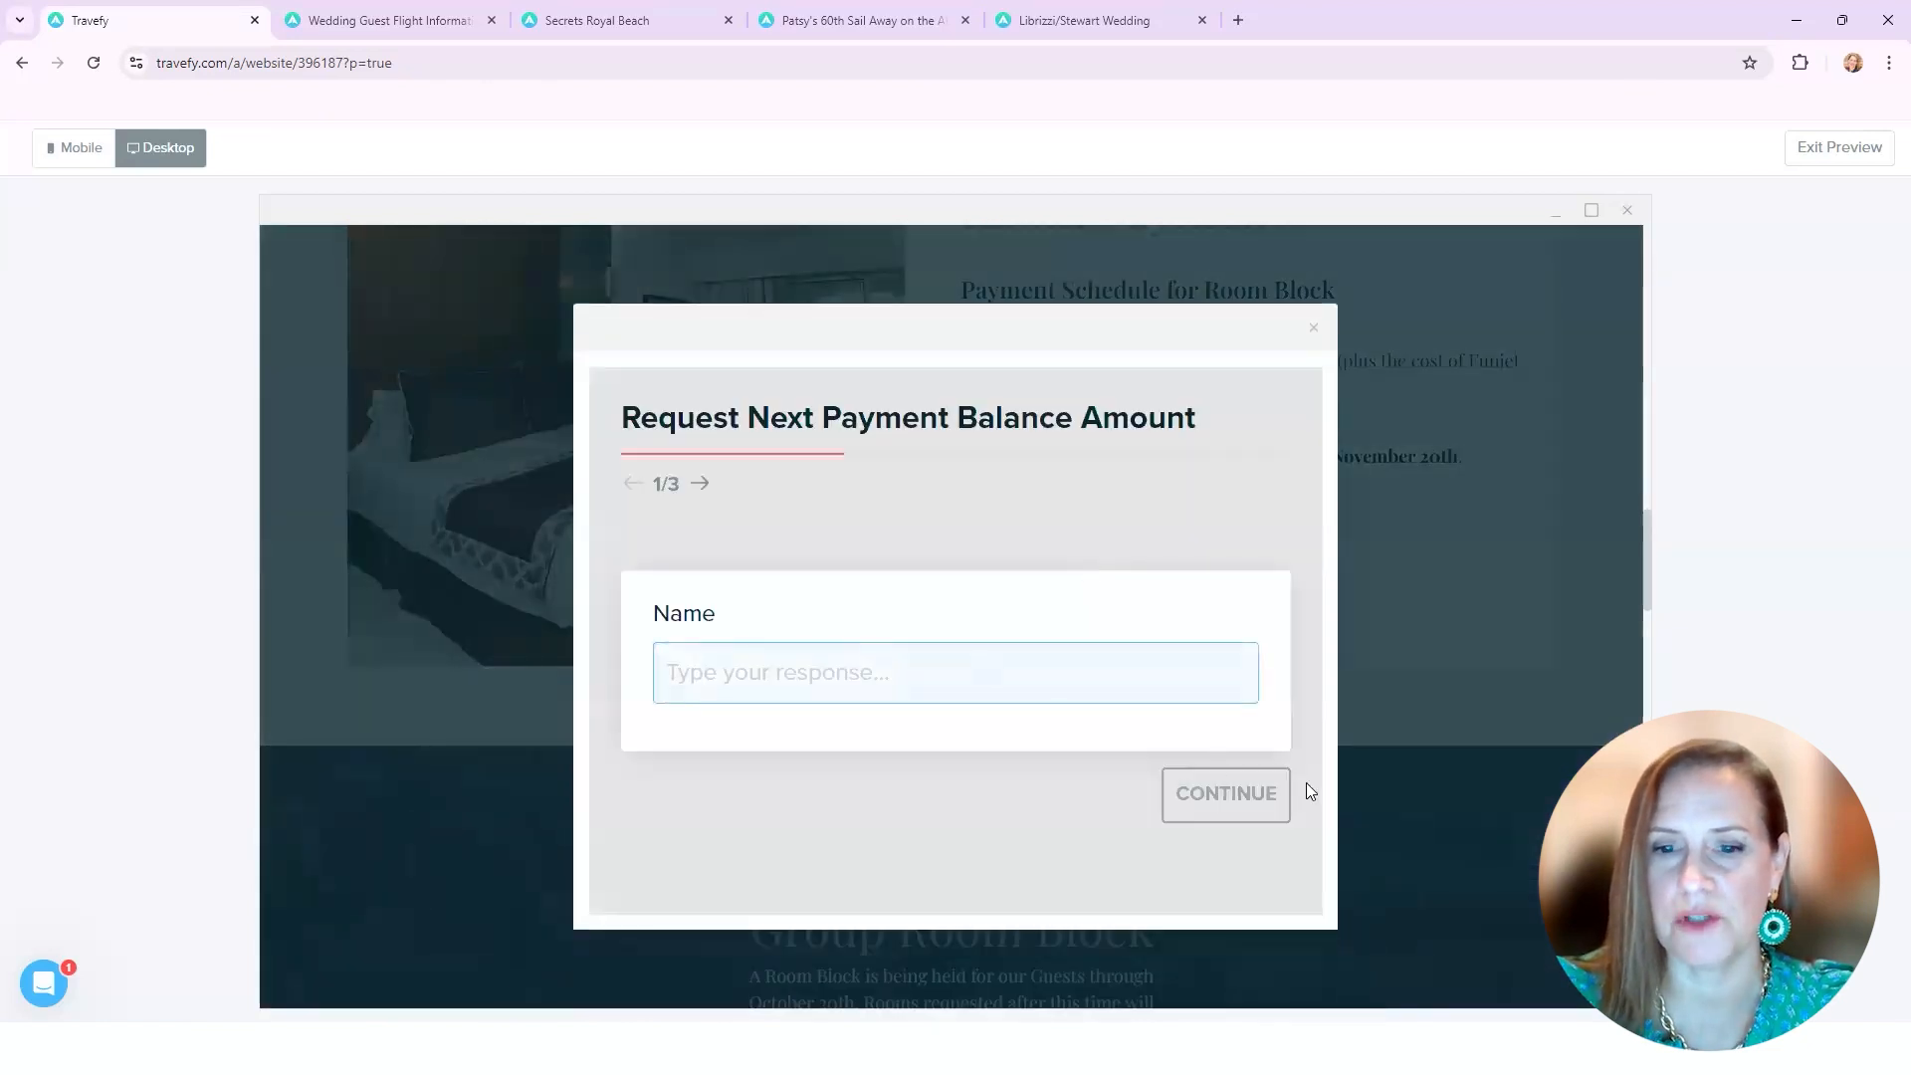
pyautogui.click(1225, 794)
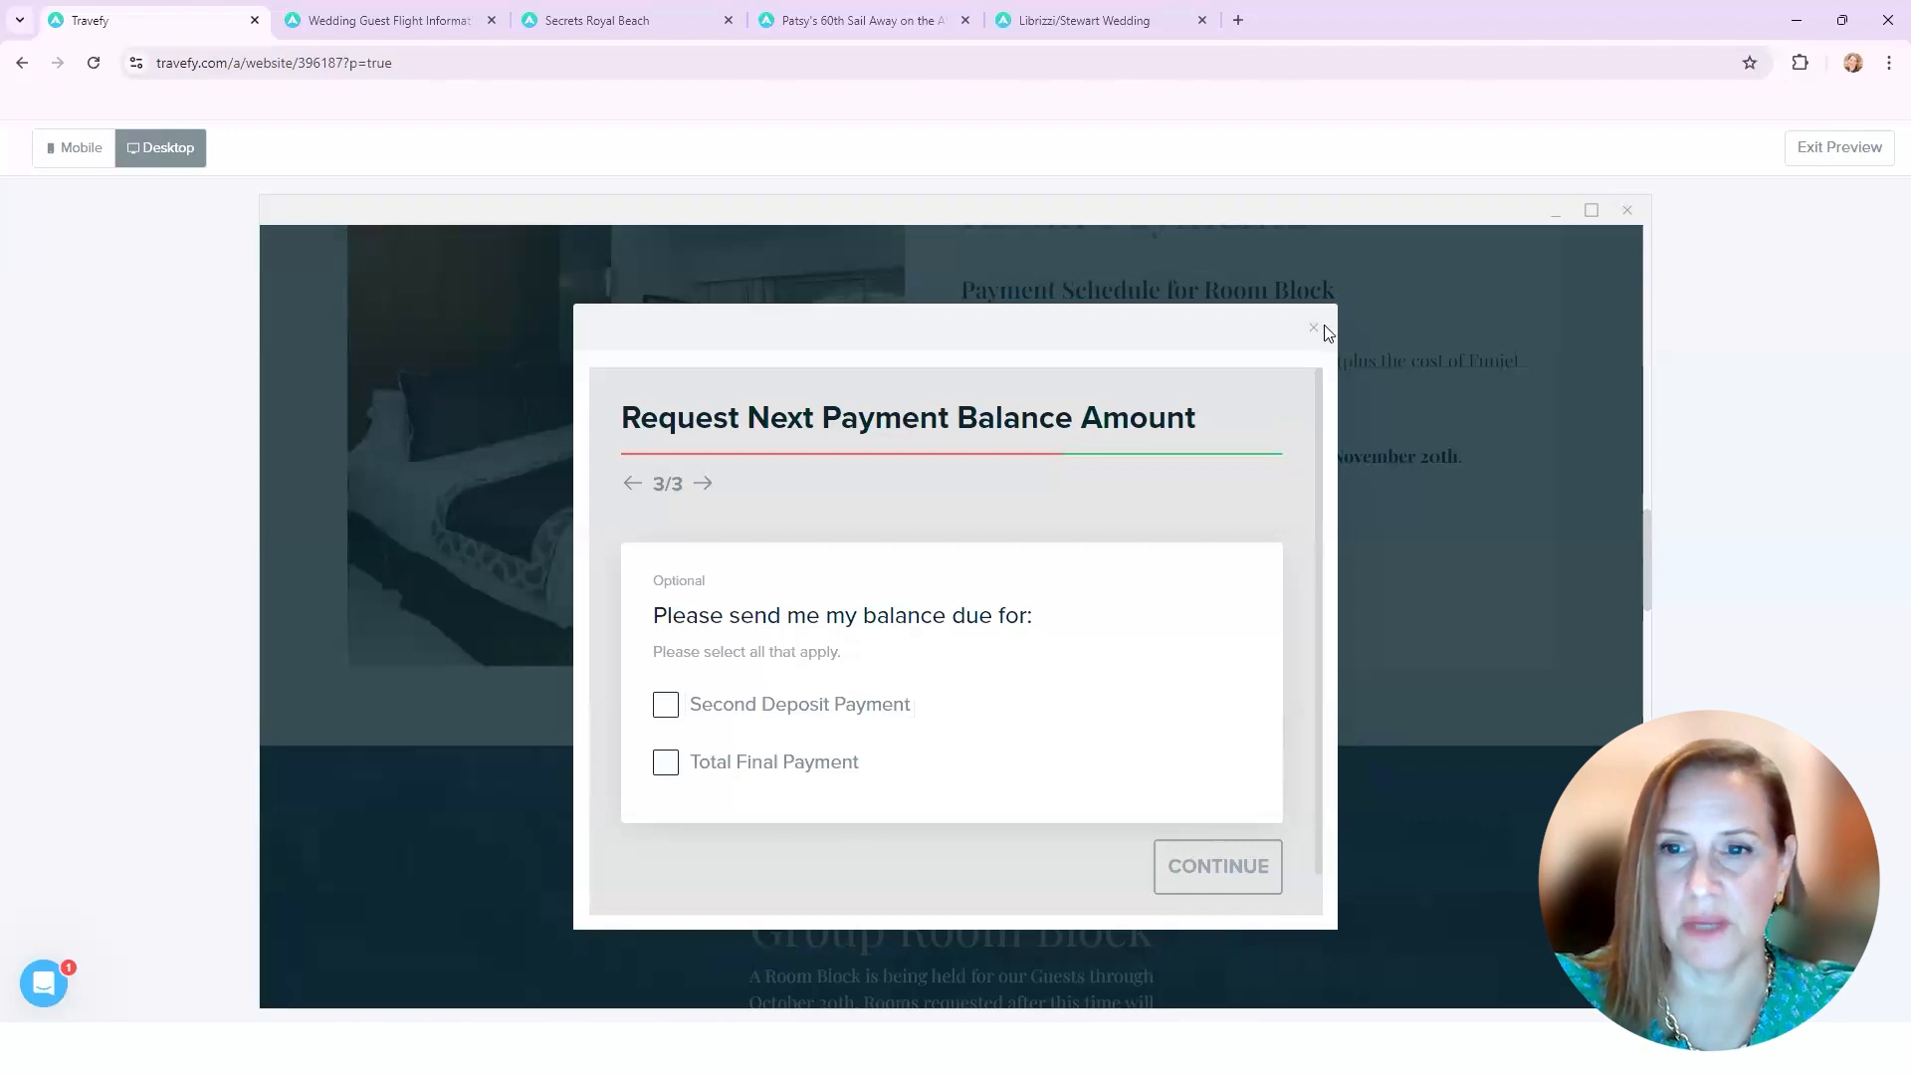
pyautogui.click(1314, 330)
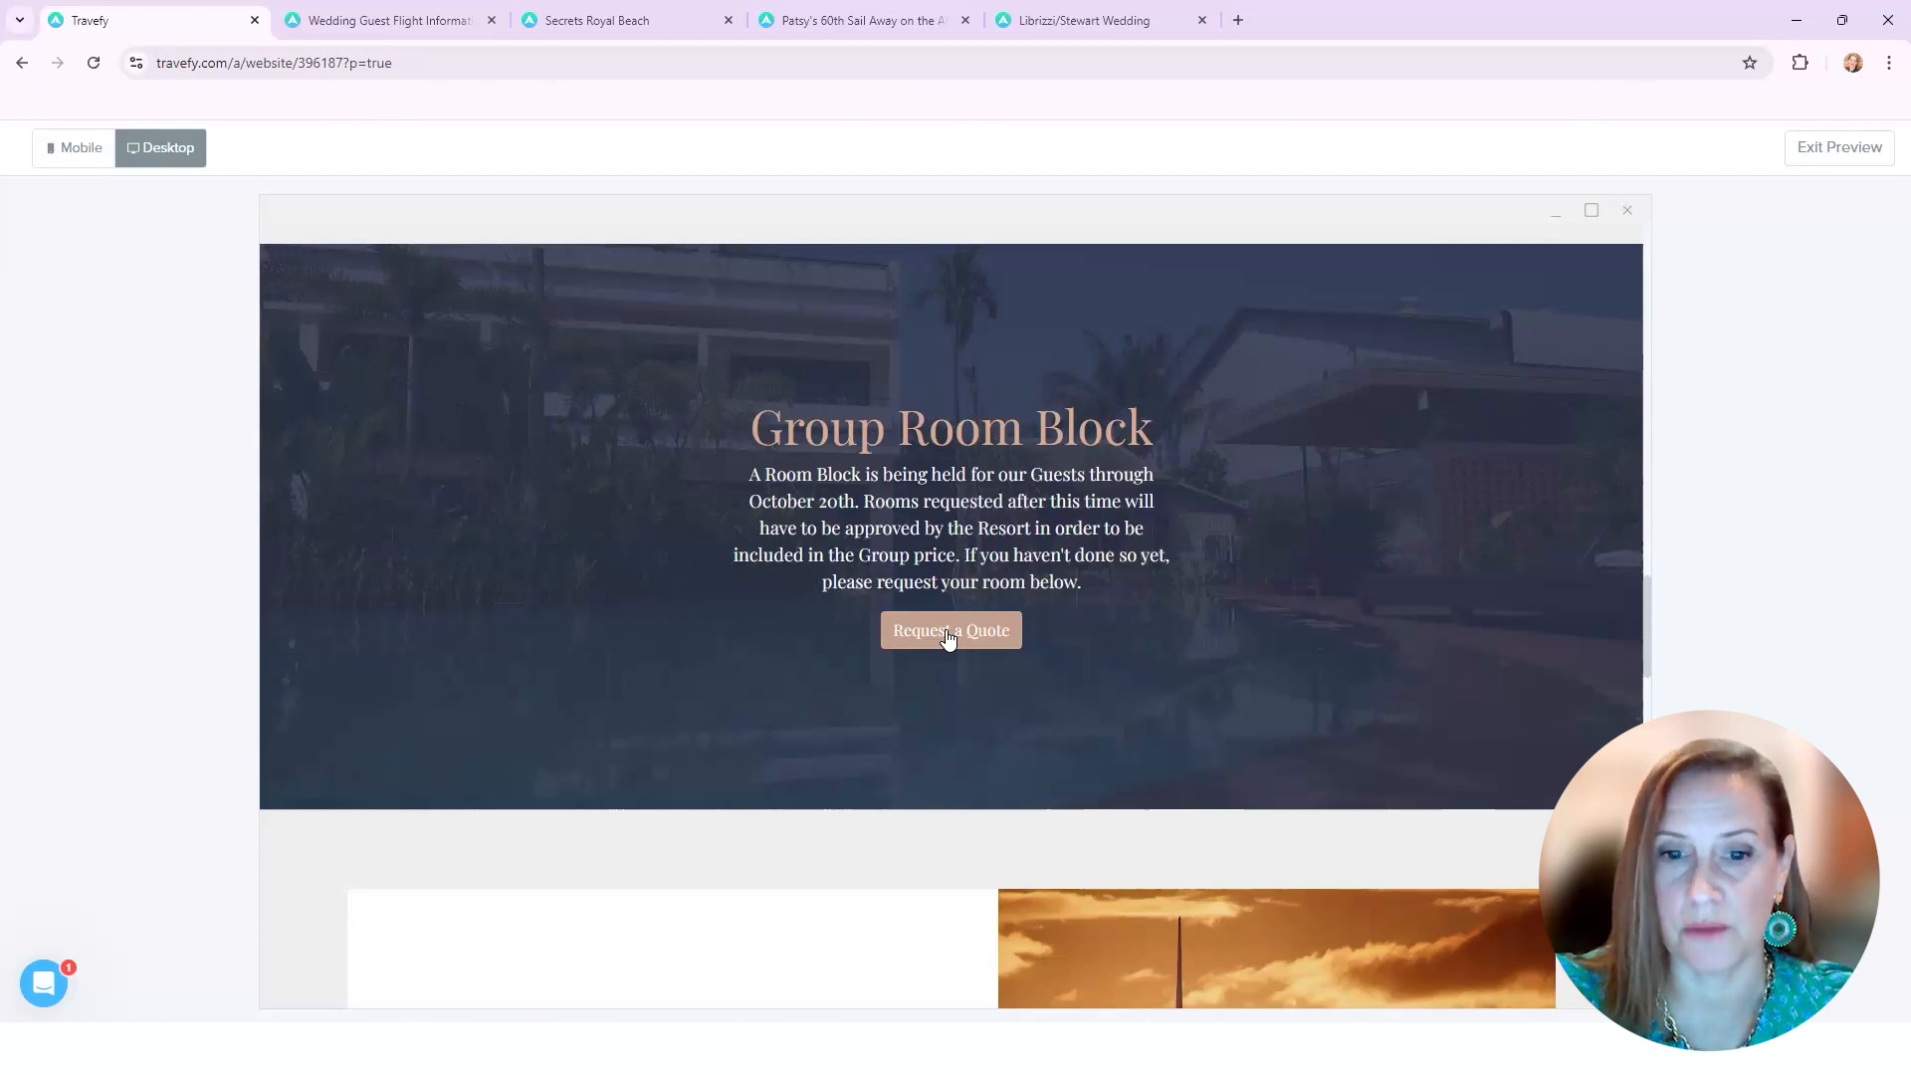
# Step: Start the Request a Quote form and read through its intro to the first room option
pyautogui.click(949, 631)
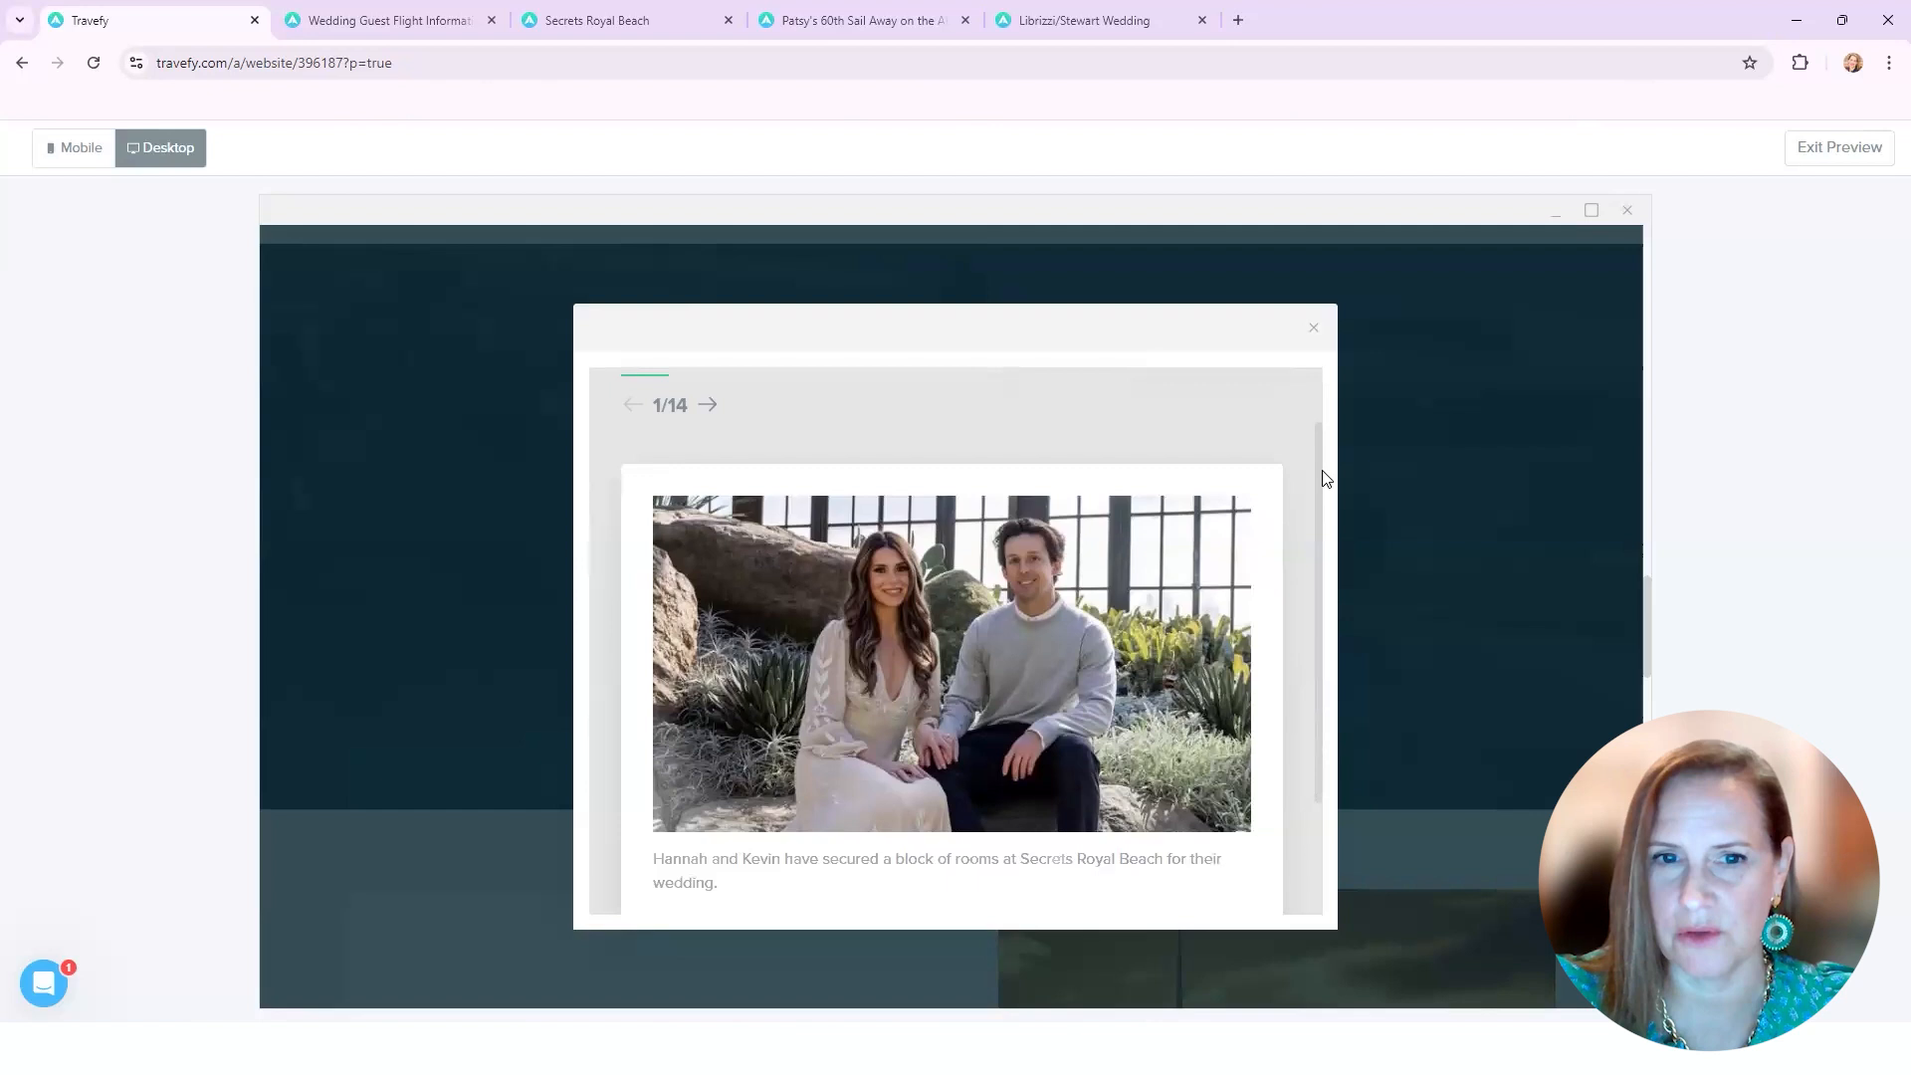
pyautogui.scroll(-3)
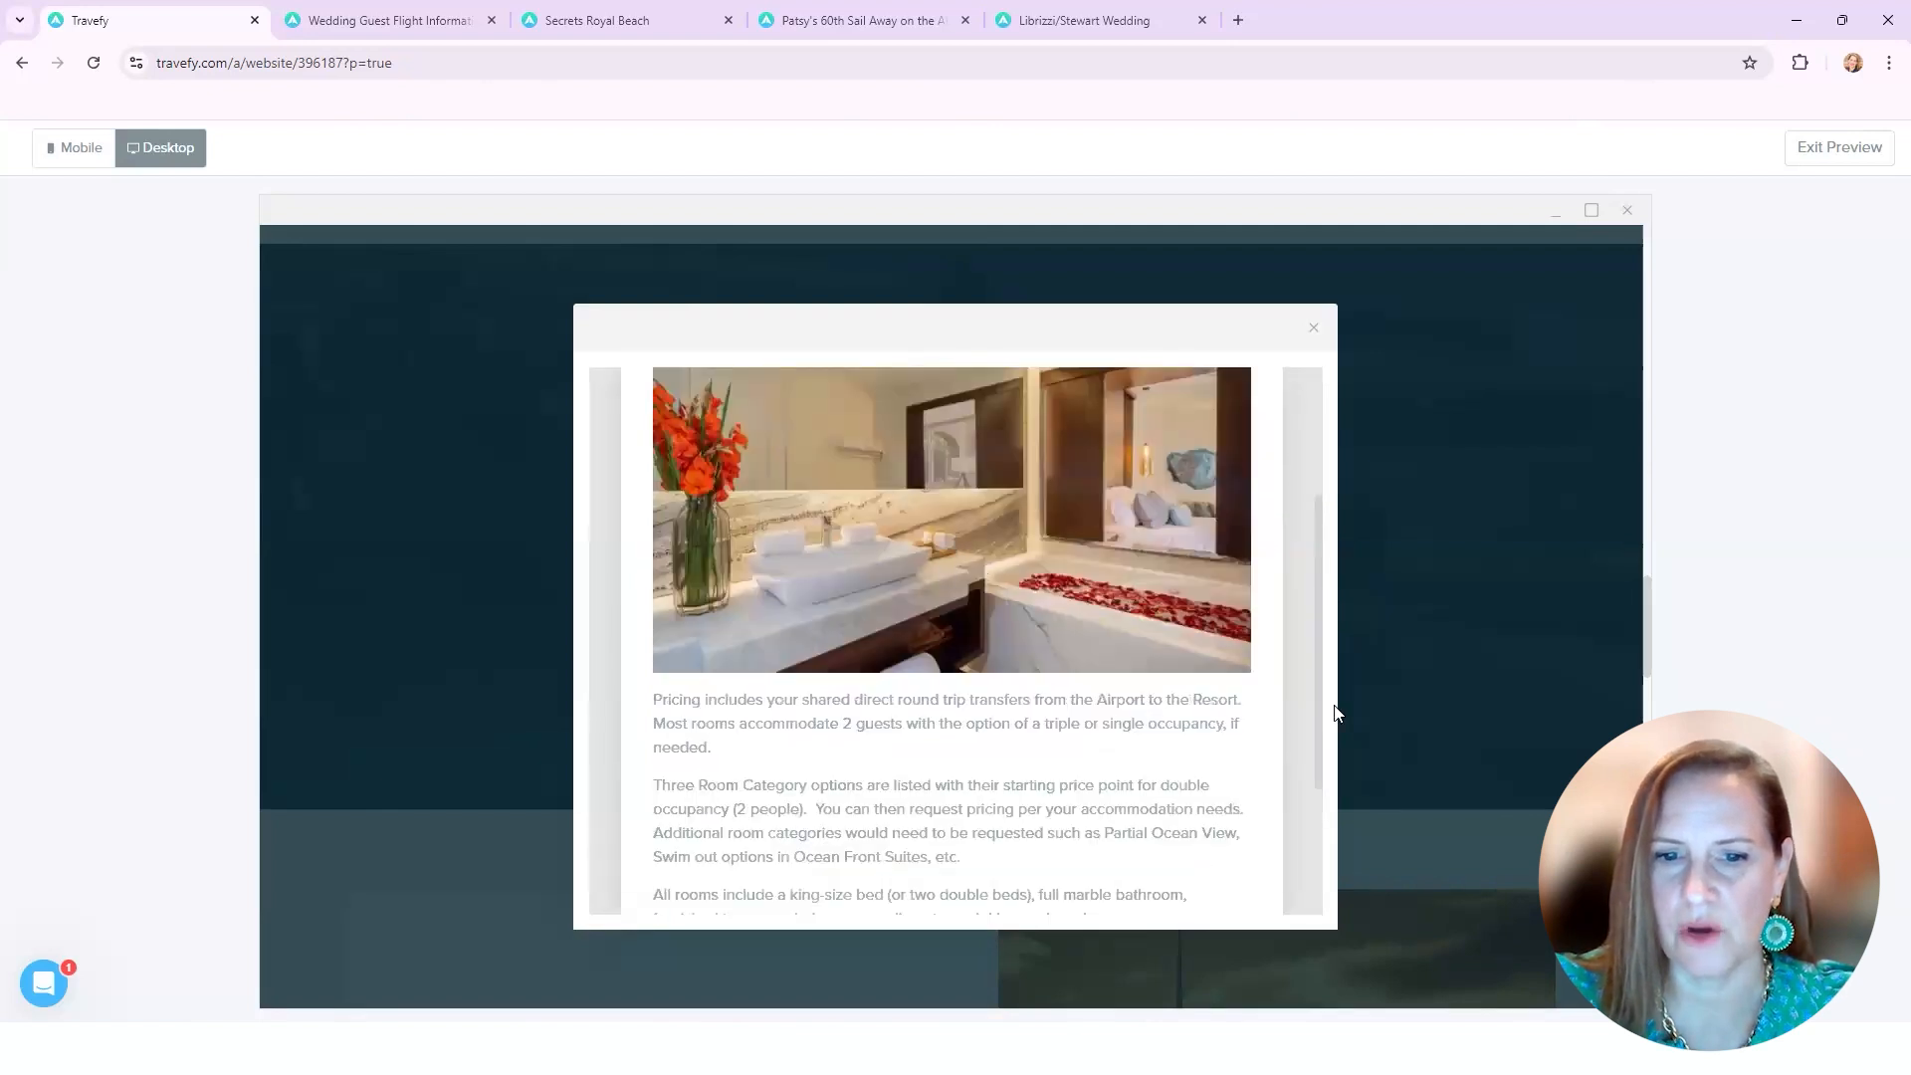
pyautogui.scroll(-3)
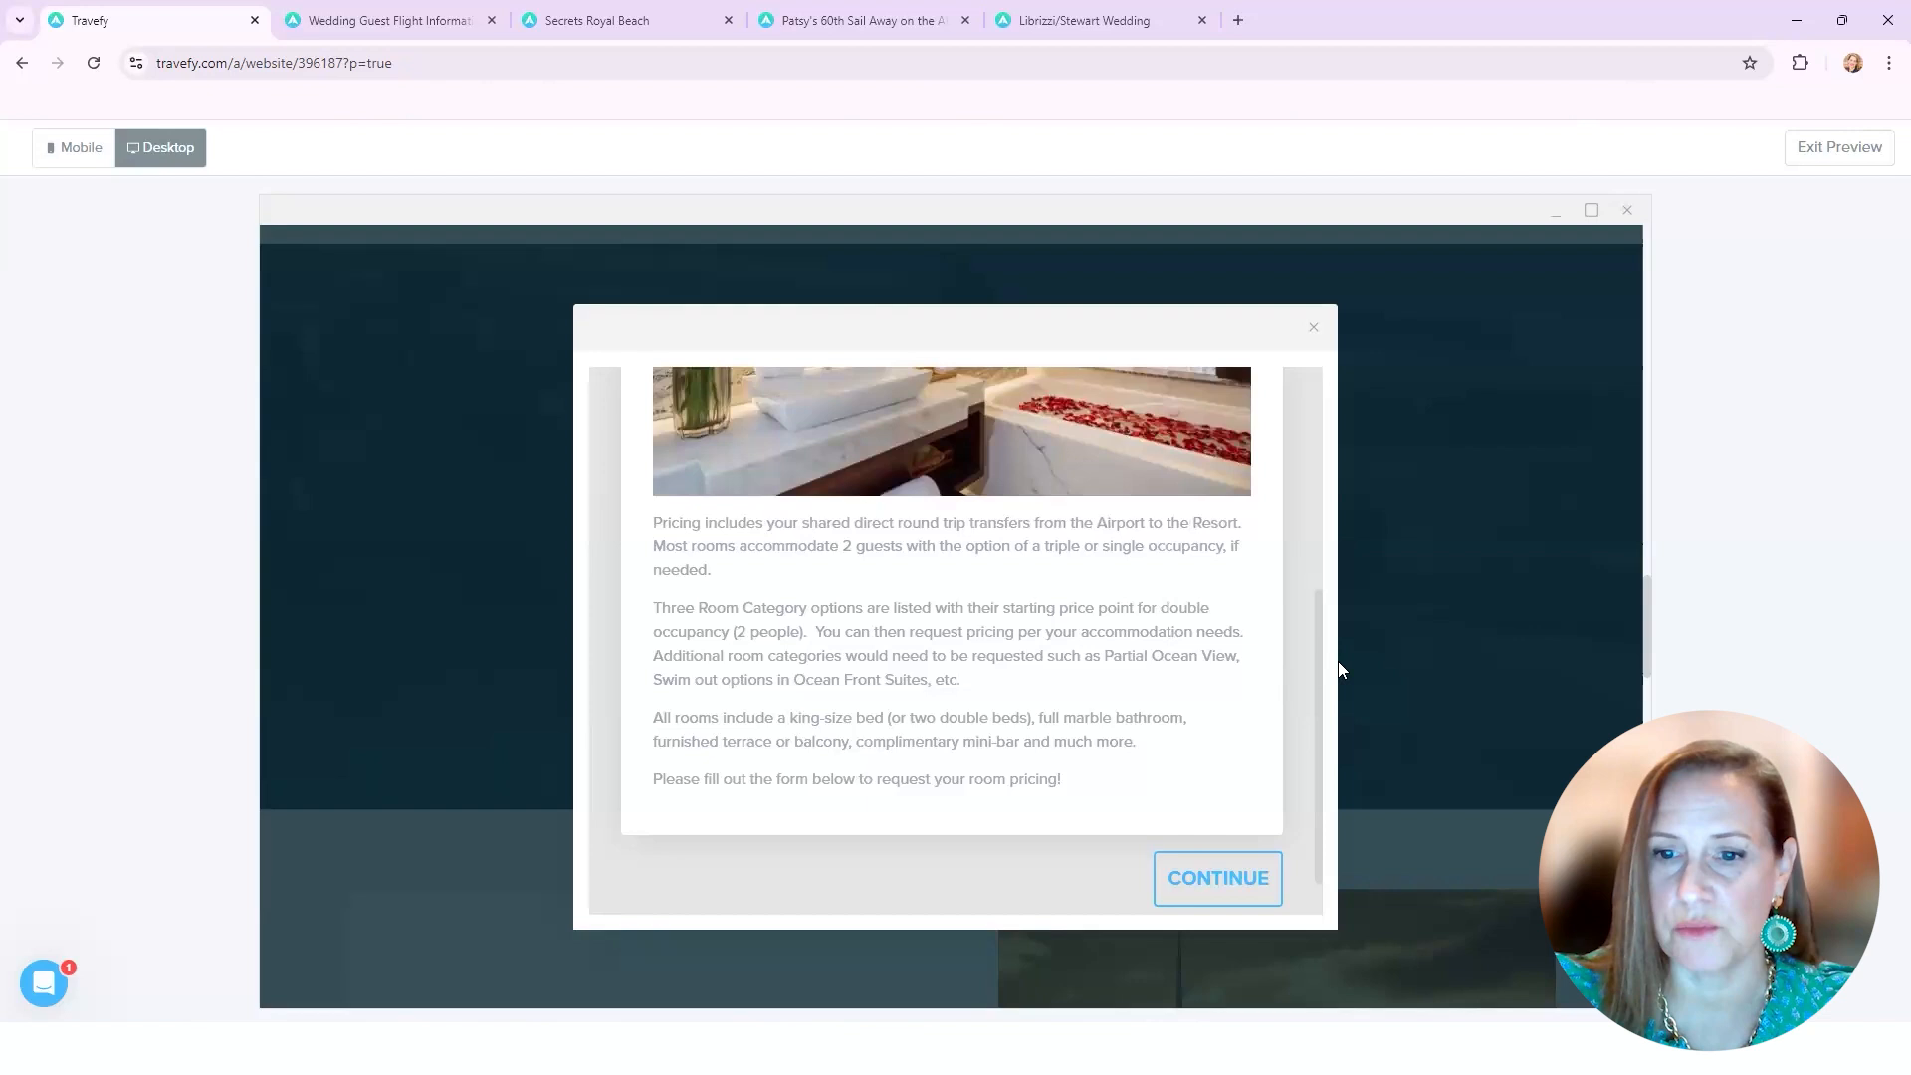
pyautogui.scroll(-3)
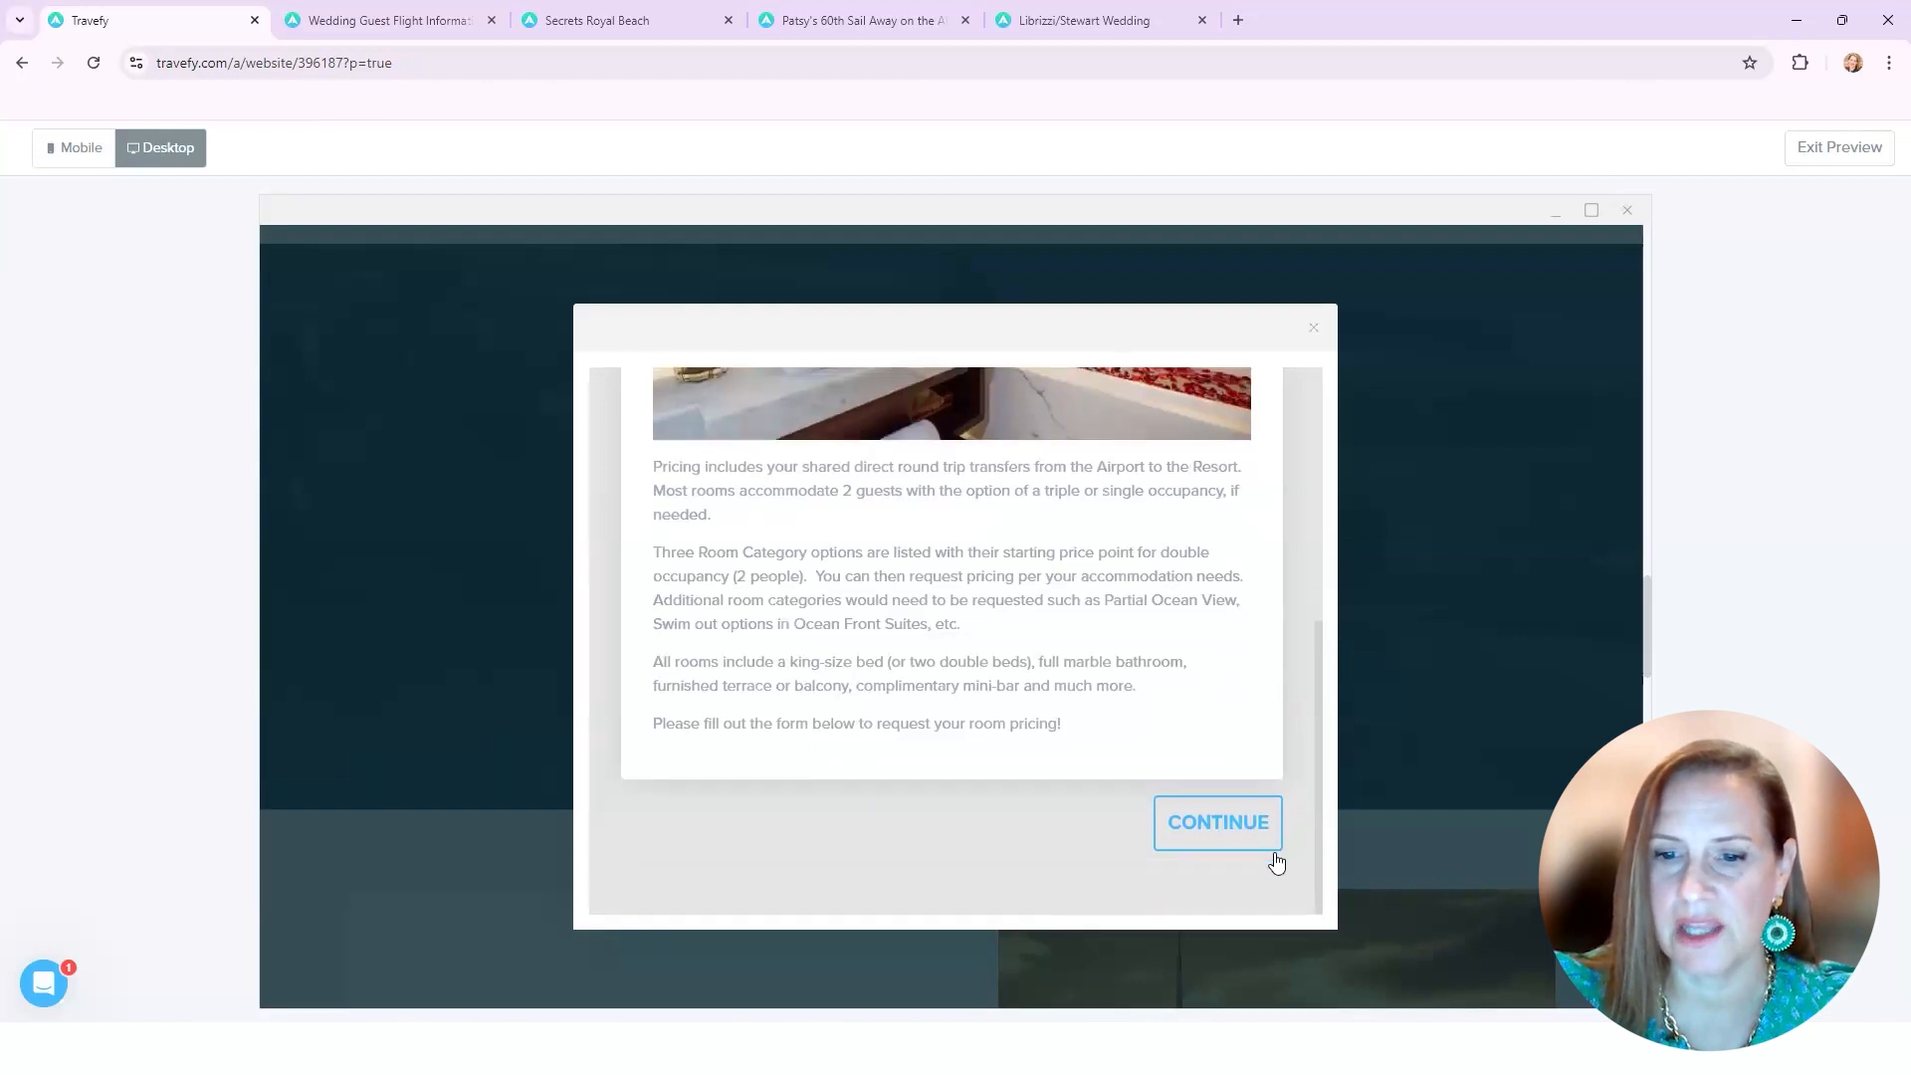
pyautogui.click(1217, 823)
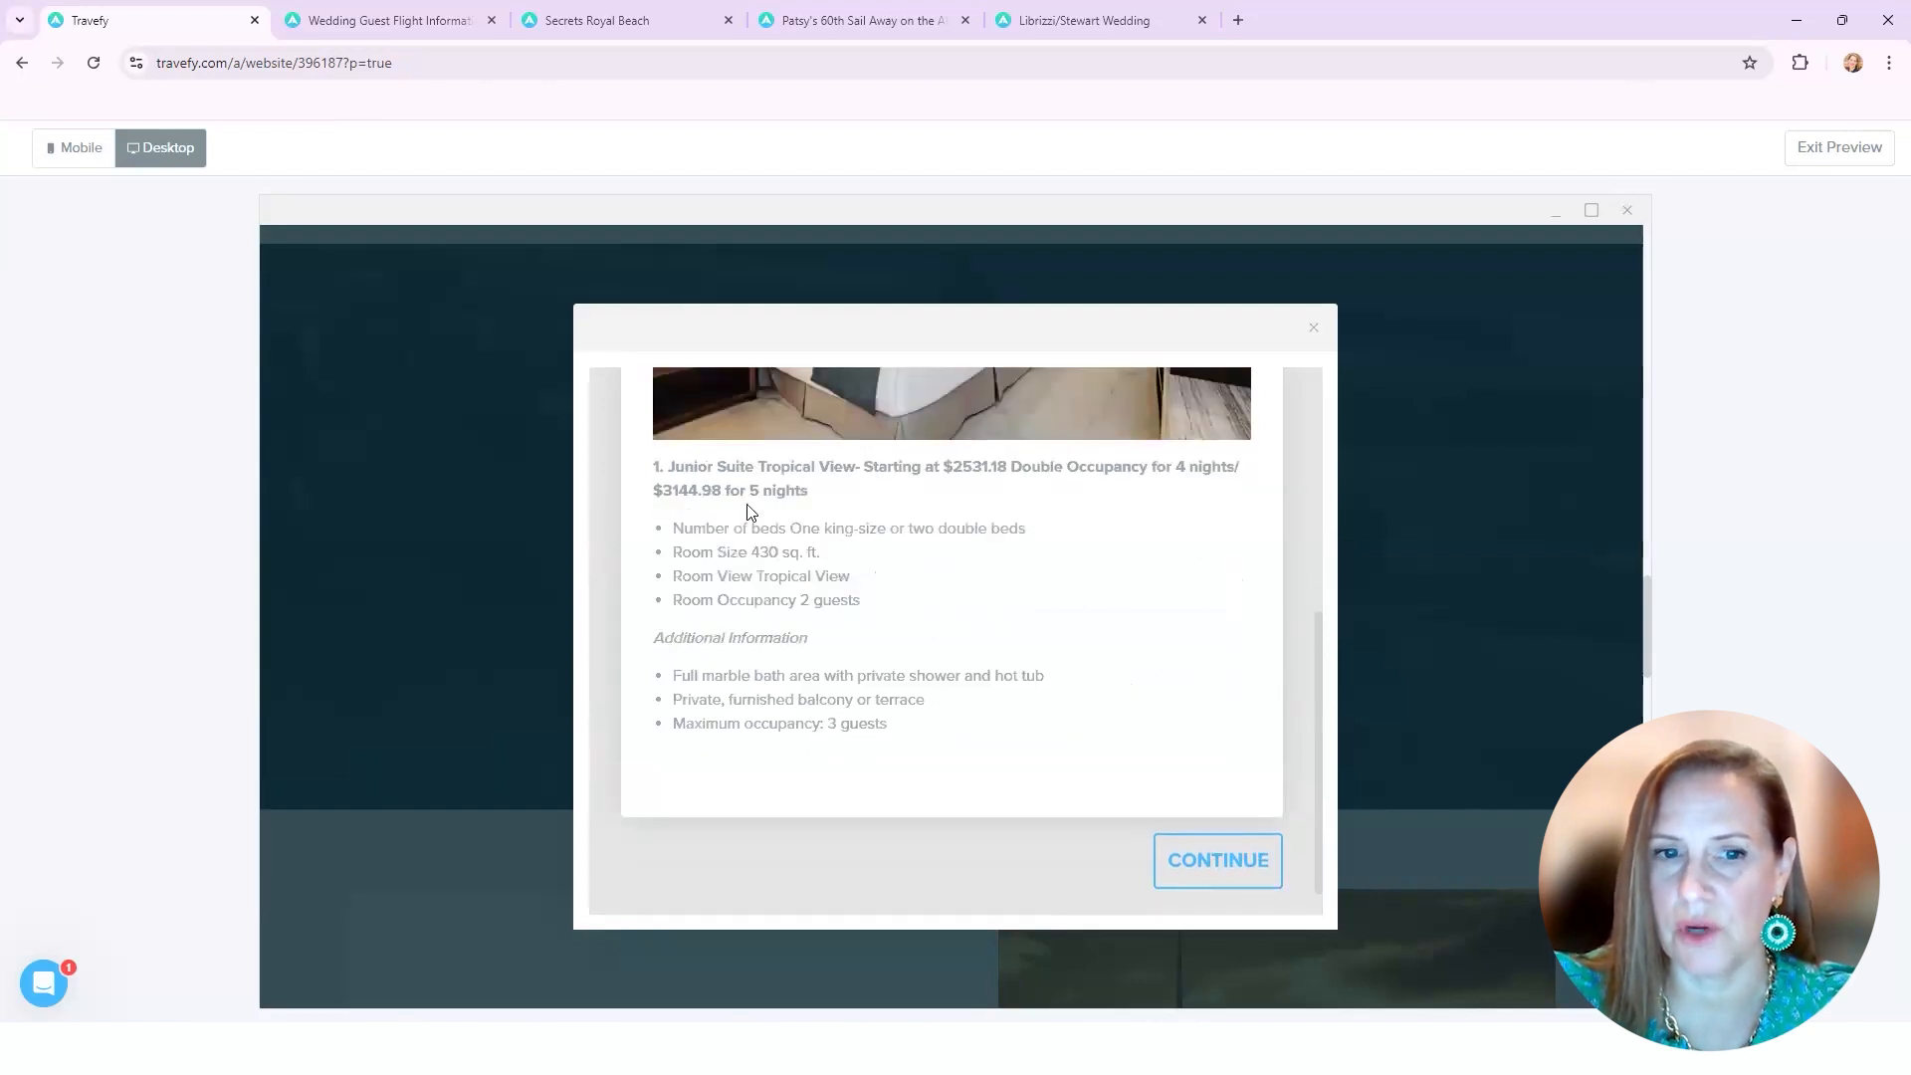
pyautogui.moveTo(970, 490)
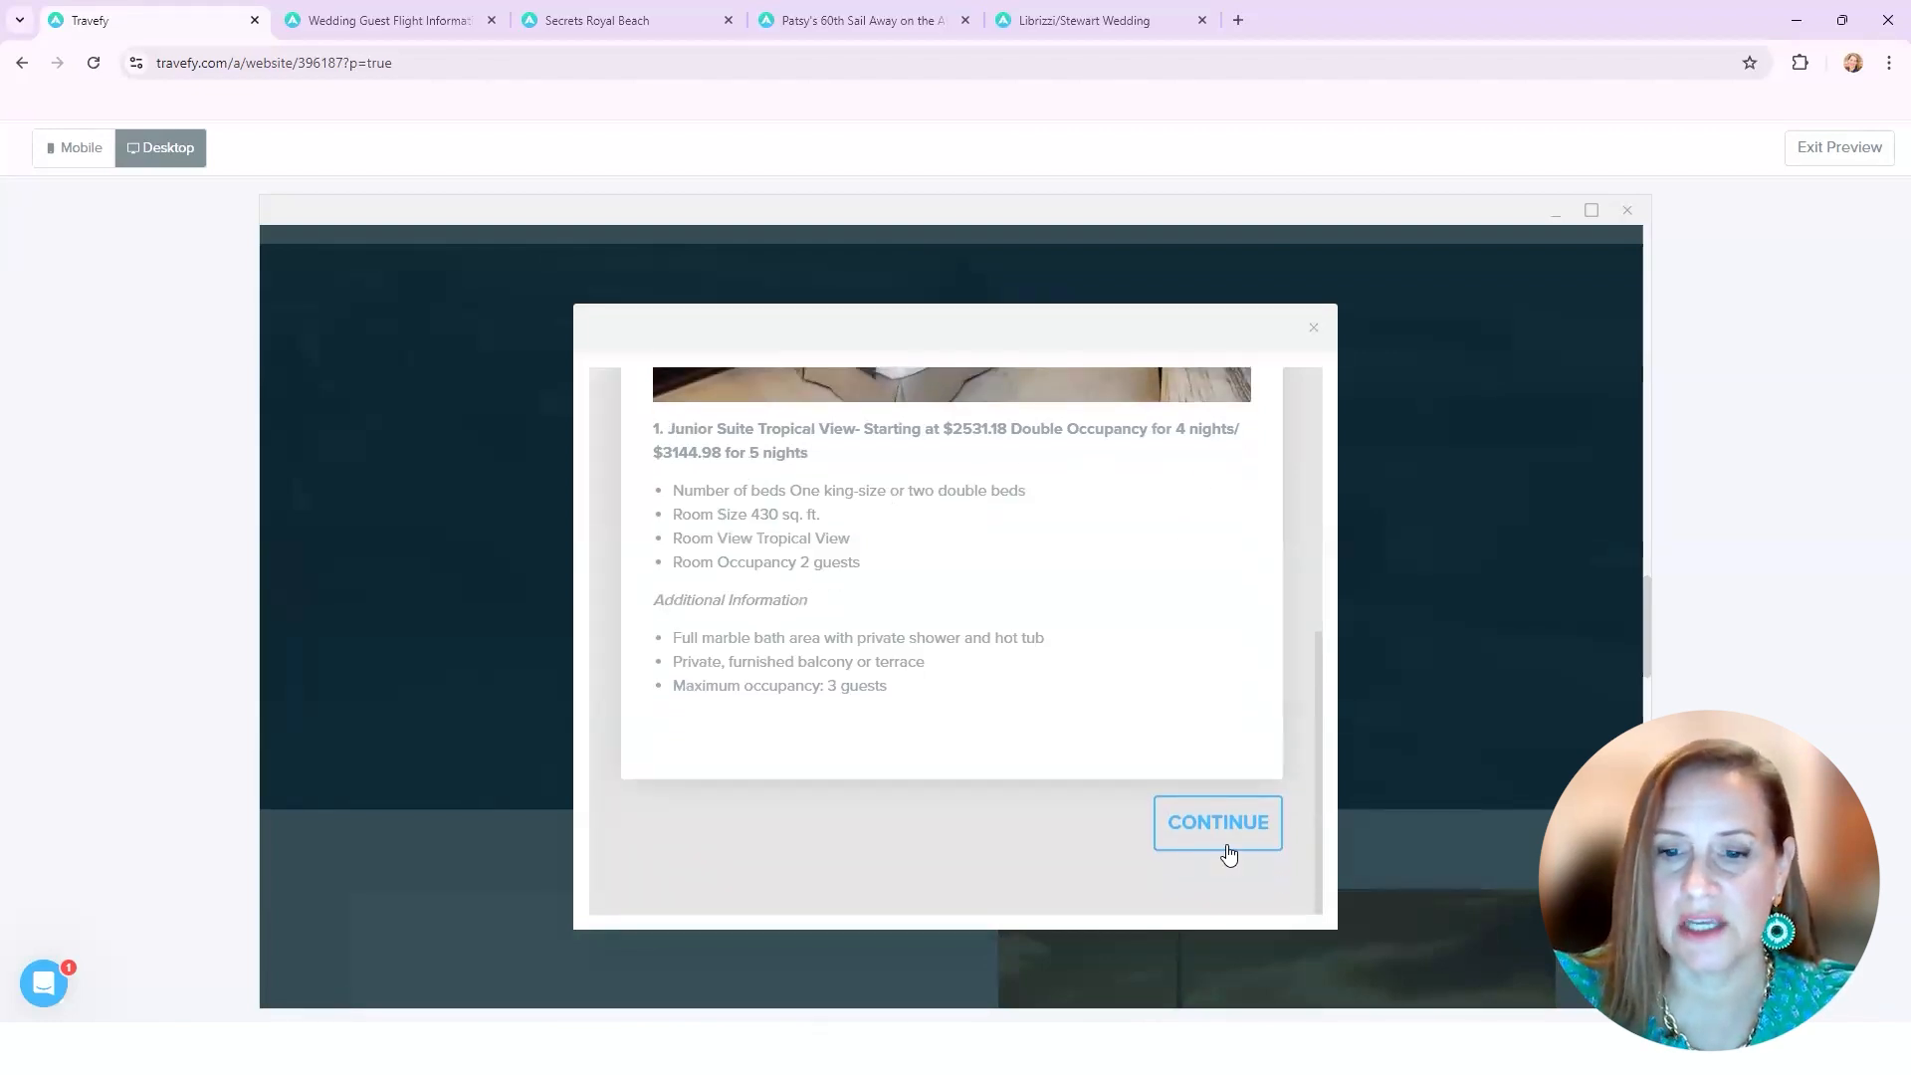
# Step: Continue past the suite descriptions to reach the Full Name question (step 6 of 14)
pyautogui.click(1216, 822)
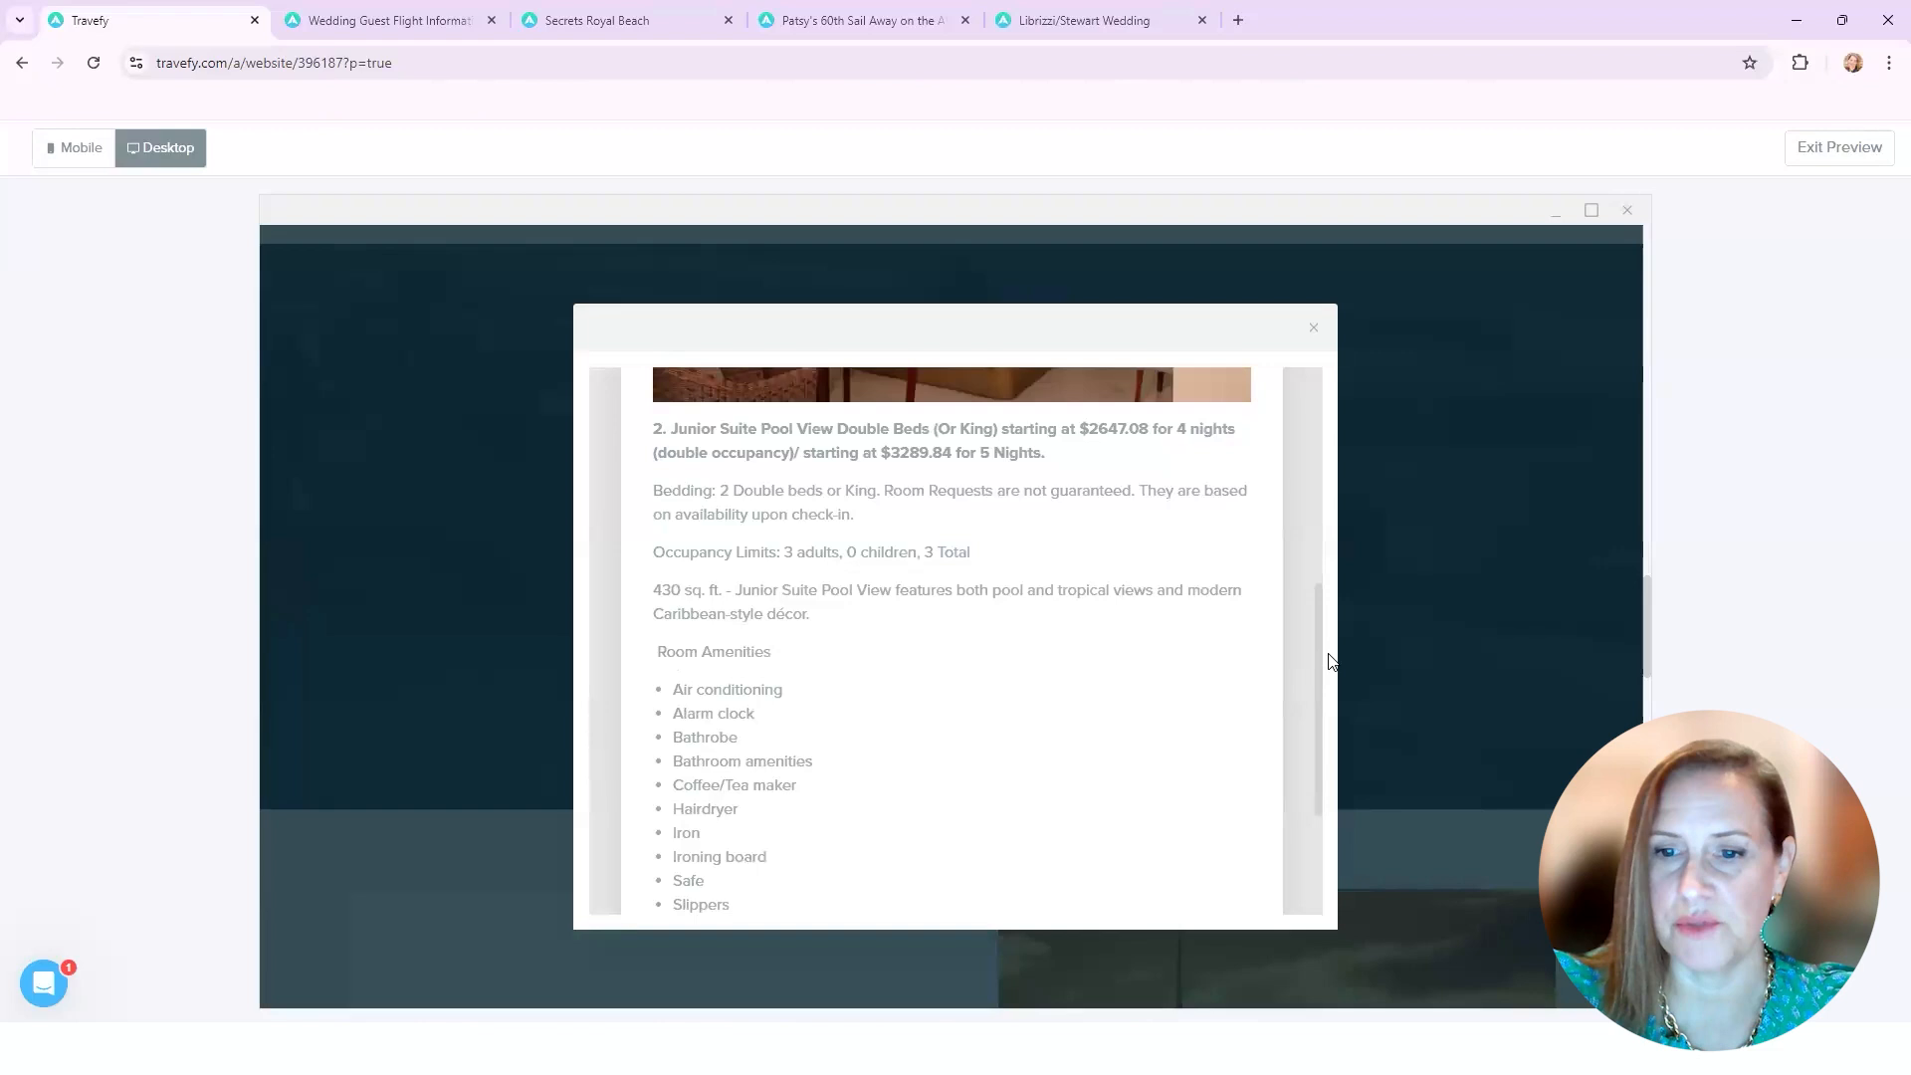
pyautogui.scroll(-3)
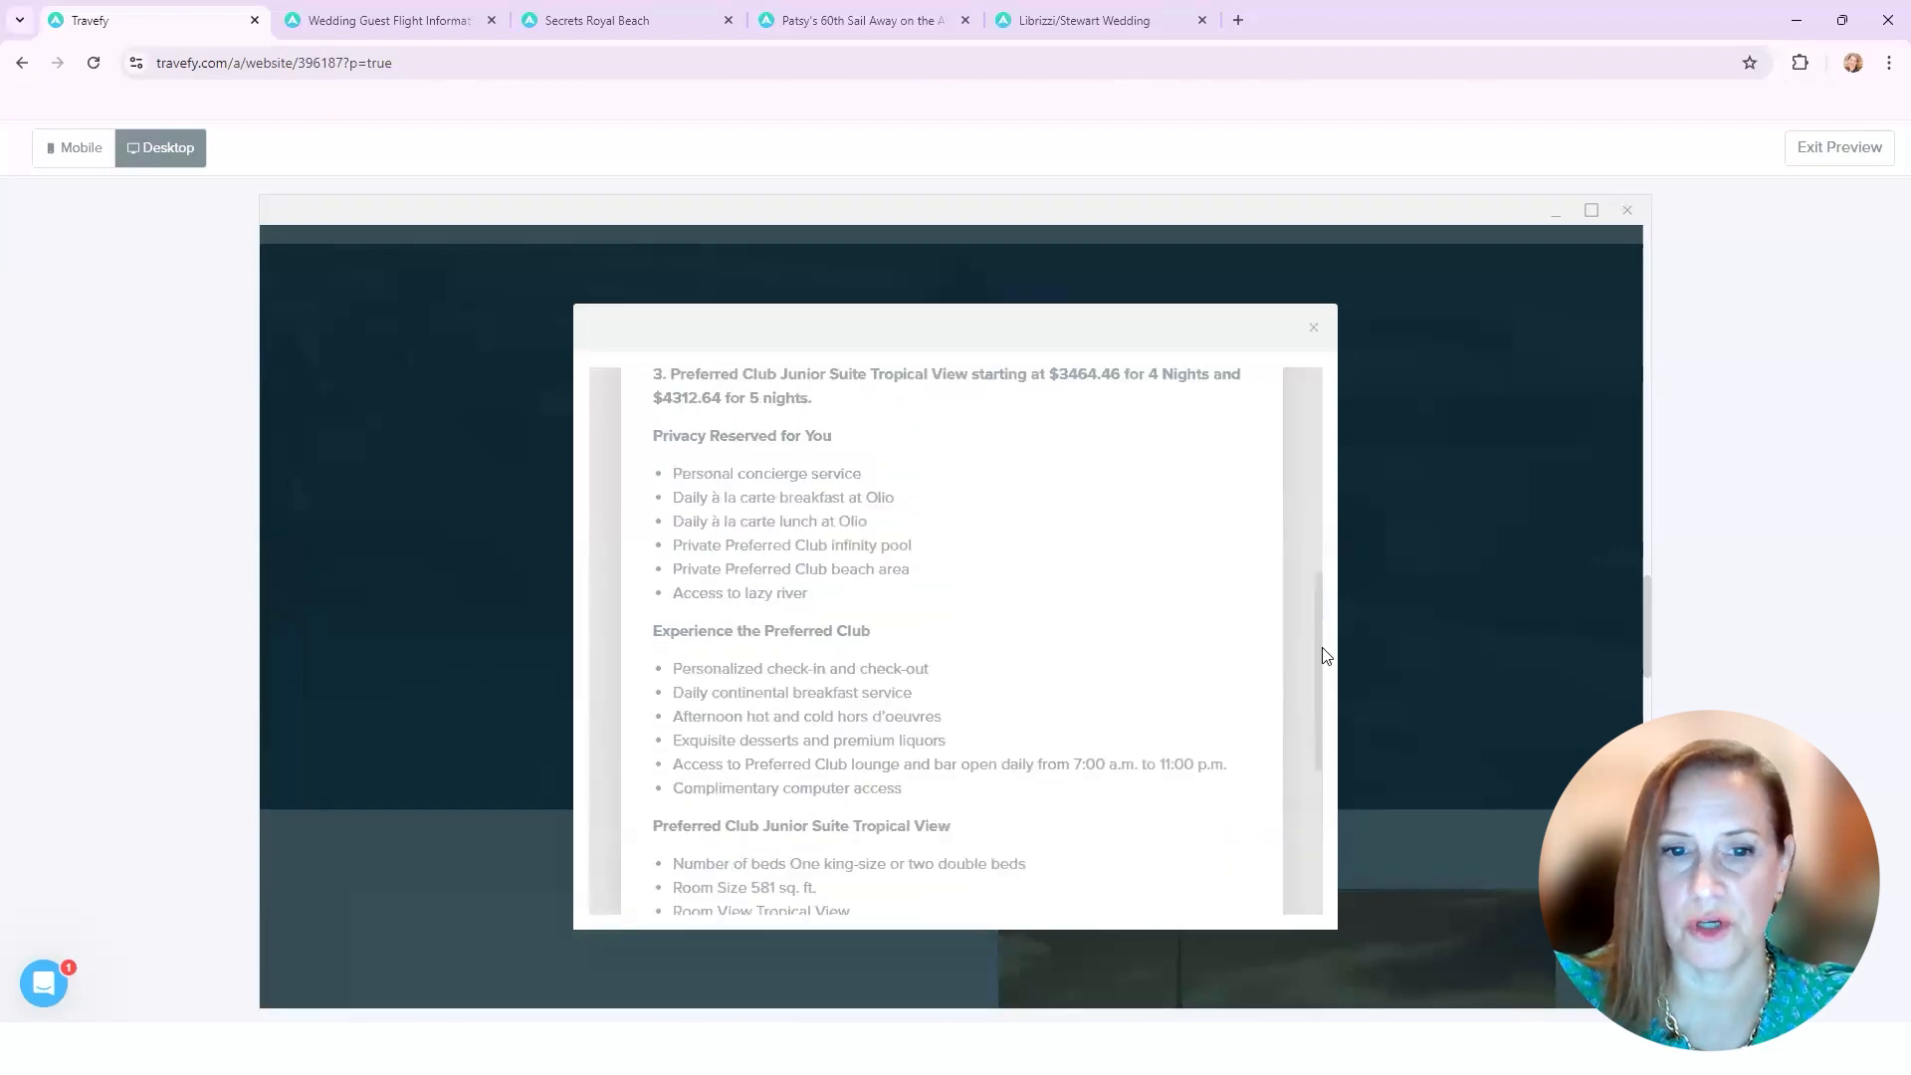
pyautogui.scroll(-3)
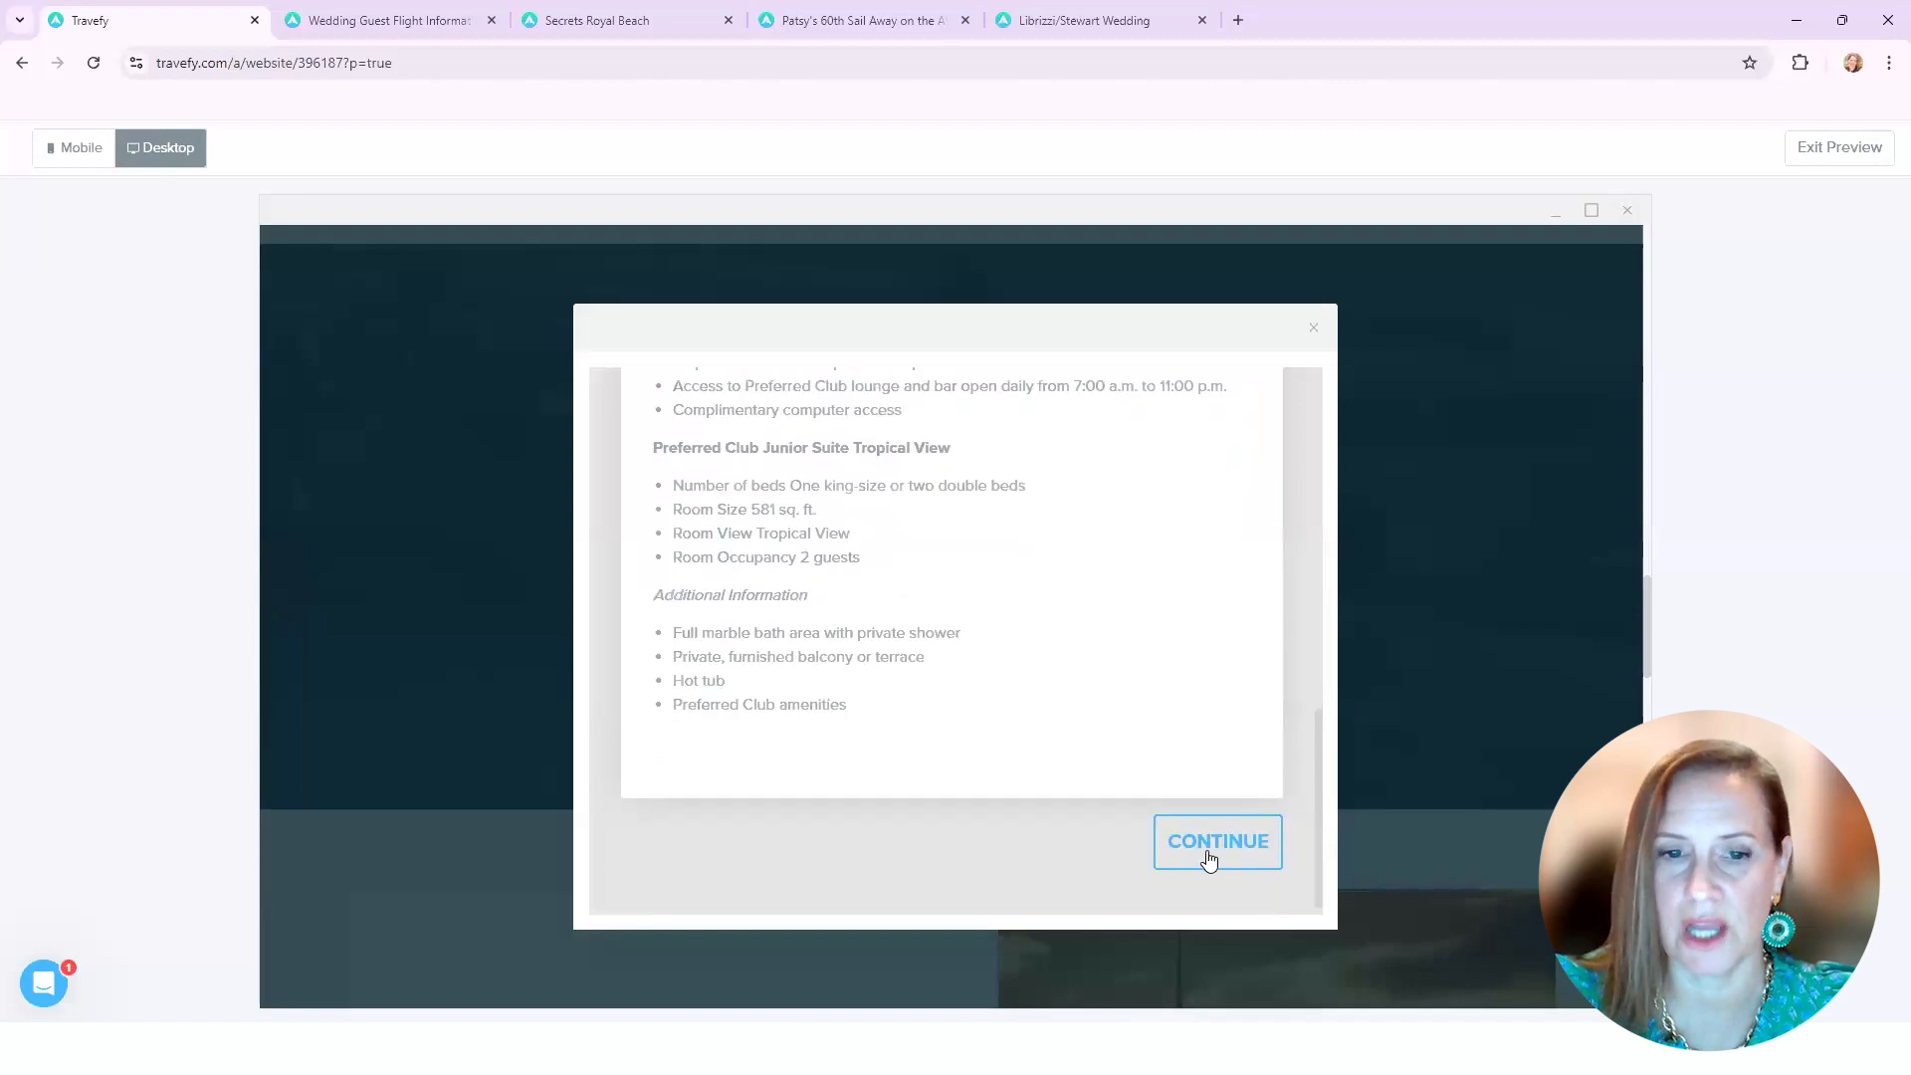
pyautogui.click(1217, 840)
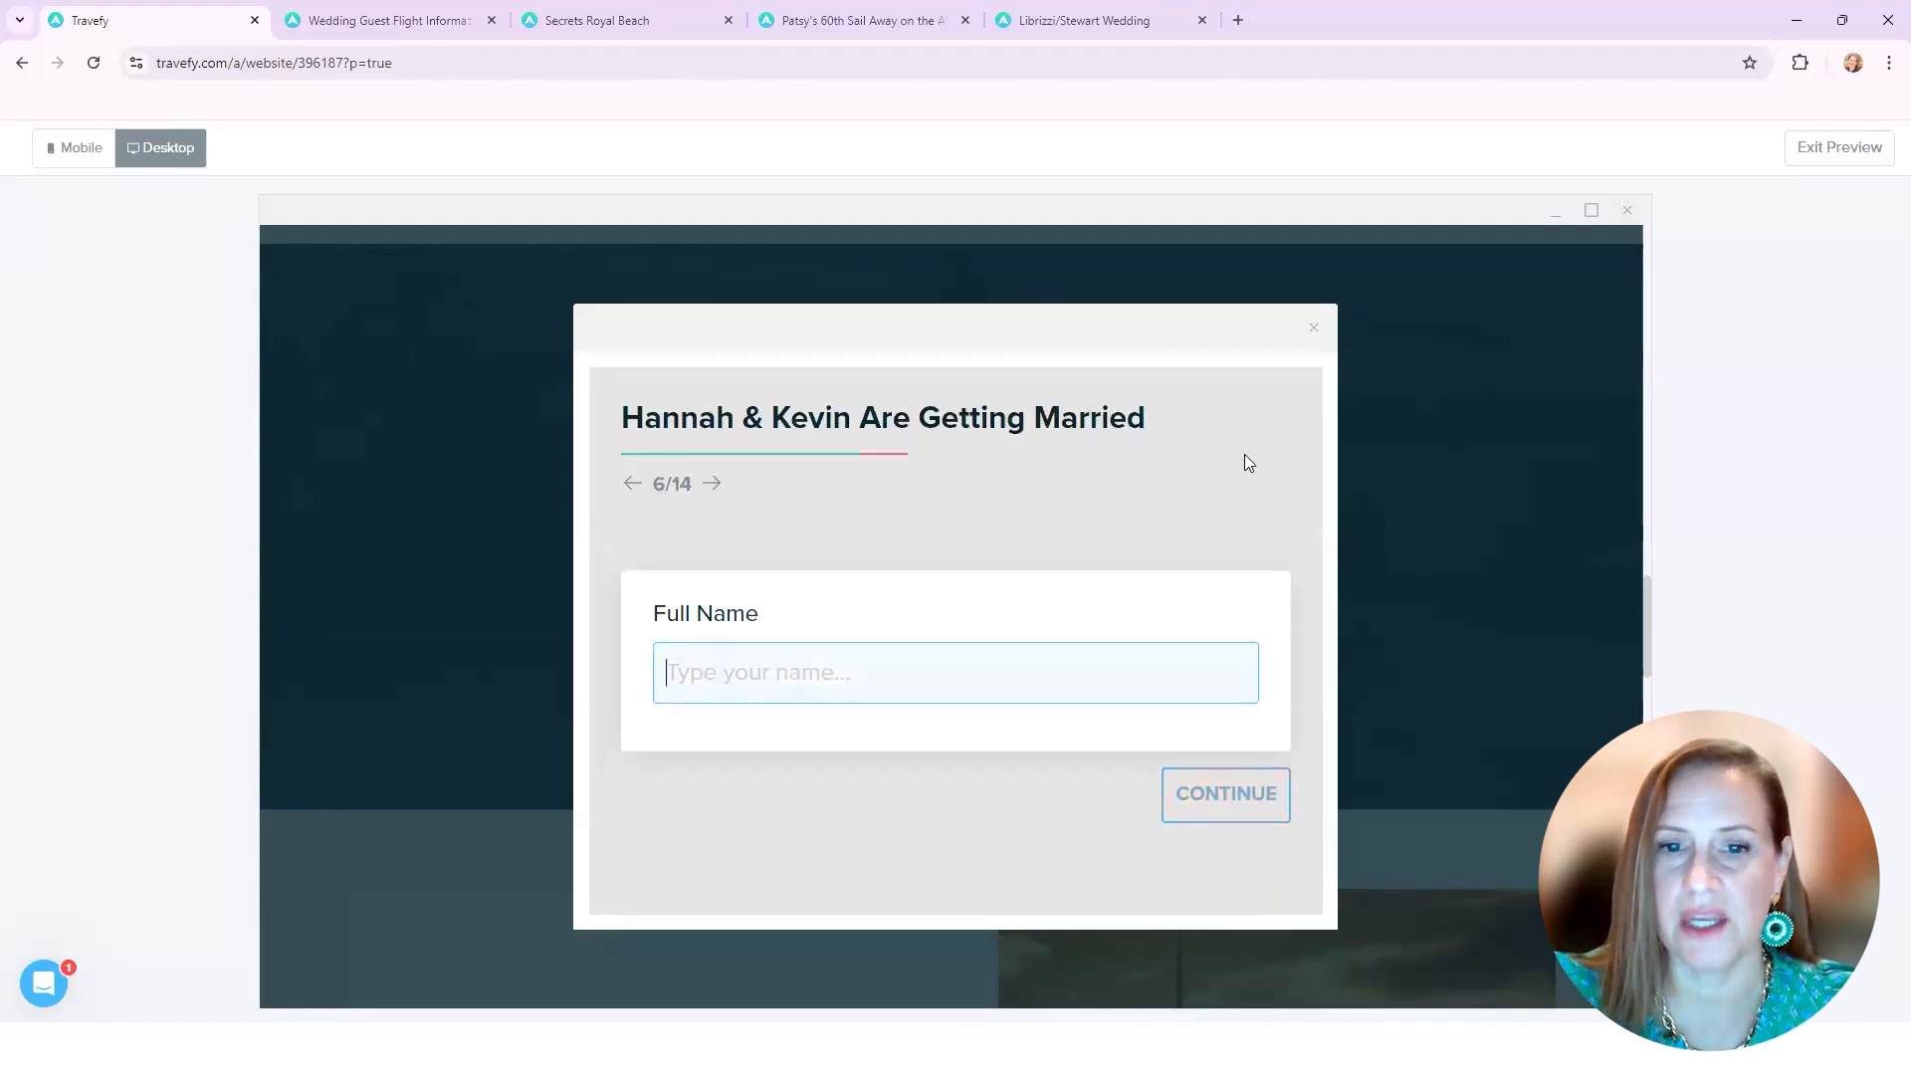
# Step: Skip the Full Name, email, number of rooms, nights and dates of stay questions
pyautogui.click(1224, 795)
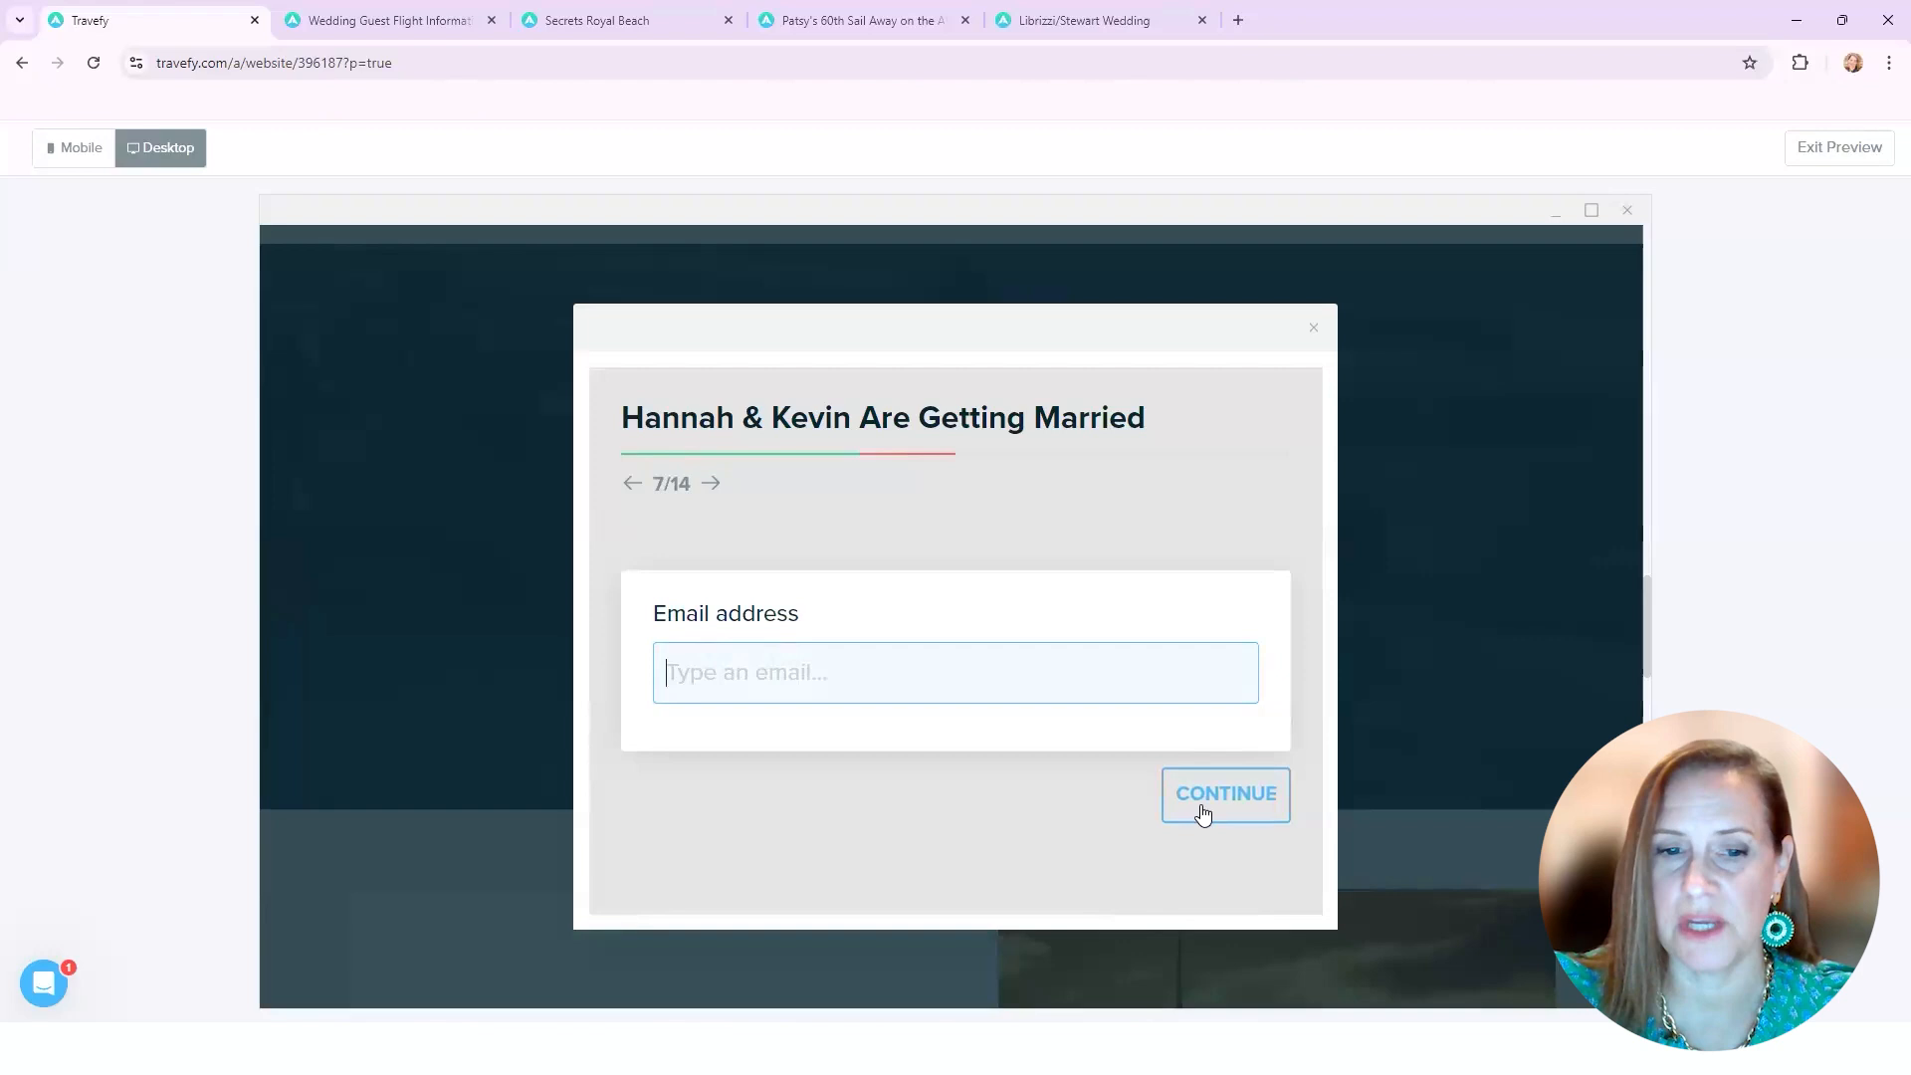
pyautogui.click(1224, 795)
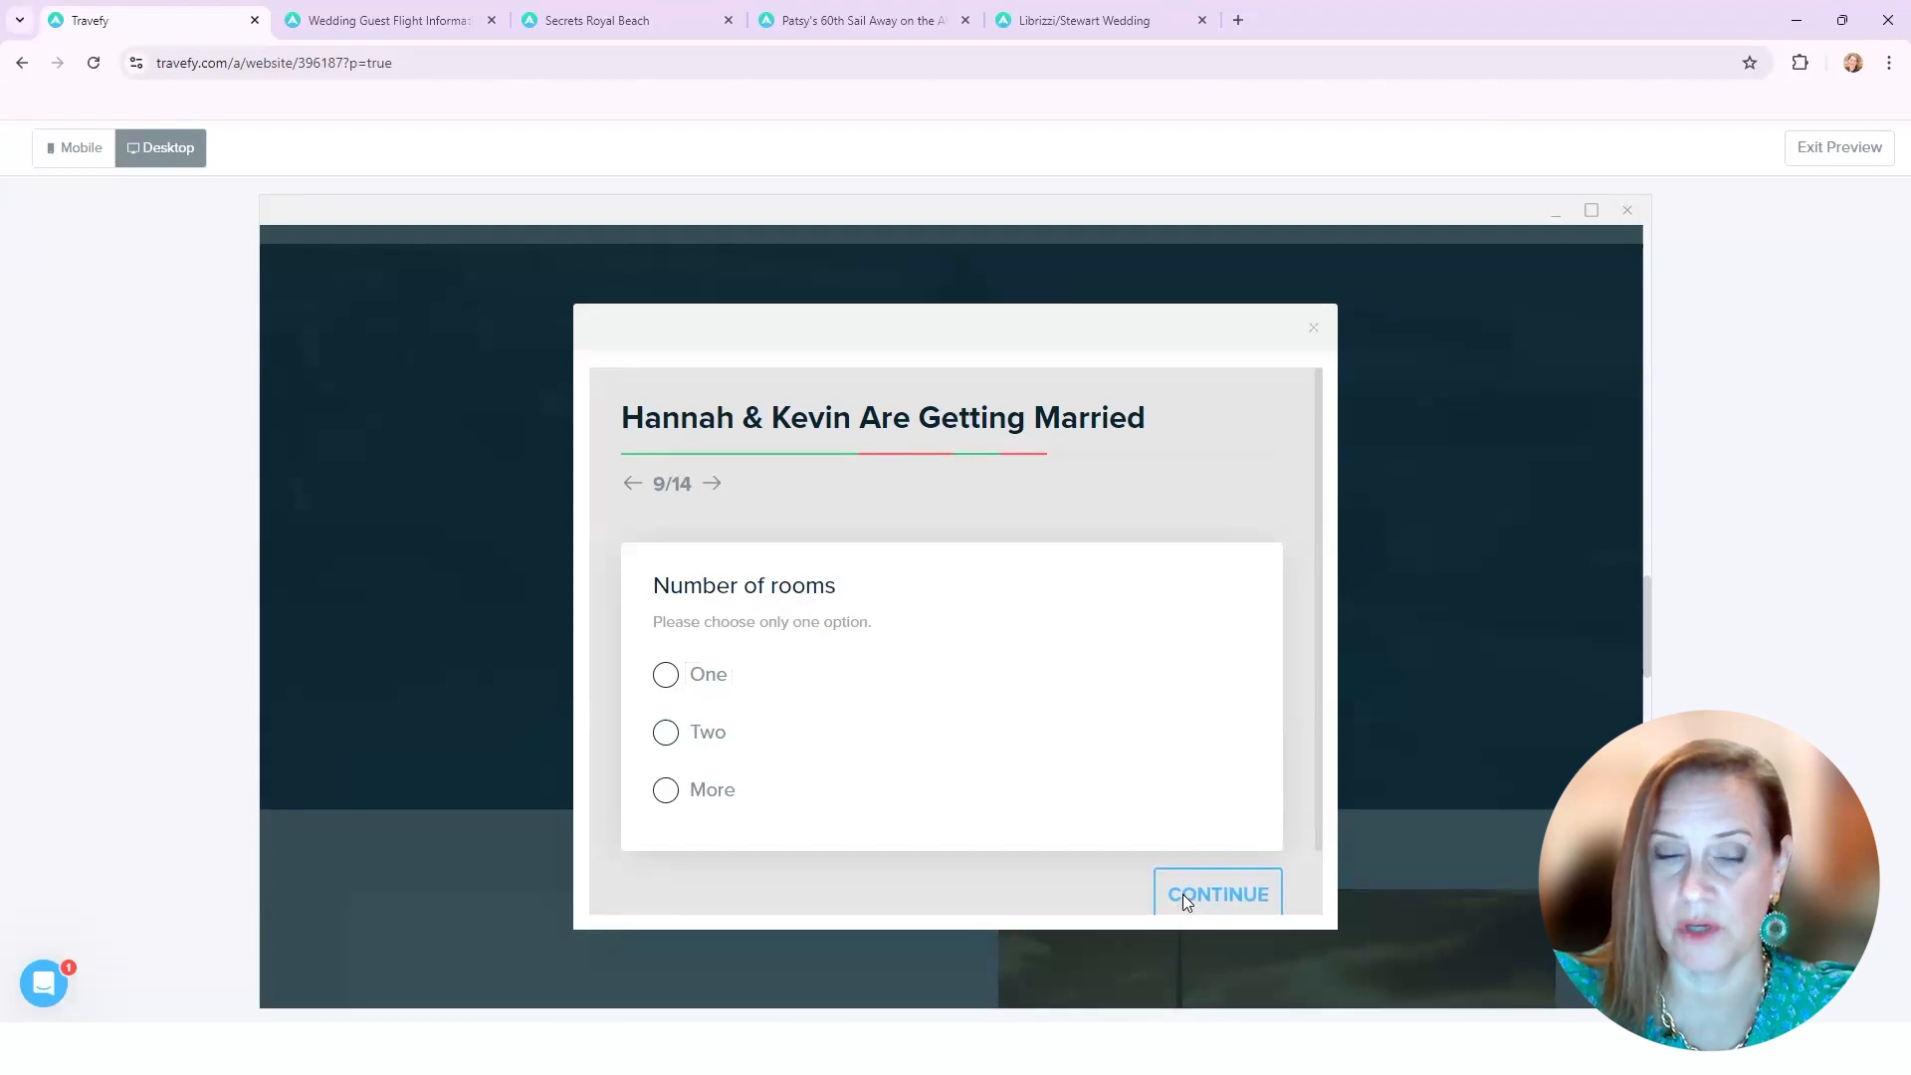
pyautogui.click(1217, 894)
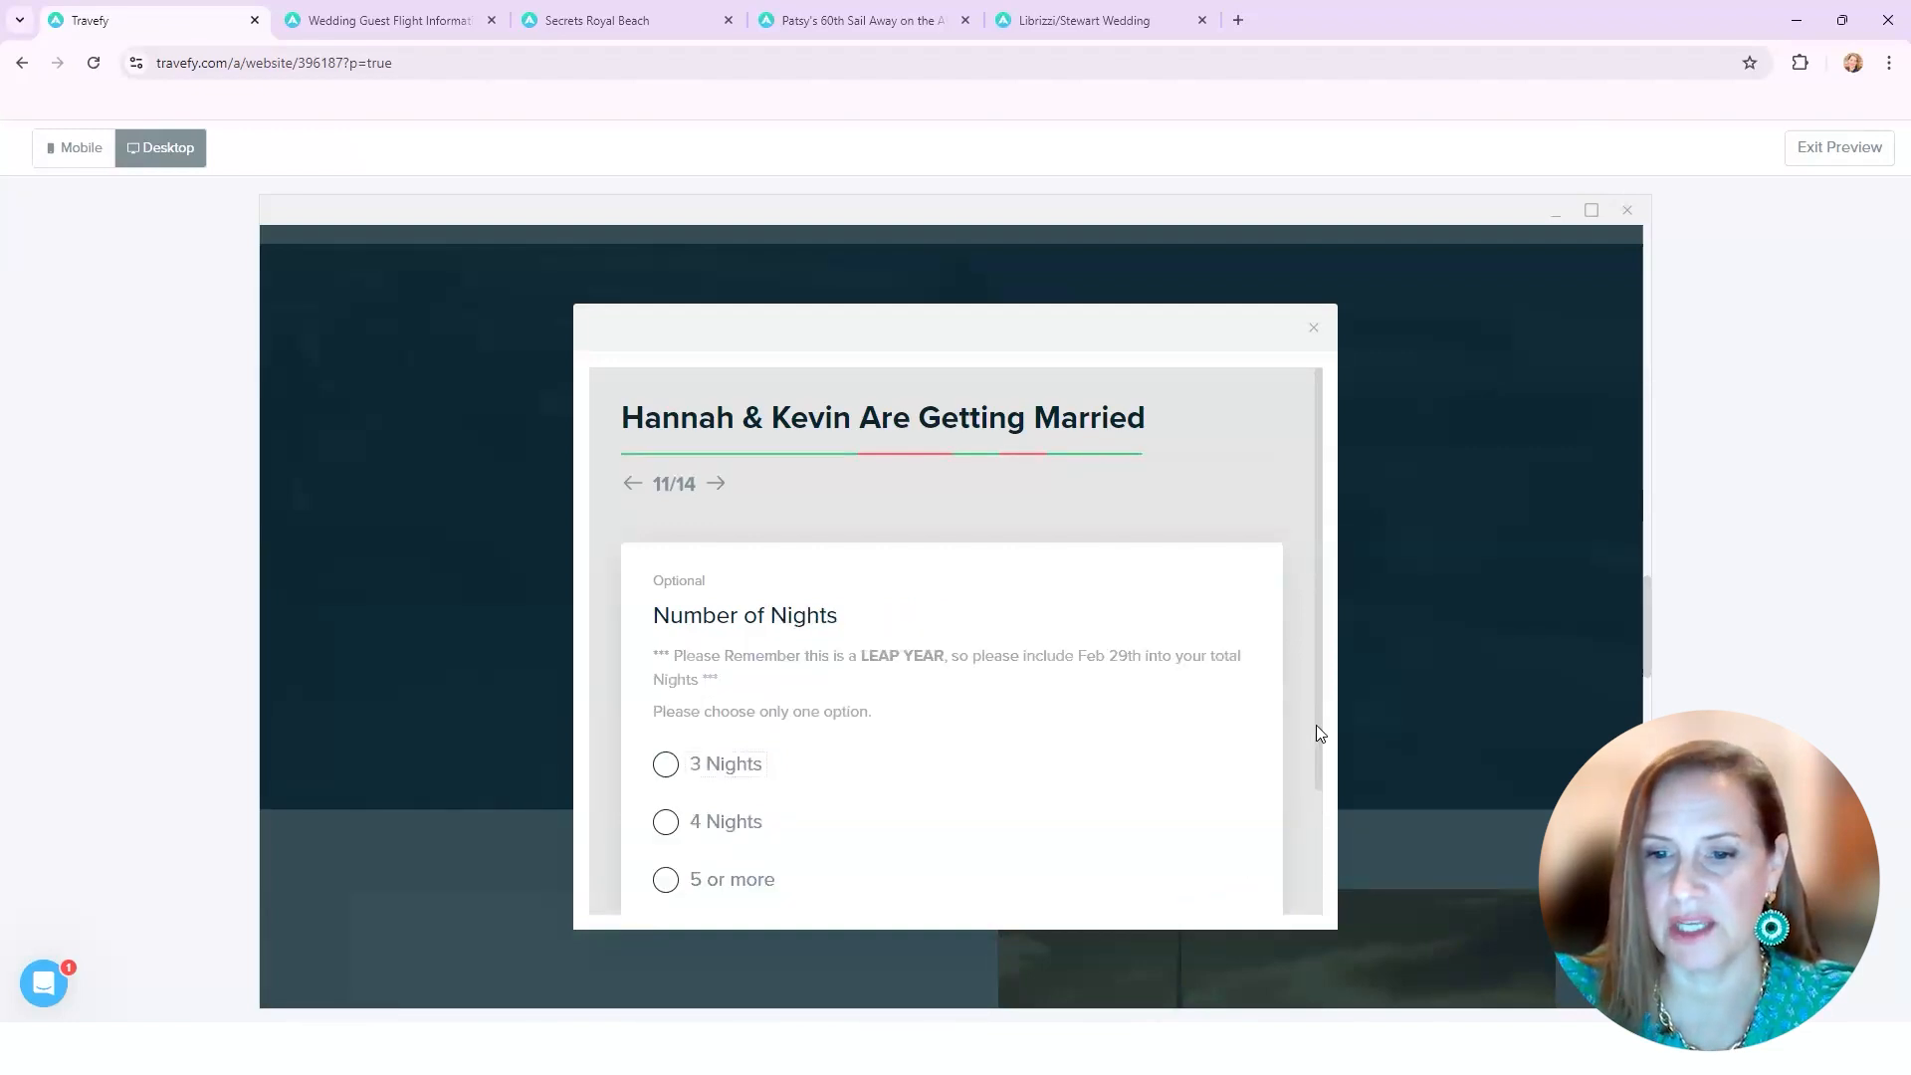
pyautogui.click(721, 484)
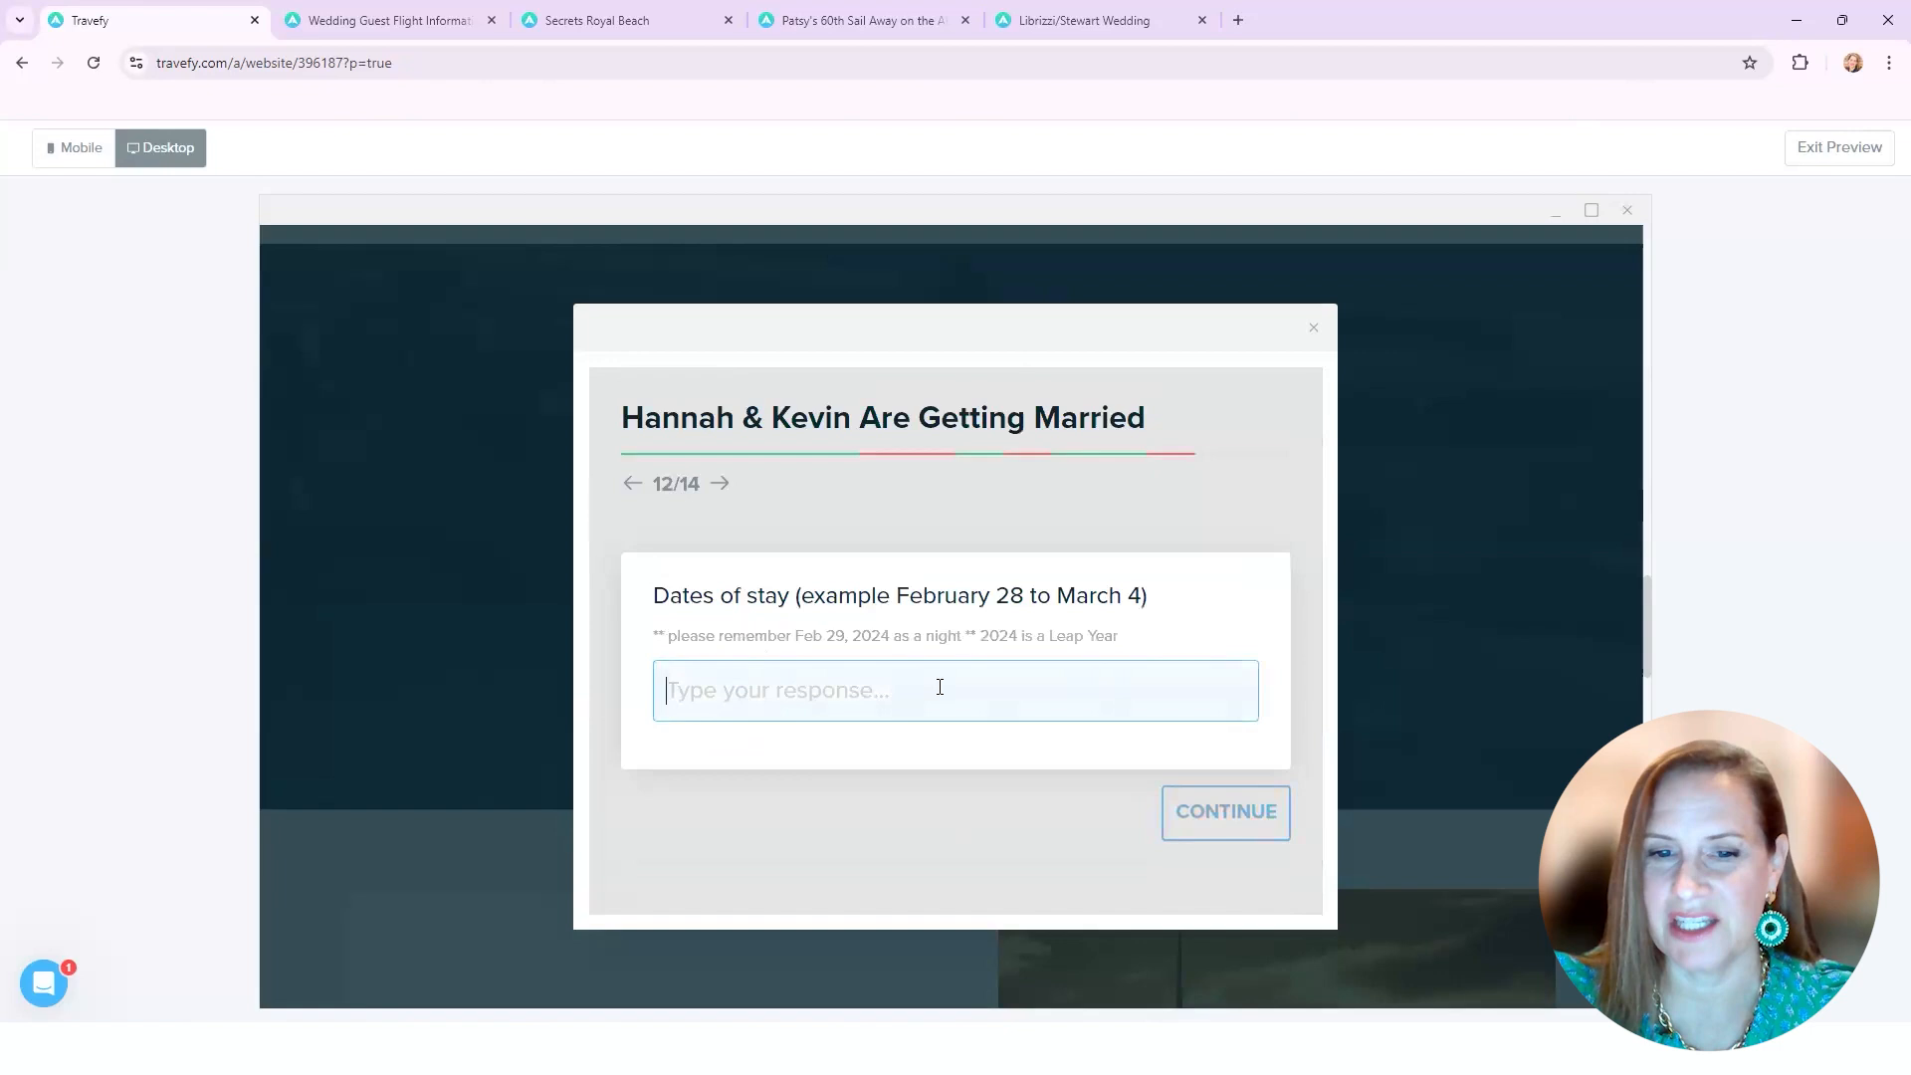
pyautogui.moveTo(659, 691)
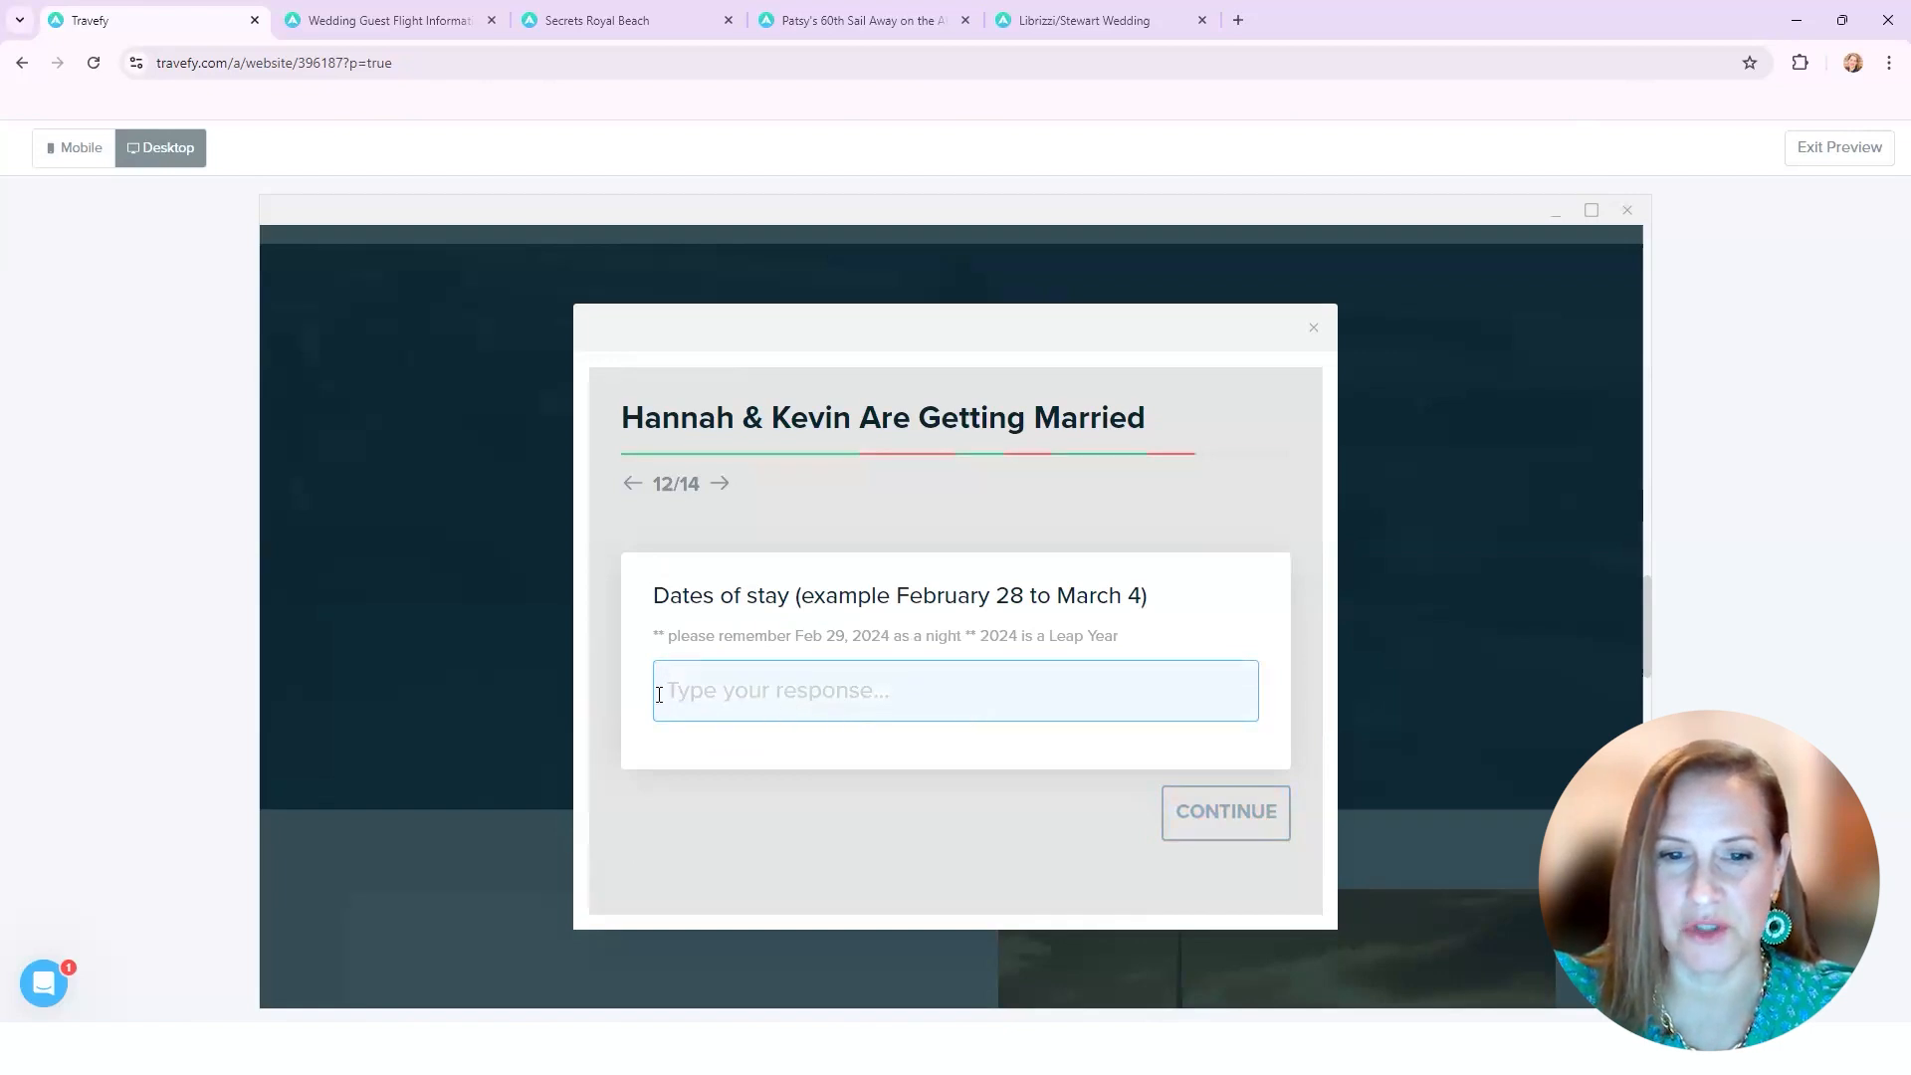
pyautogui.moveTo(1041, 794)
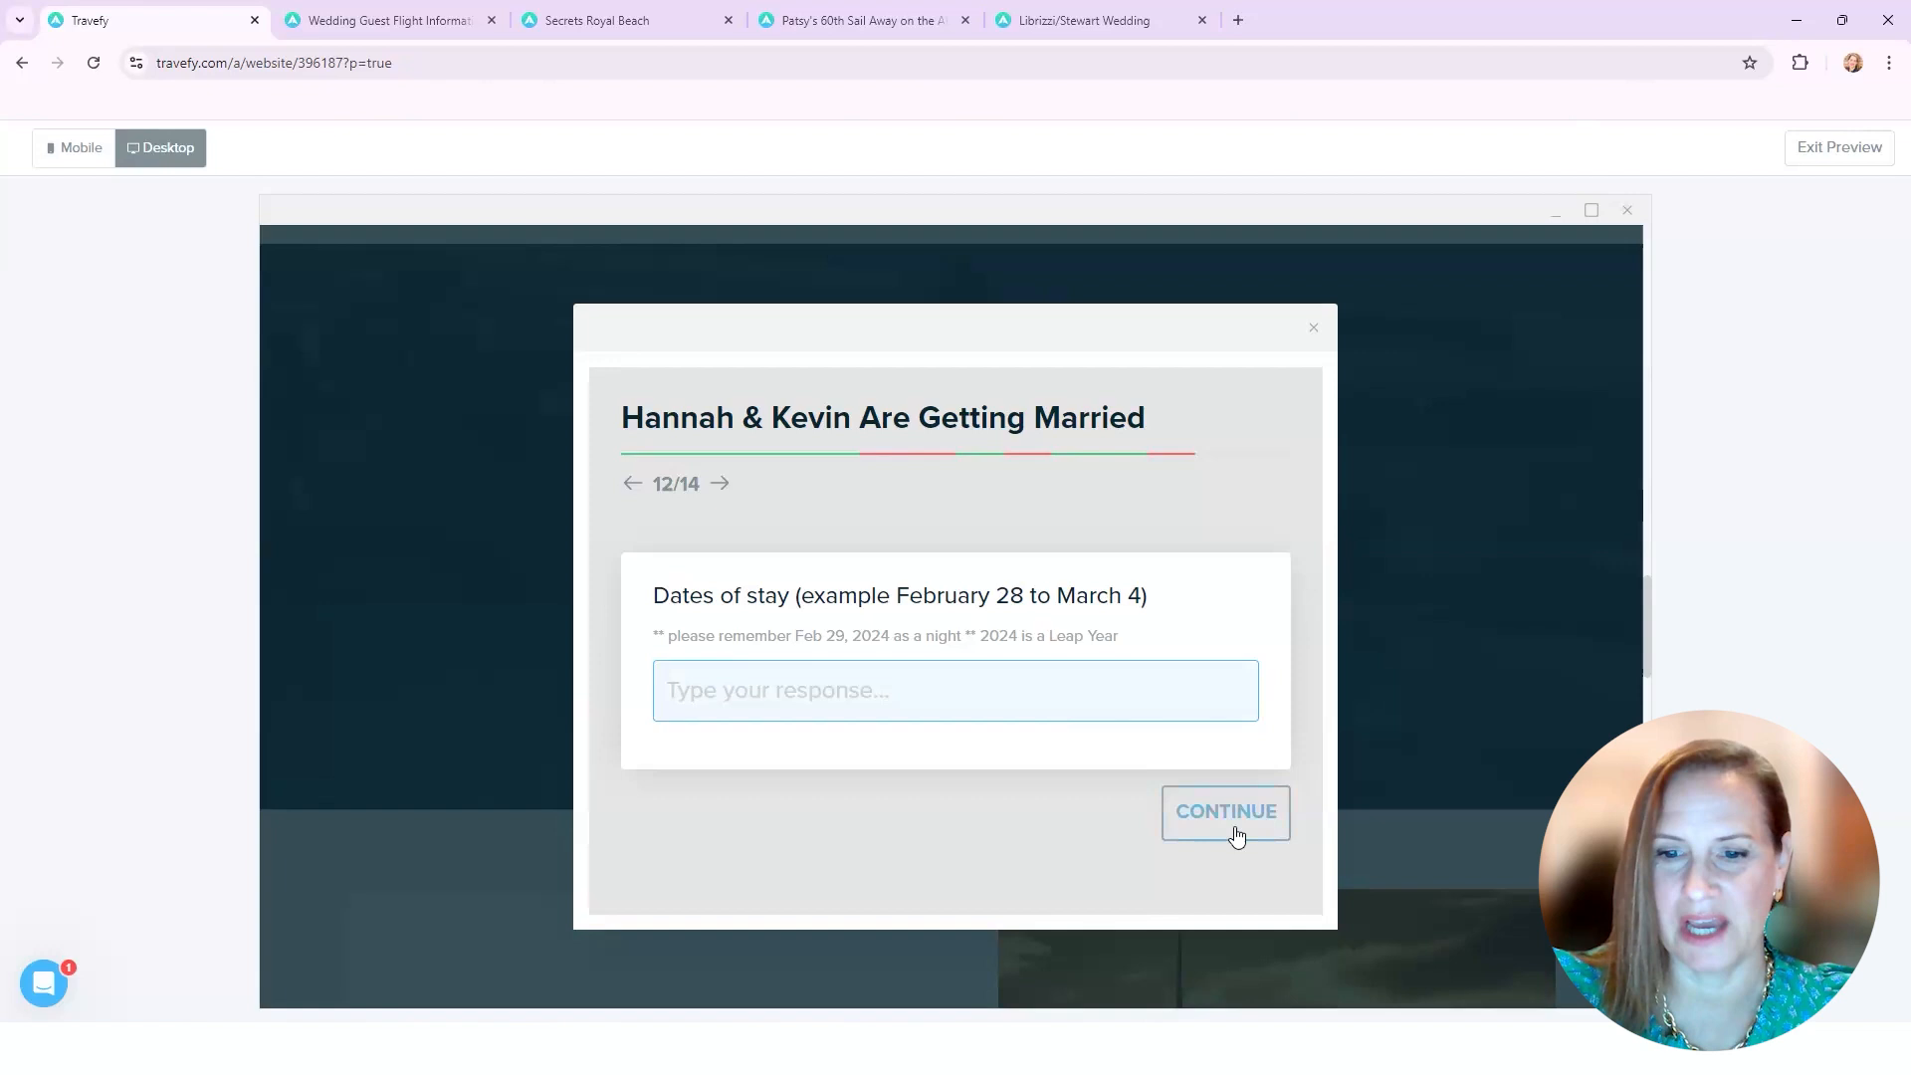
pyautogui.click(1225, 813)
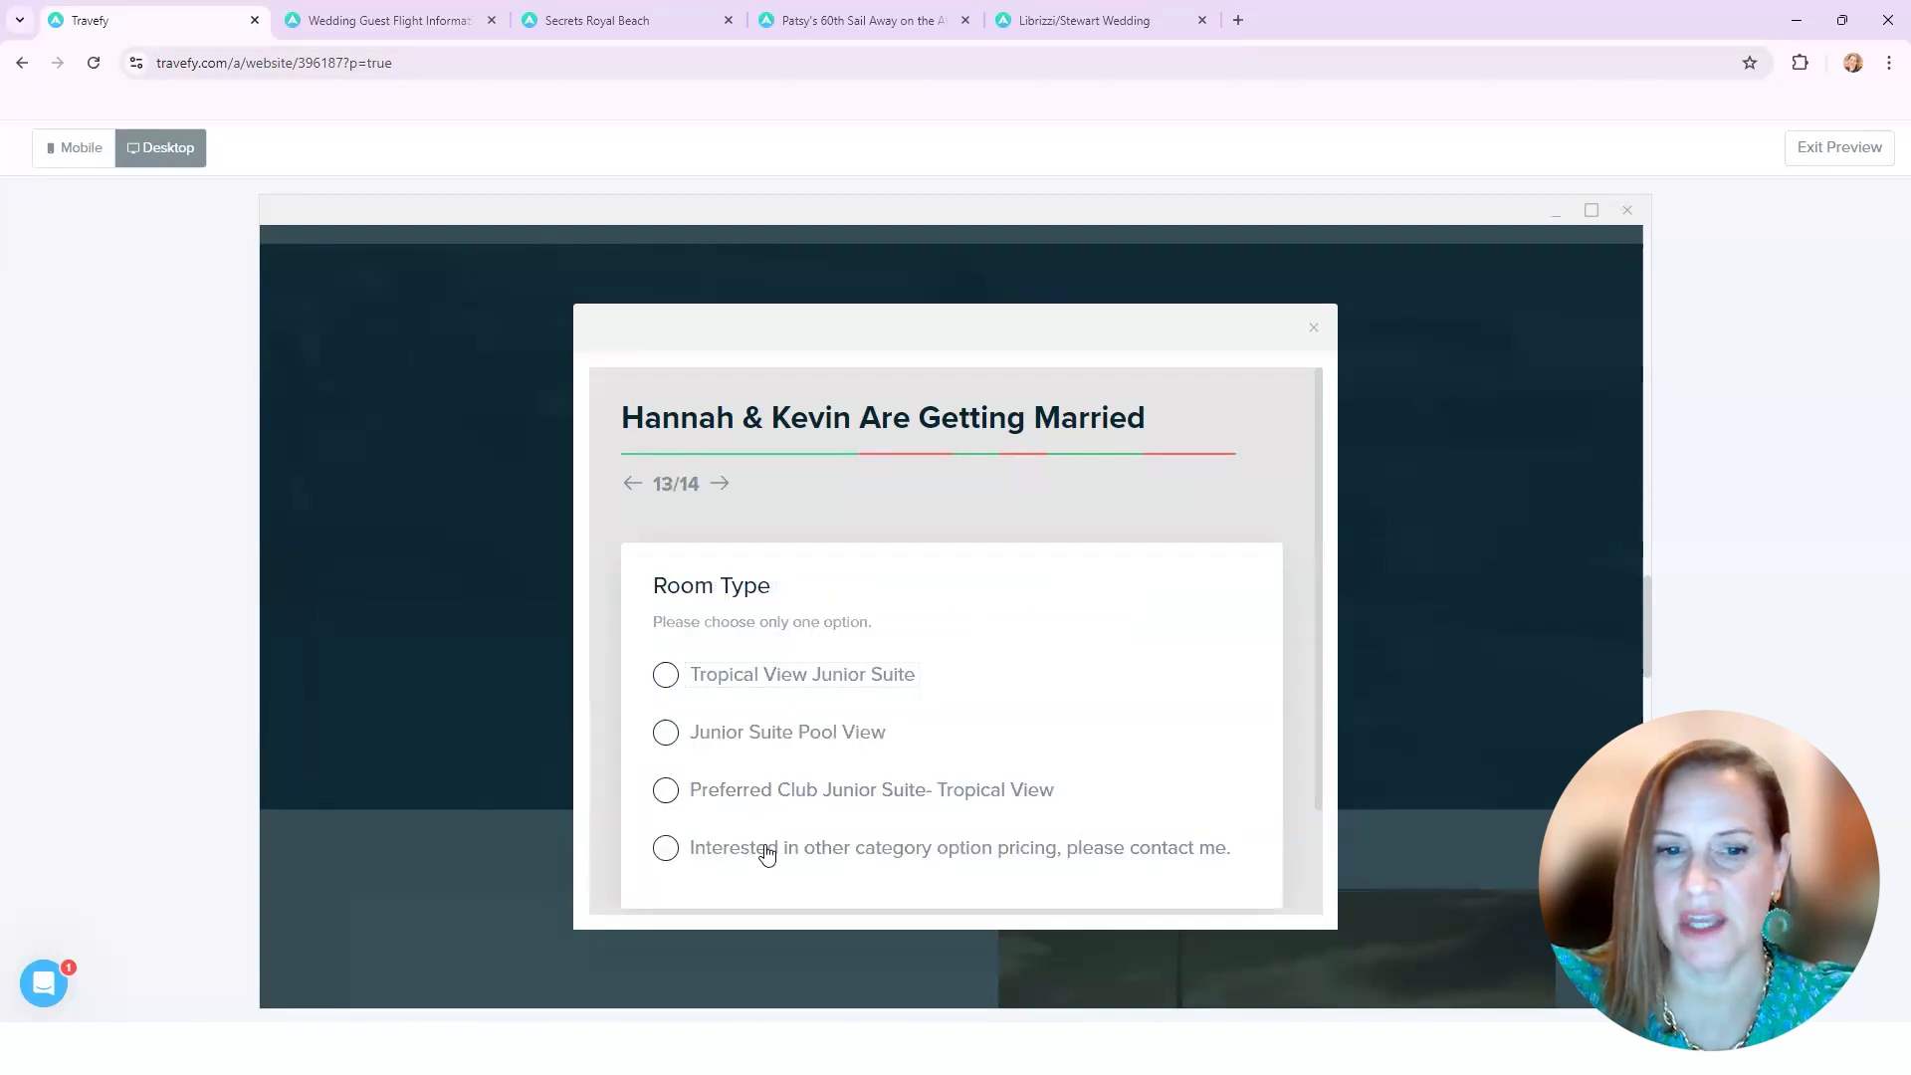
pyautogui.moveTo(813, 866)
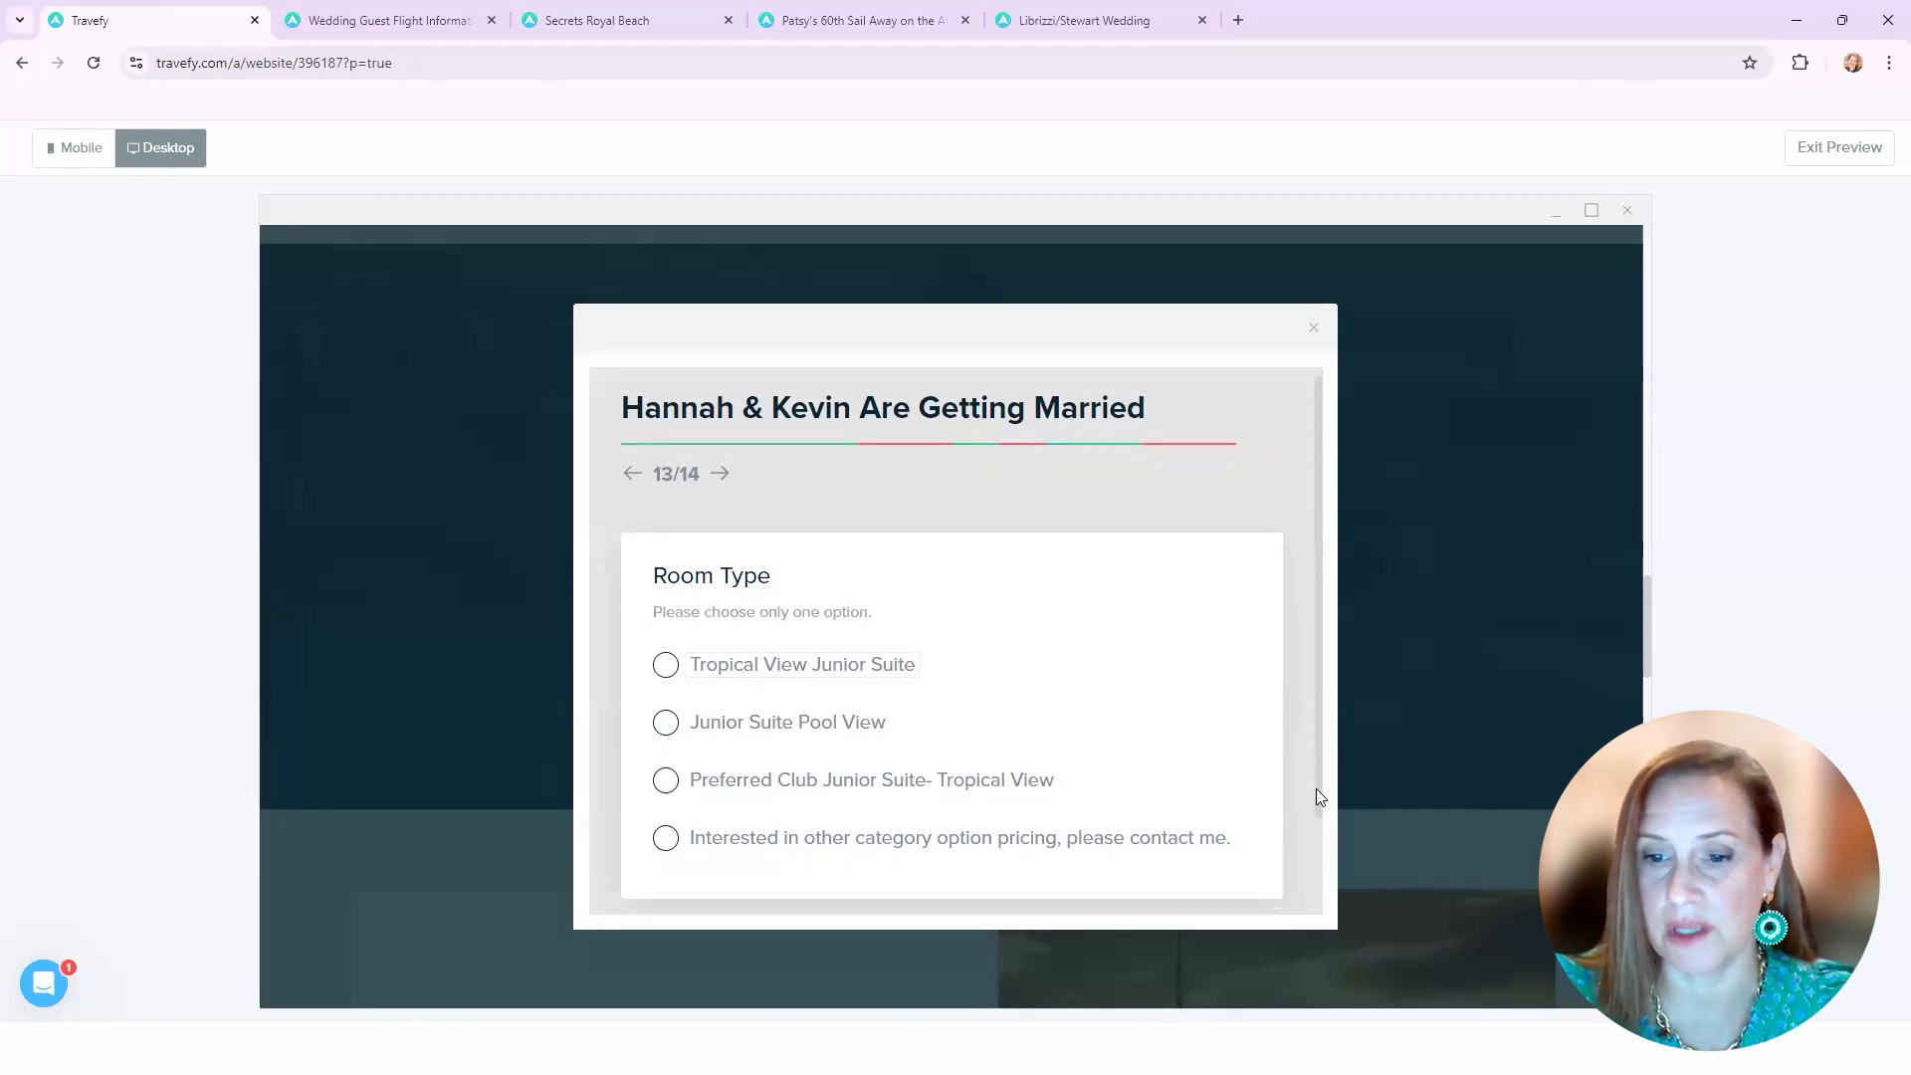
# Step: Skip the room type question to the review screen and close the room request form
pyautogui.scroll(-3)
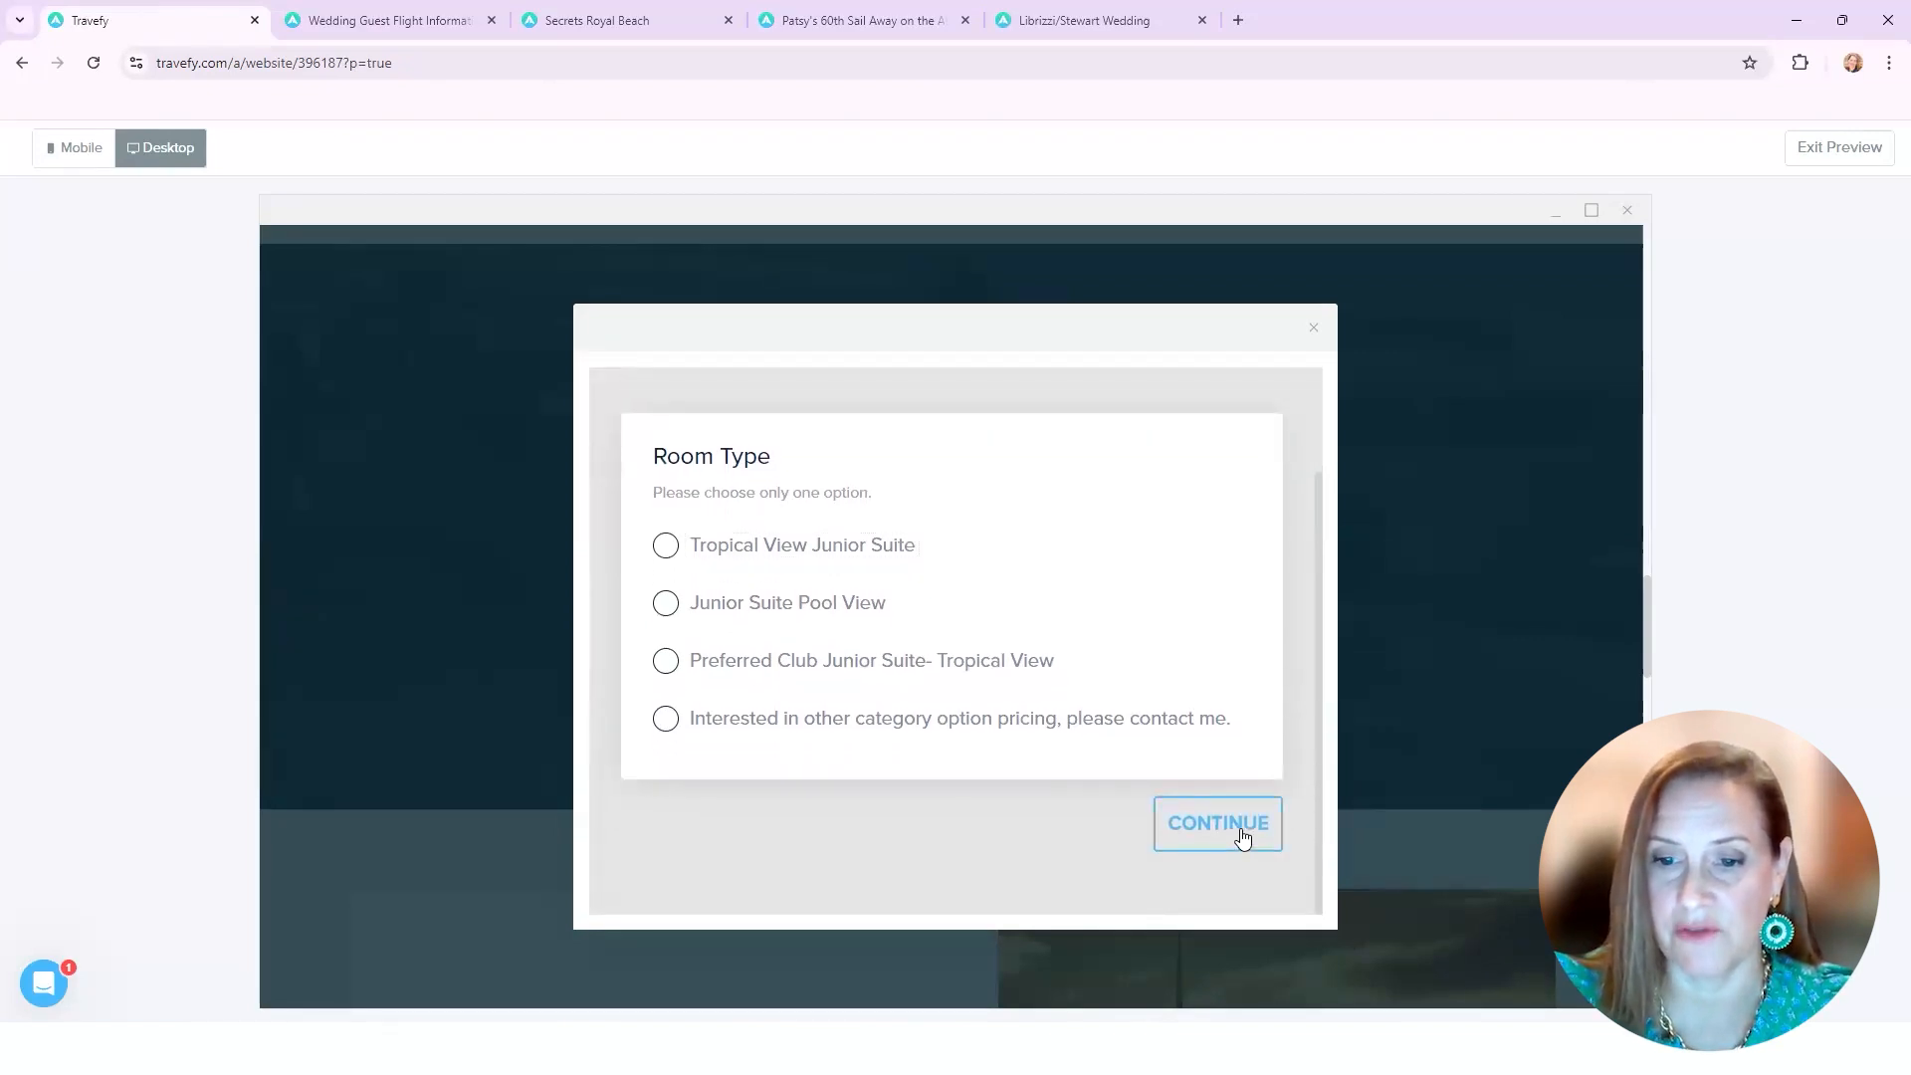
pyautogui.click(1216, 822)
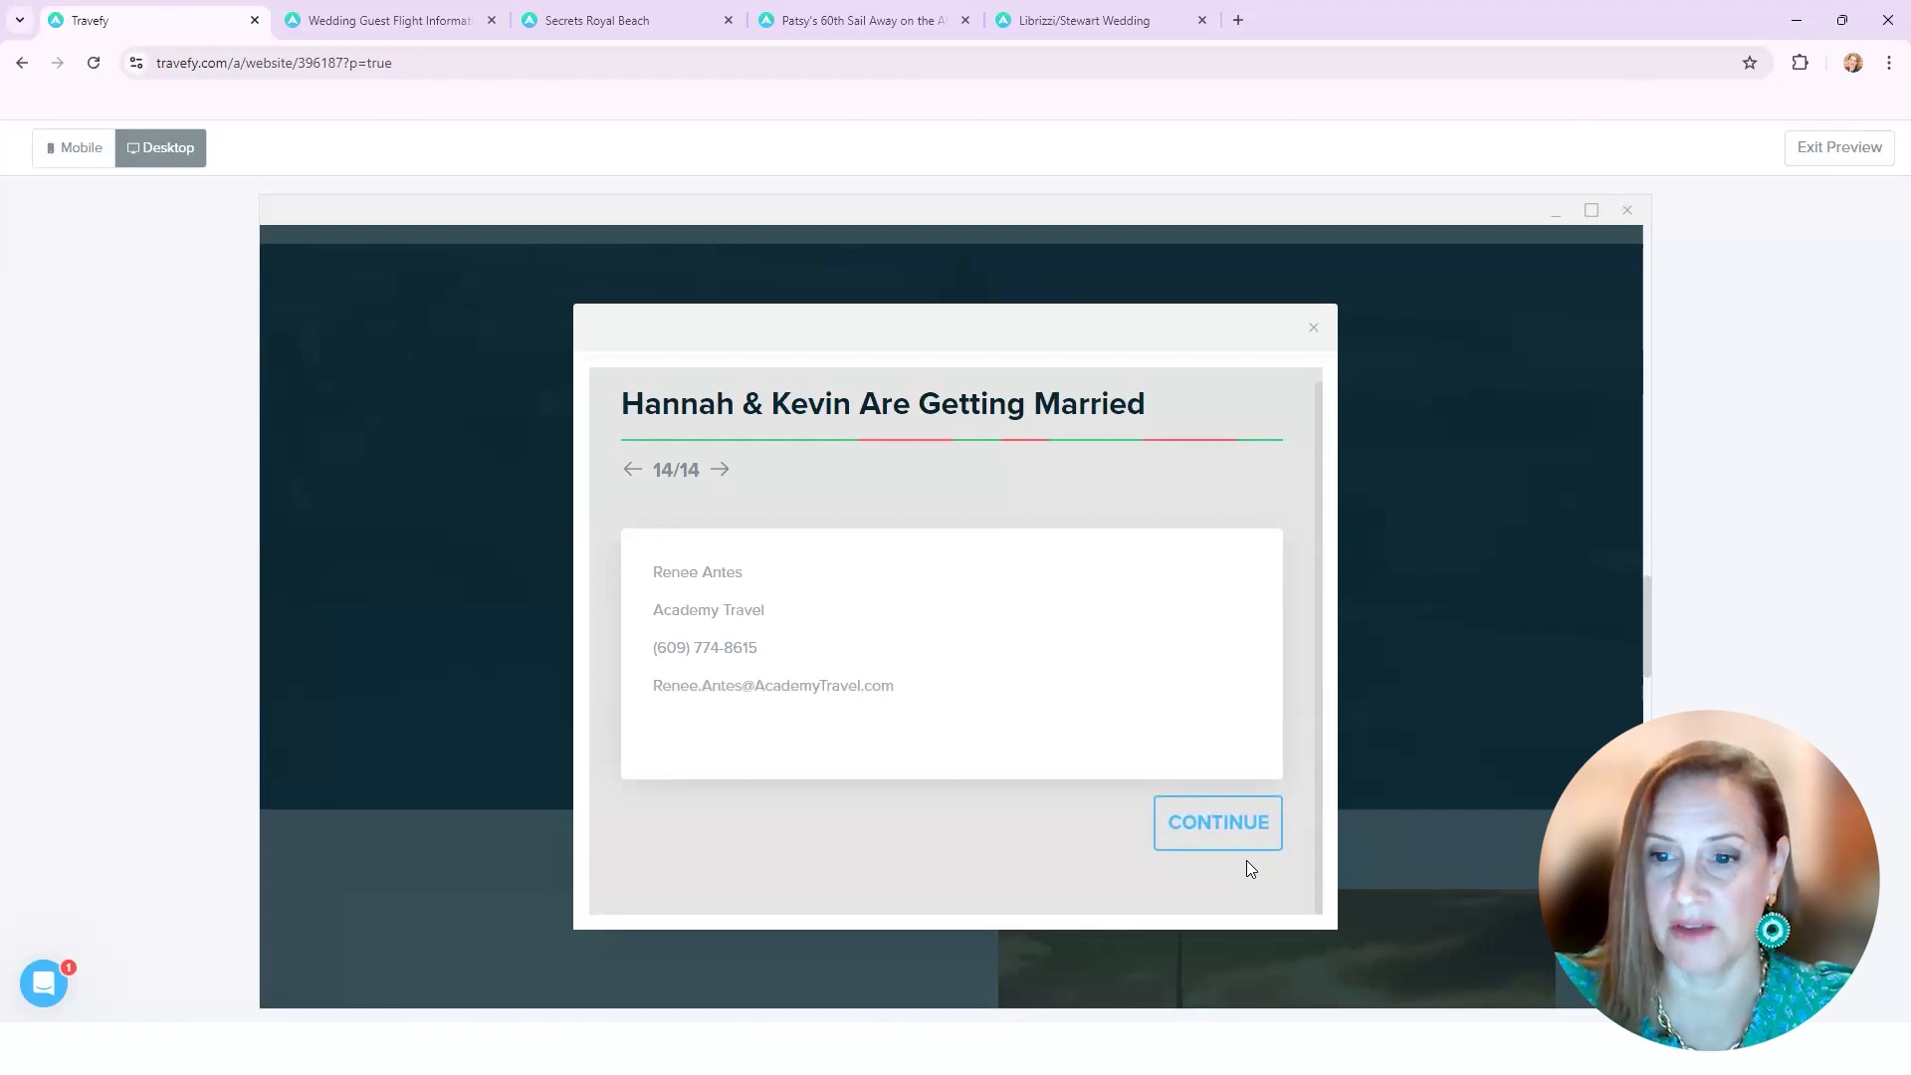
pyautogui.click(1217, 822)
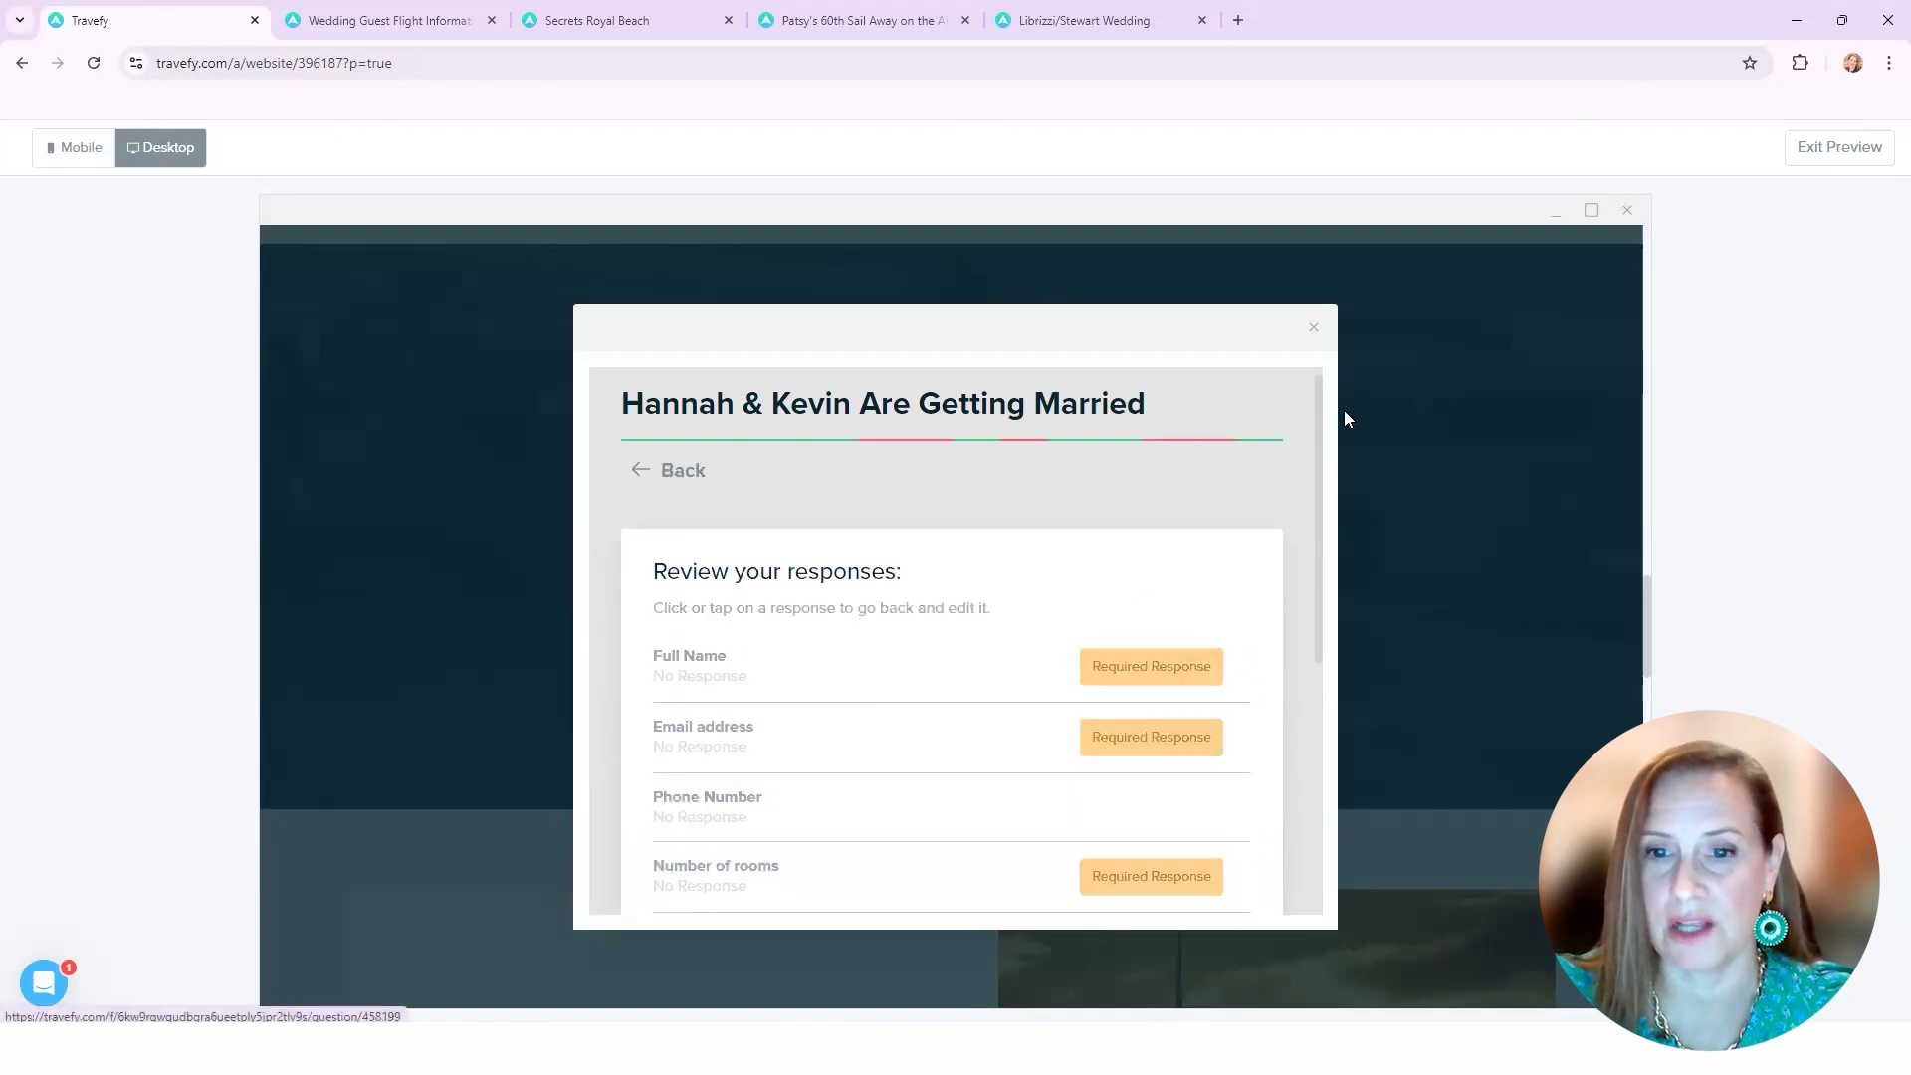
pyautogui.click(1312, 329)
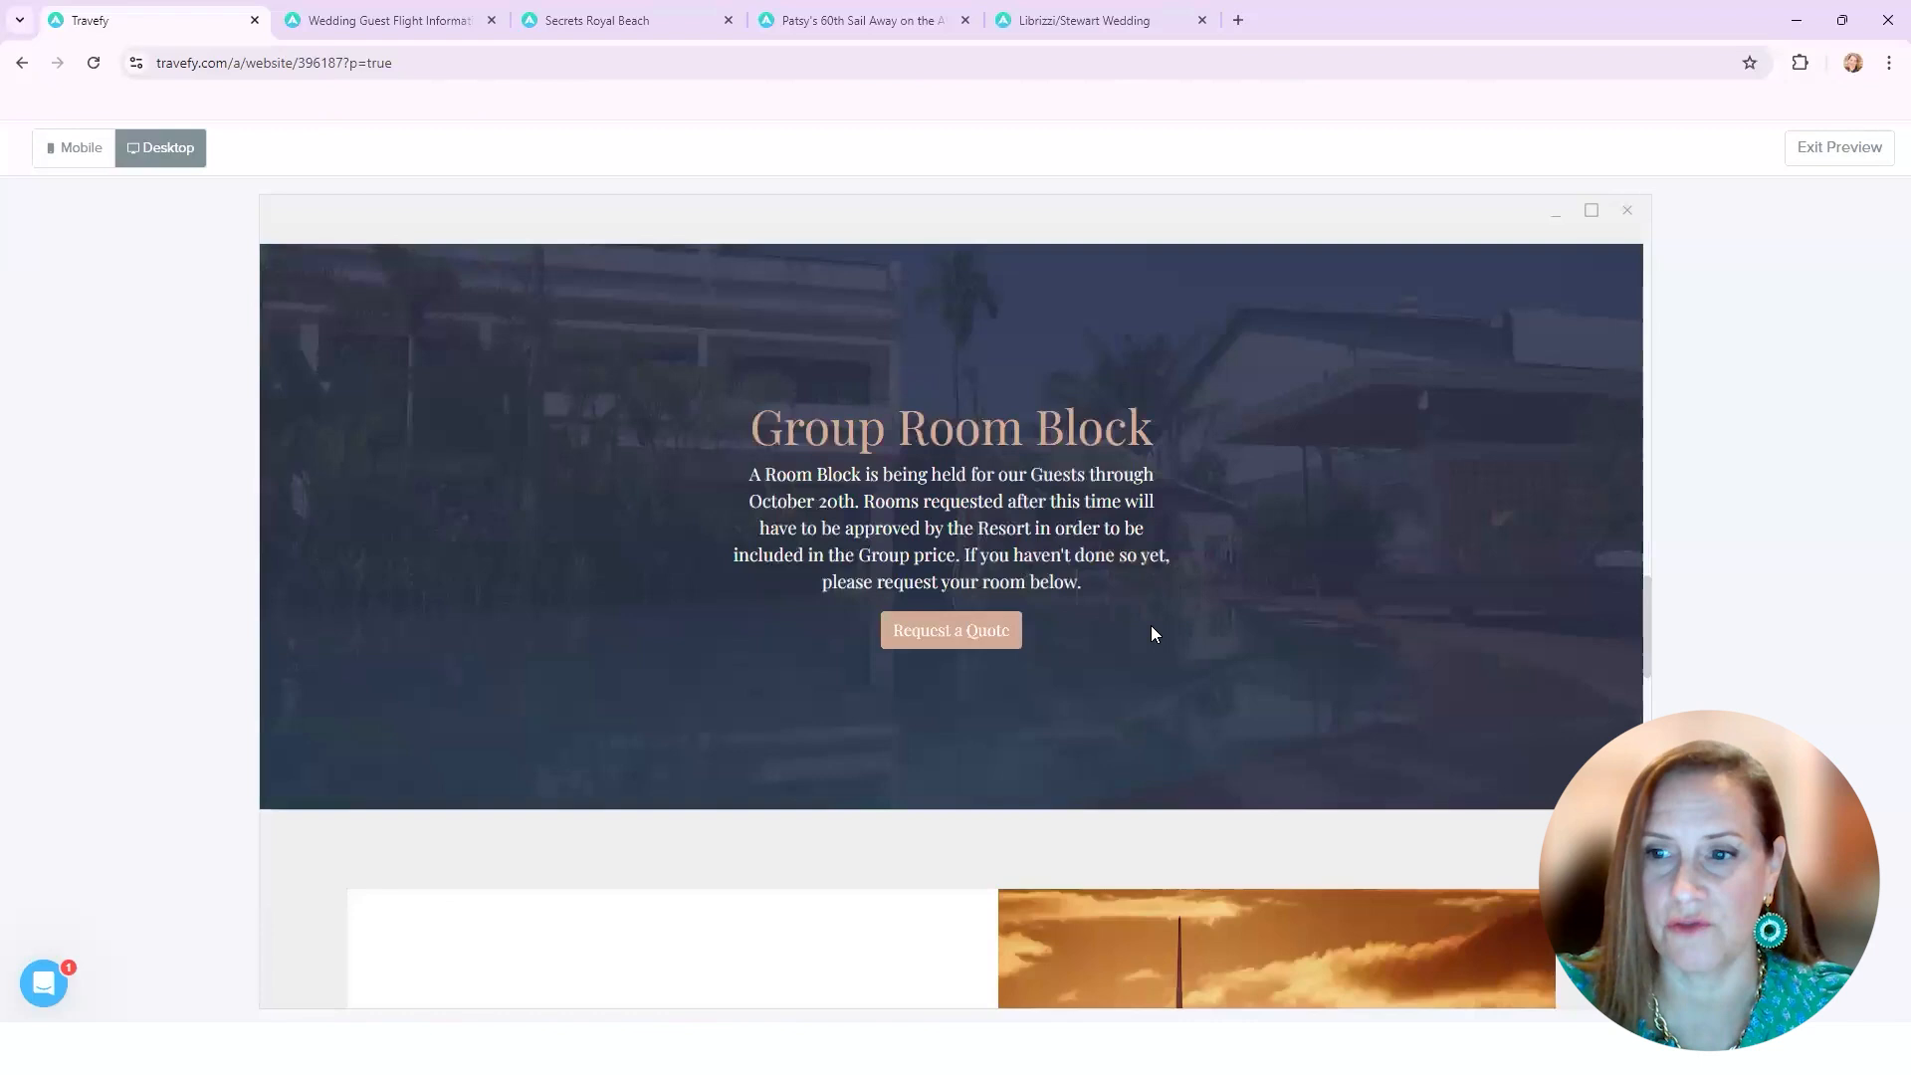
pyautogui.scroll(-3)
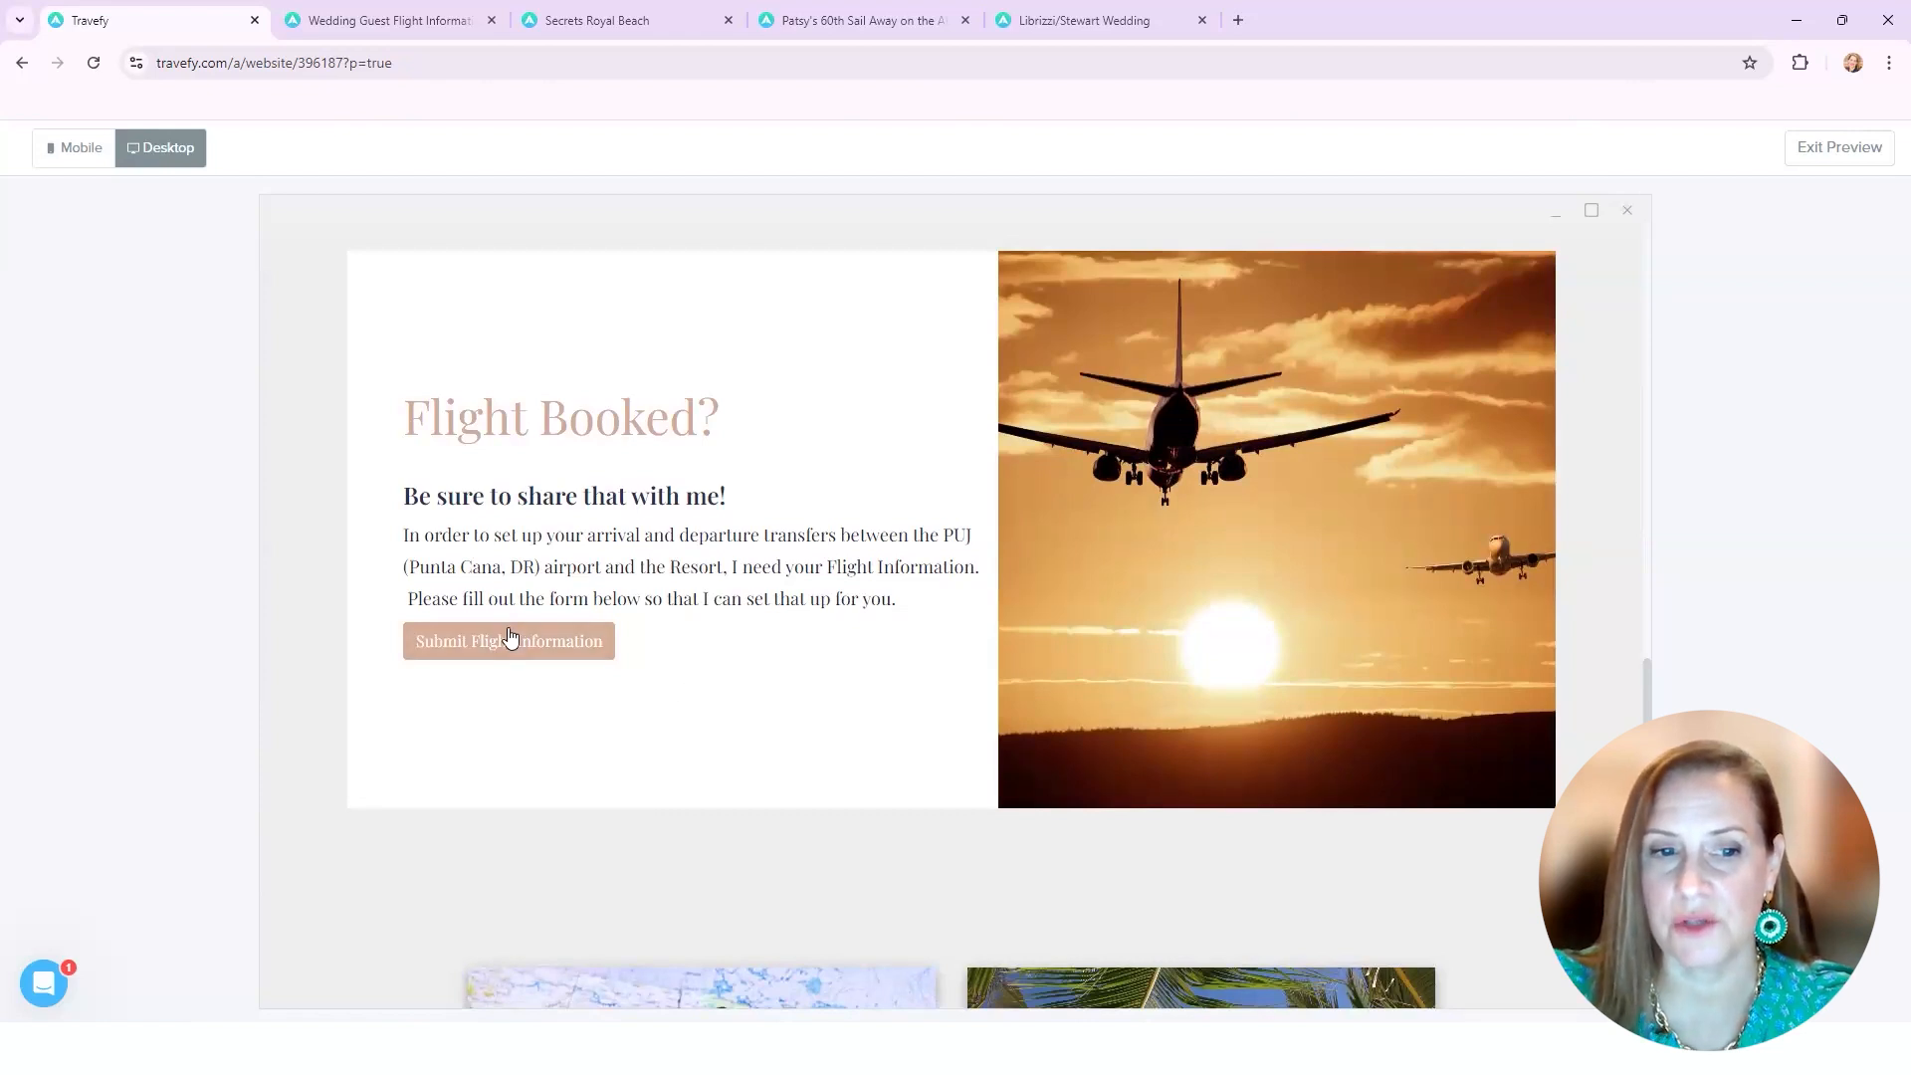
pyautogui.click(508, 641)
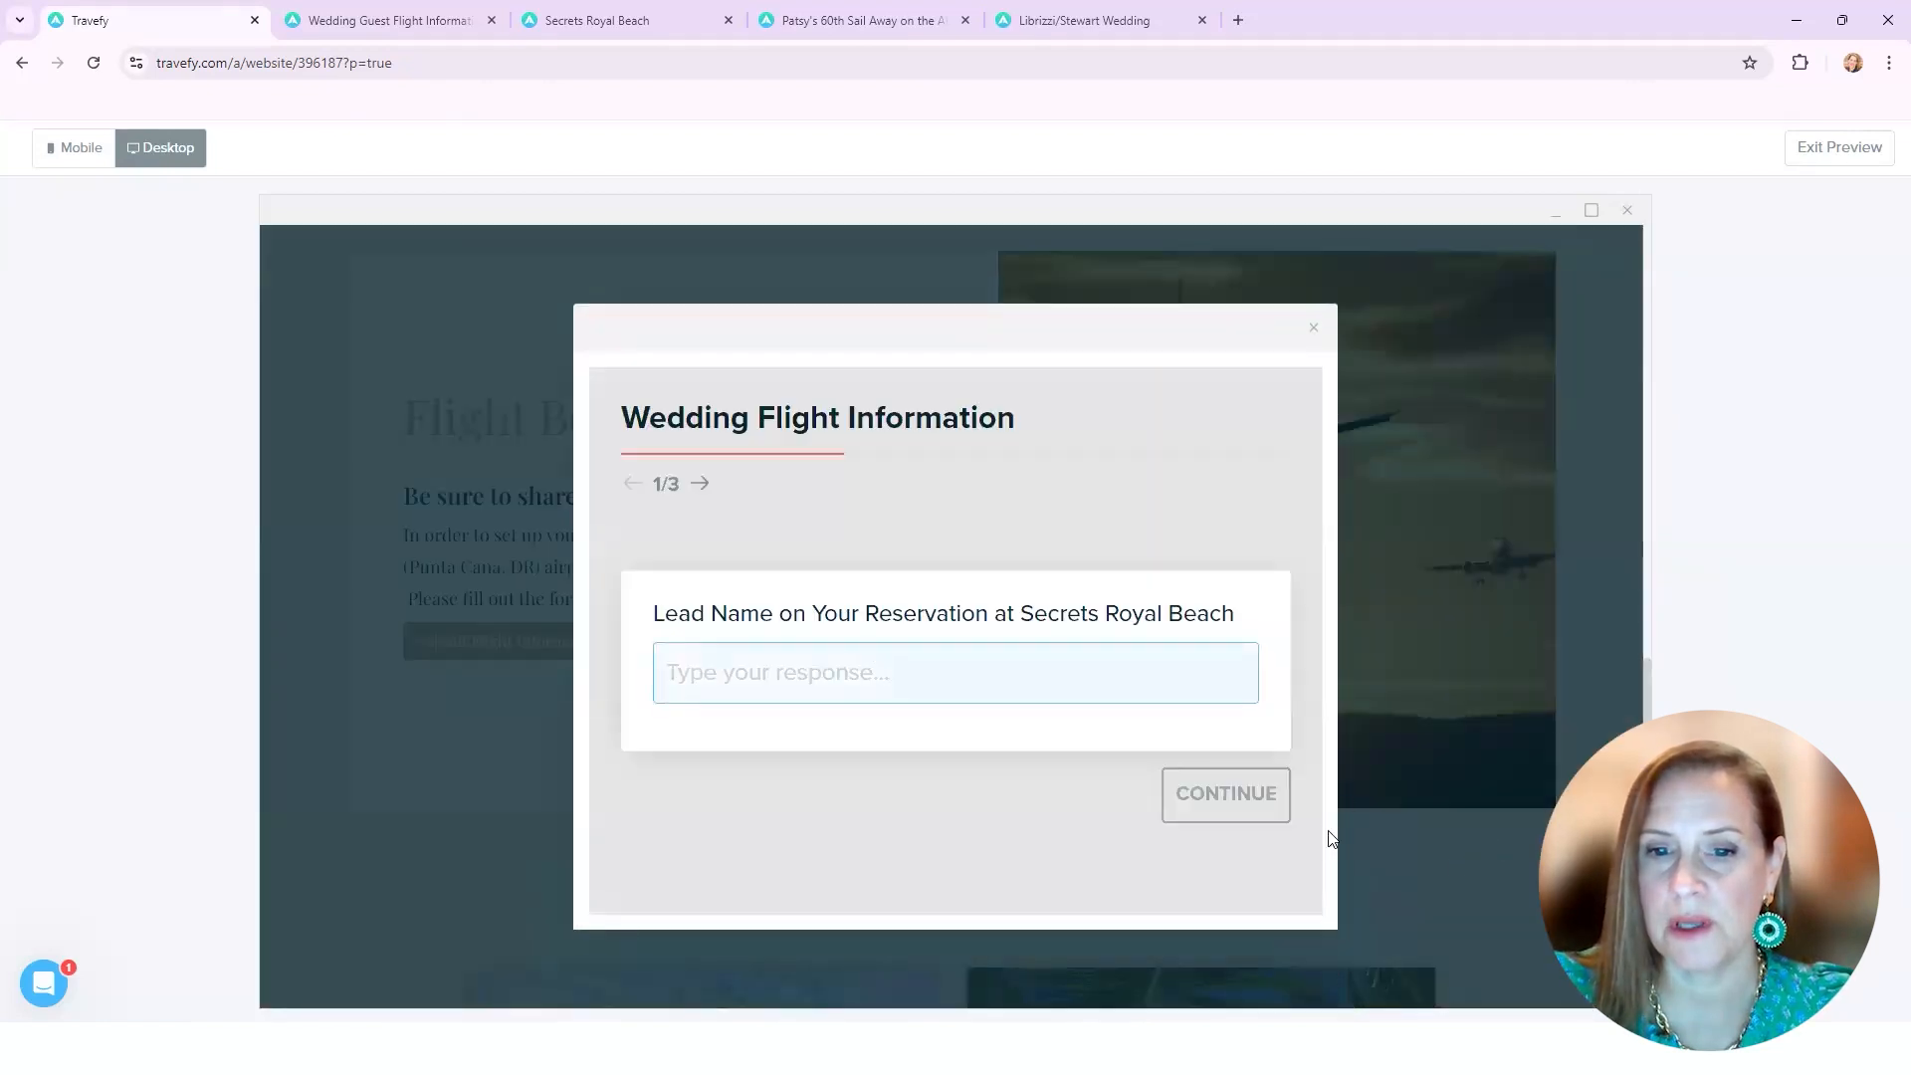
pyautogui.click(1224, 794)
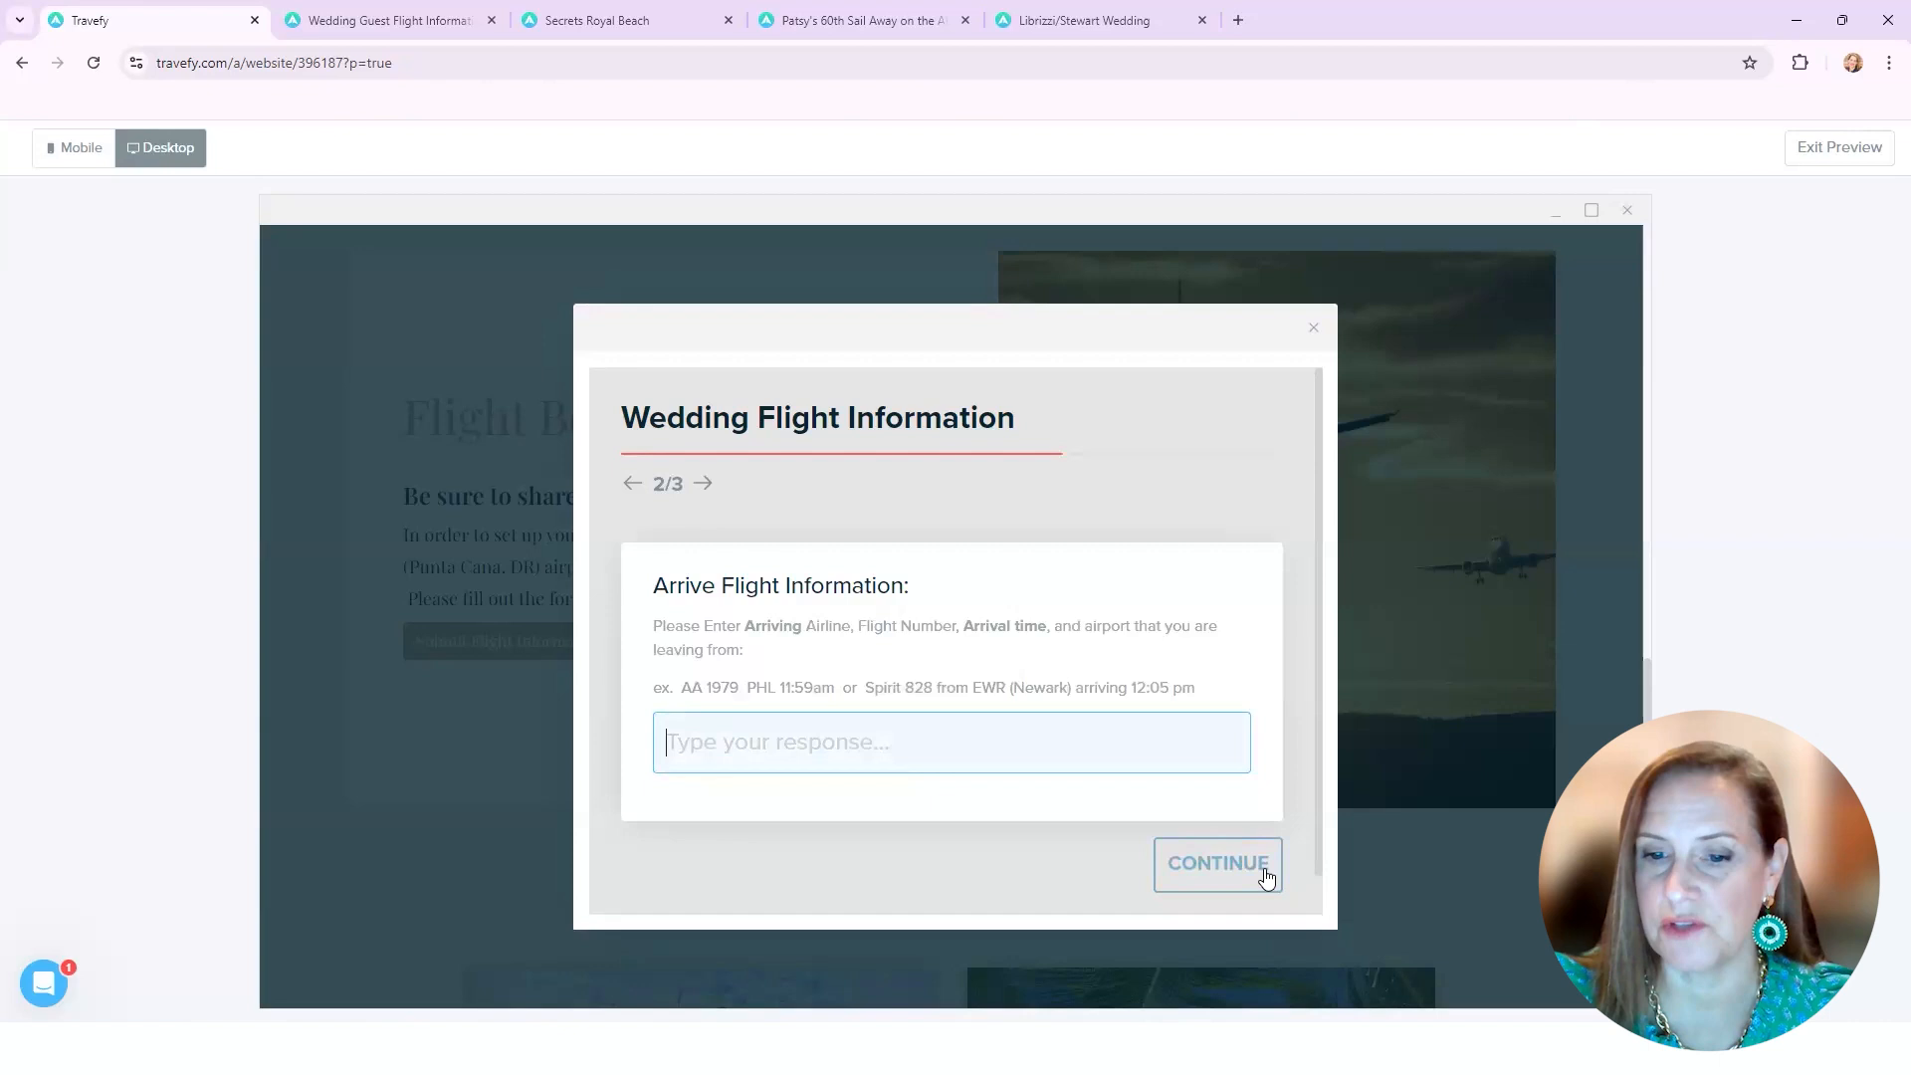
pyautogui.click(1214, 862)
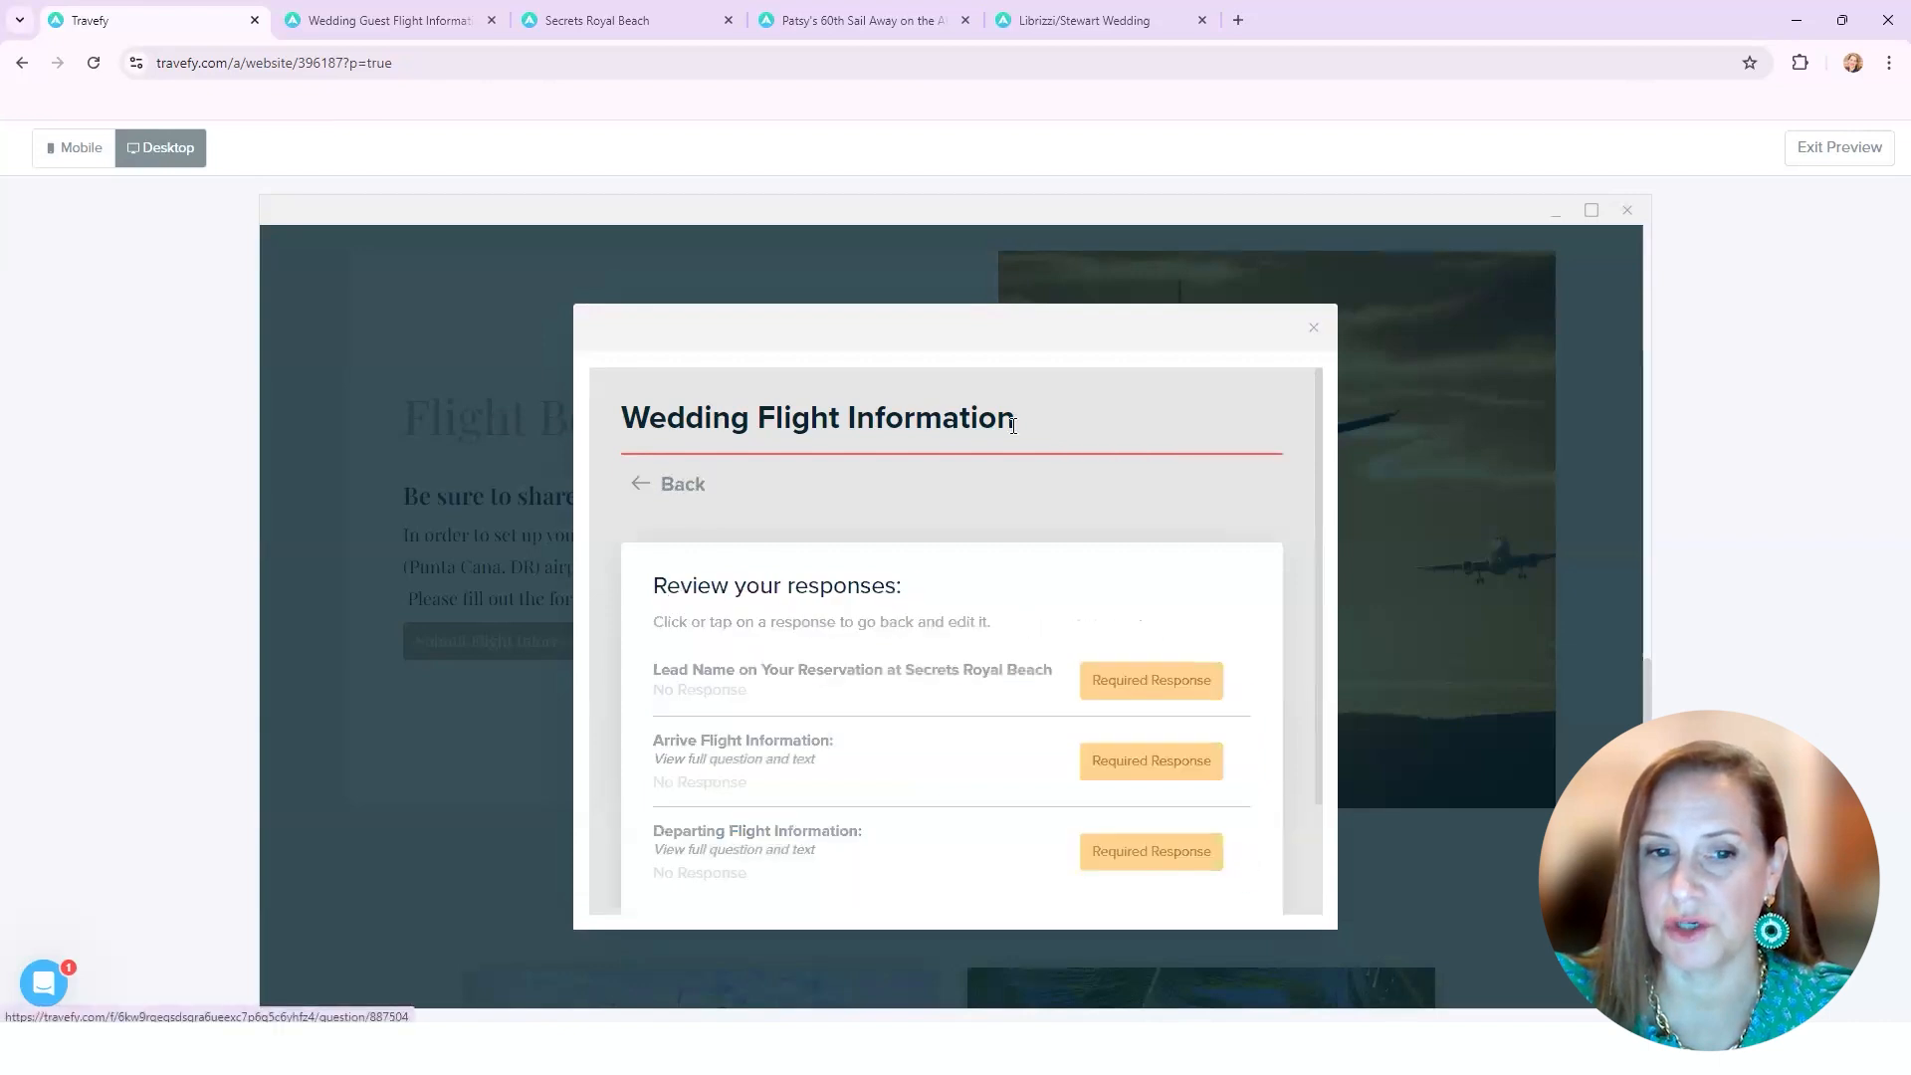
pyautogui.click(1312, 326)
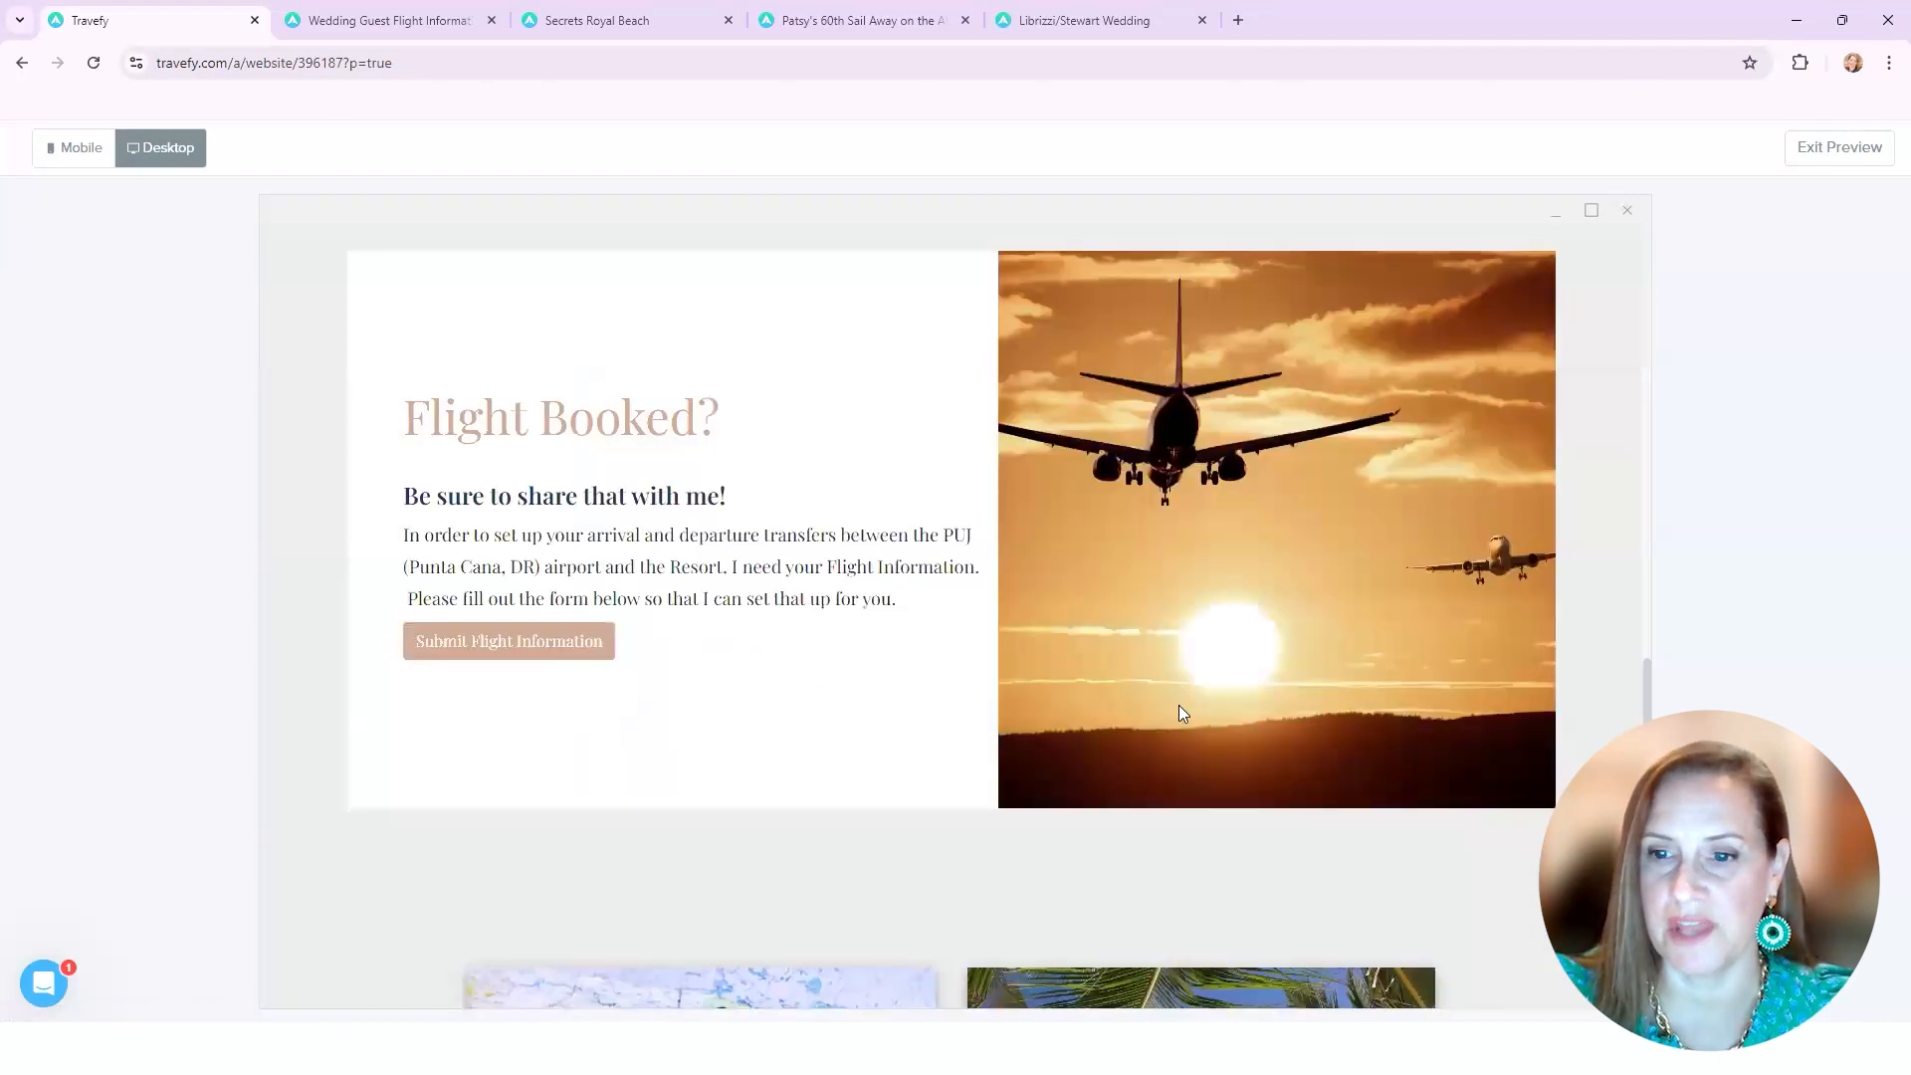
pyautogui.moveTo(1304, 761)
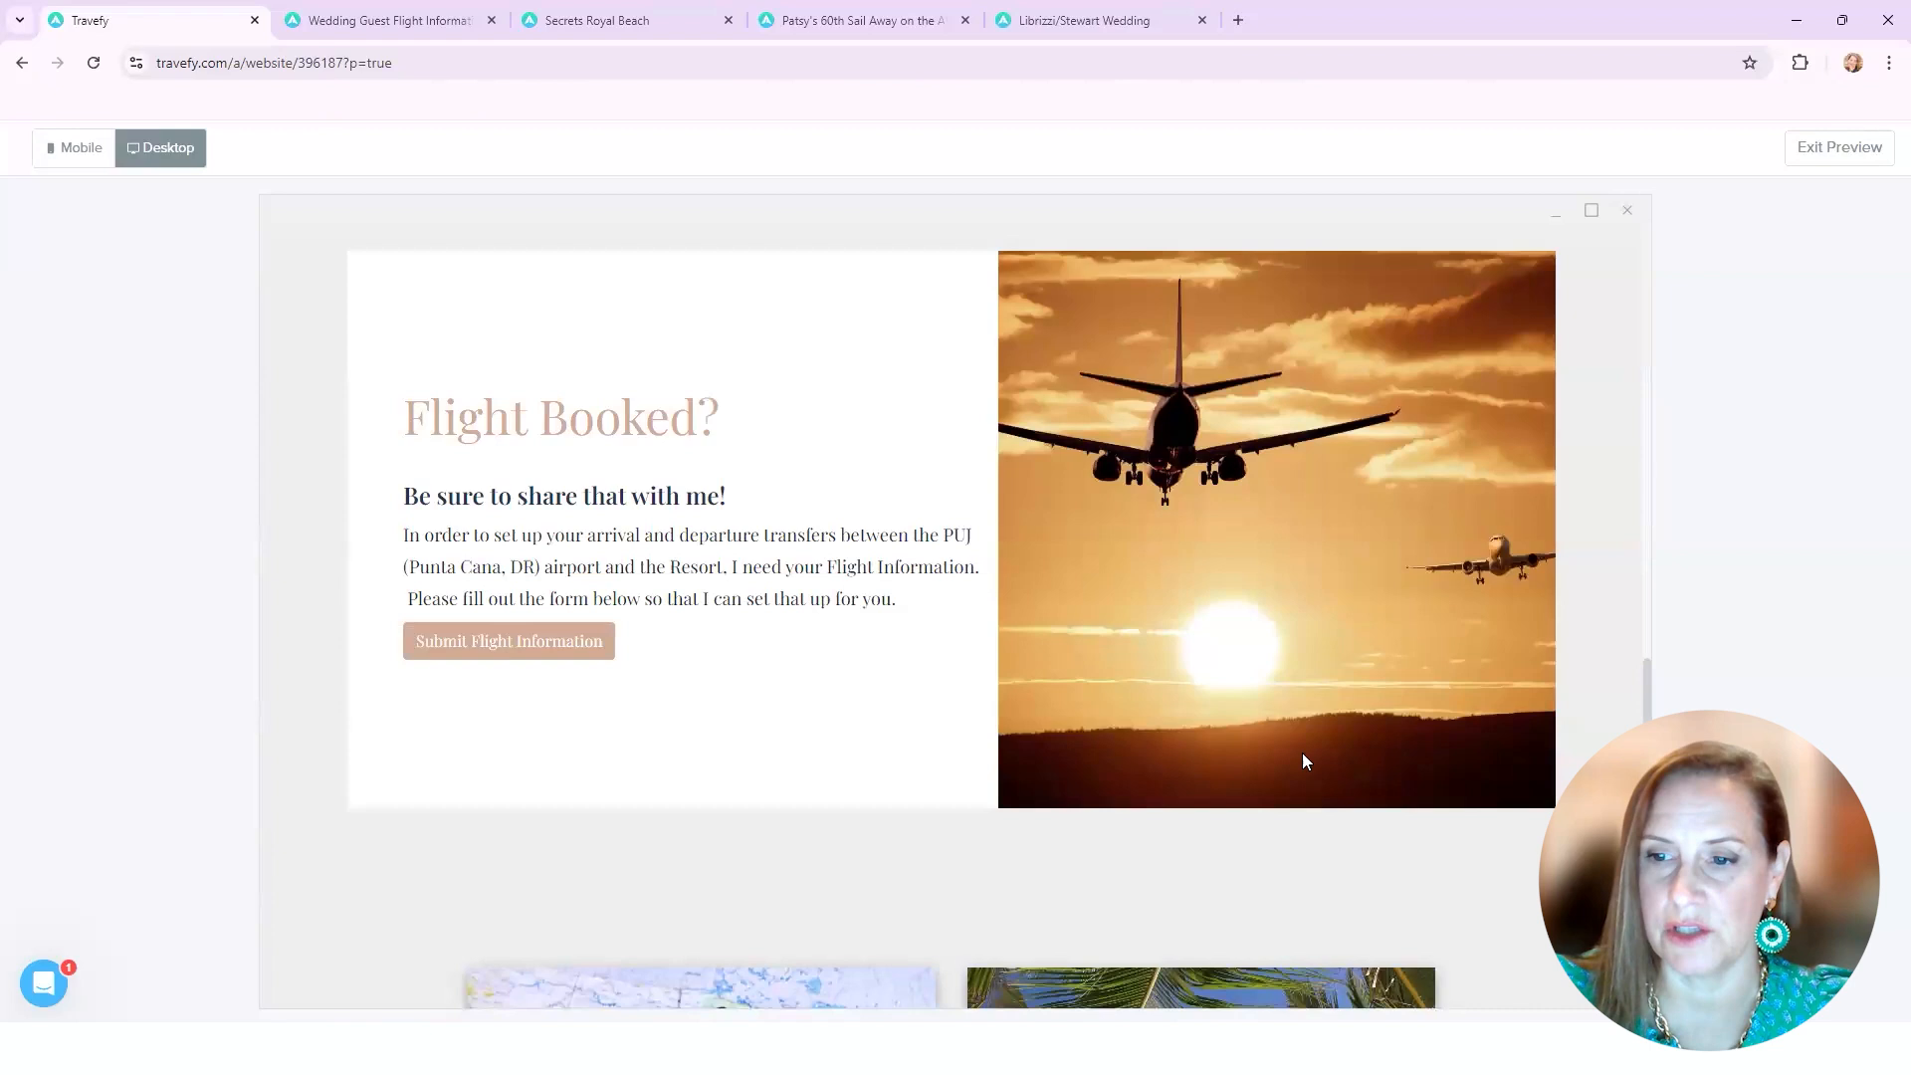
pyautogui.scroll(-3)
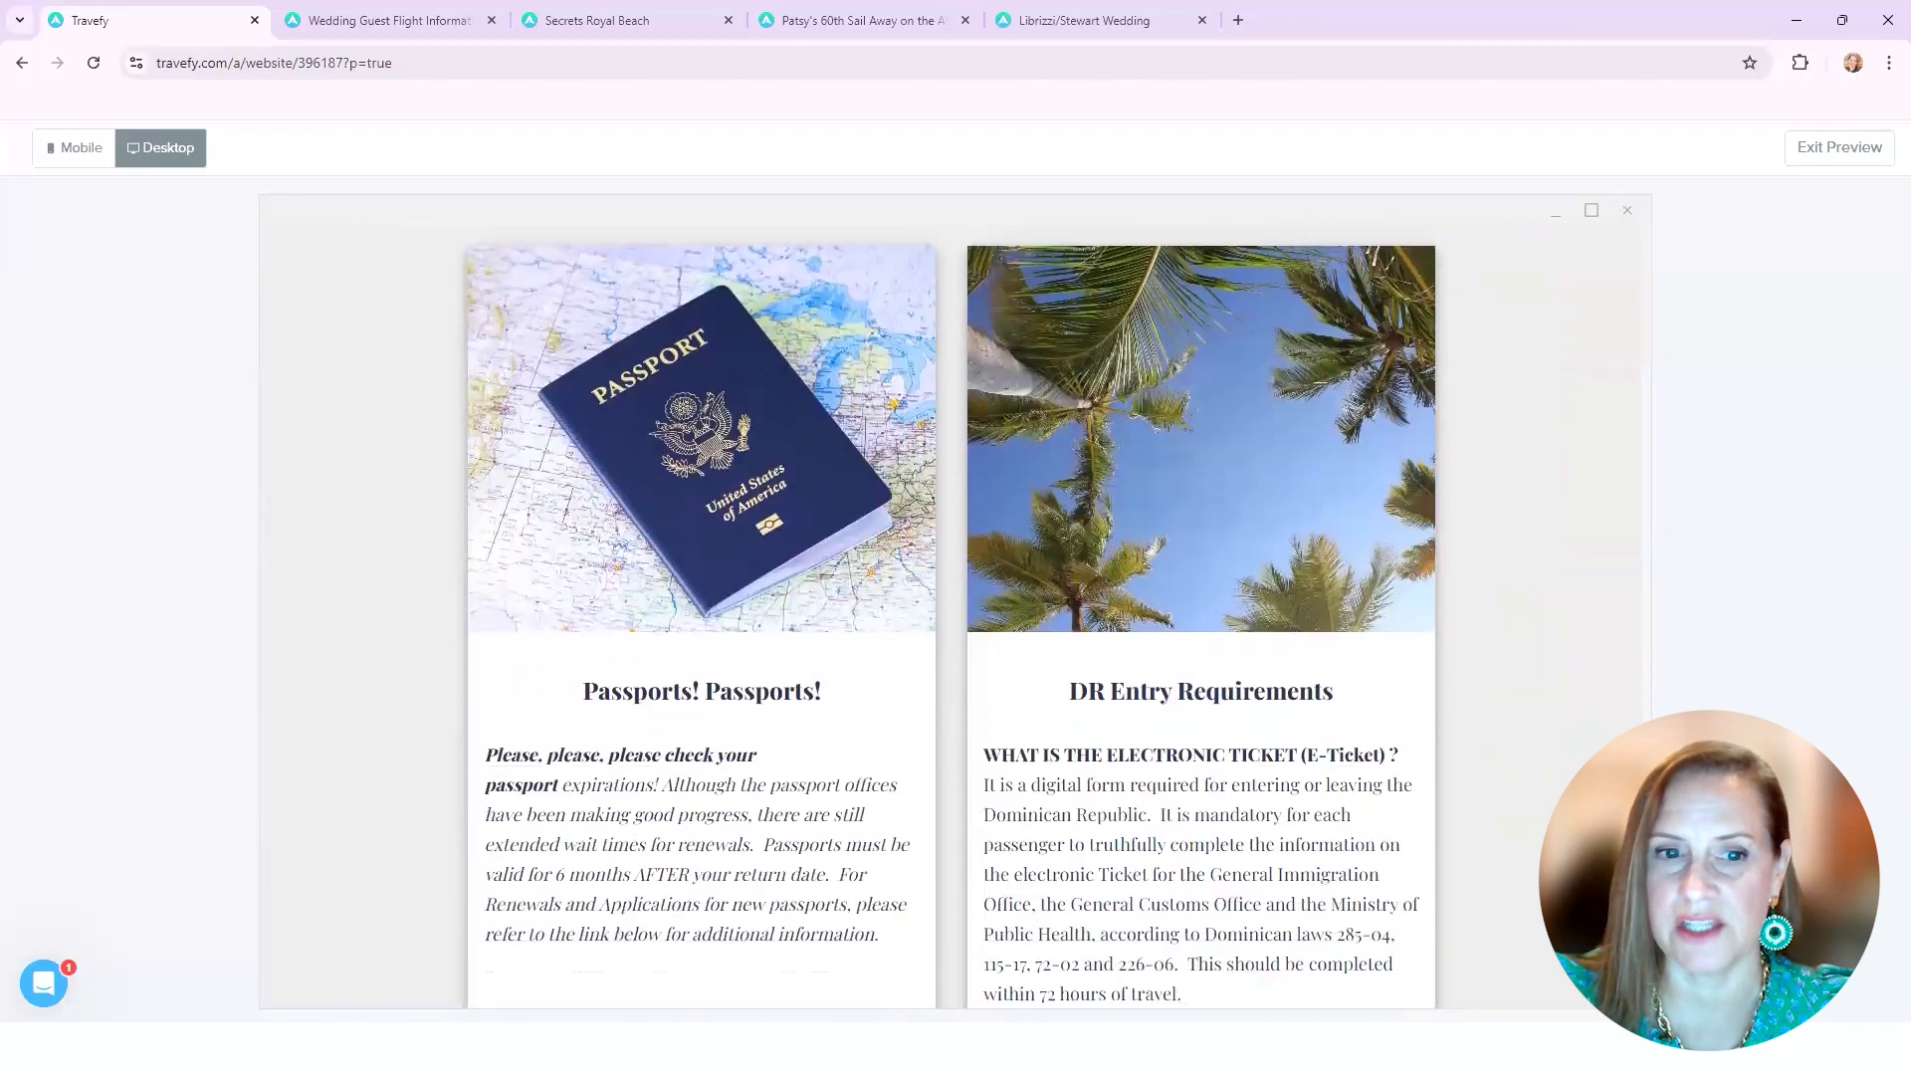
pyautogui.scroll(-3)
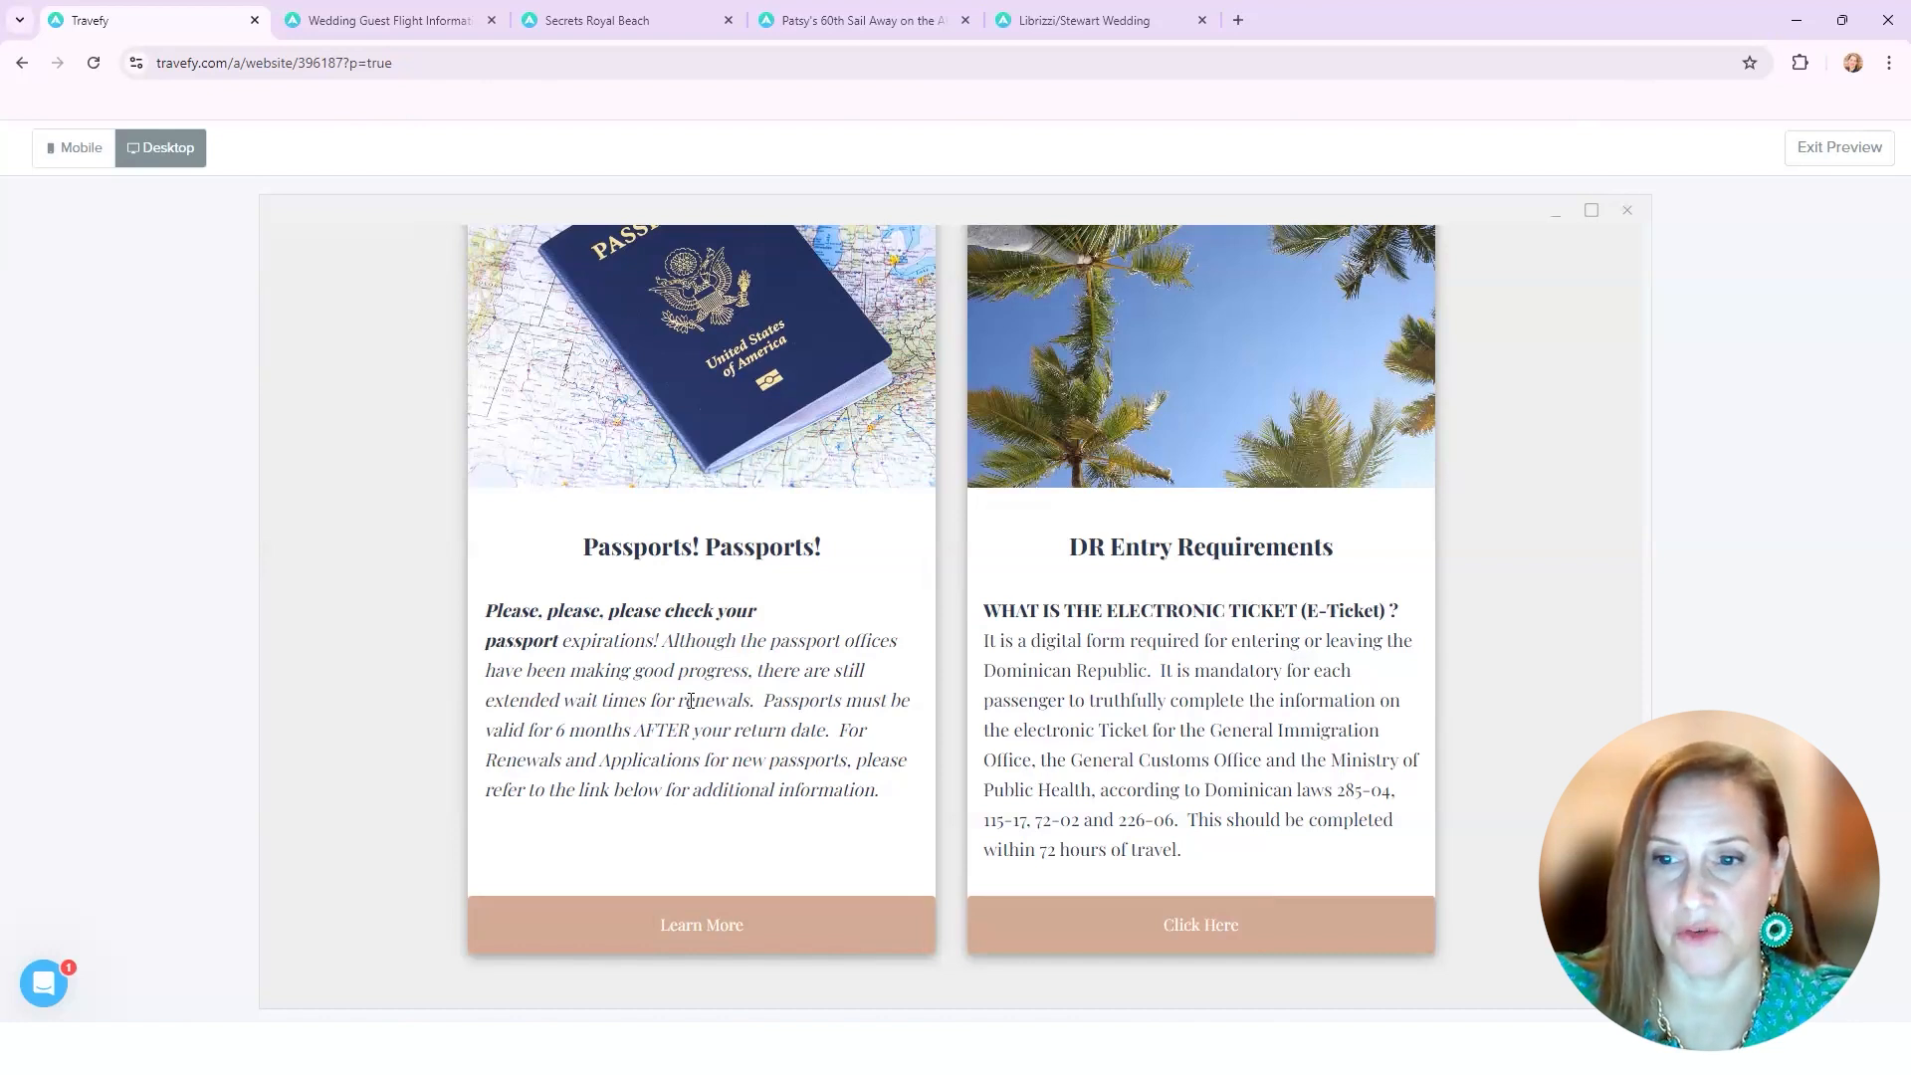
pyautogui.moveTo(599, 633)
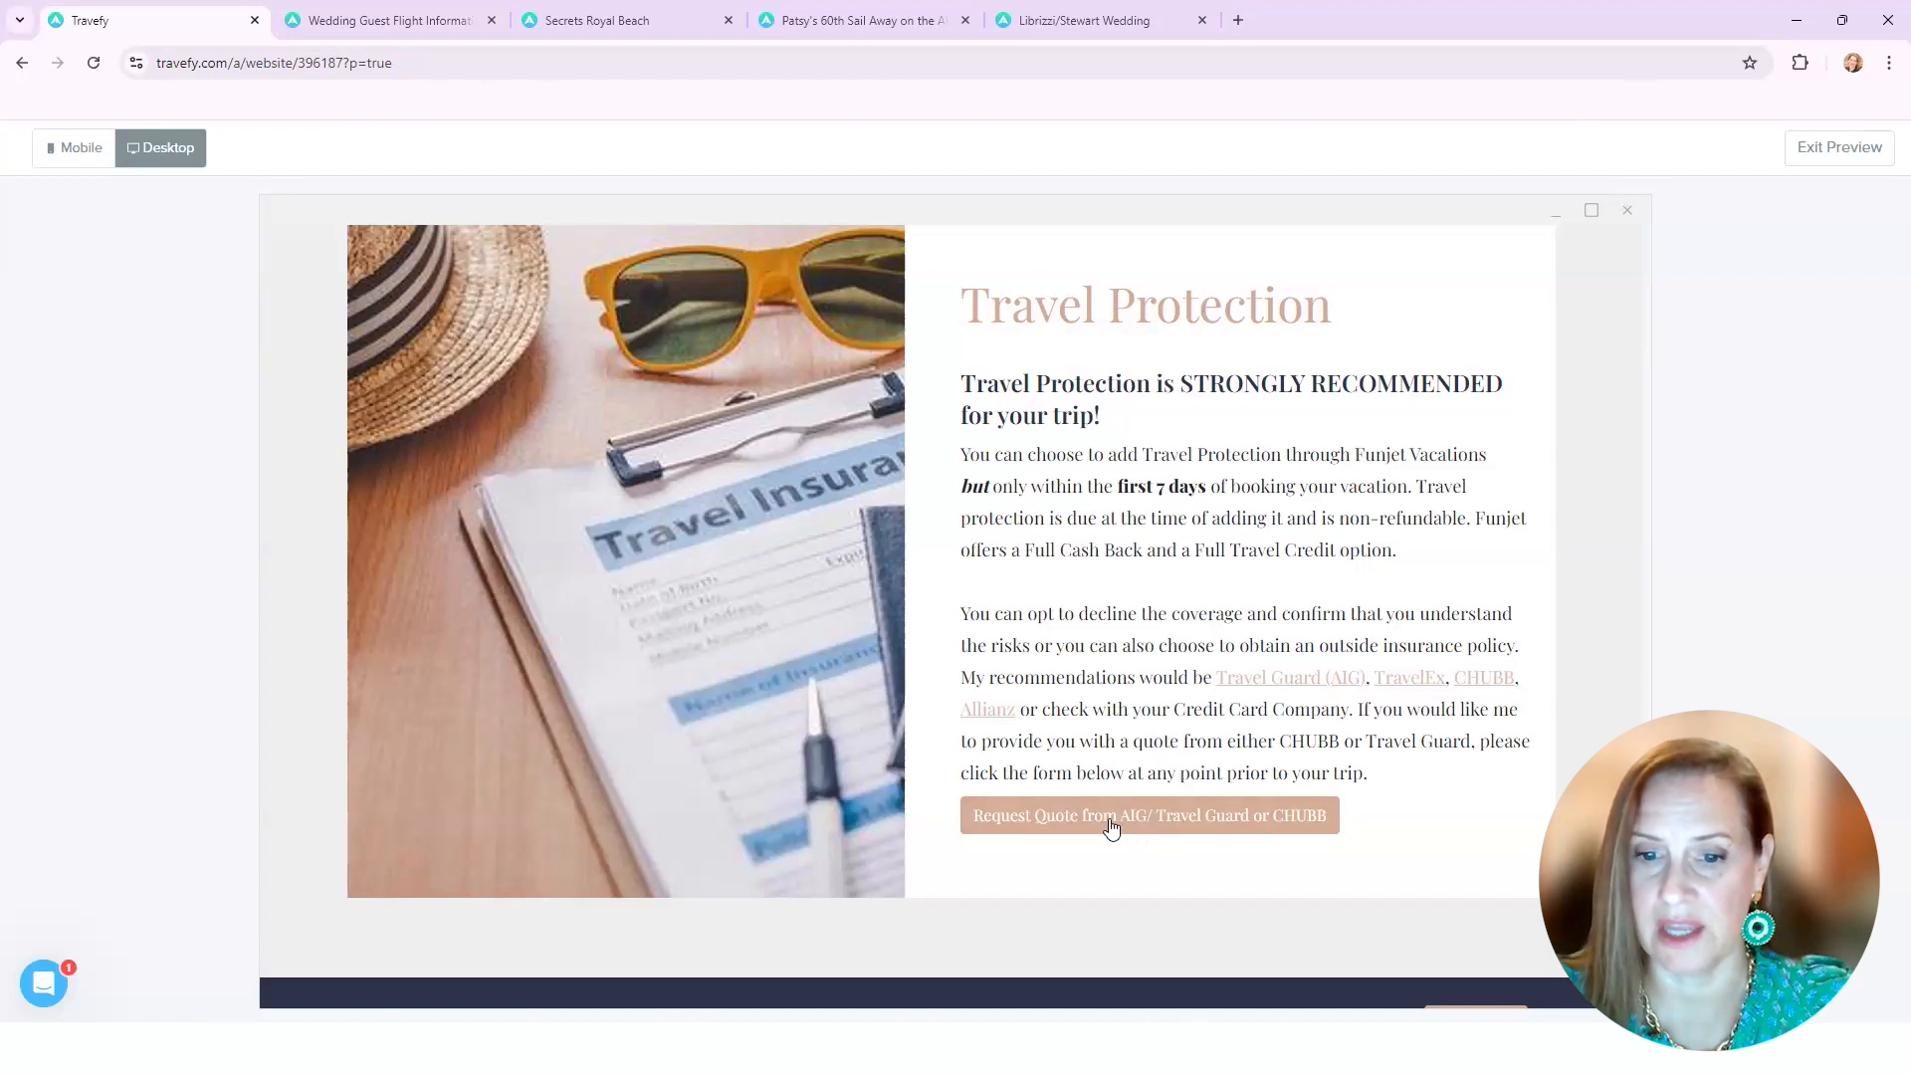
# Step: View the Additional Travel Protection Request form through step 3, then close it
pyautogui.click(1147, 816)
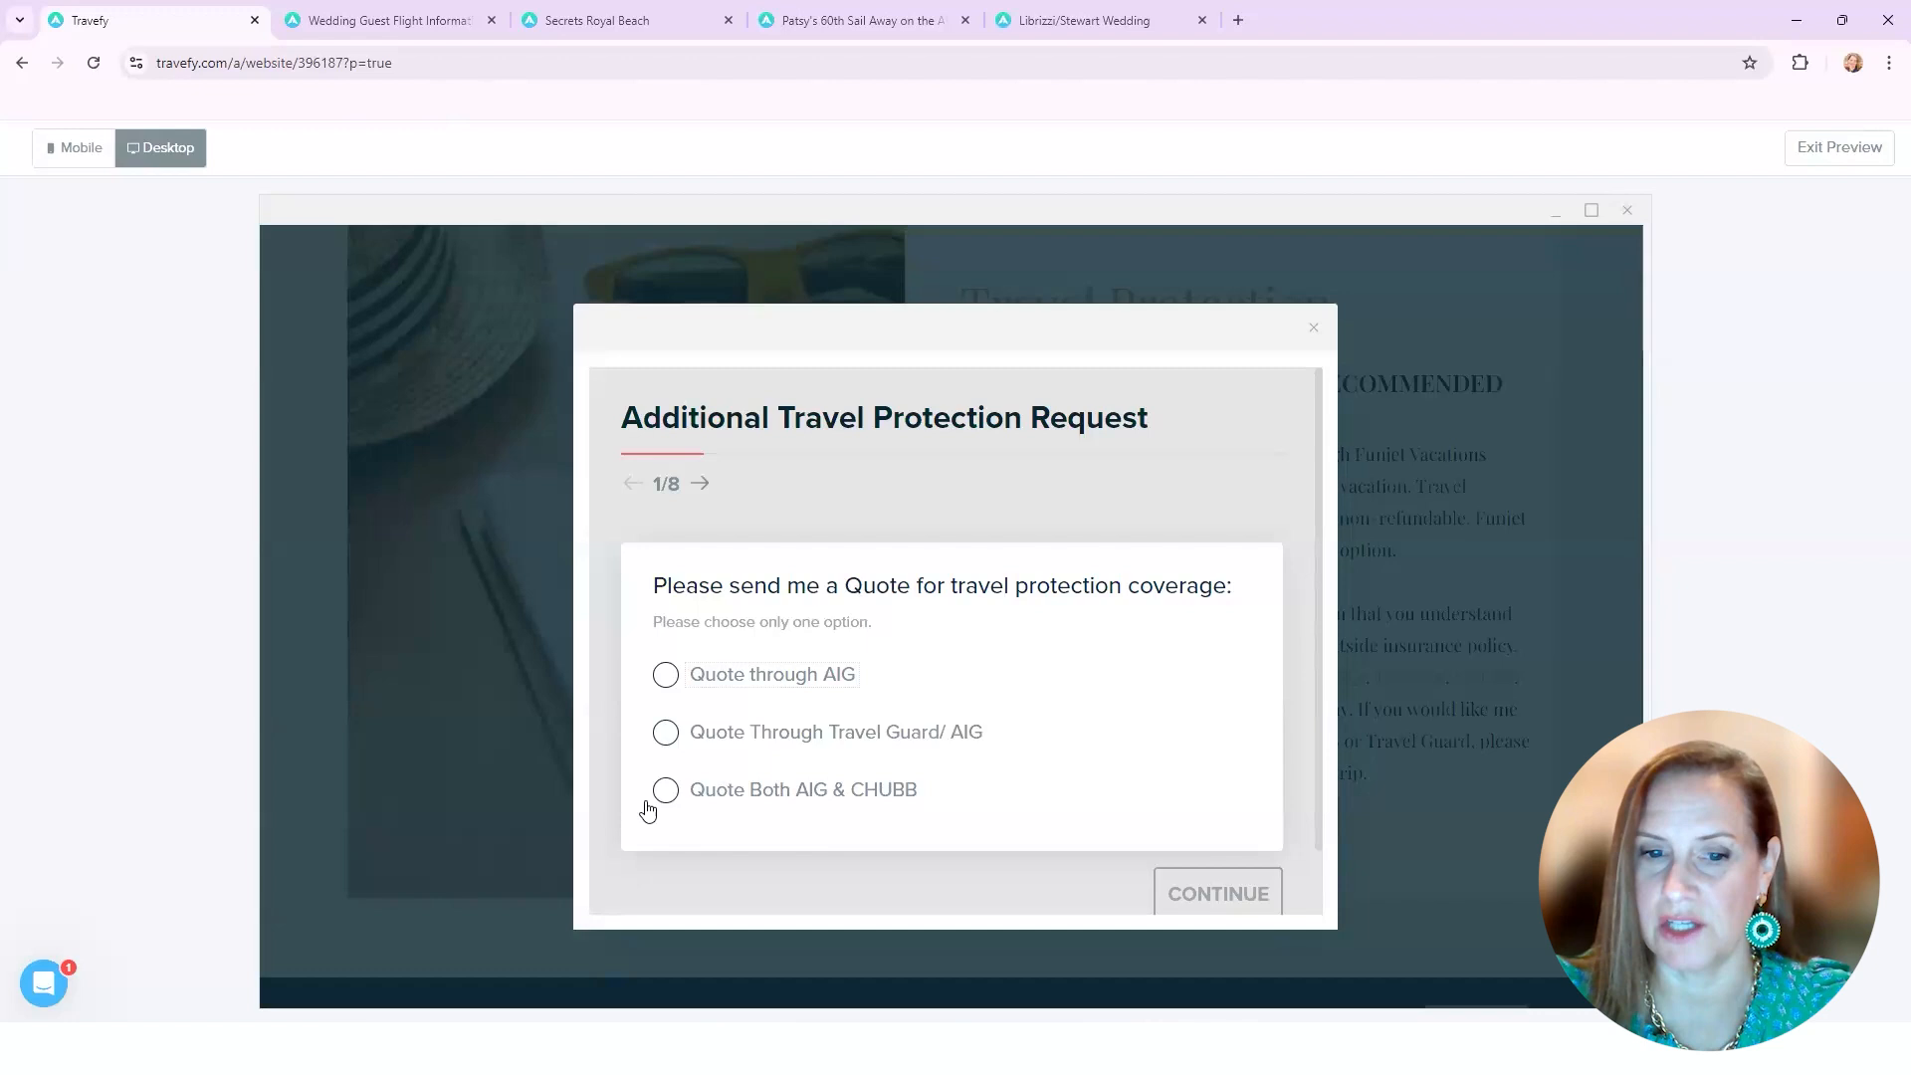
pyautogui.click(1214, 894)
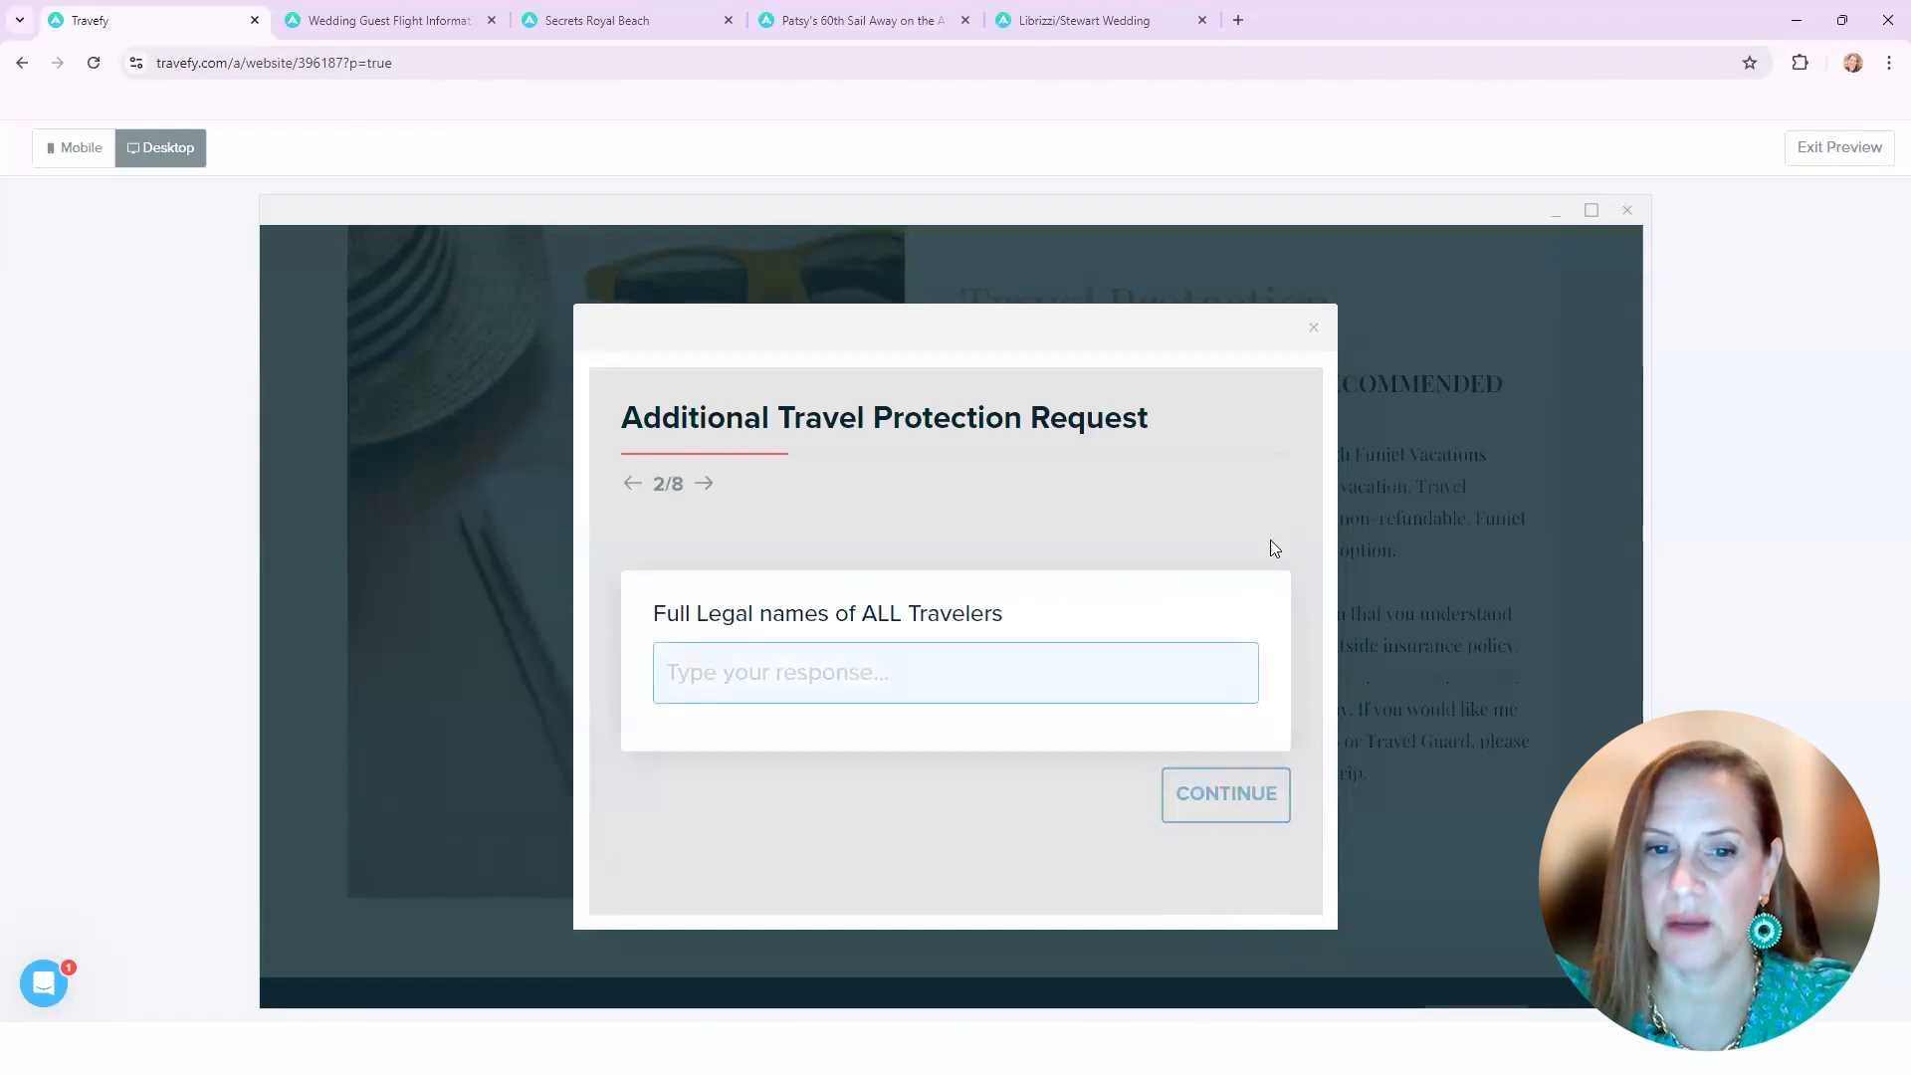
pyautogui.click(1224, 794)
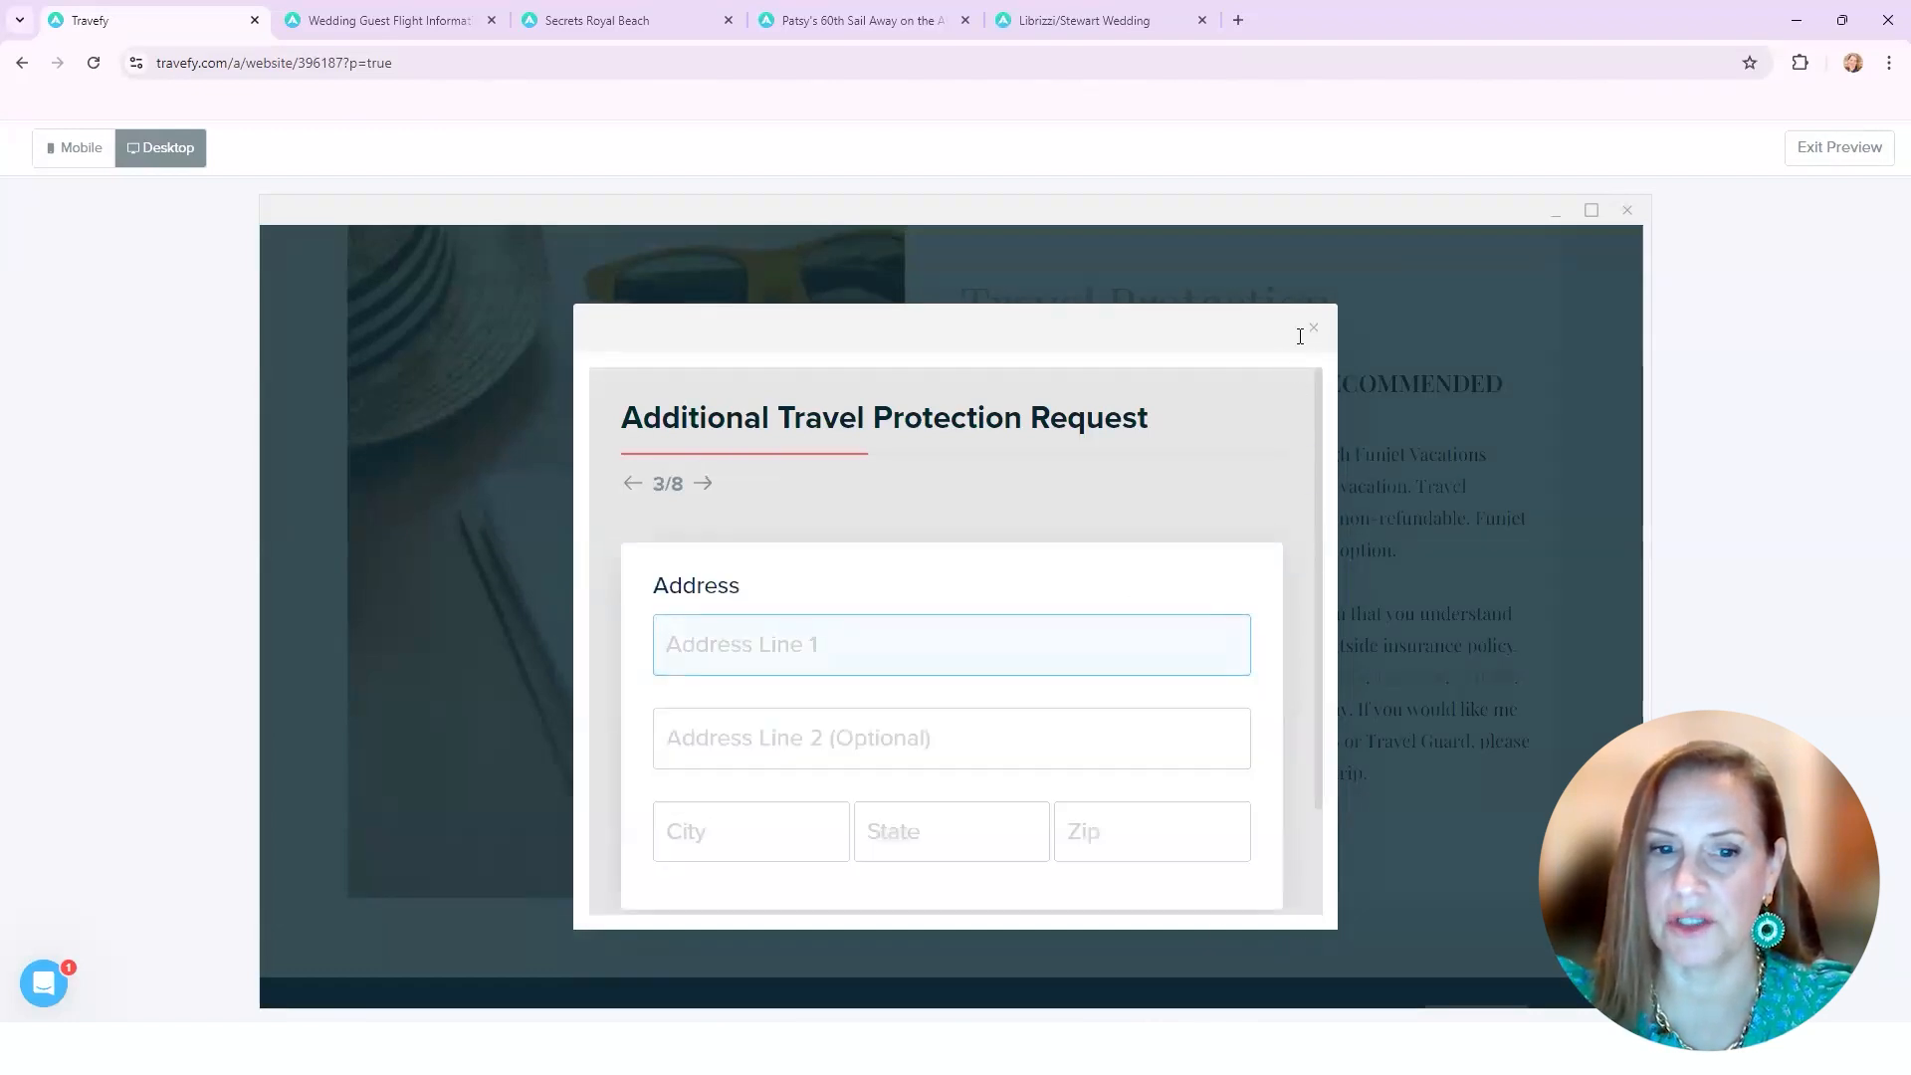
pyautogui.click(1312, 330)
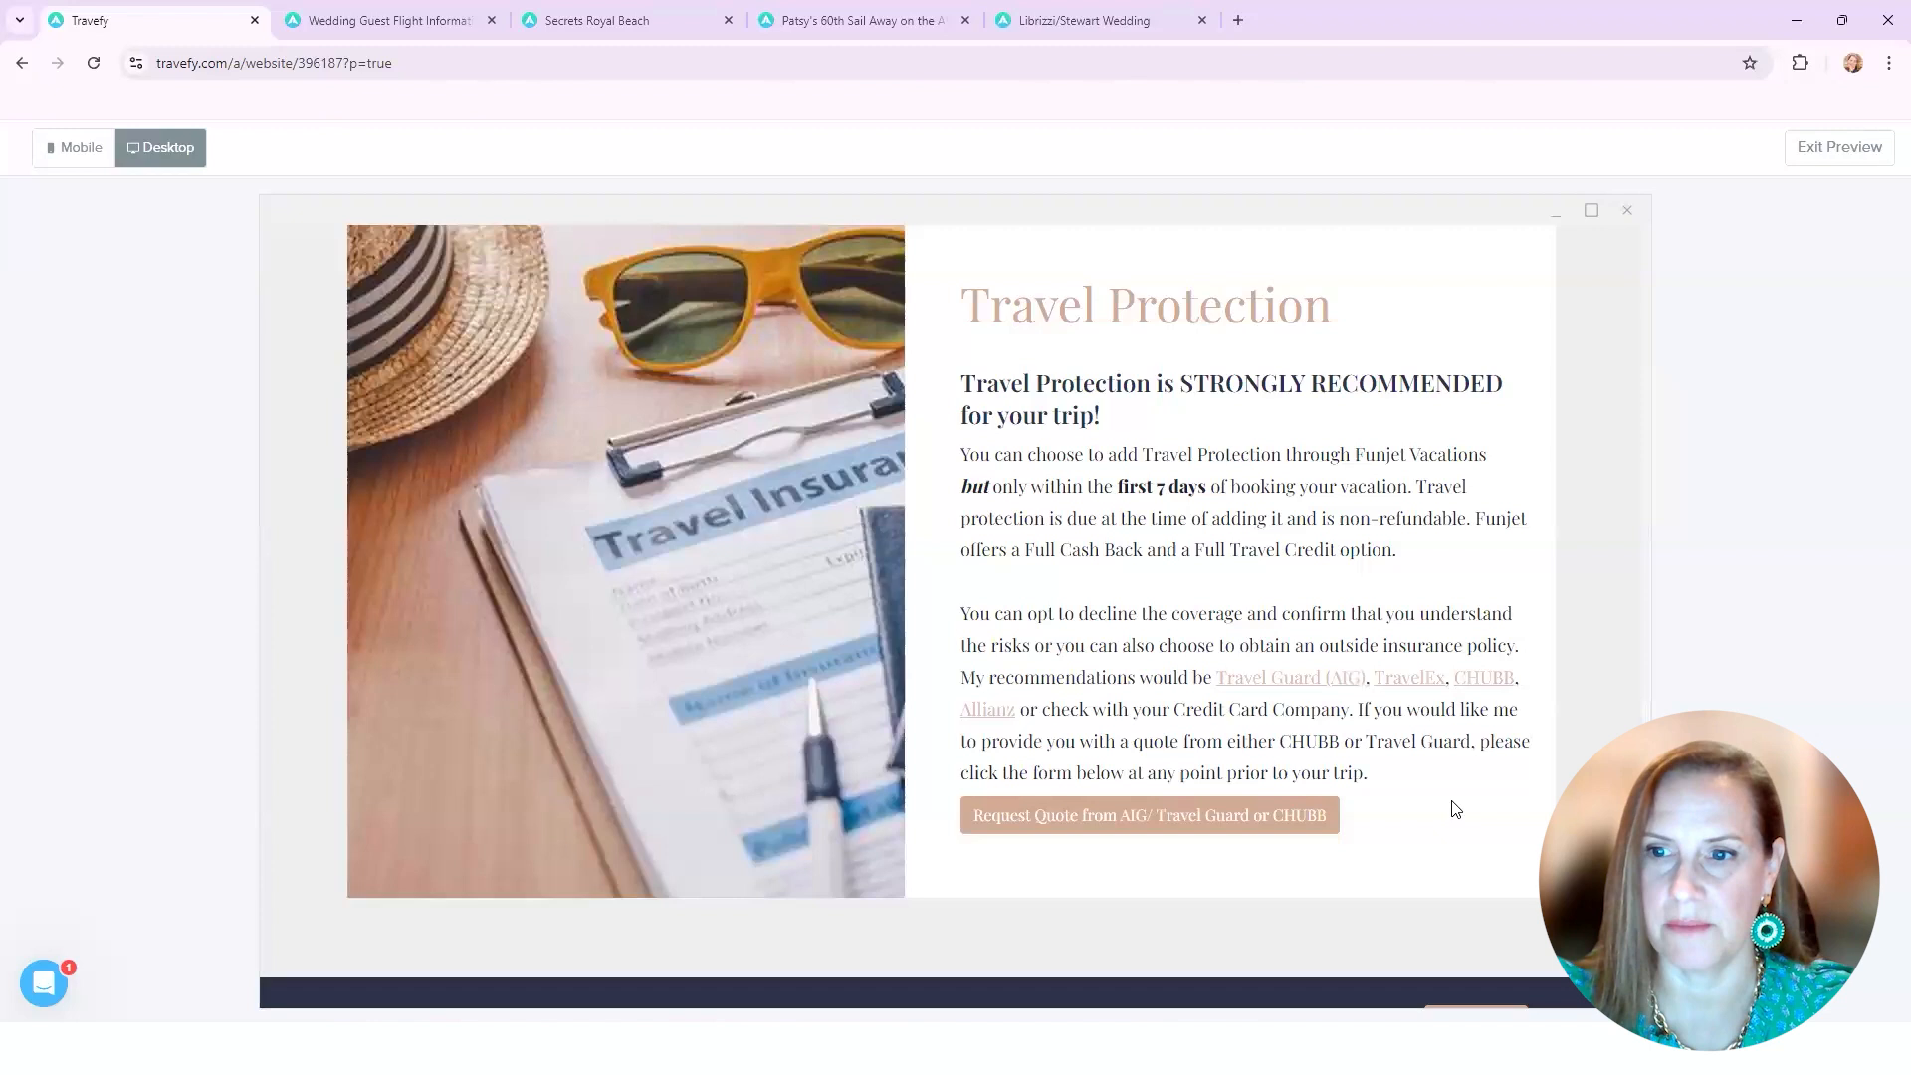
pyautogui.scroll(-3)
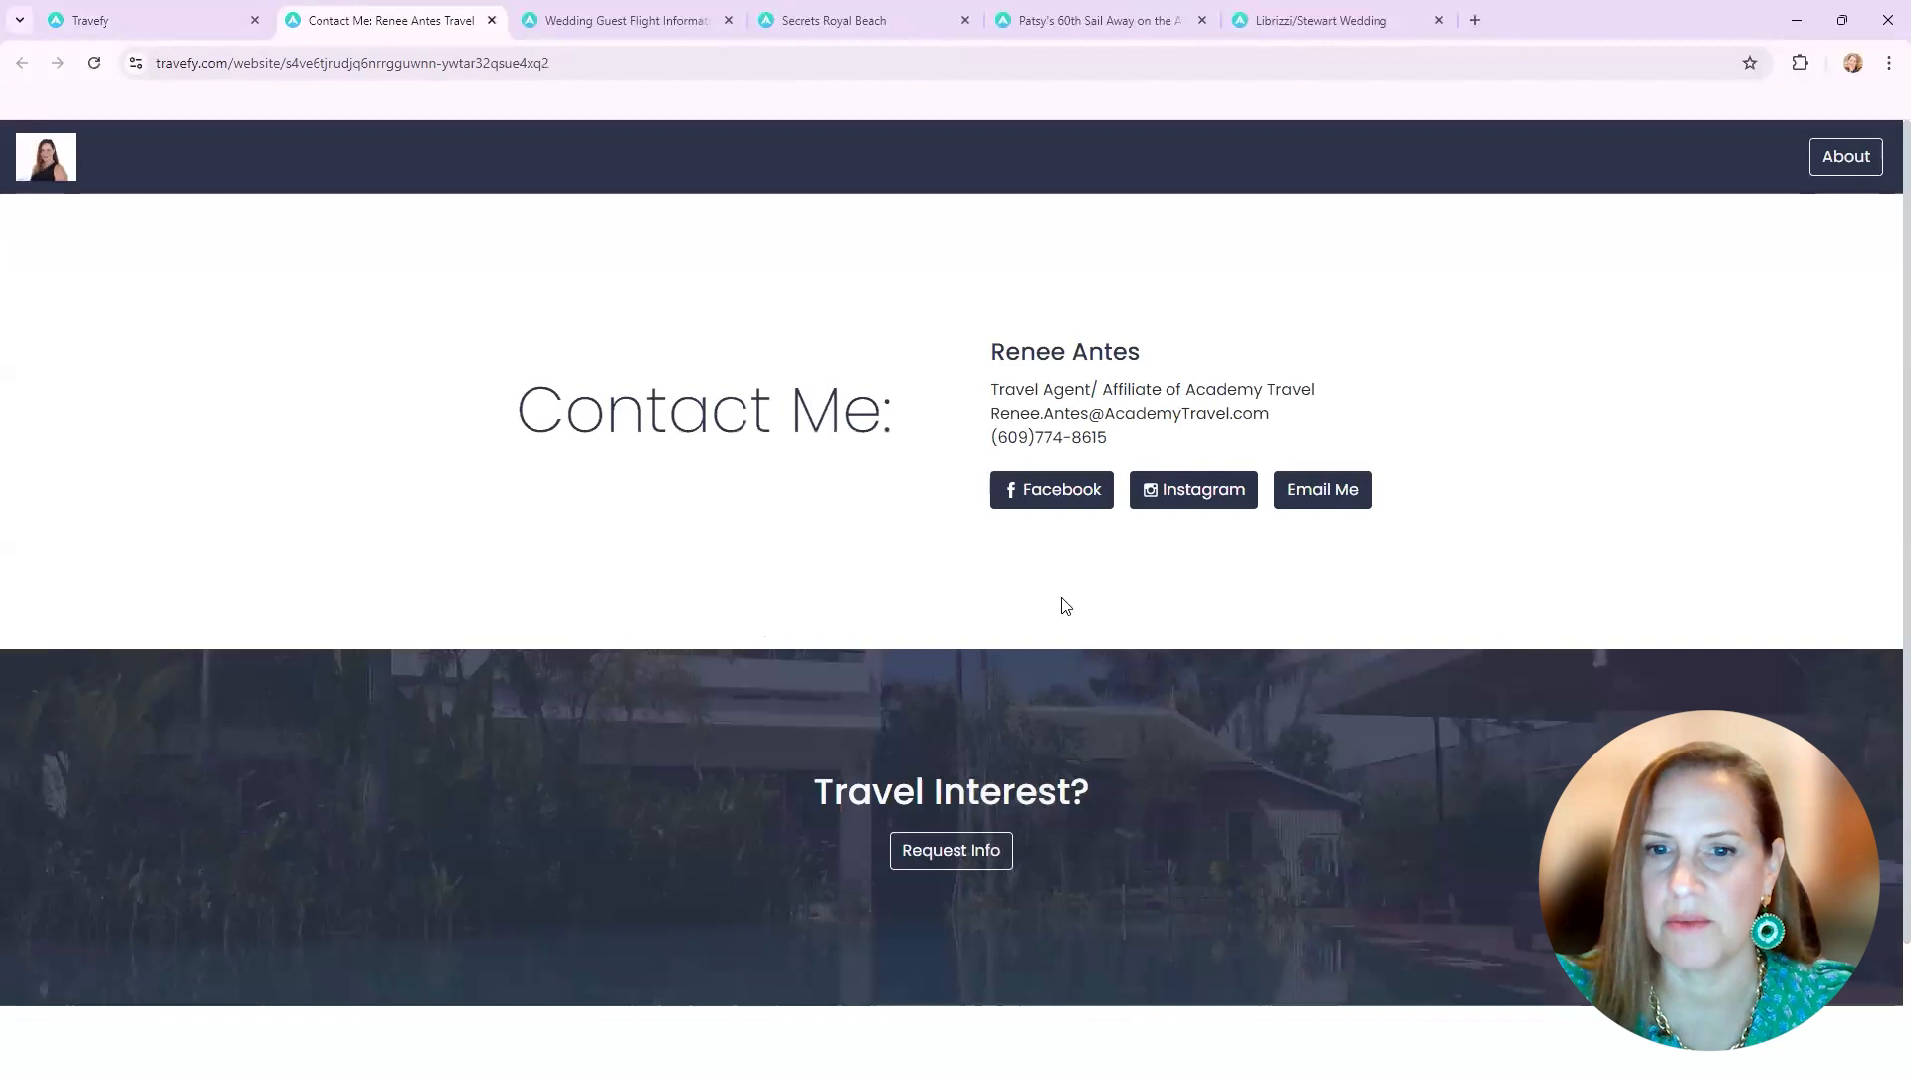
pyautogui.moveTo(1322, 490)
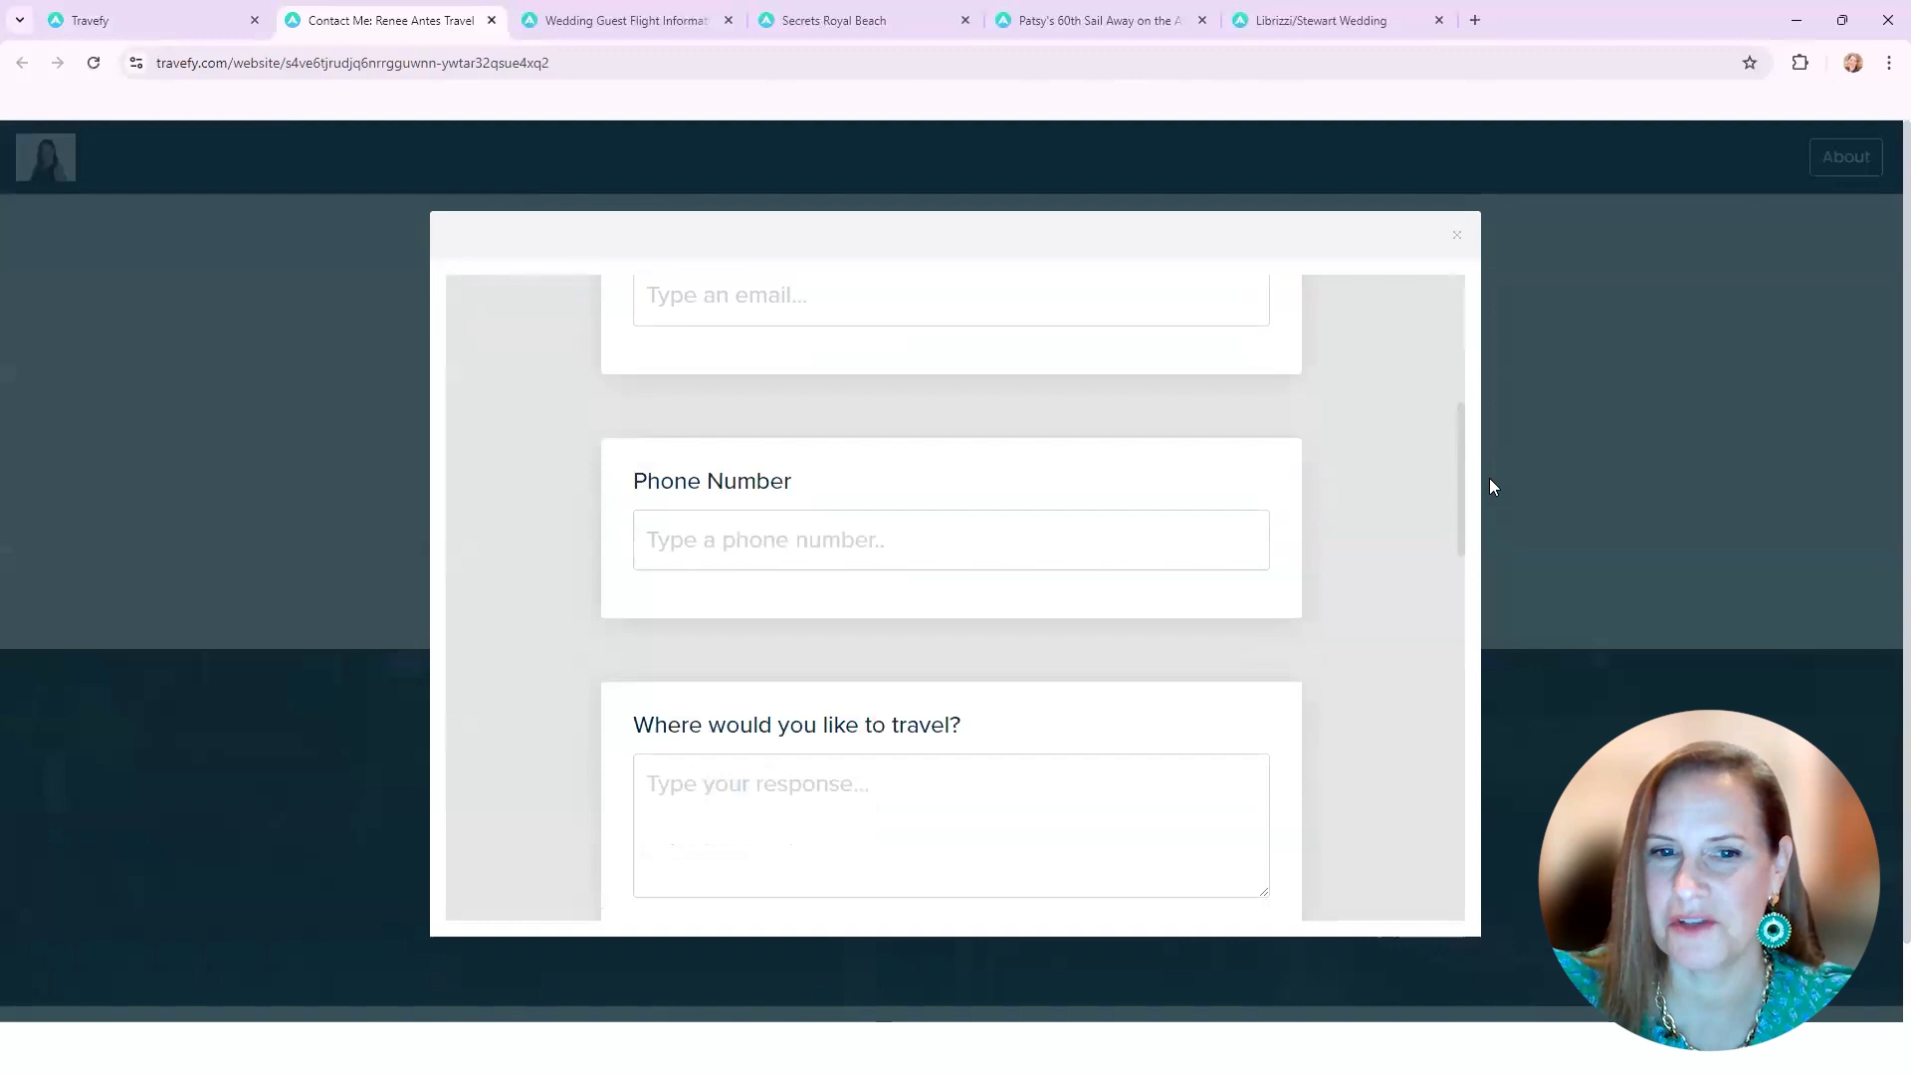
# Step: Scroll the Contact Me page's travel request form, then return to the wedding page editor
pyautogui.scroll(-3)
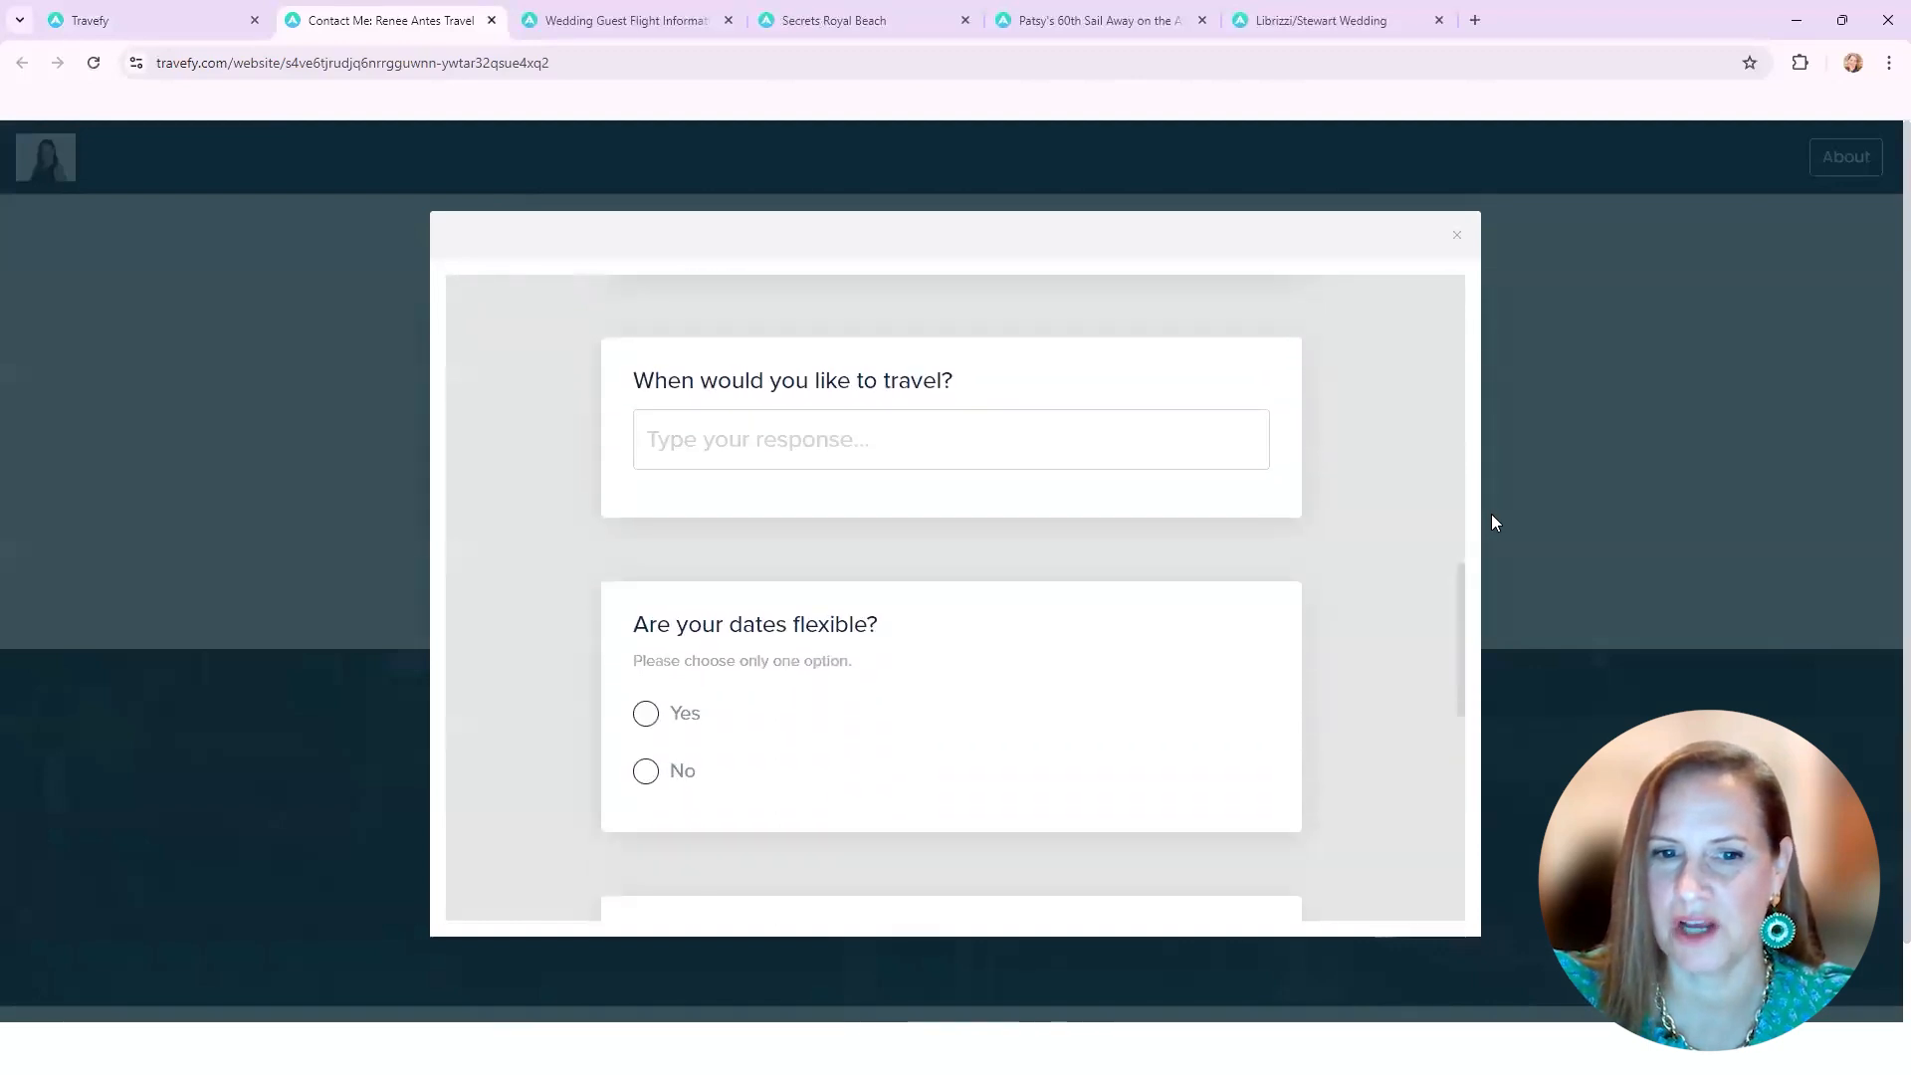
pyautogui.click(145, 20)
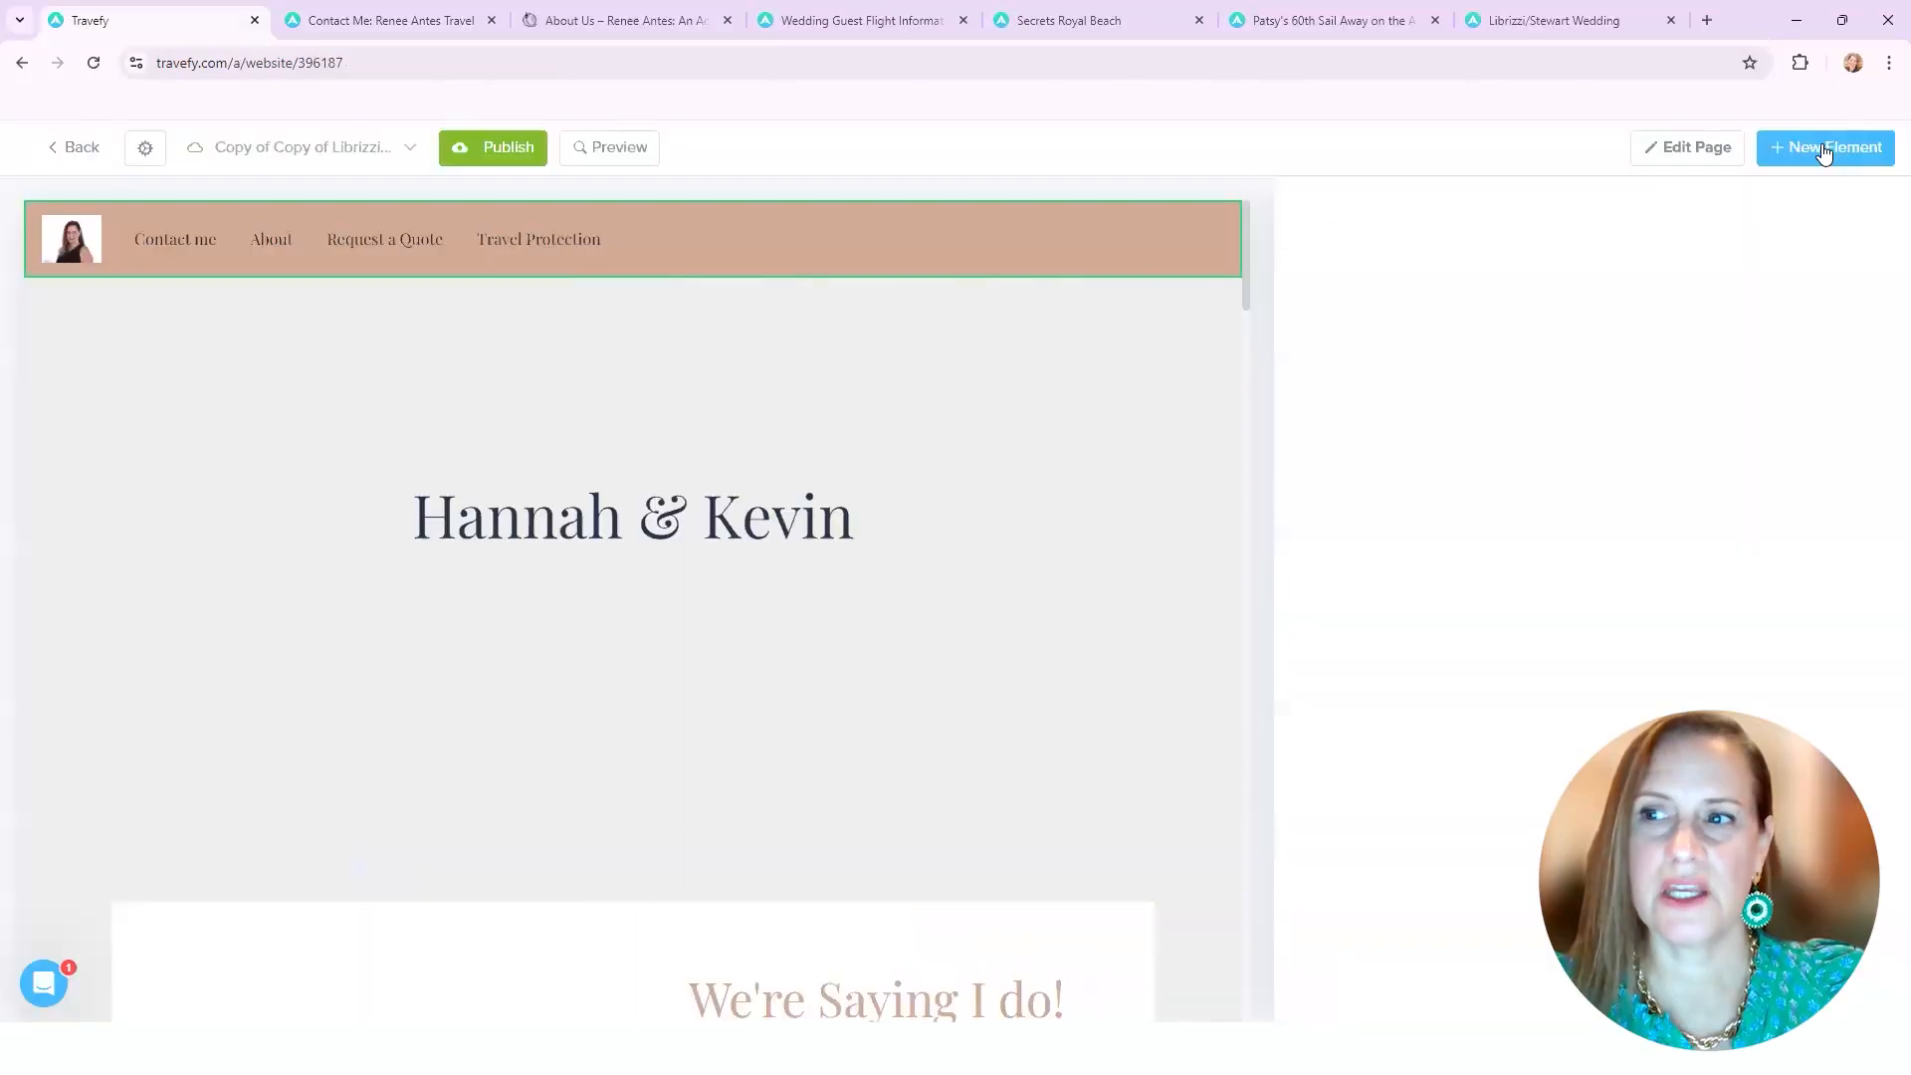
# Step: Show the New Element list and select the 'We're Saying I do!' aside section for editing
pyautogui.click(1828, 148)
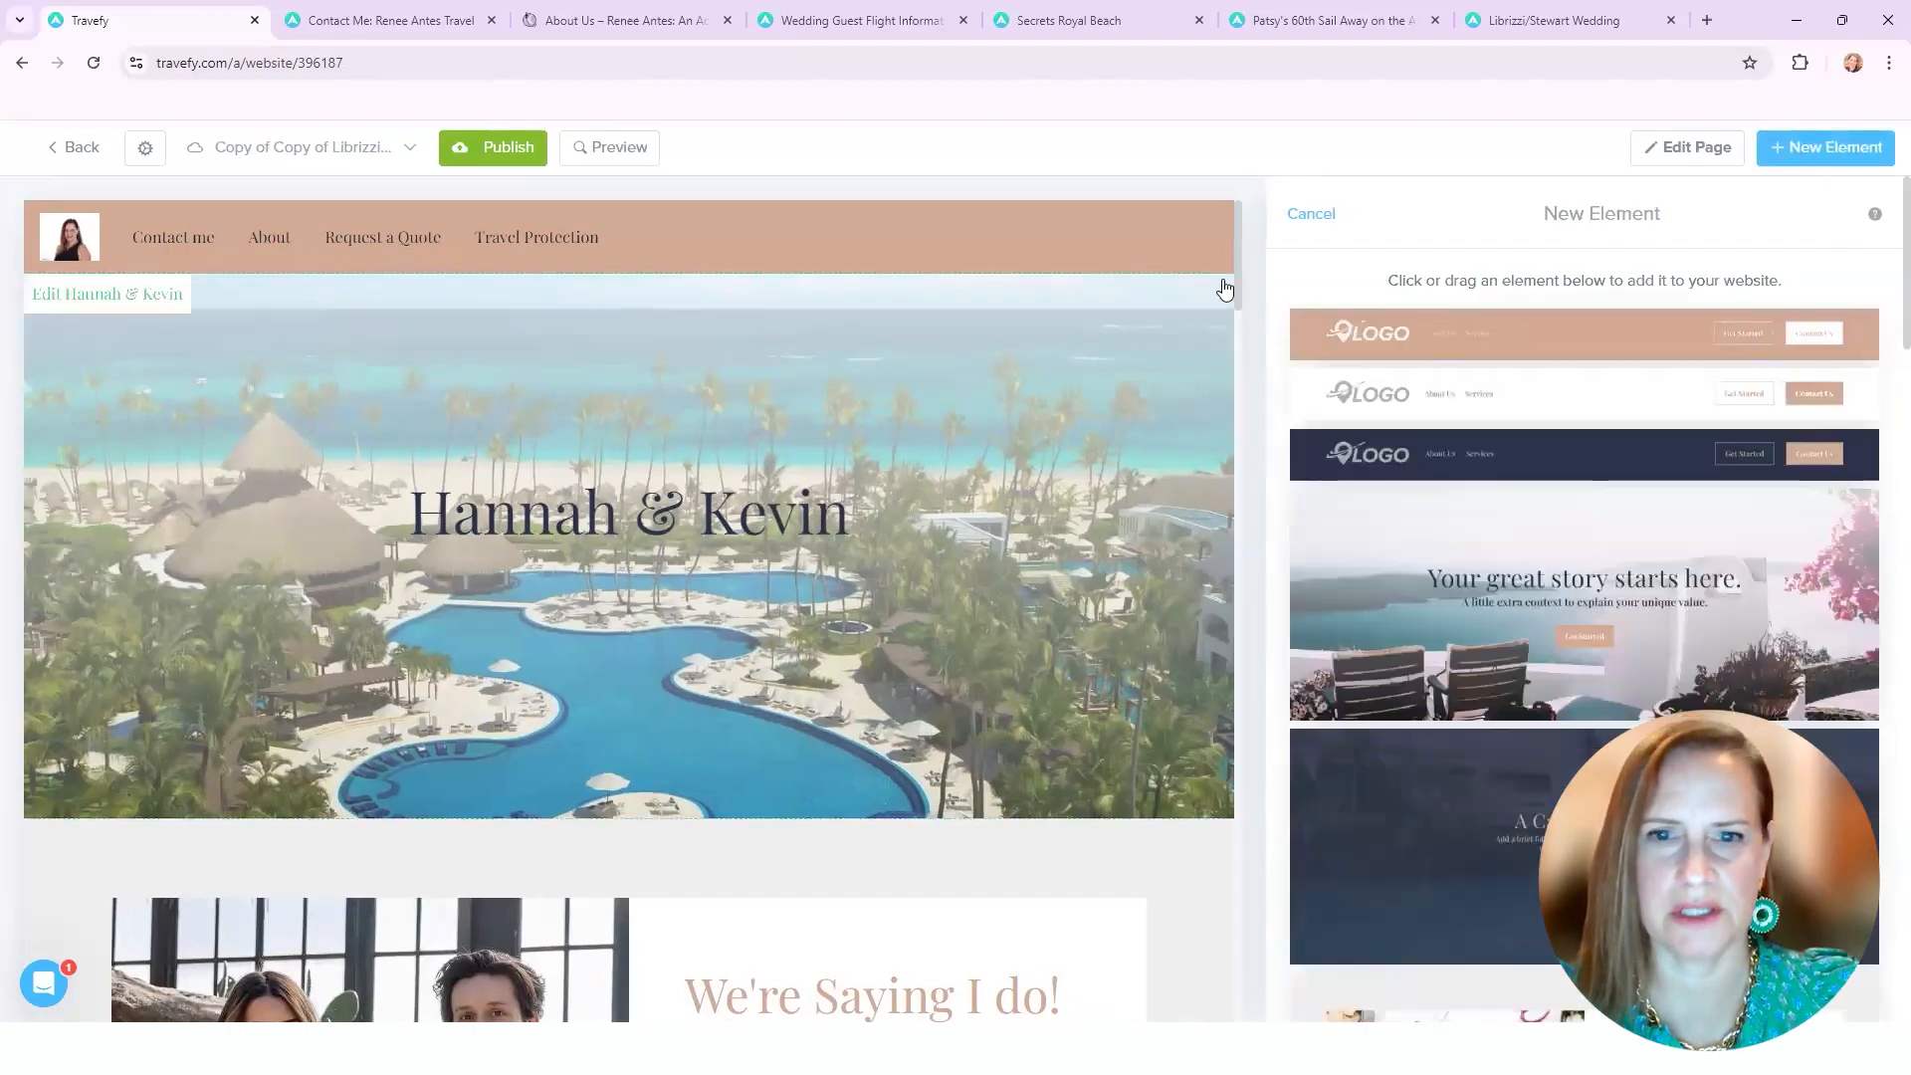
pyautogui.moveTo(1230, 243)
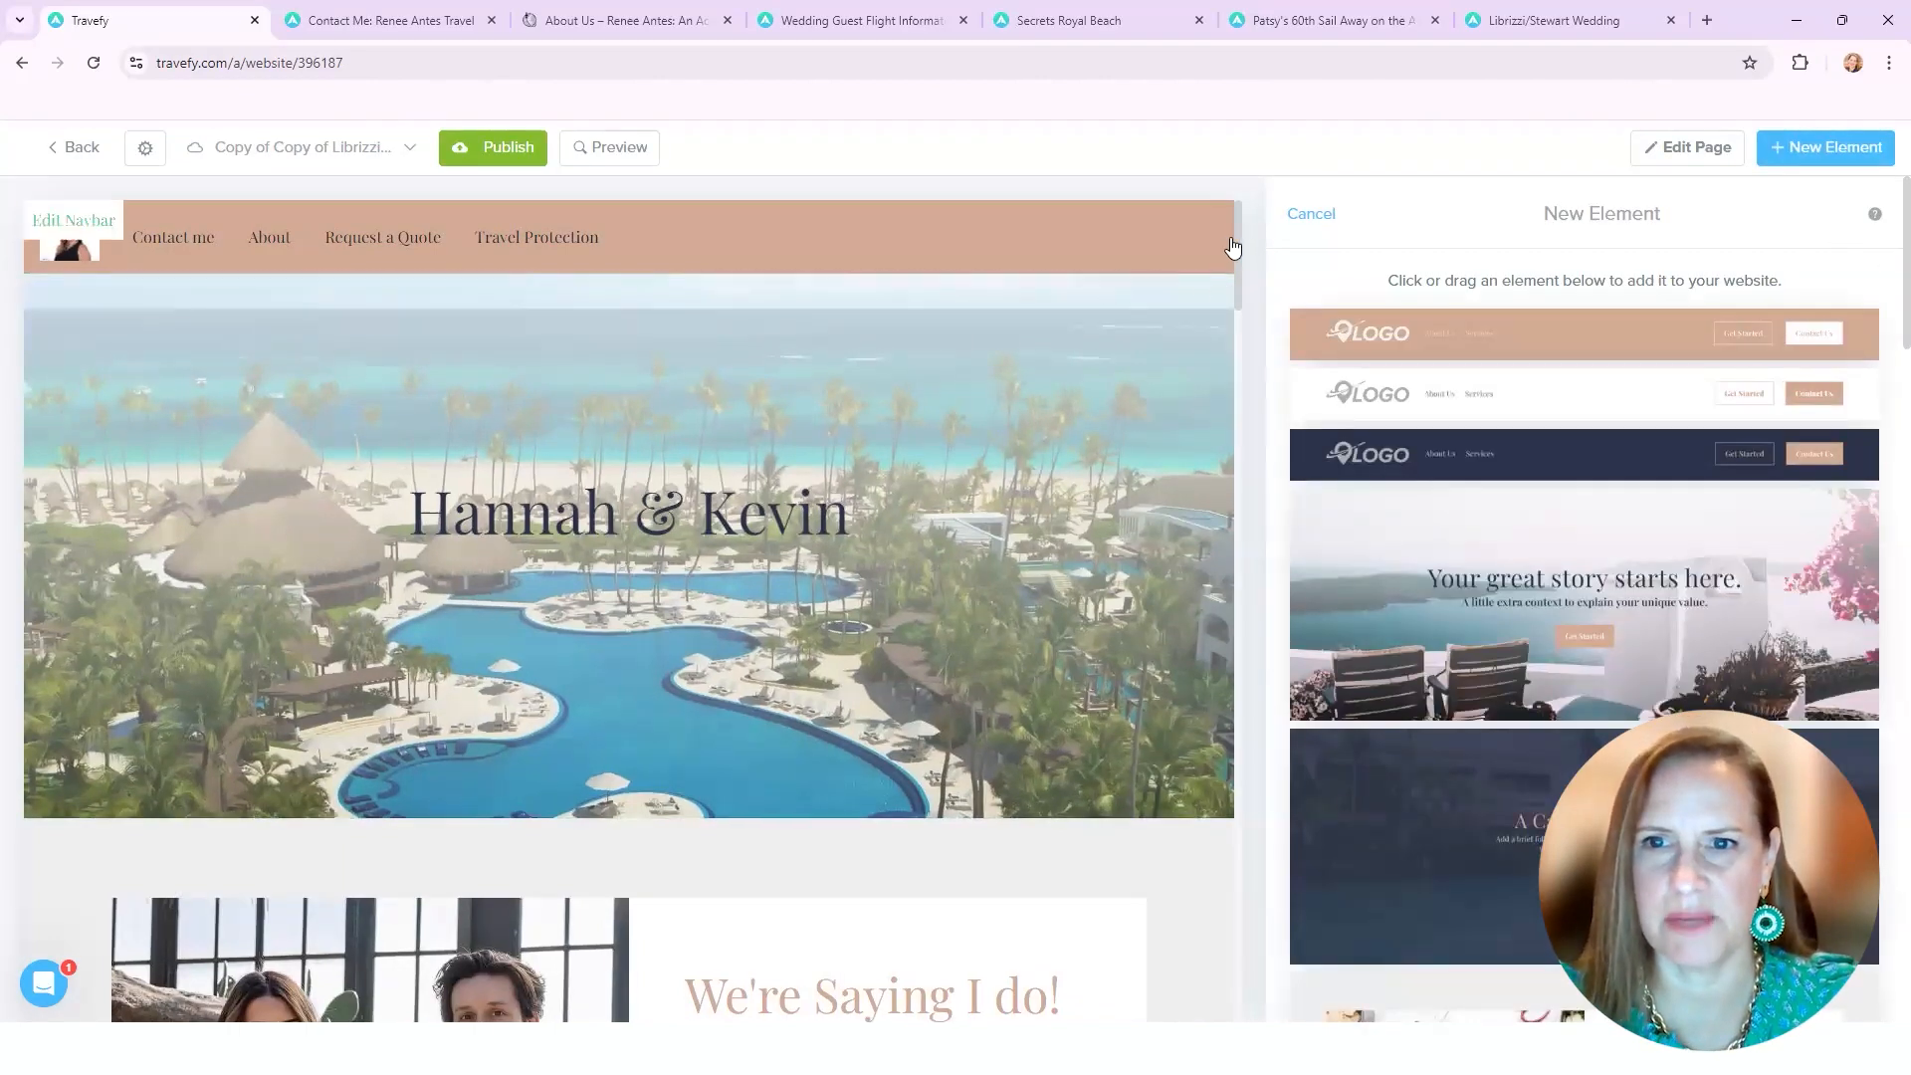
pyautogui.click(870, 994)
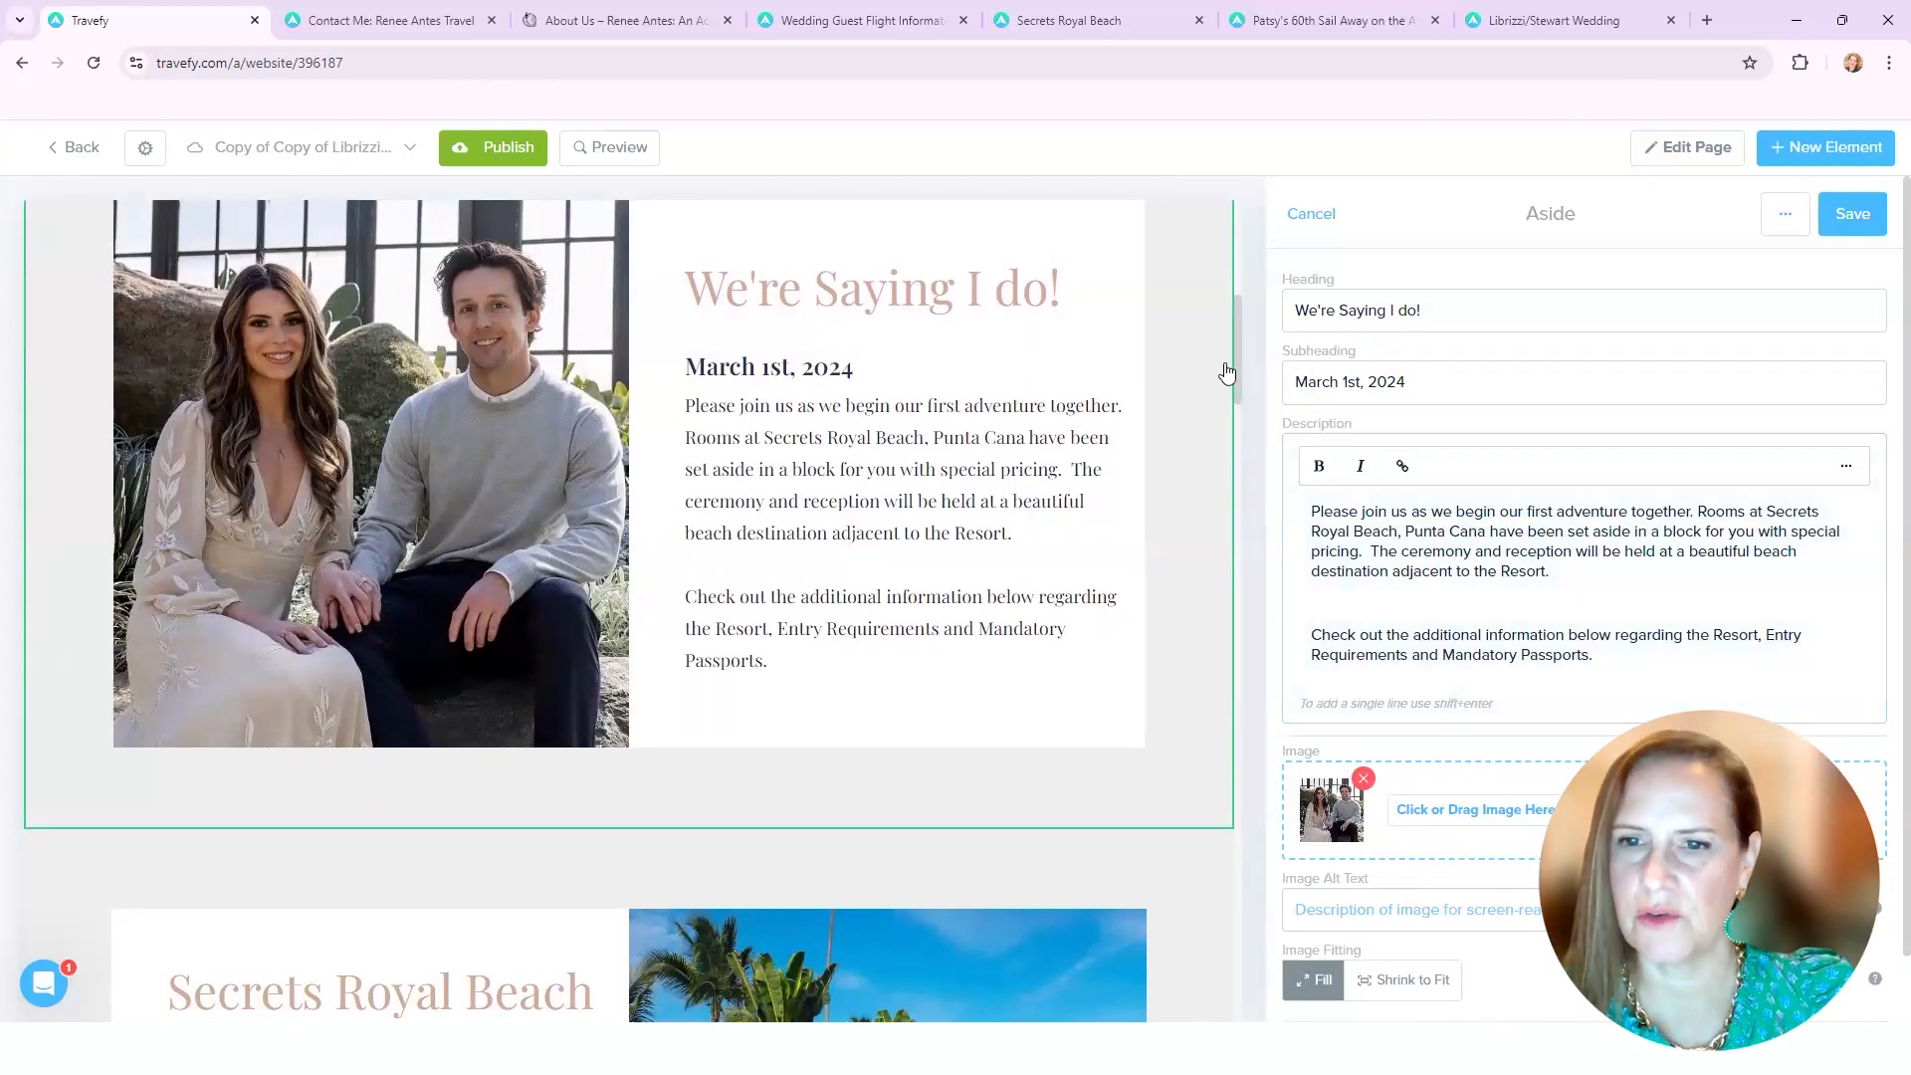
# Step: Scroll the canvas past Secrets Royal Beach Resort and select the Room Payments aside section
pyautogui.scroll(-3)
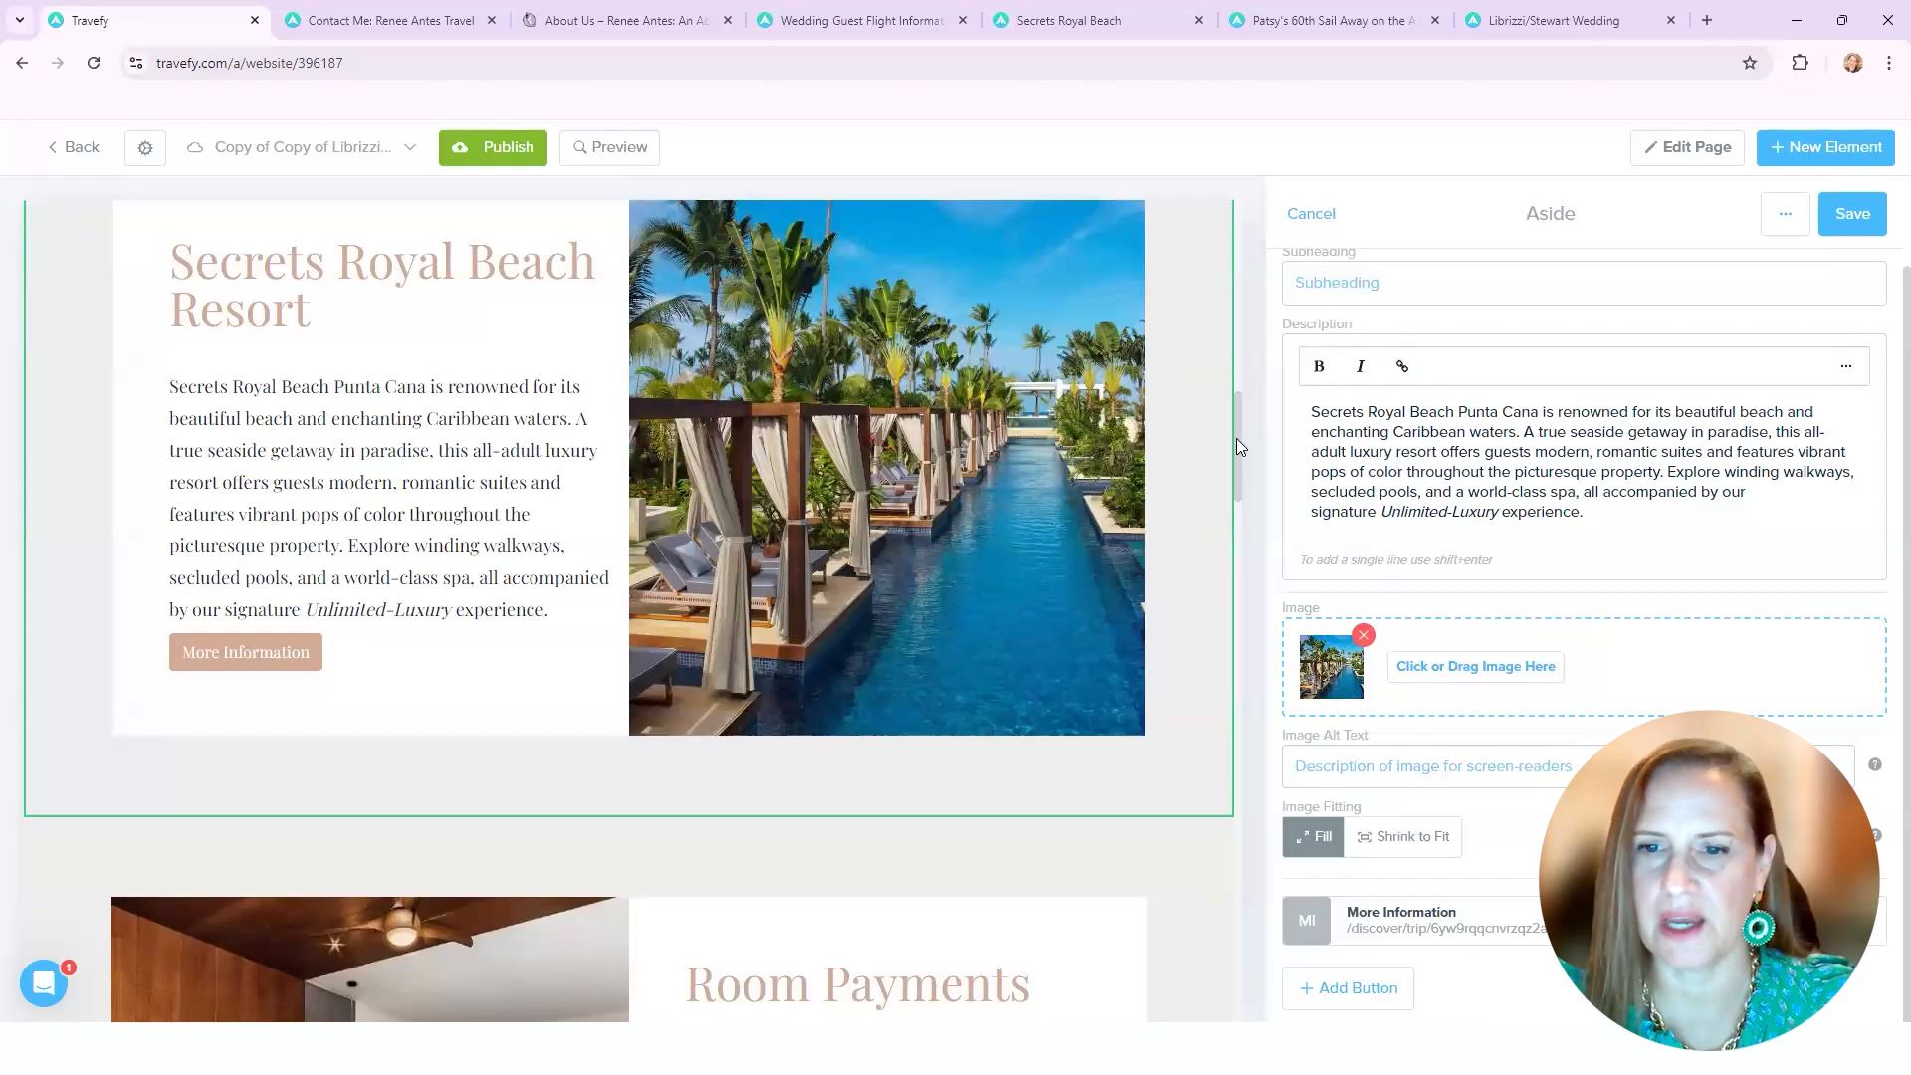
pyautogui.scroll(-3)
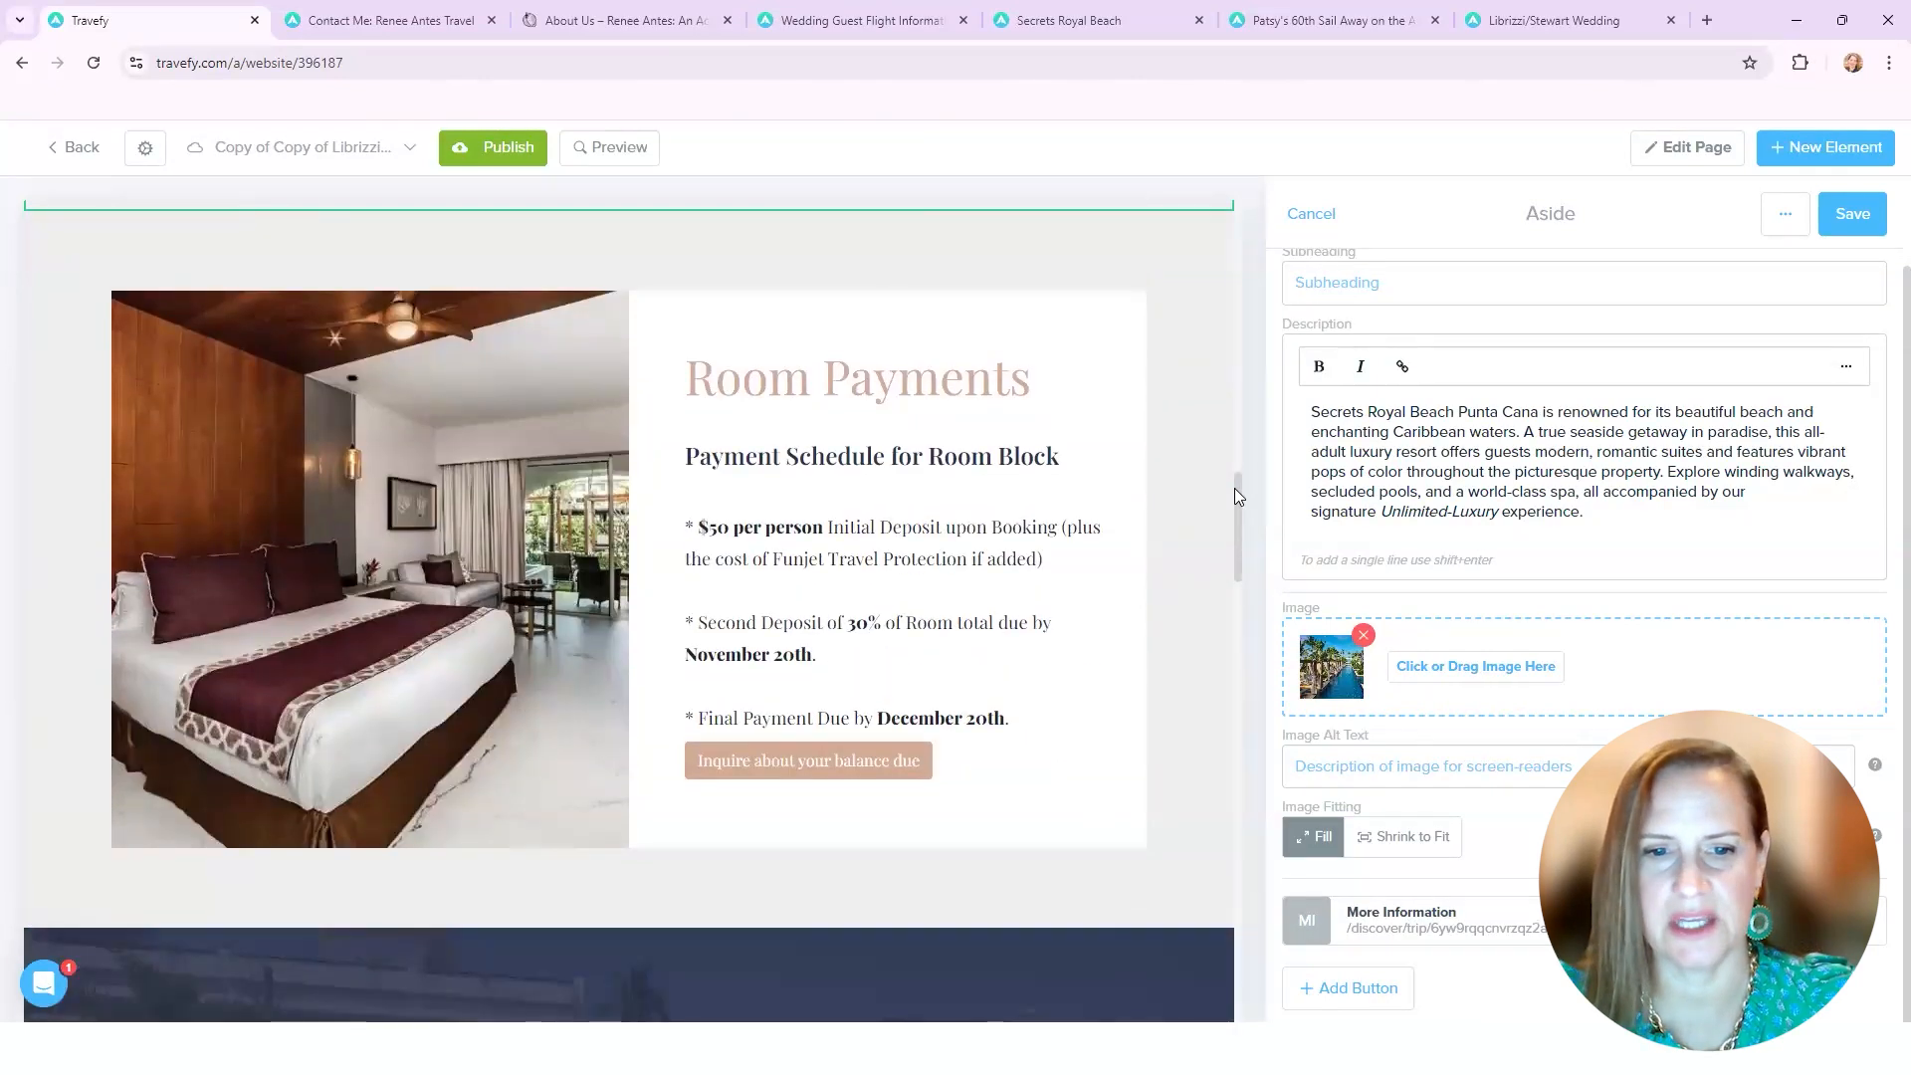
pyautogui.scroll(-3)
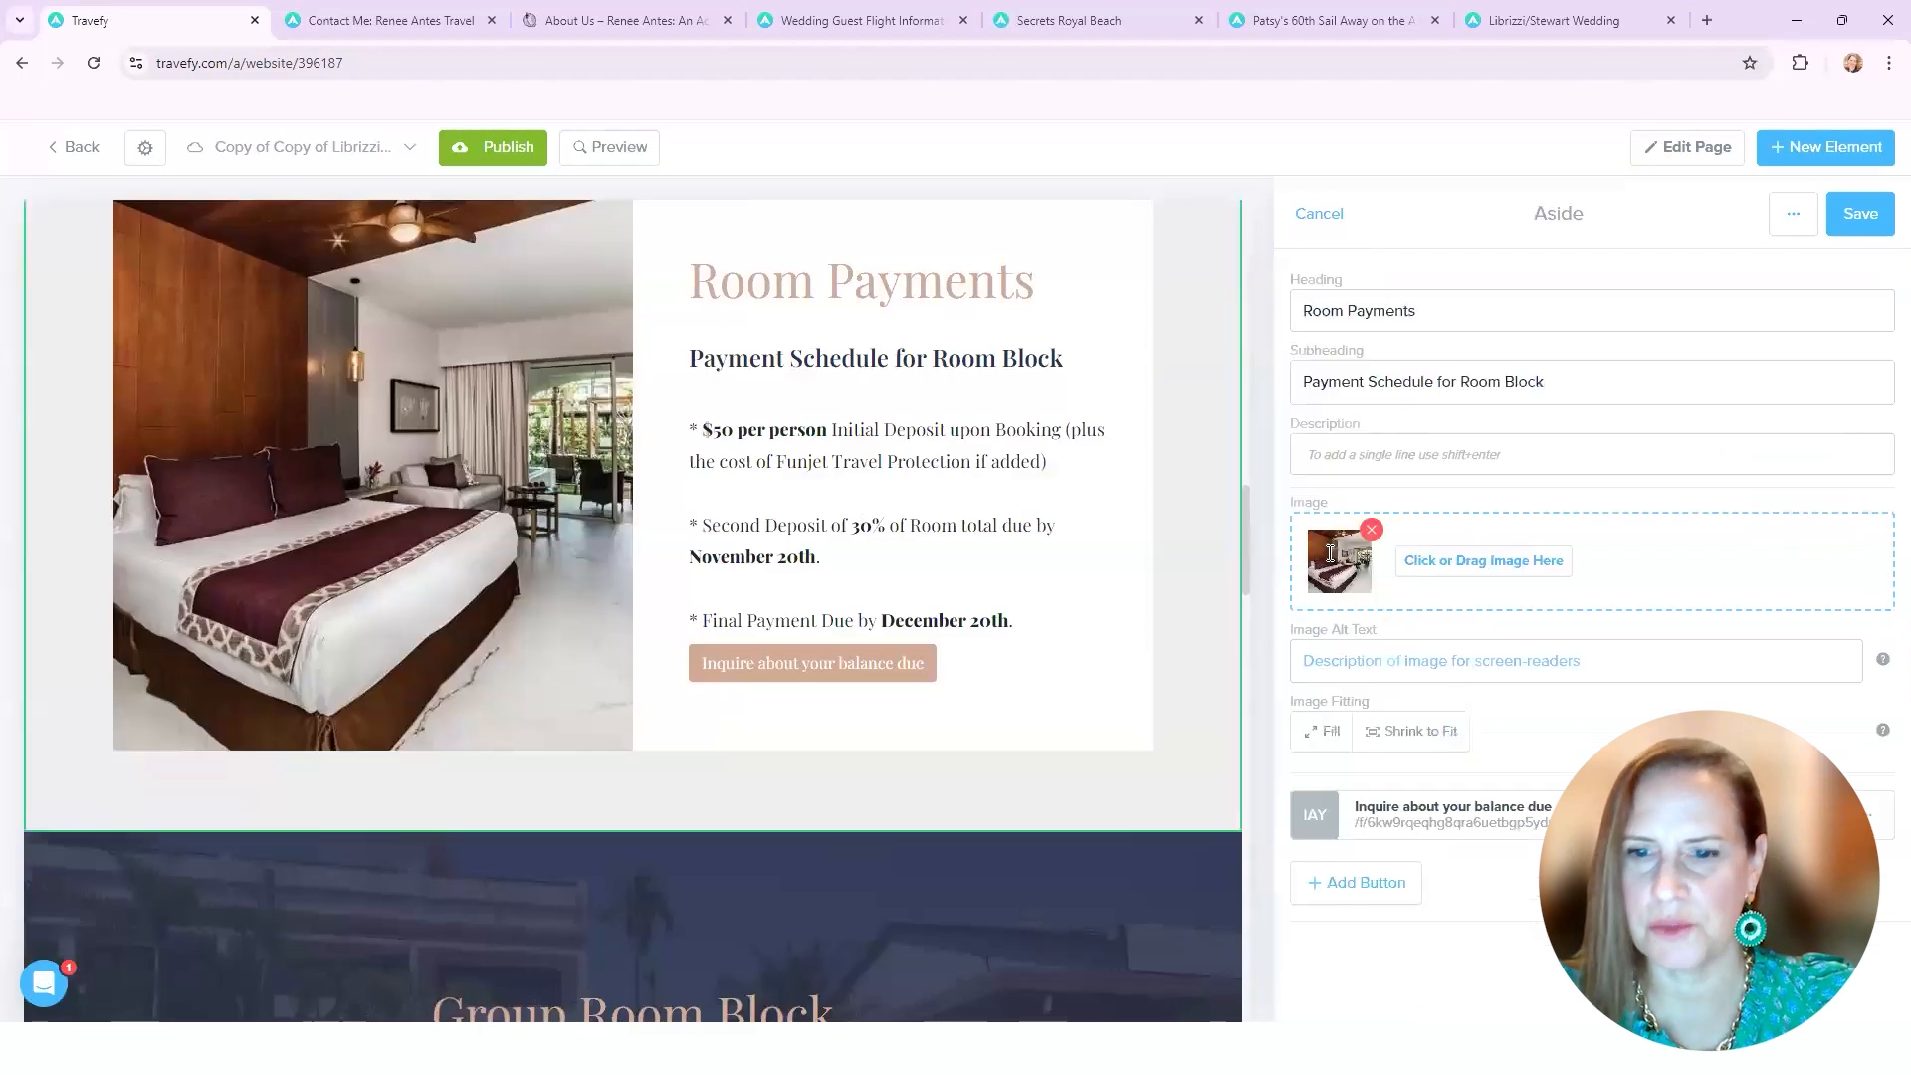
pyautogui.click(1585, 454)
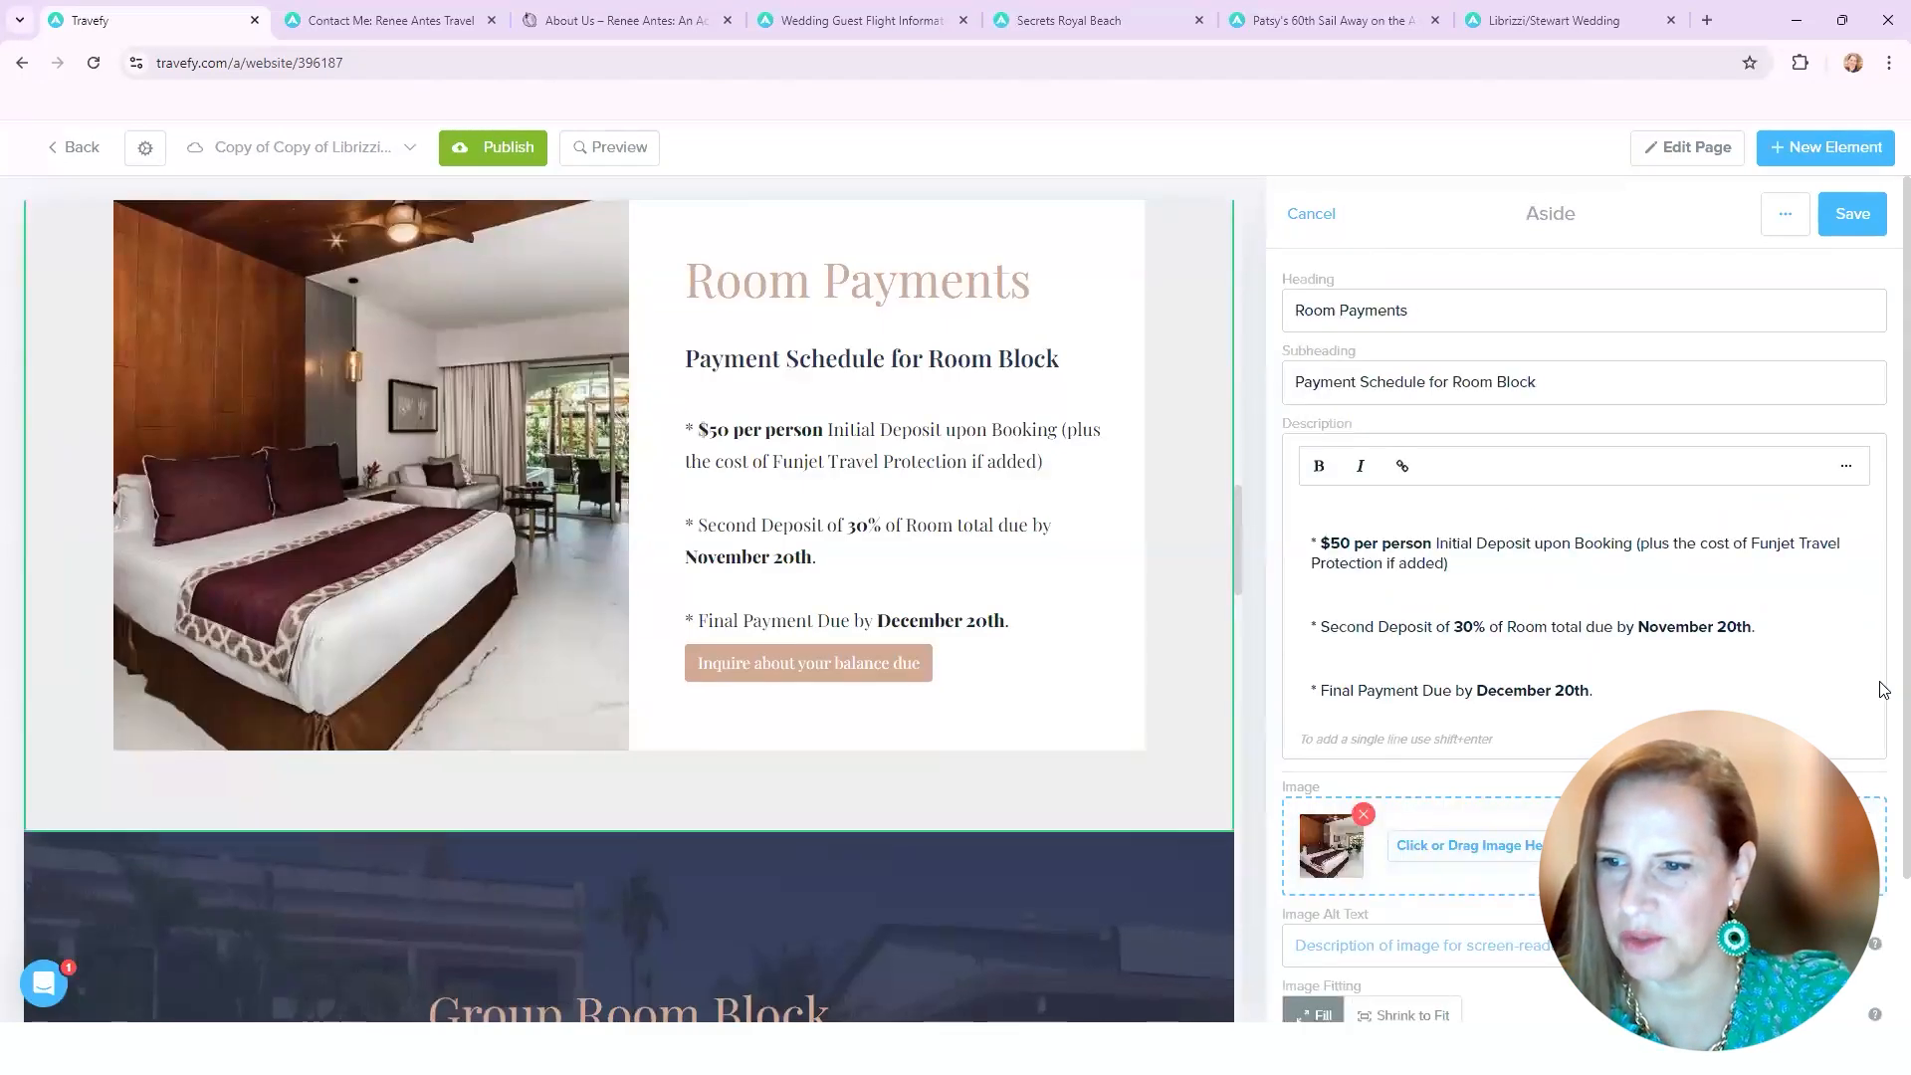
# Step: Scroll the section's edit panel through the payment schedule details
pyautogui.scroll(-3)
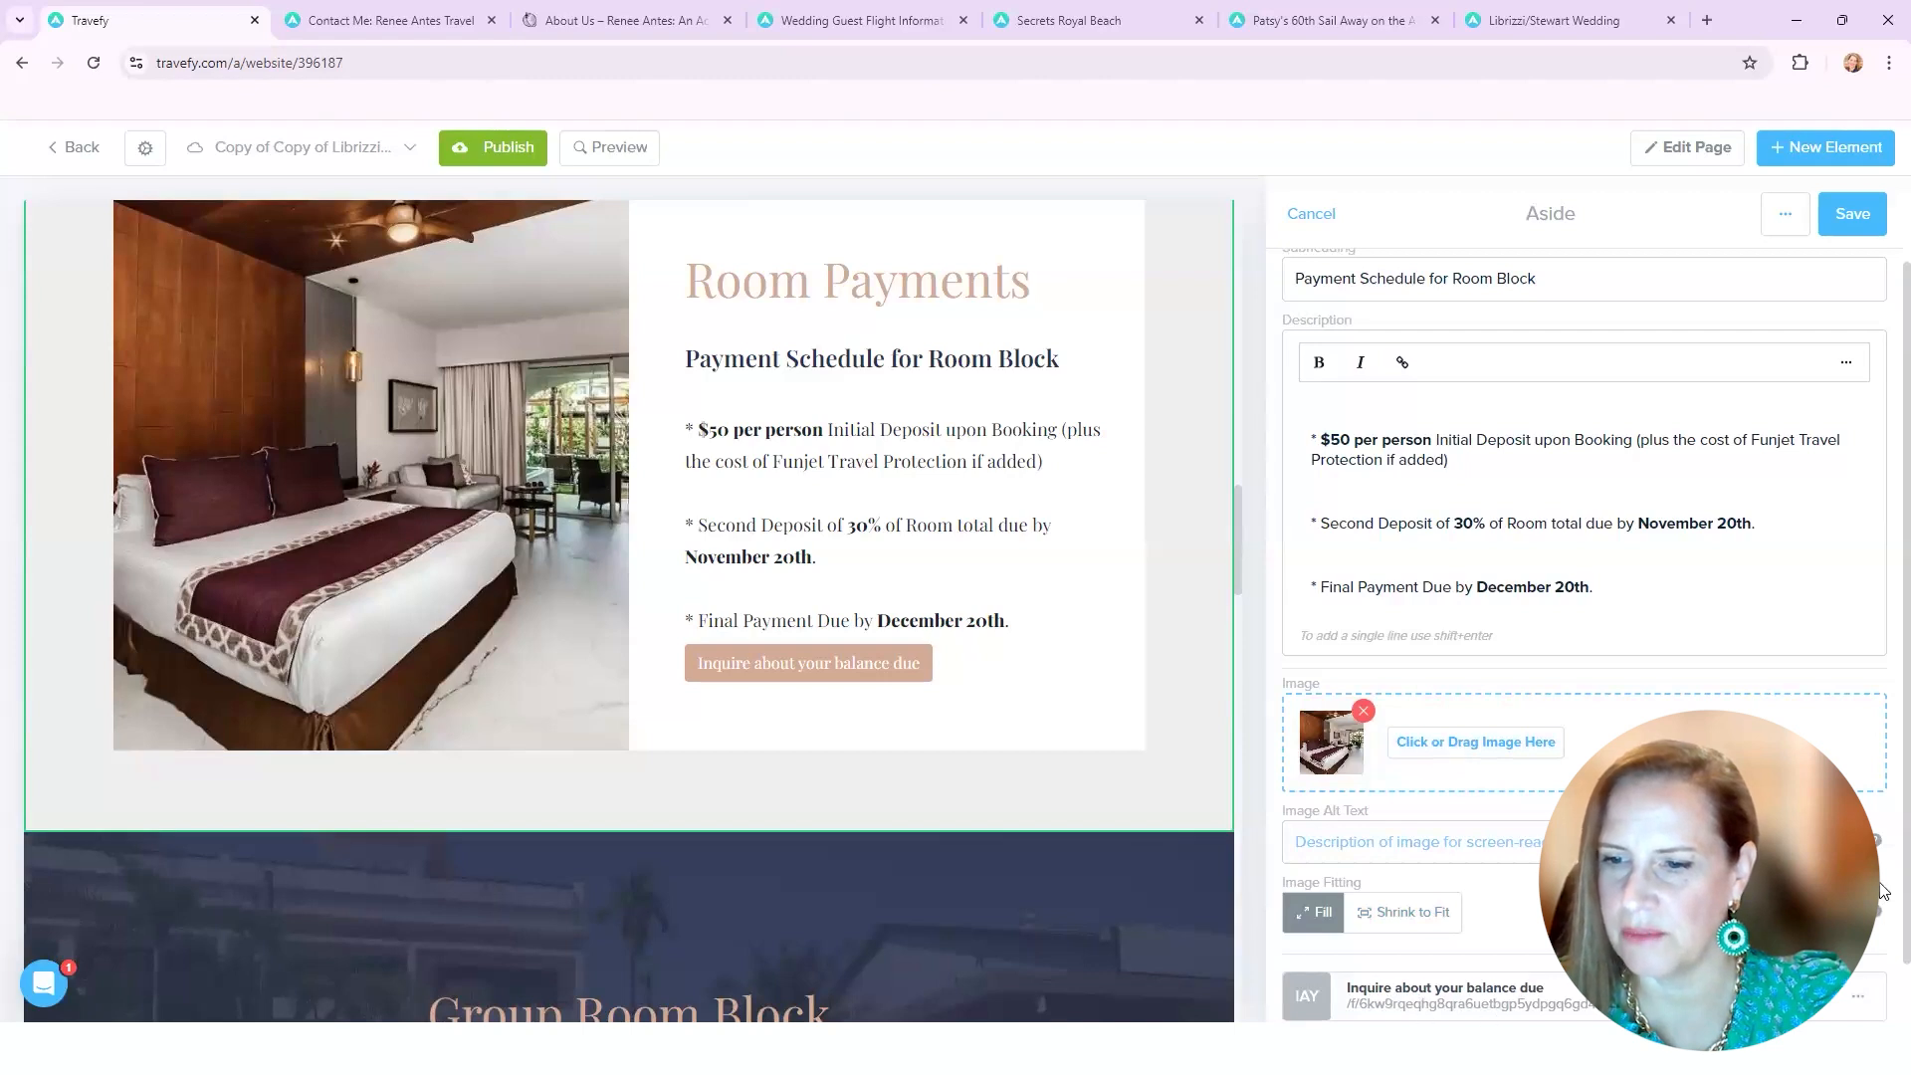
pyautogui.scroll(-3)
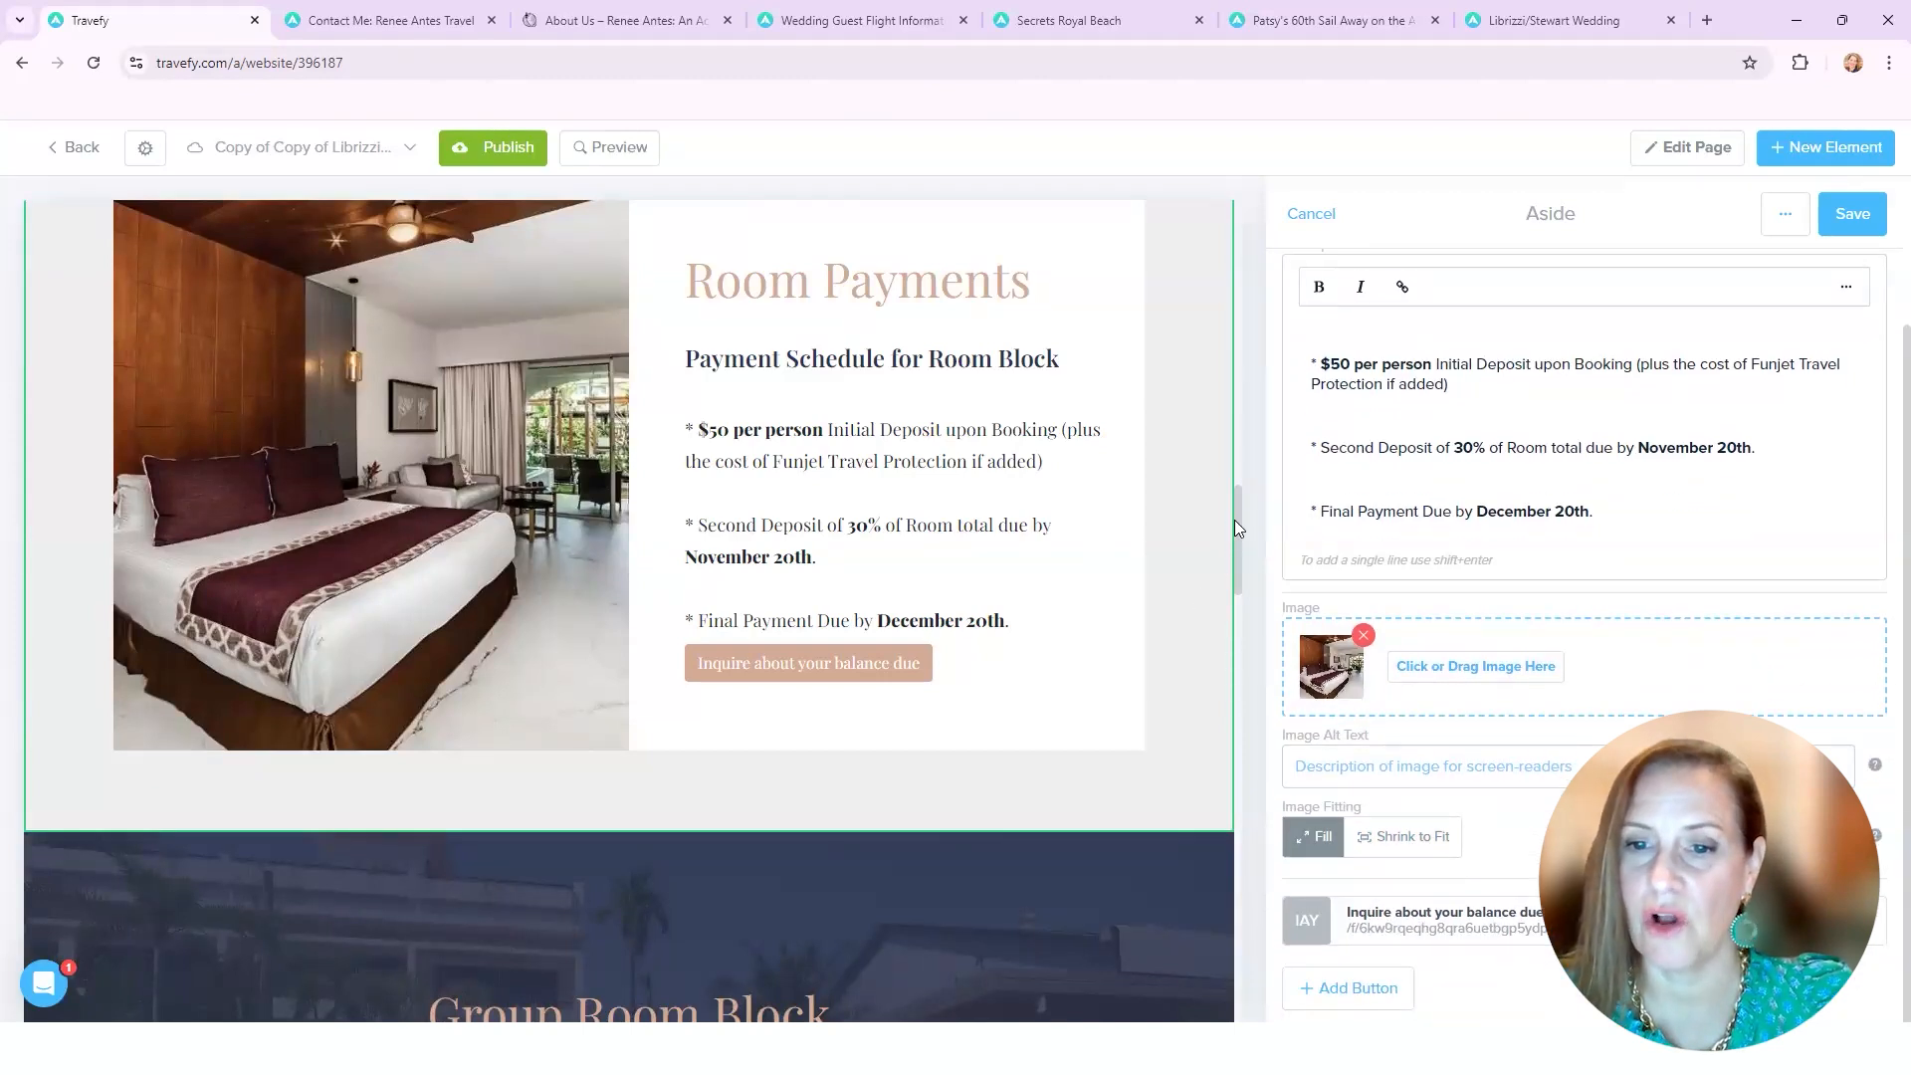
pyautogui.scroll(-3)
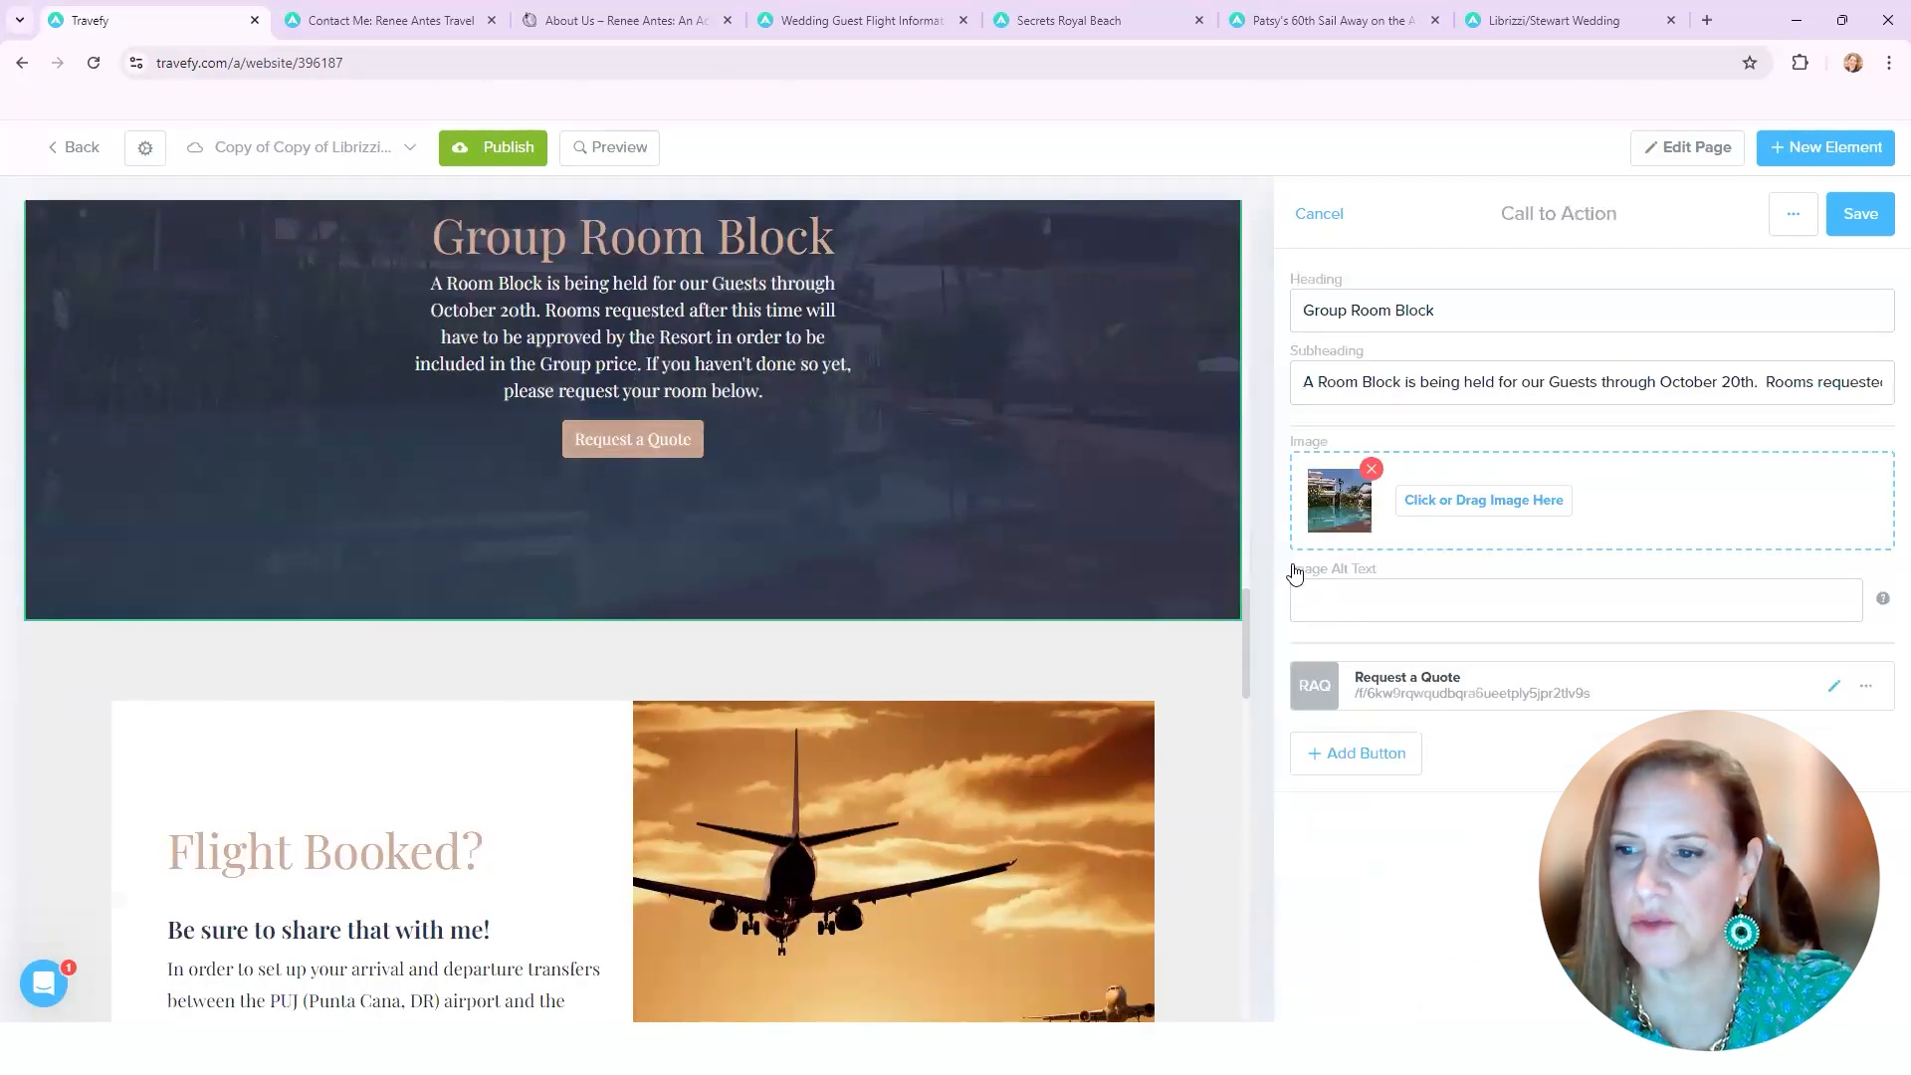
pyautogui.moveTo(1649, 649)
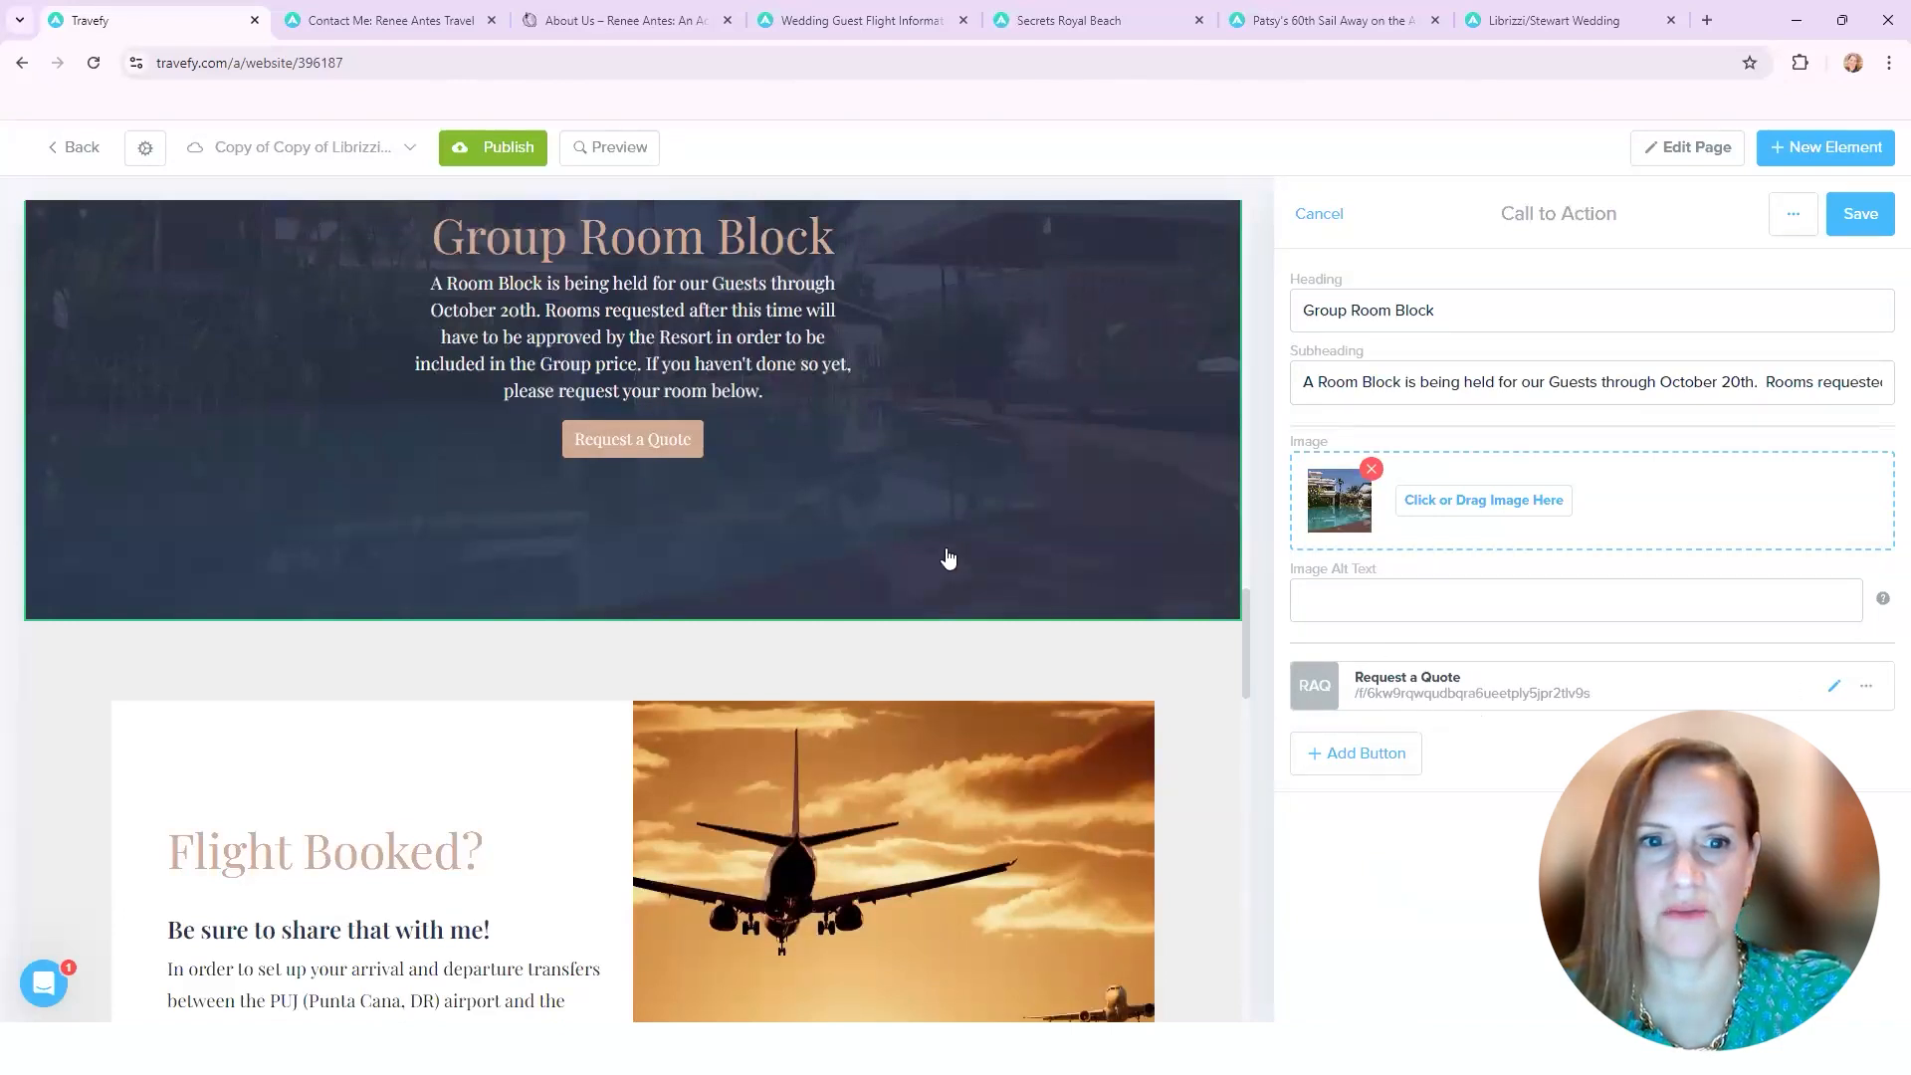
# Step: Scroll down through the Group Room Block and flight sections toward the Travel Protection aside
pyautogui.scroll(-3)
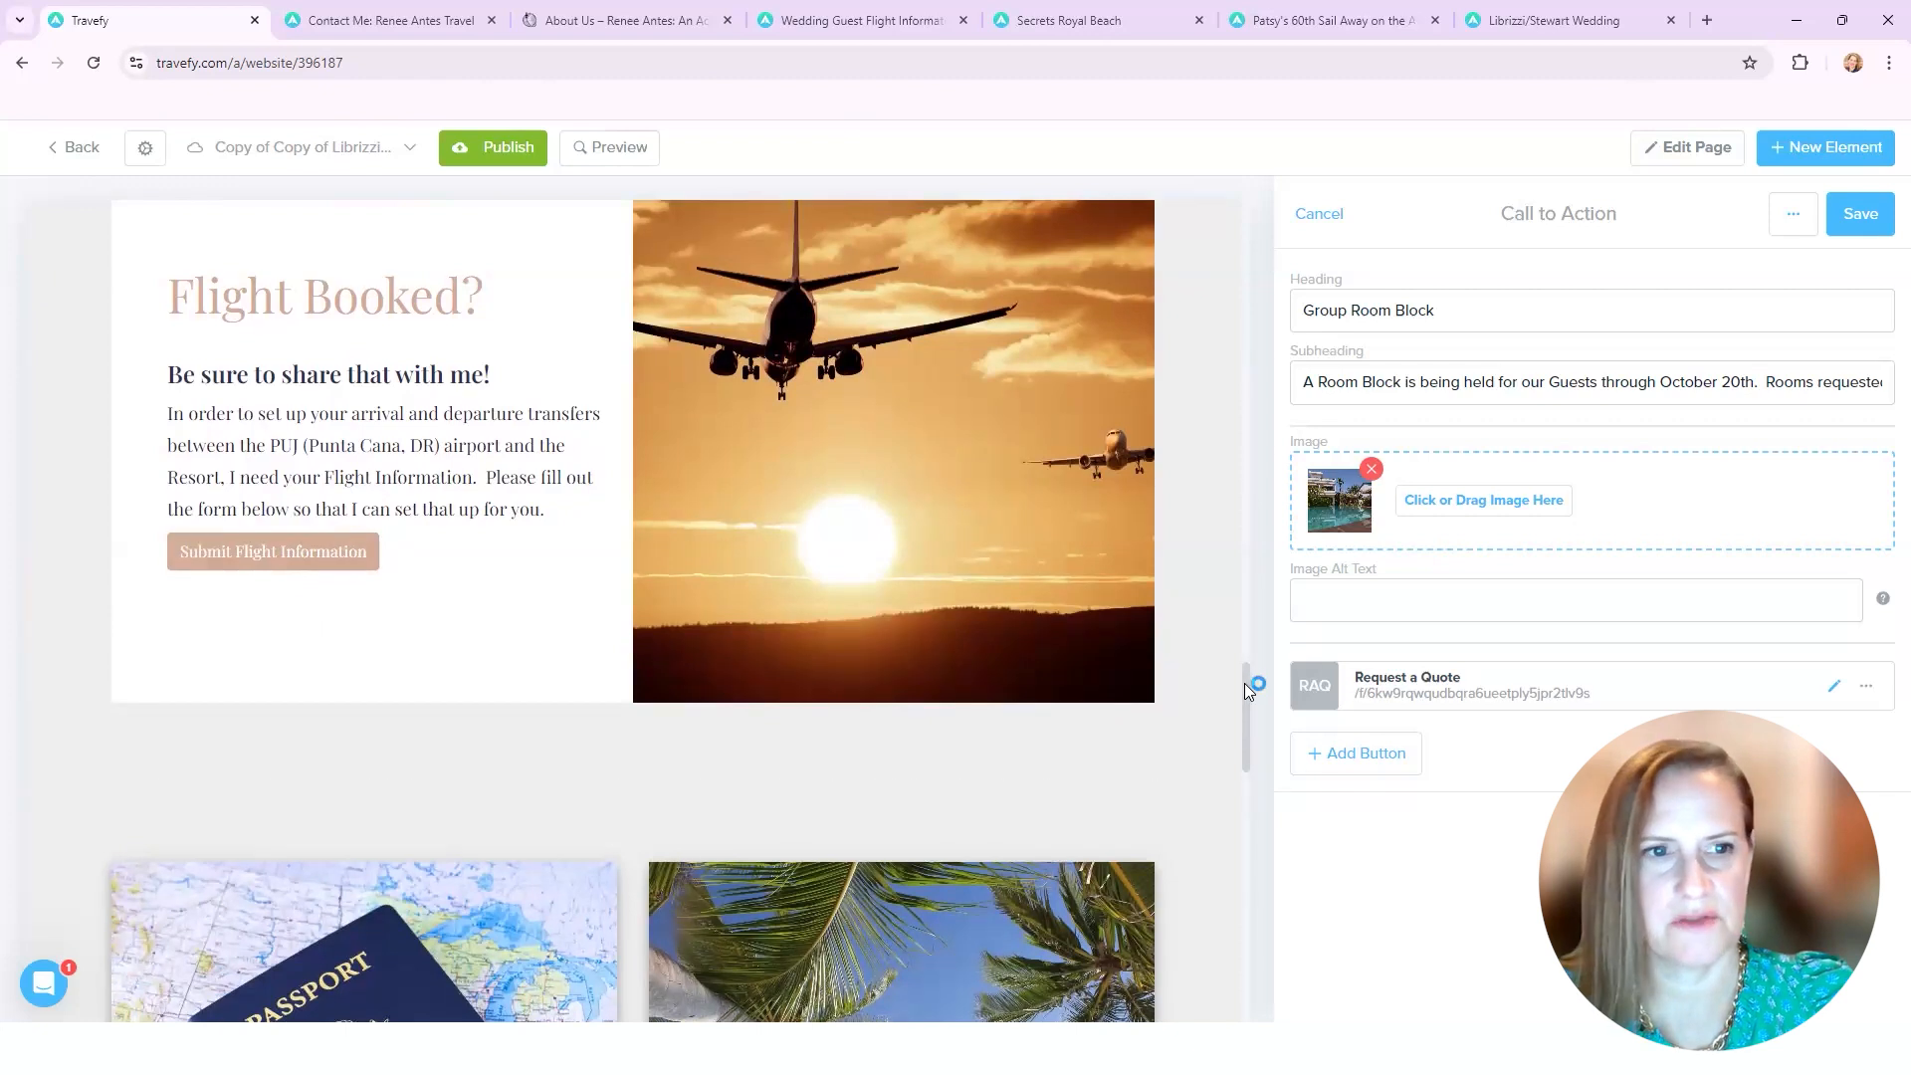
pyautogui.scroll(-3)
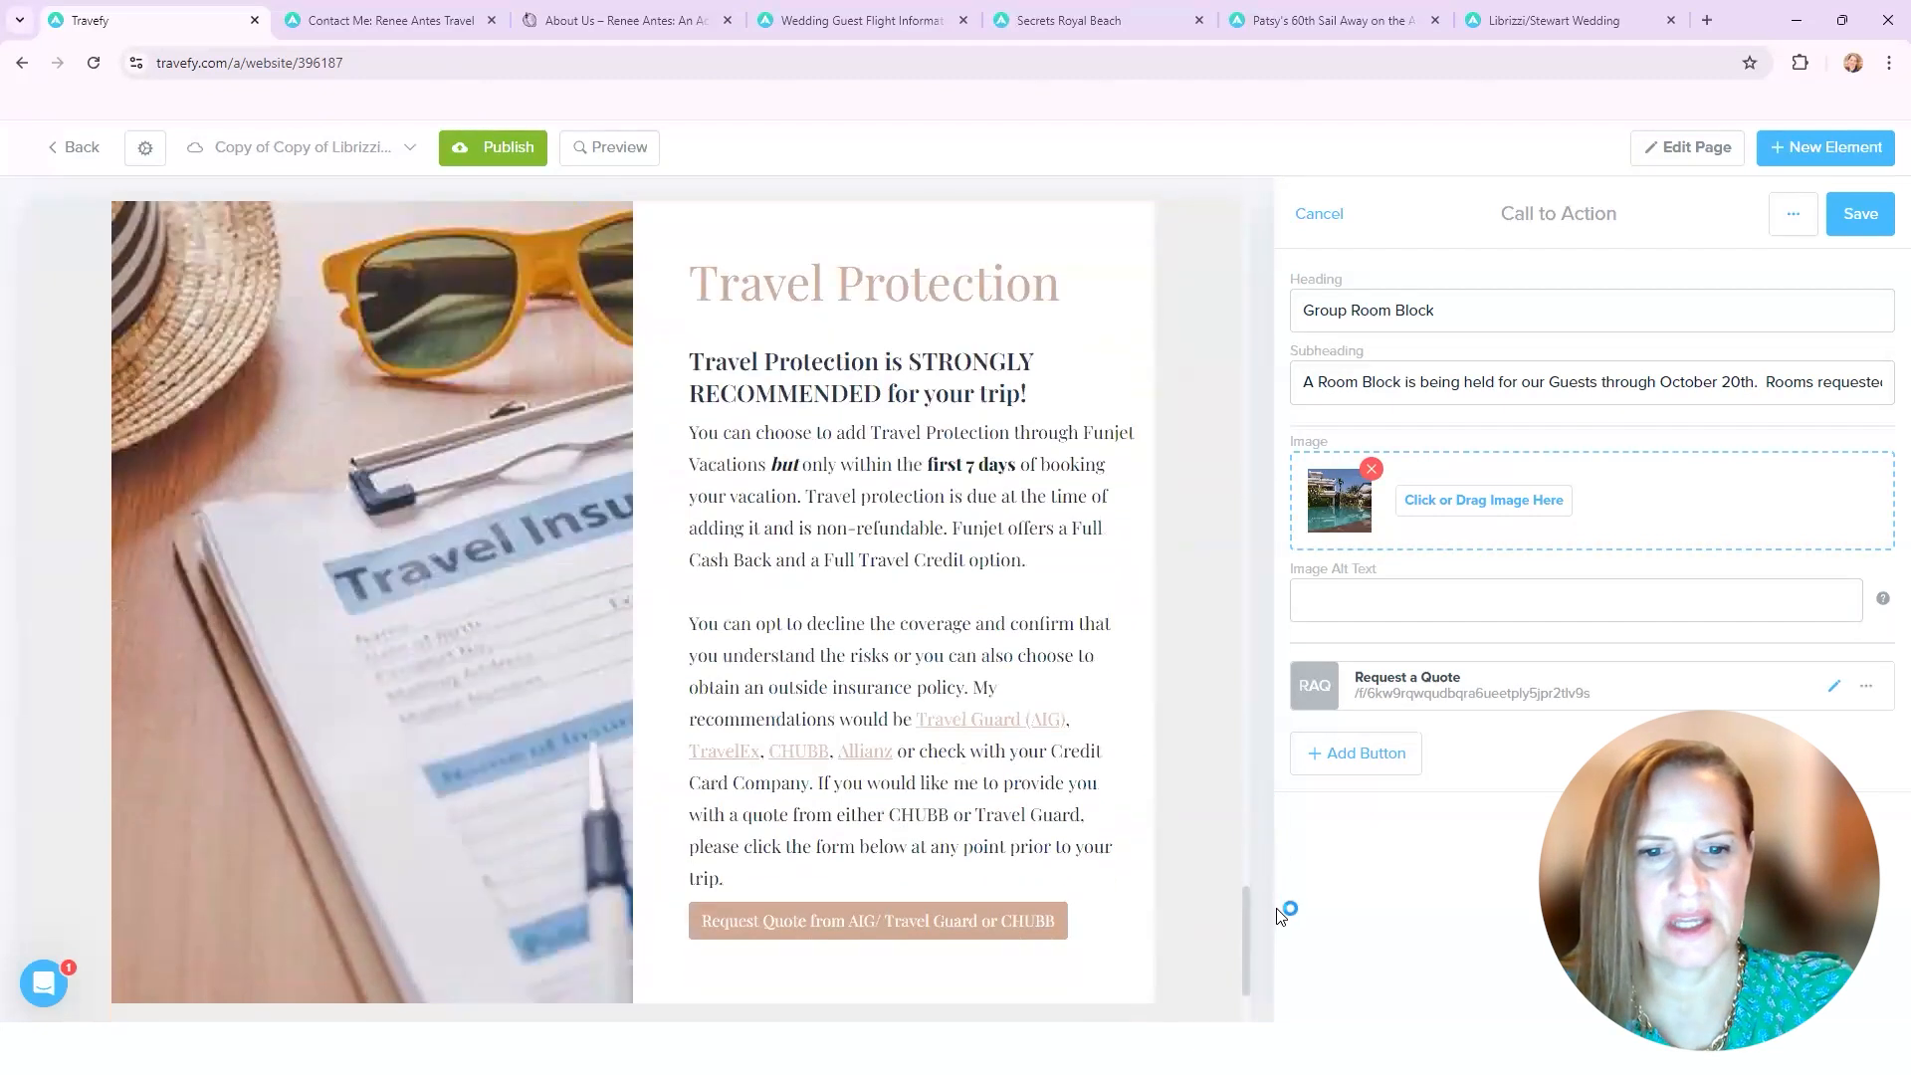
pyautogui.scroll(-3)
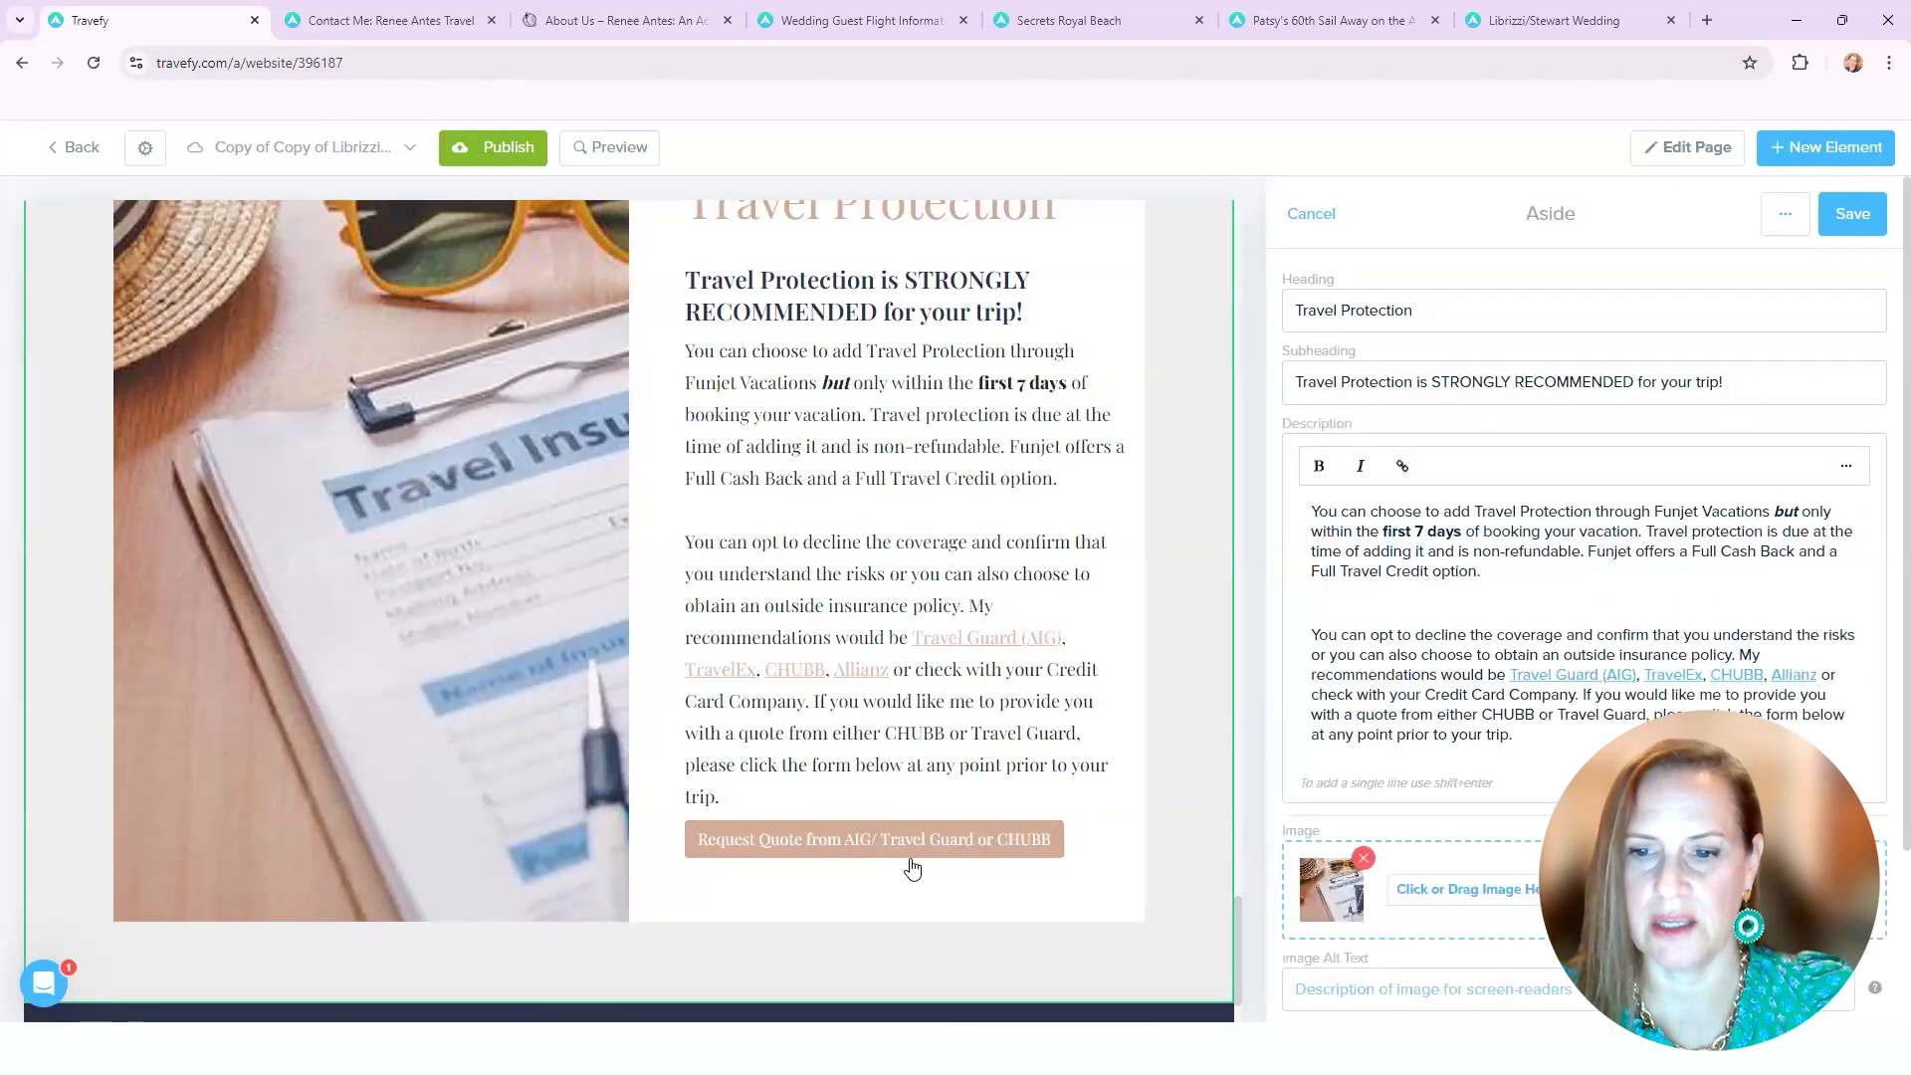
pyautogui.scroll(-3)
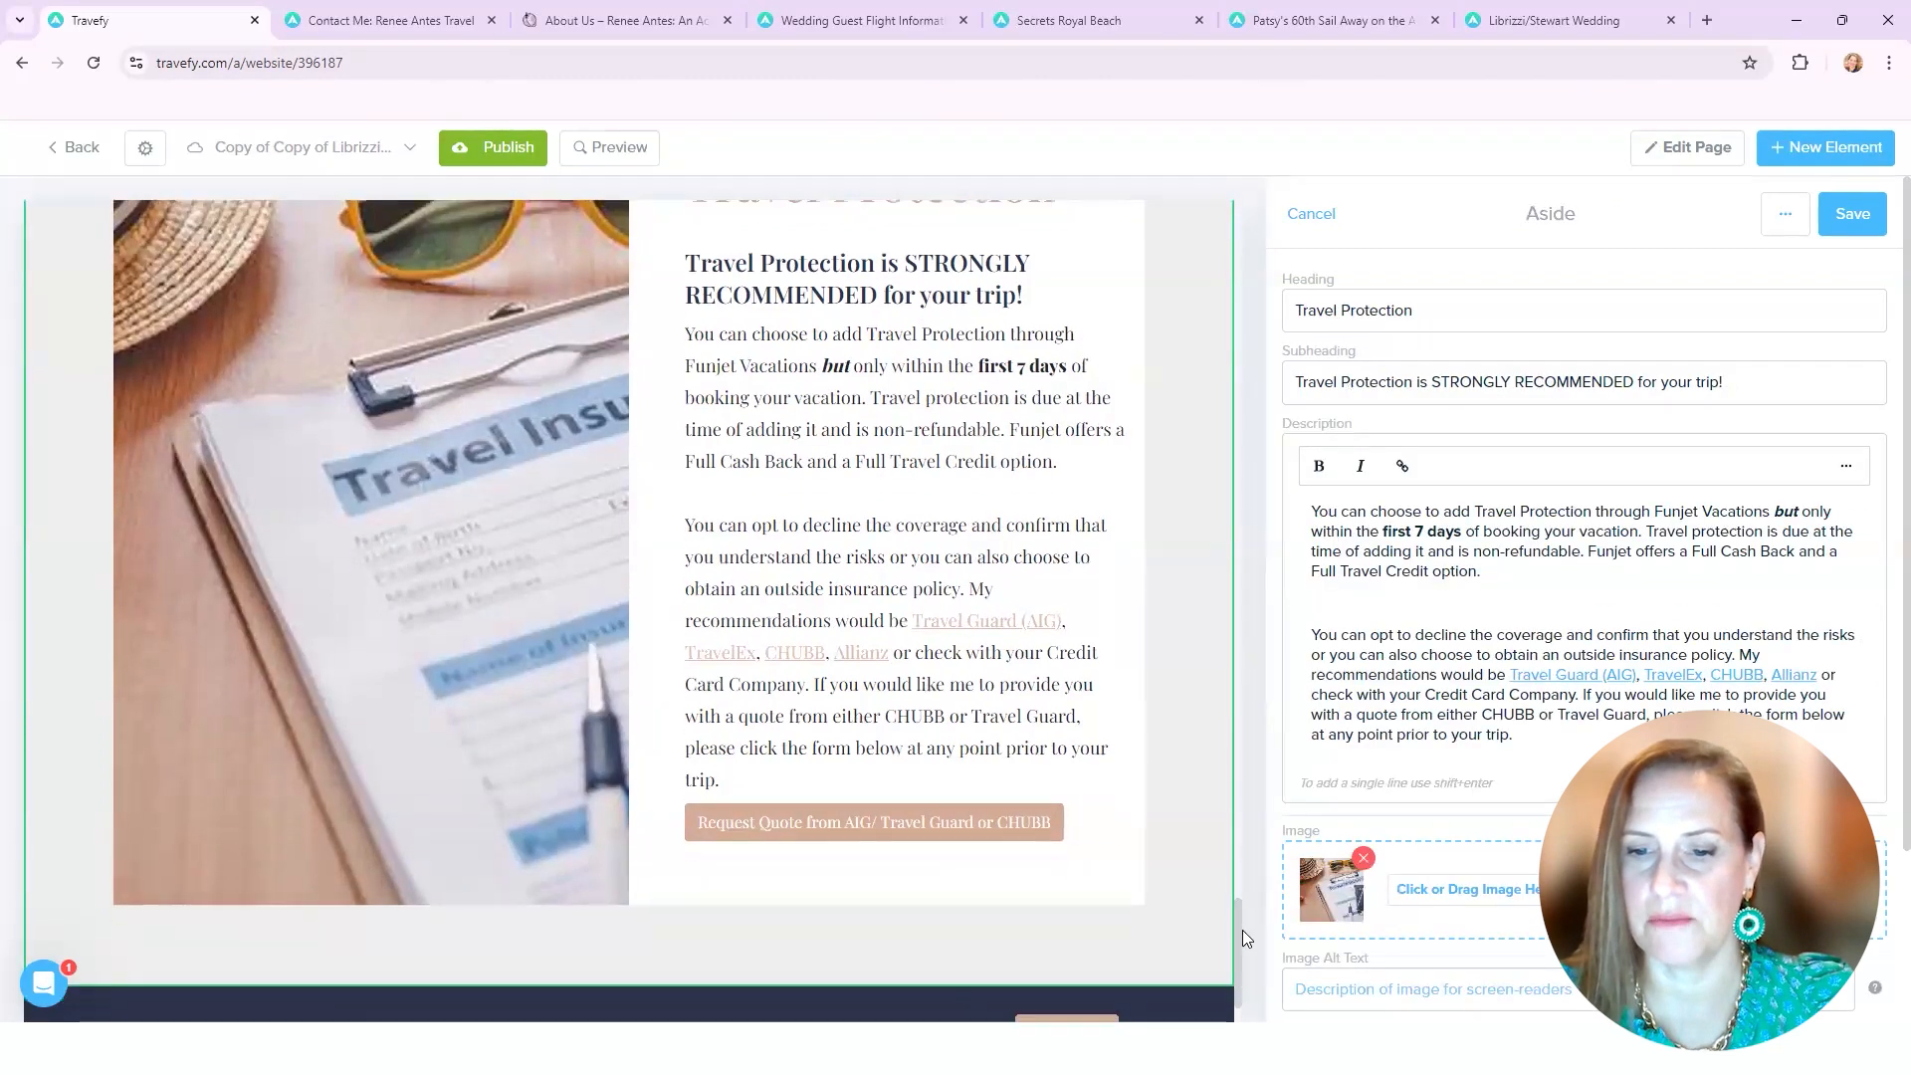
pyautogui.scroll(-3)
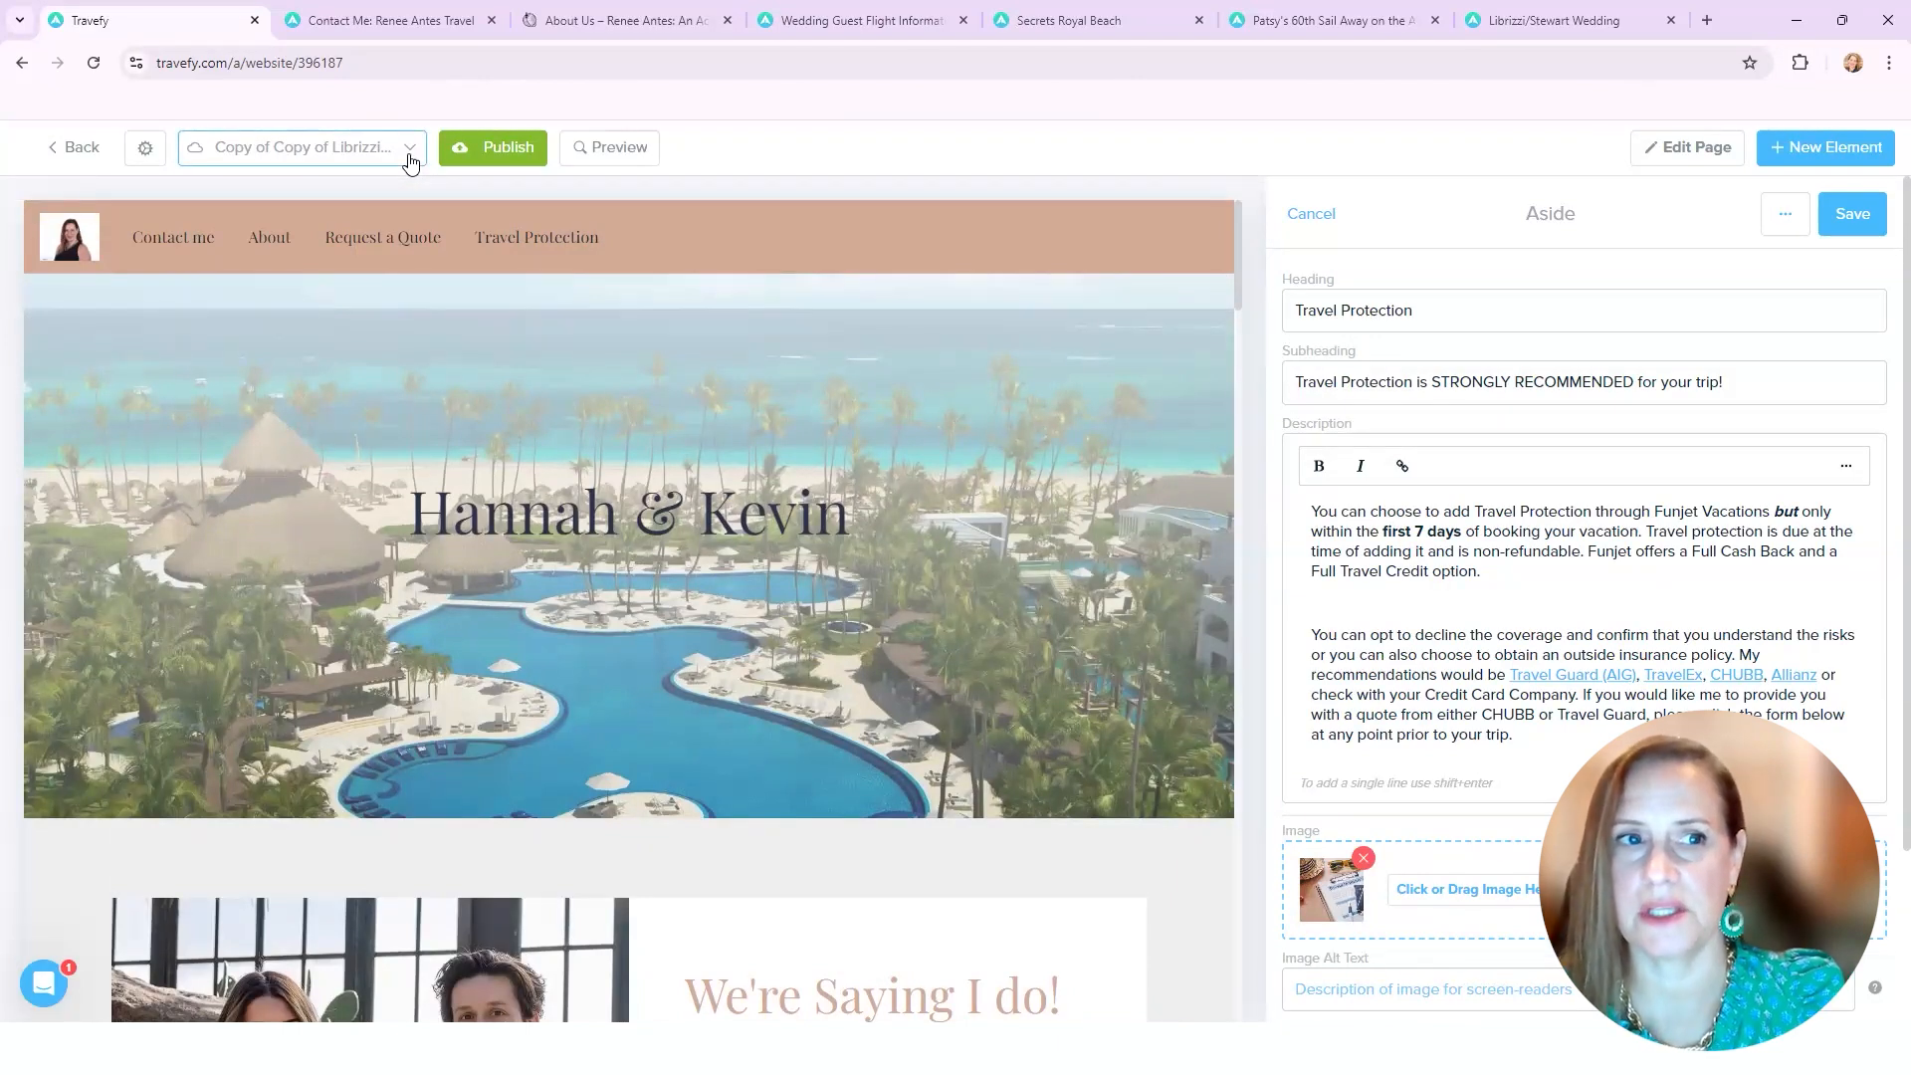
# Step: Select the YourDestinationGroup template page from the page list beside Back
pyautogui.click(301, 146)
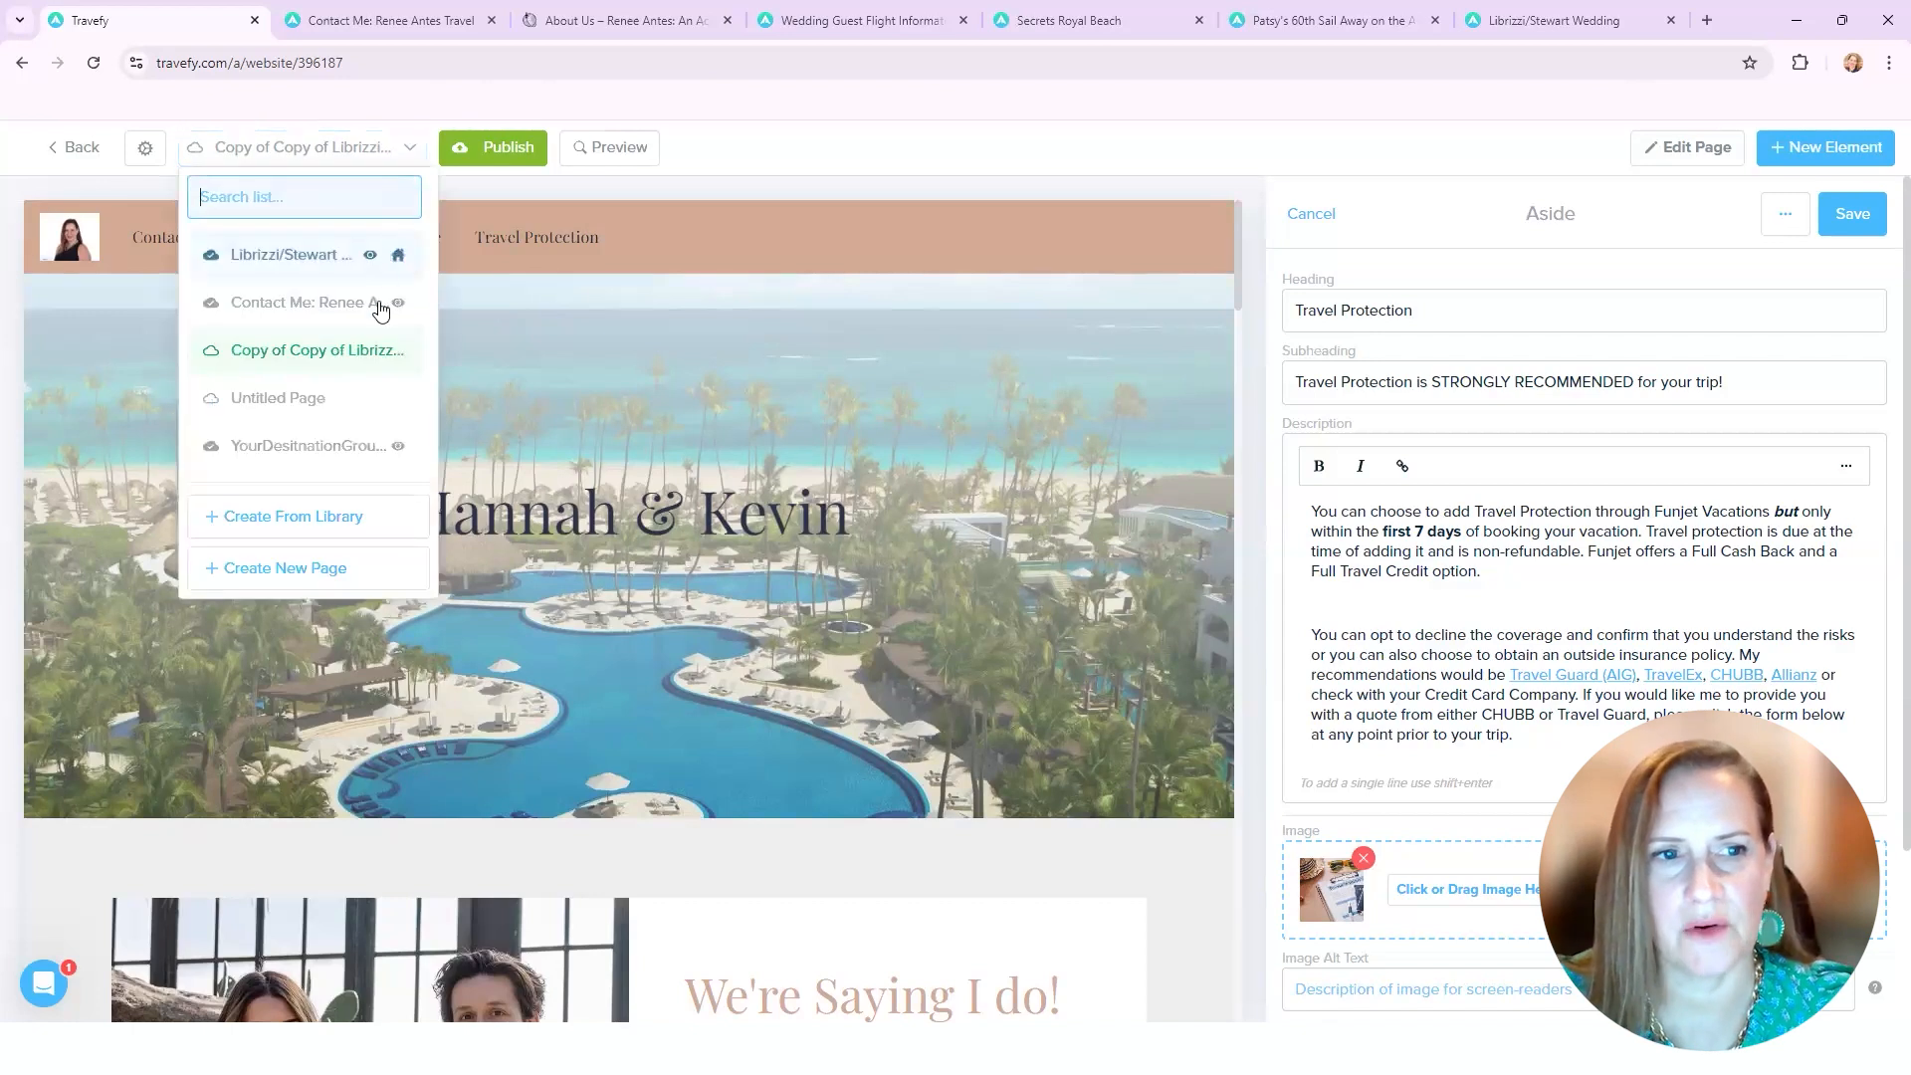
pyautogui.moveTo(309, 444)
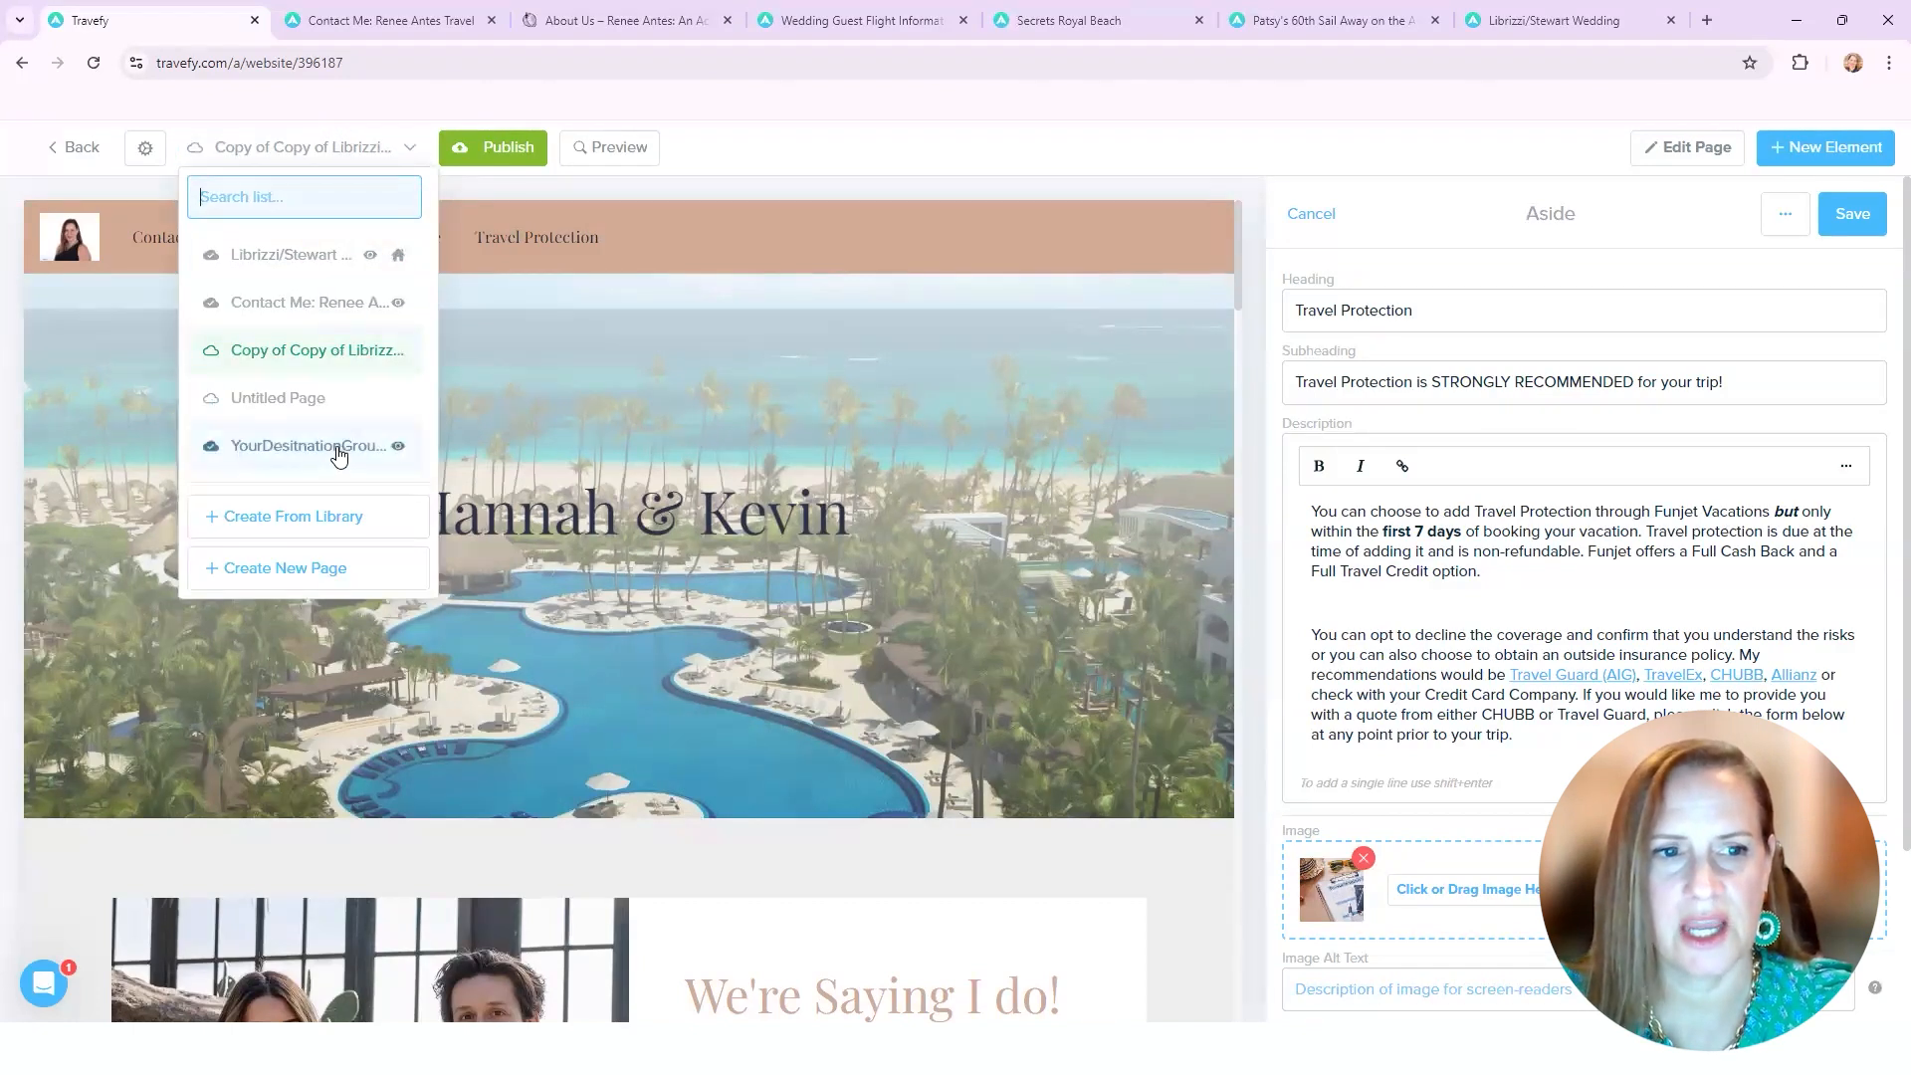
pyautogui.click(308, 444)
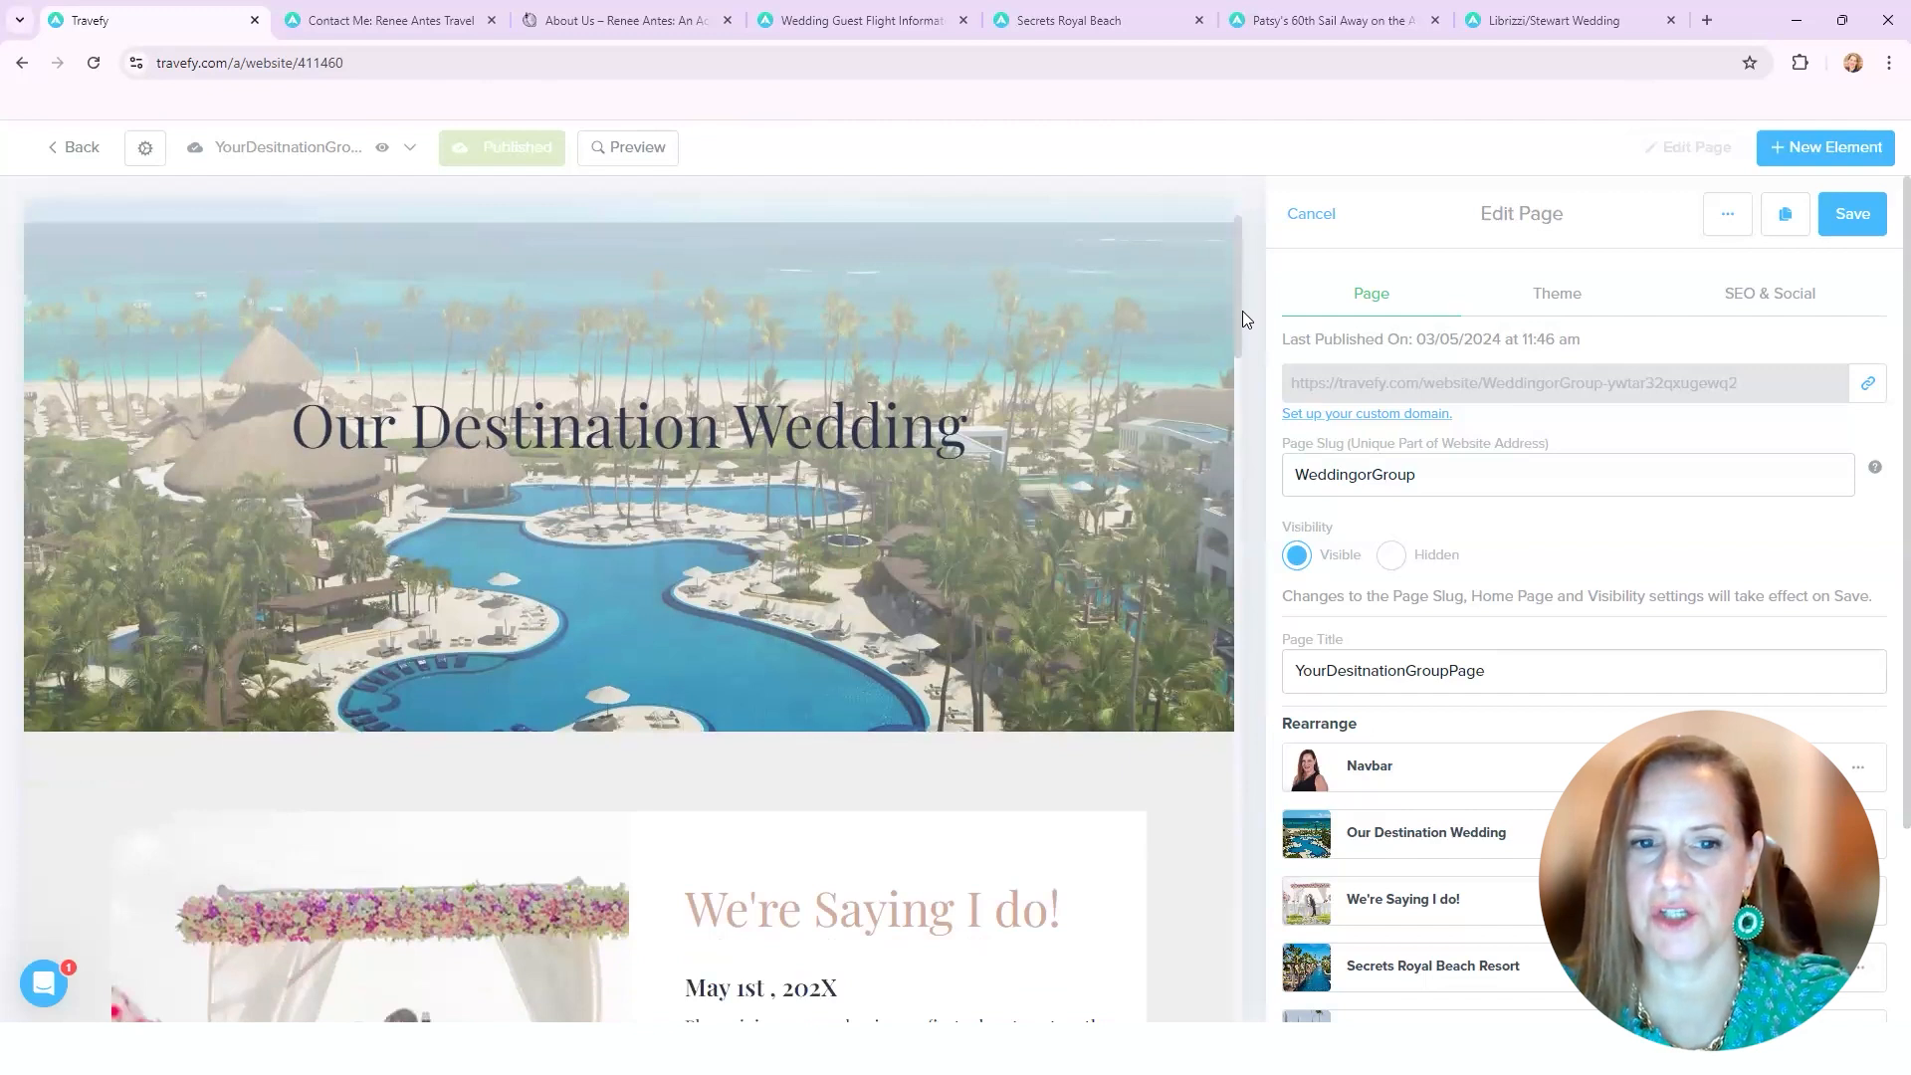
pyautogui.scroll(-3)
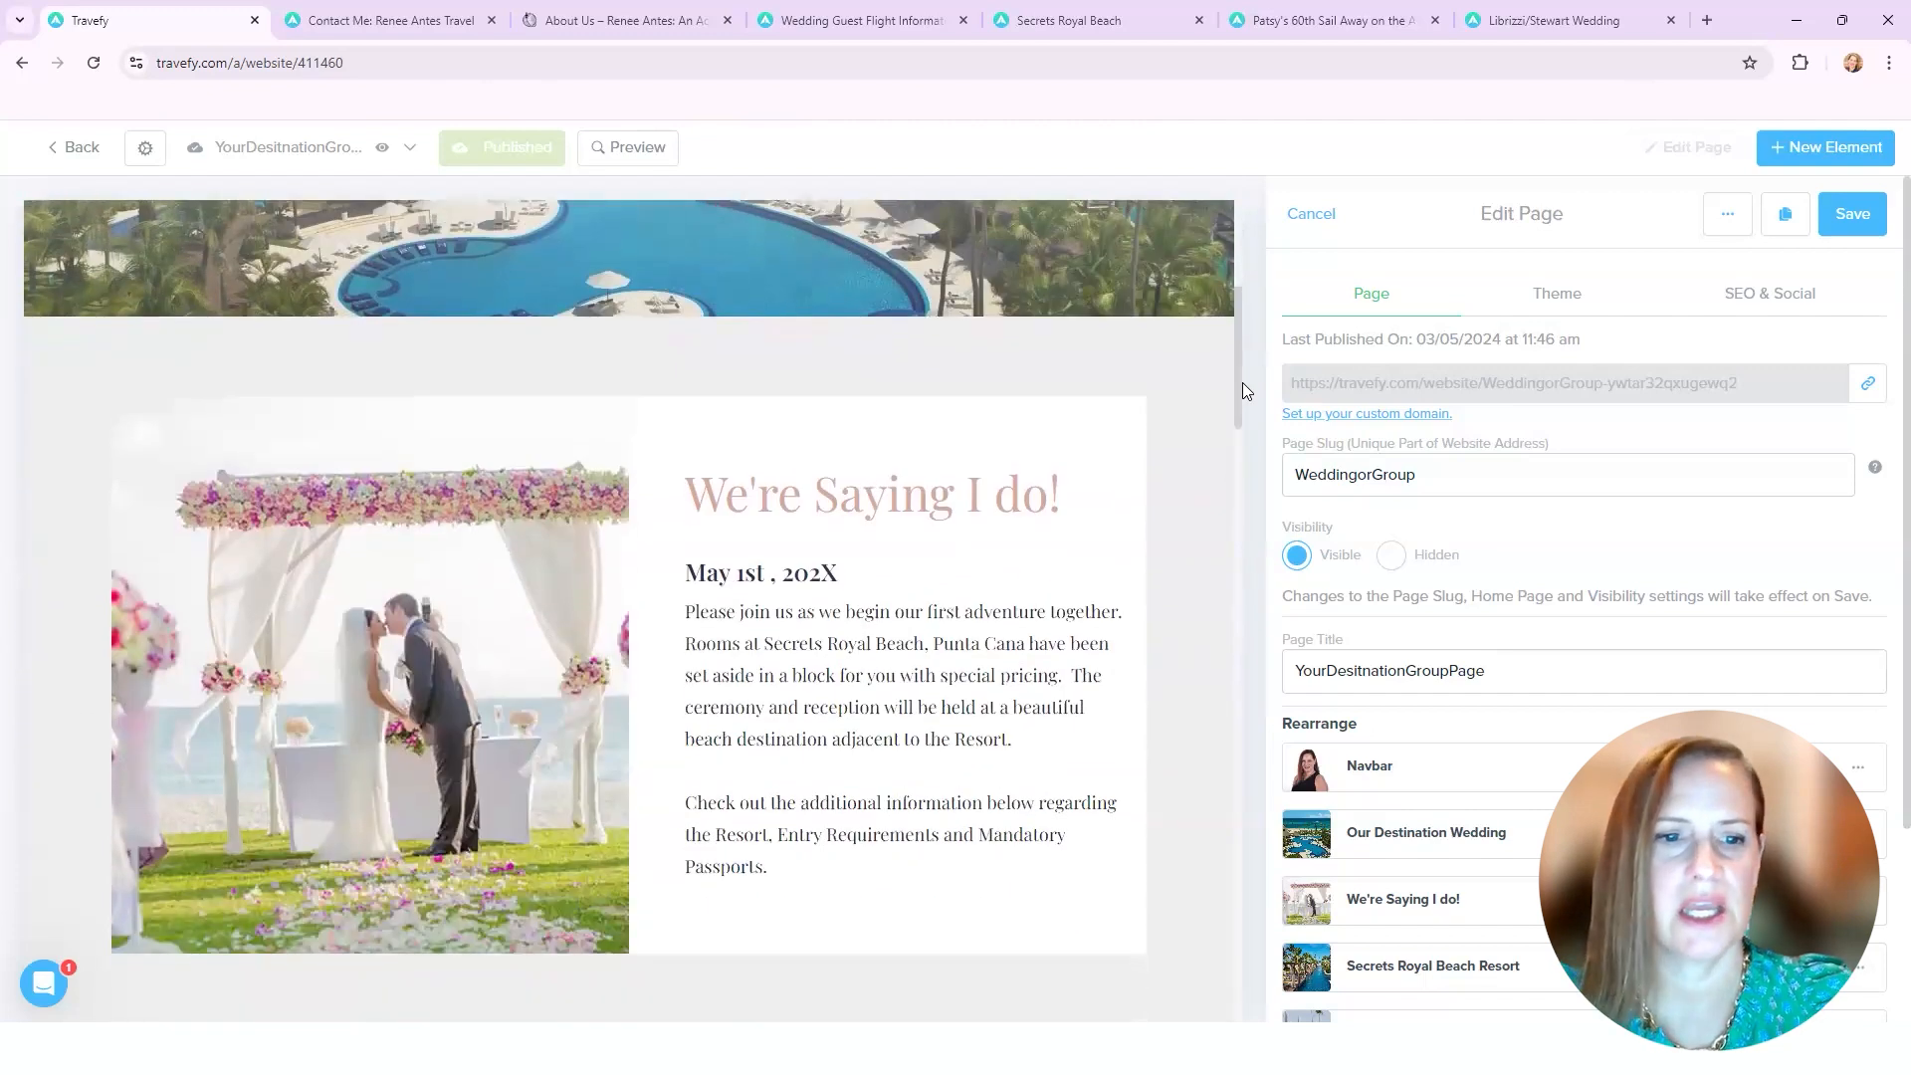
pyautogui.scroll(-3)
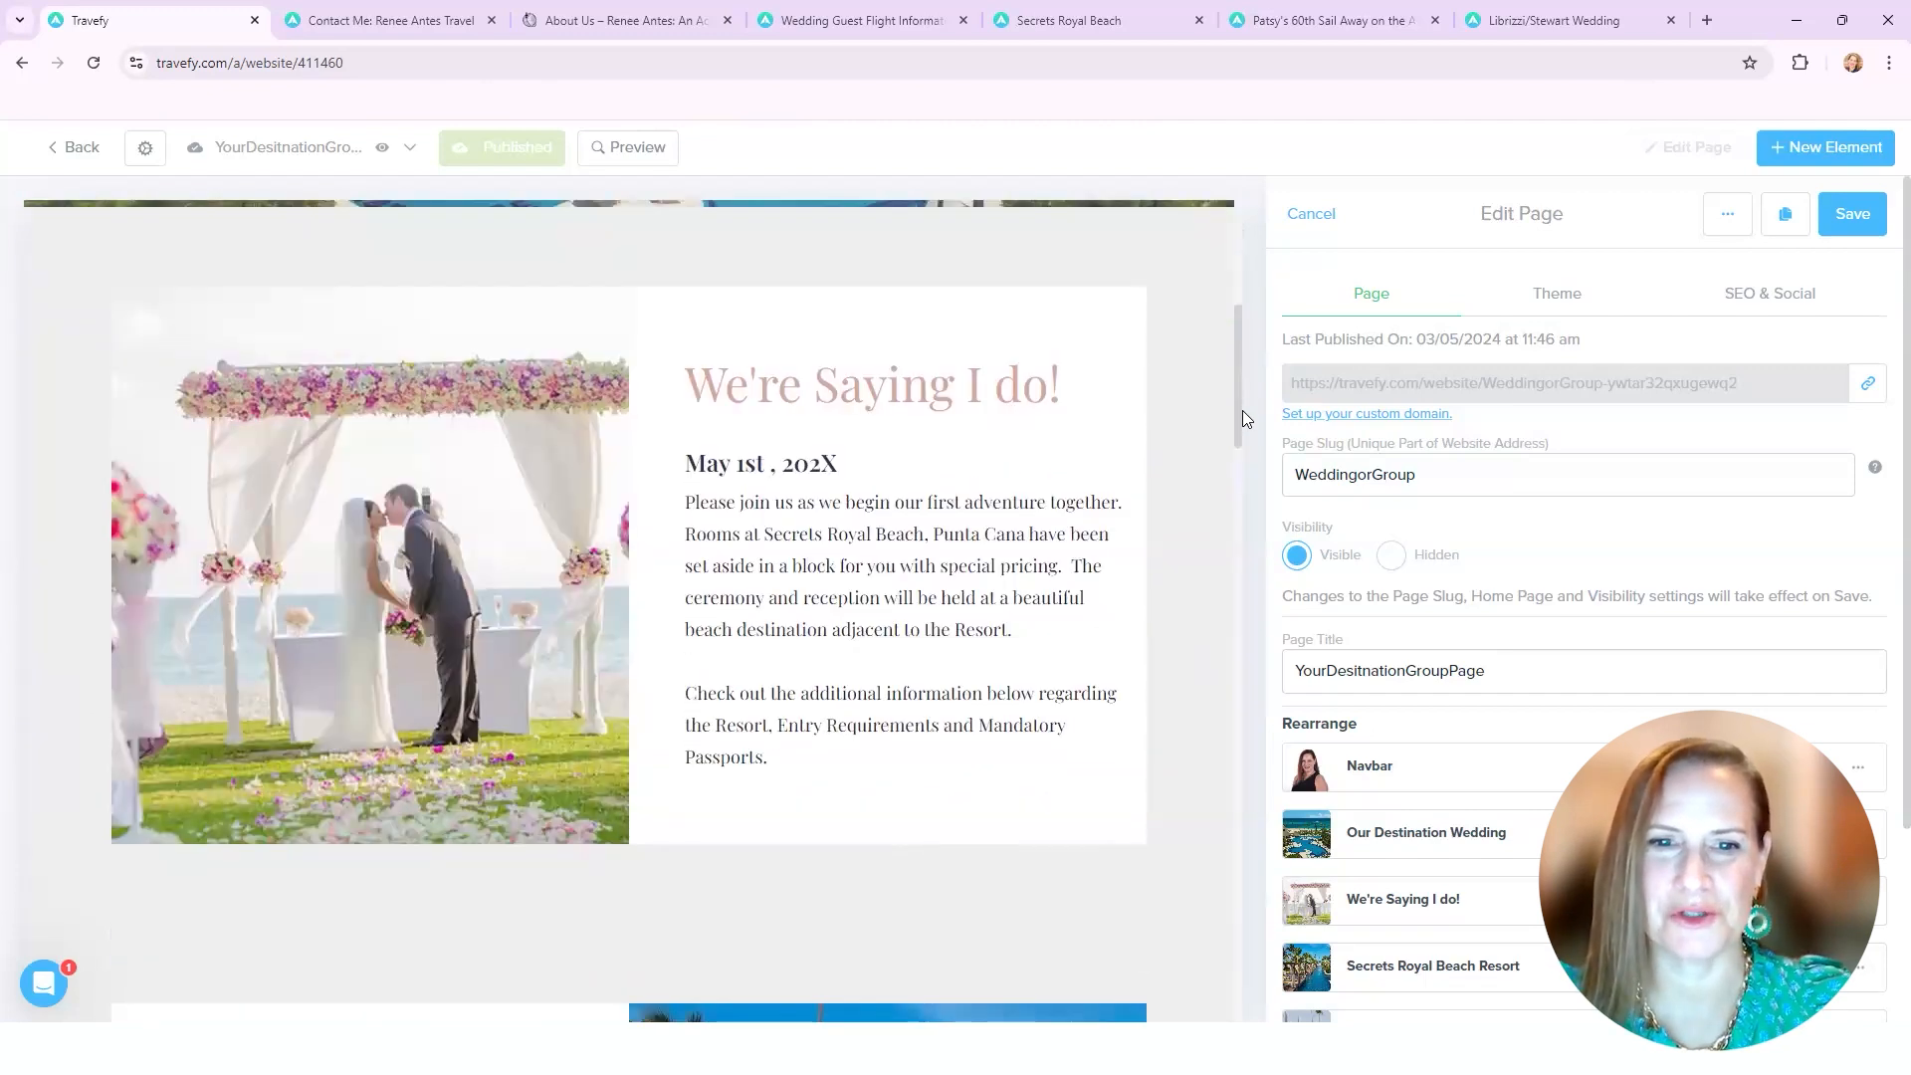
pyautogui.scroll(-3)
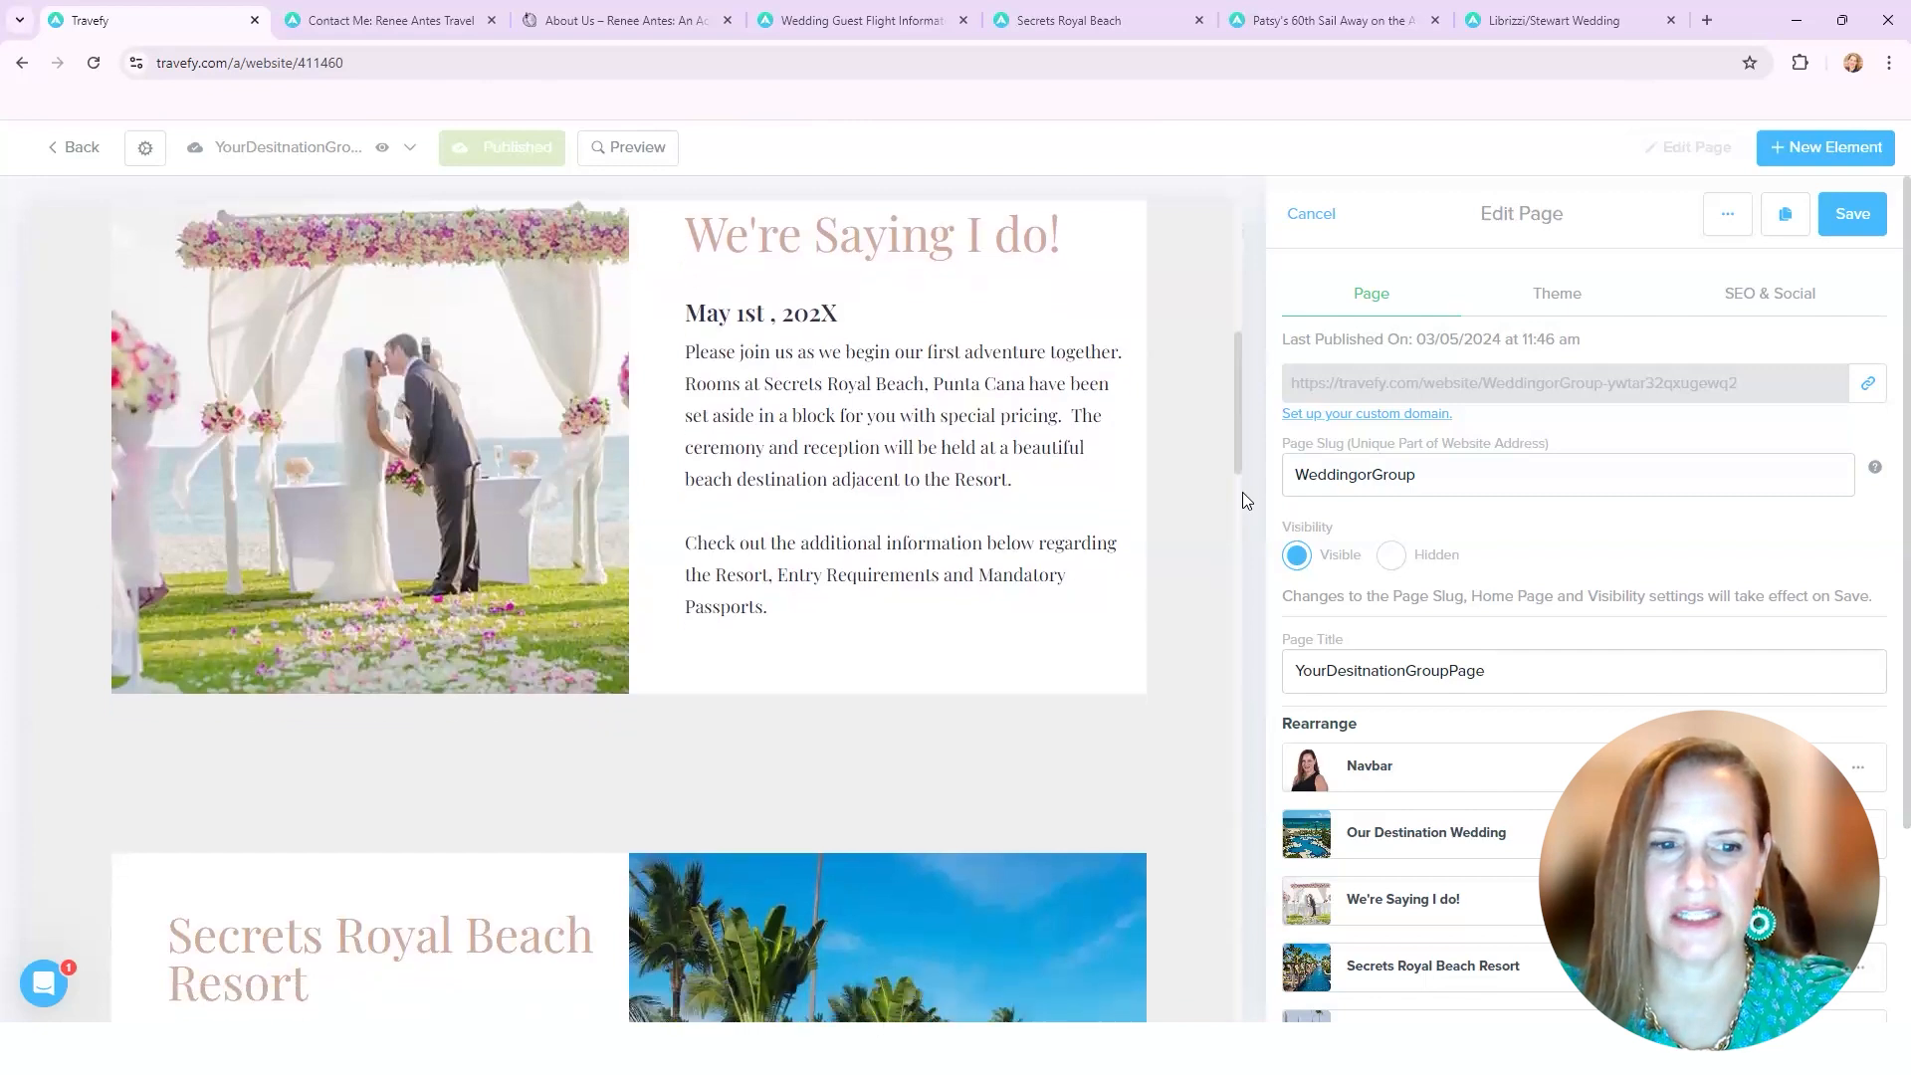
pyautogui.scroll(-3)
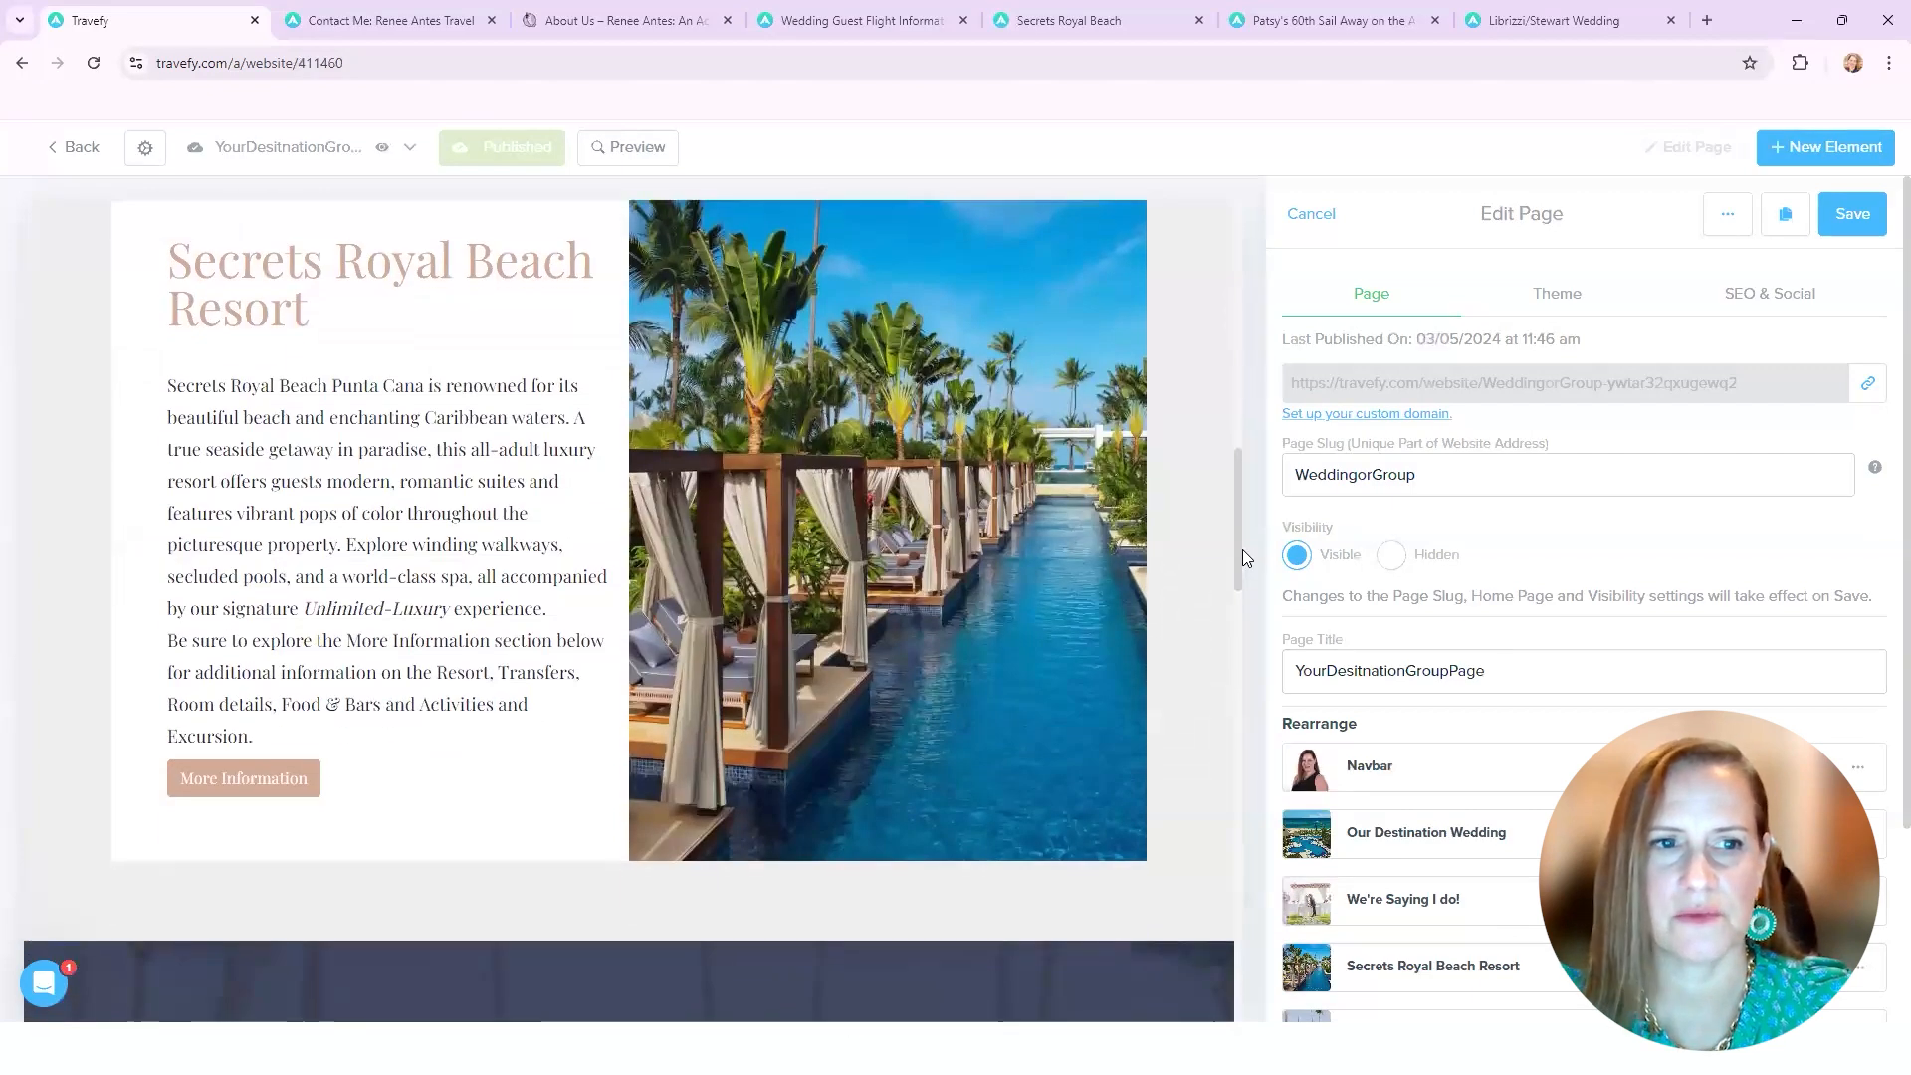
pyautogui.scroll(-3)
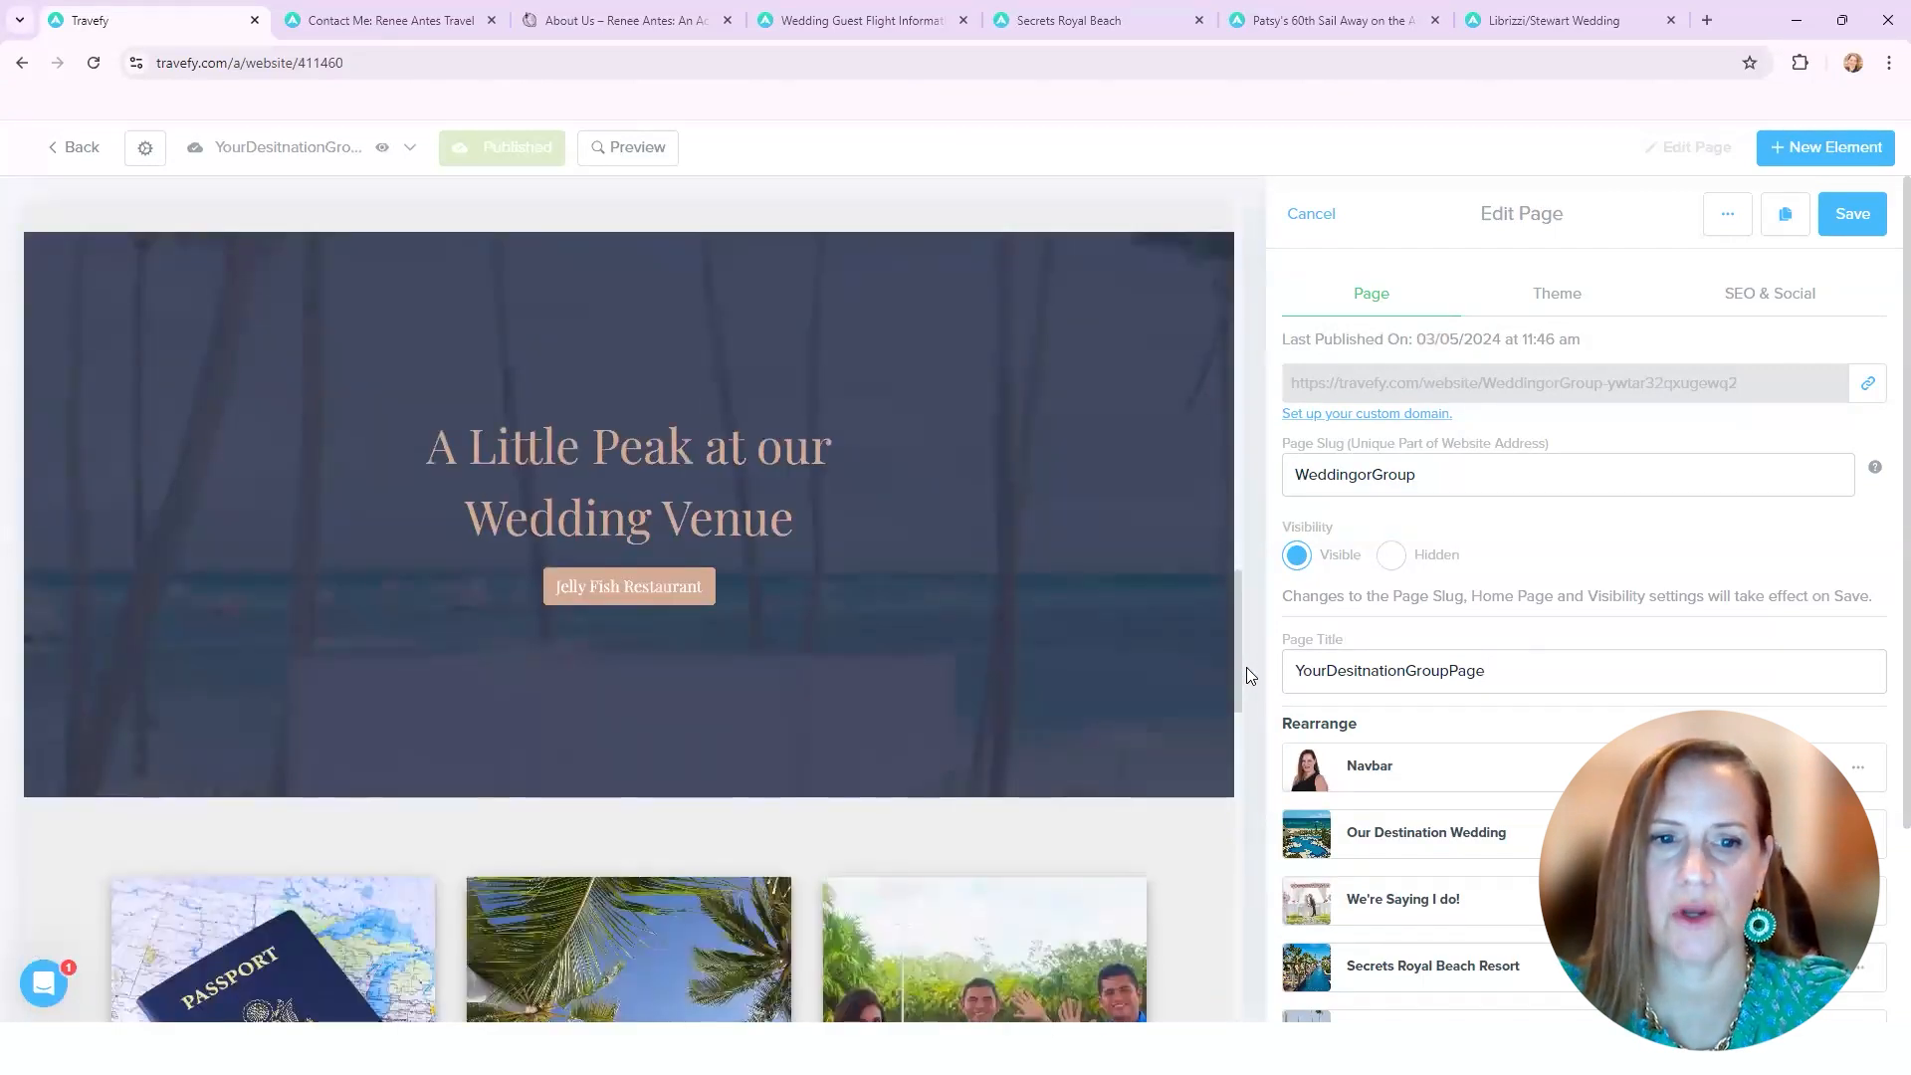
pyautogui.scroll(-3)
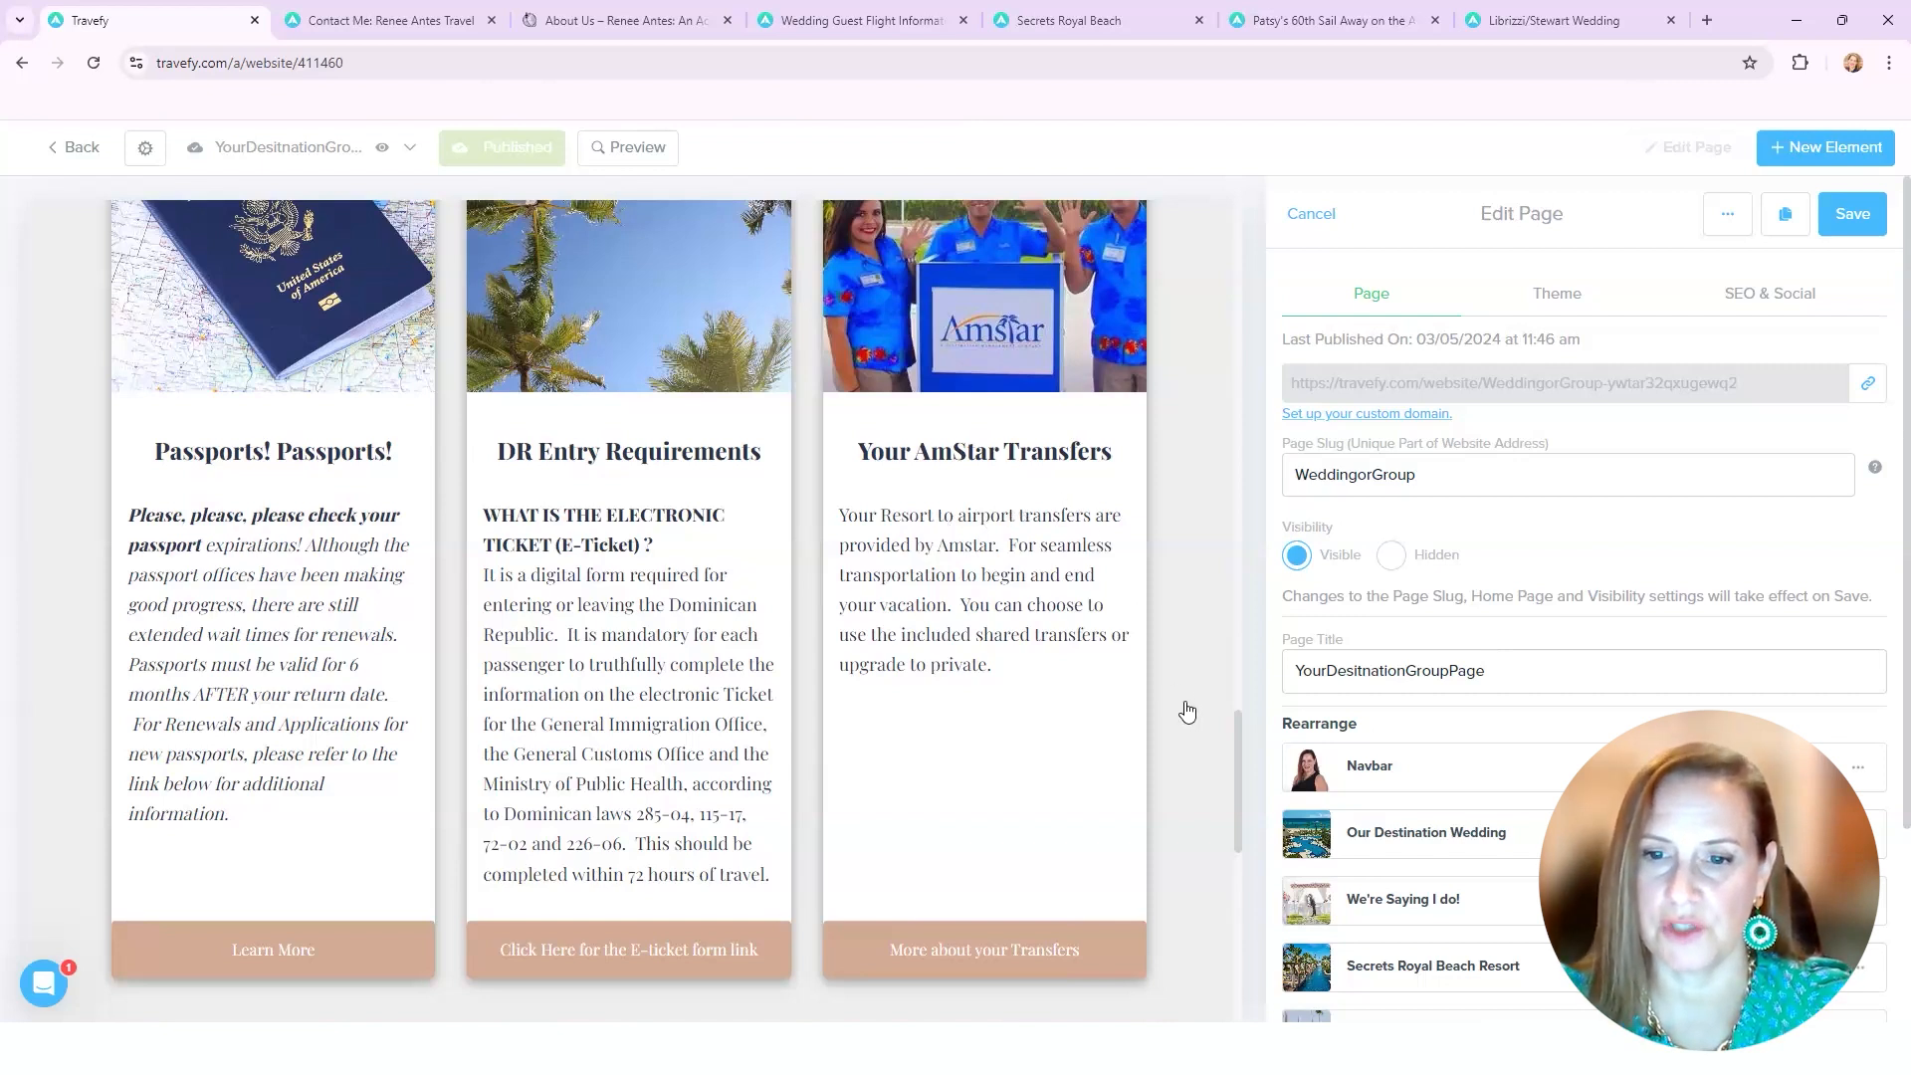
pyautogui.scroll(-3)
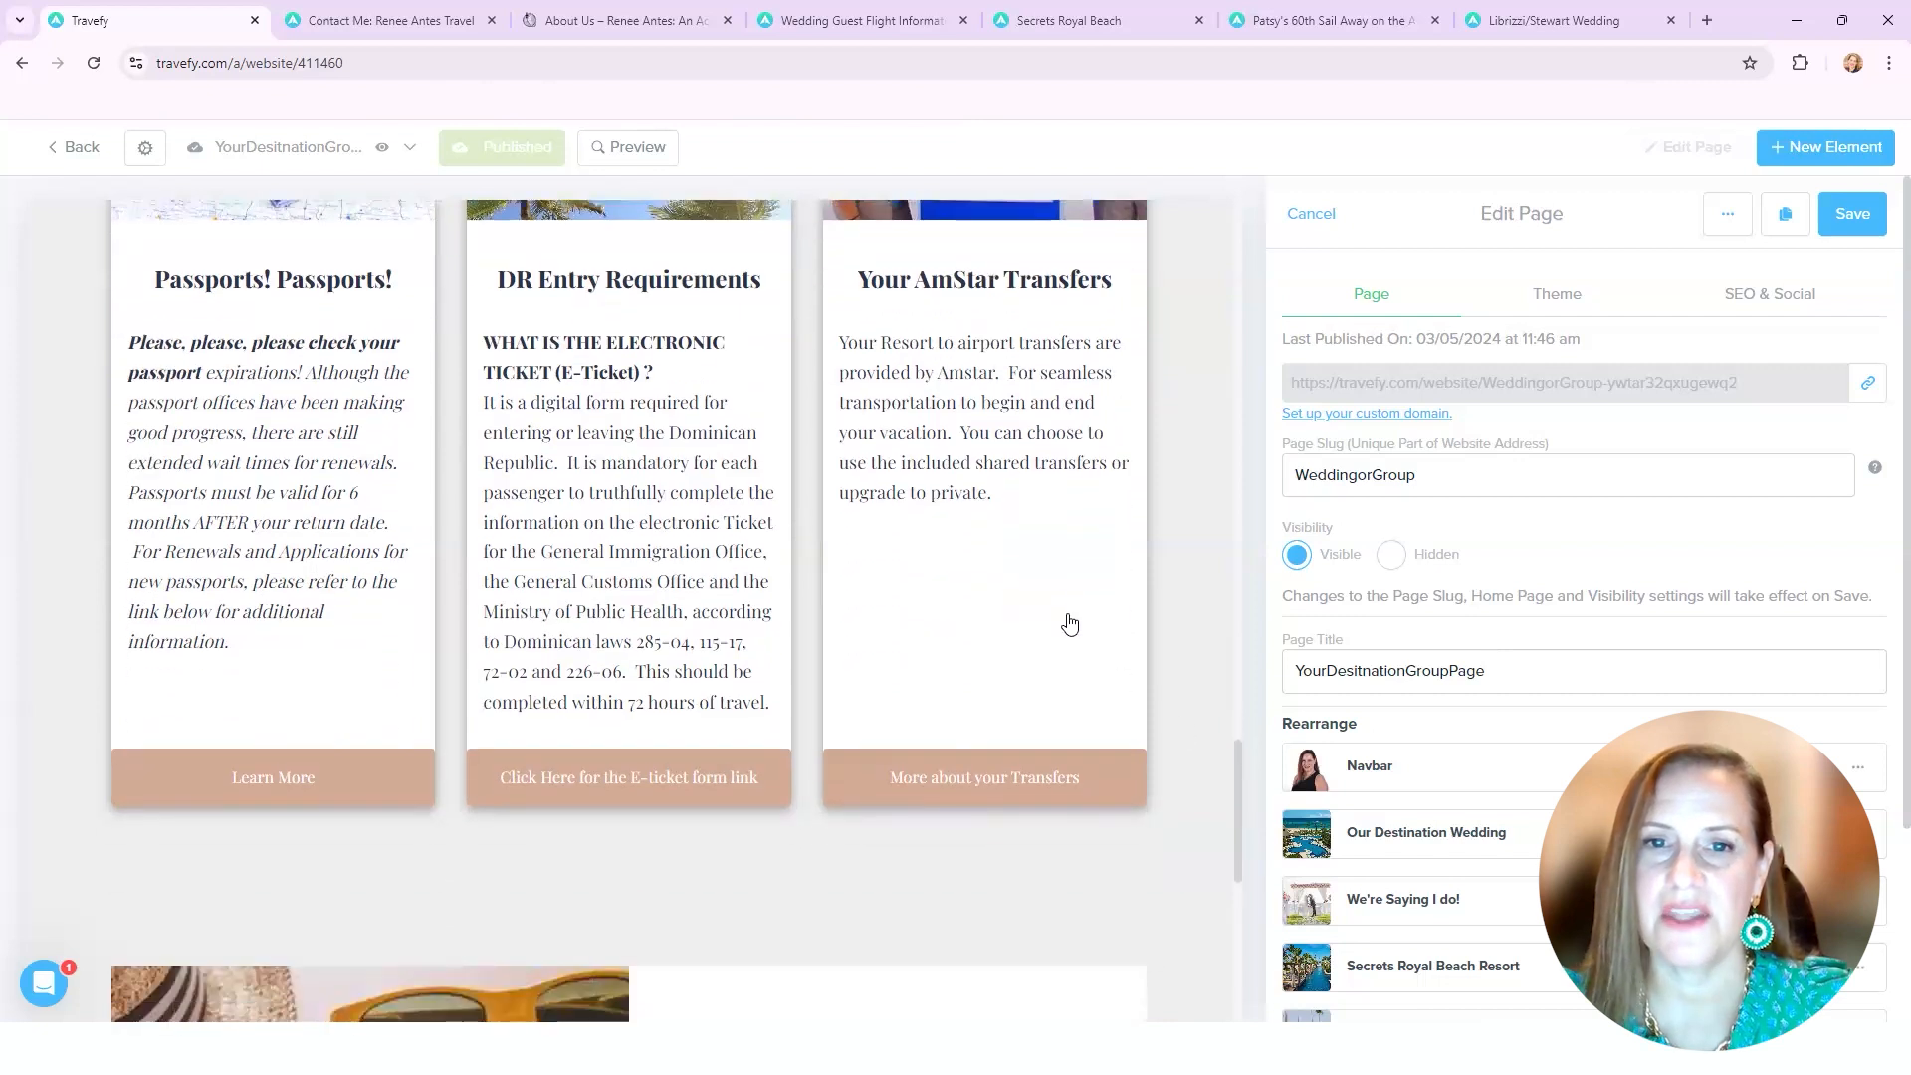
pyautogui.moveTo(1249, 780)
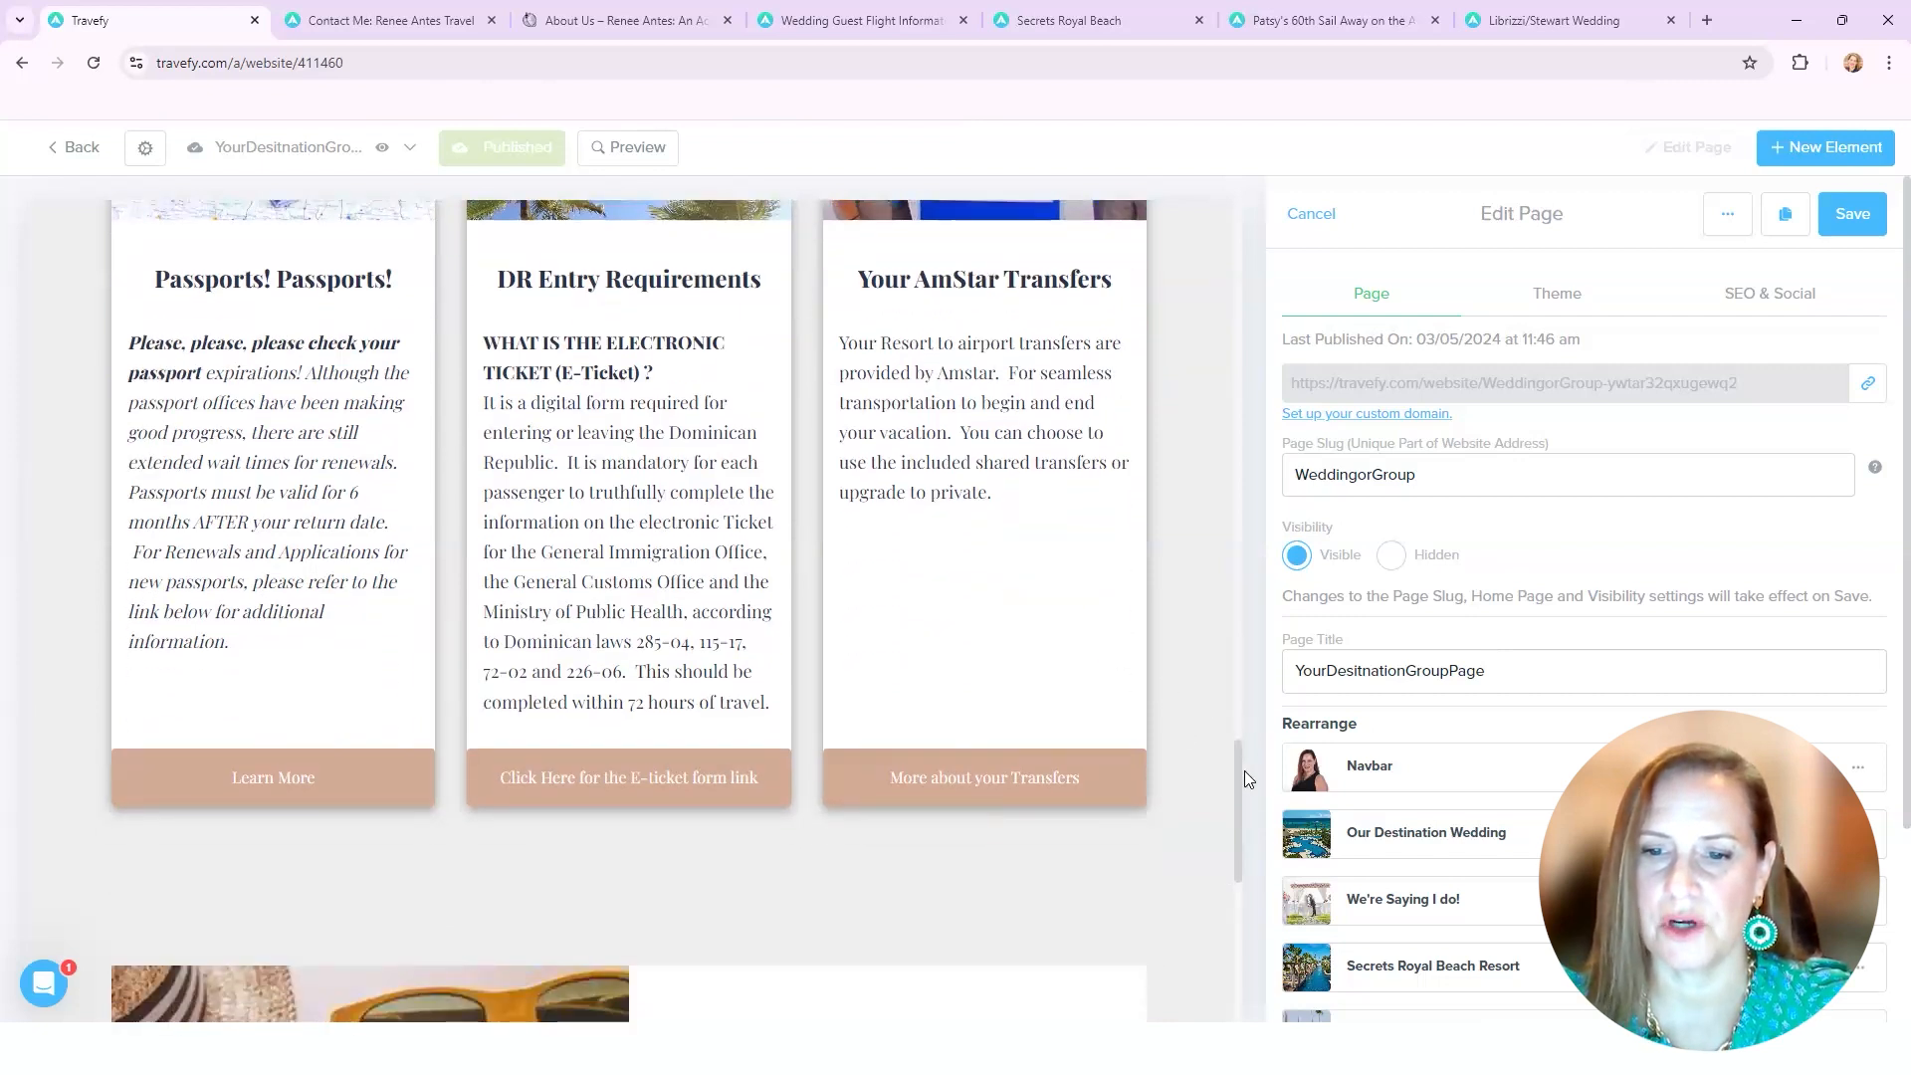
pyautogui.scroll(-3)
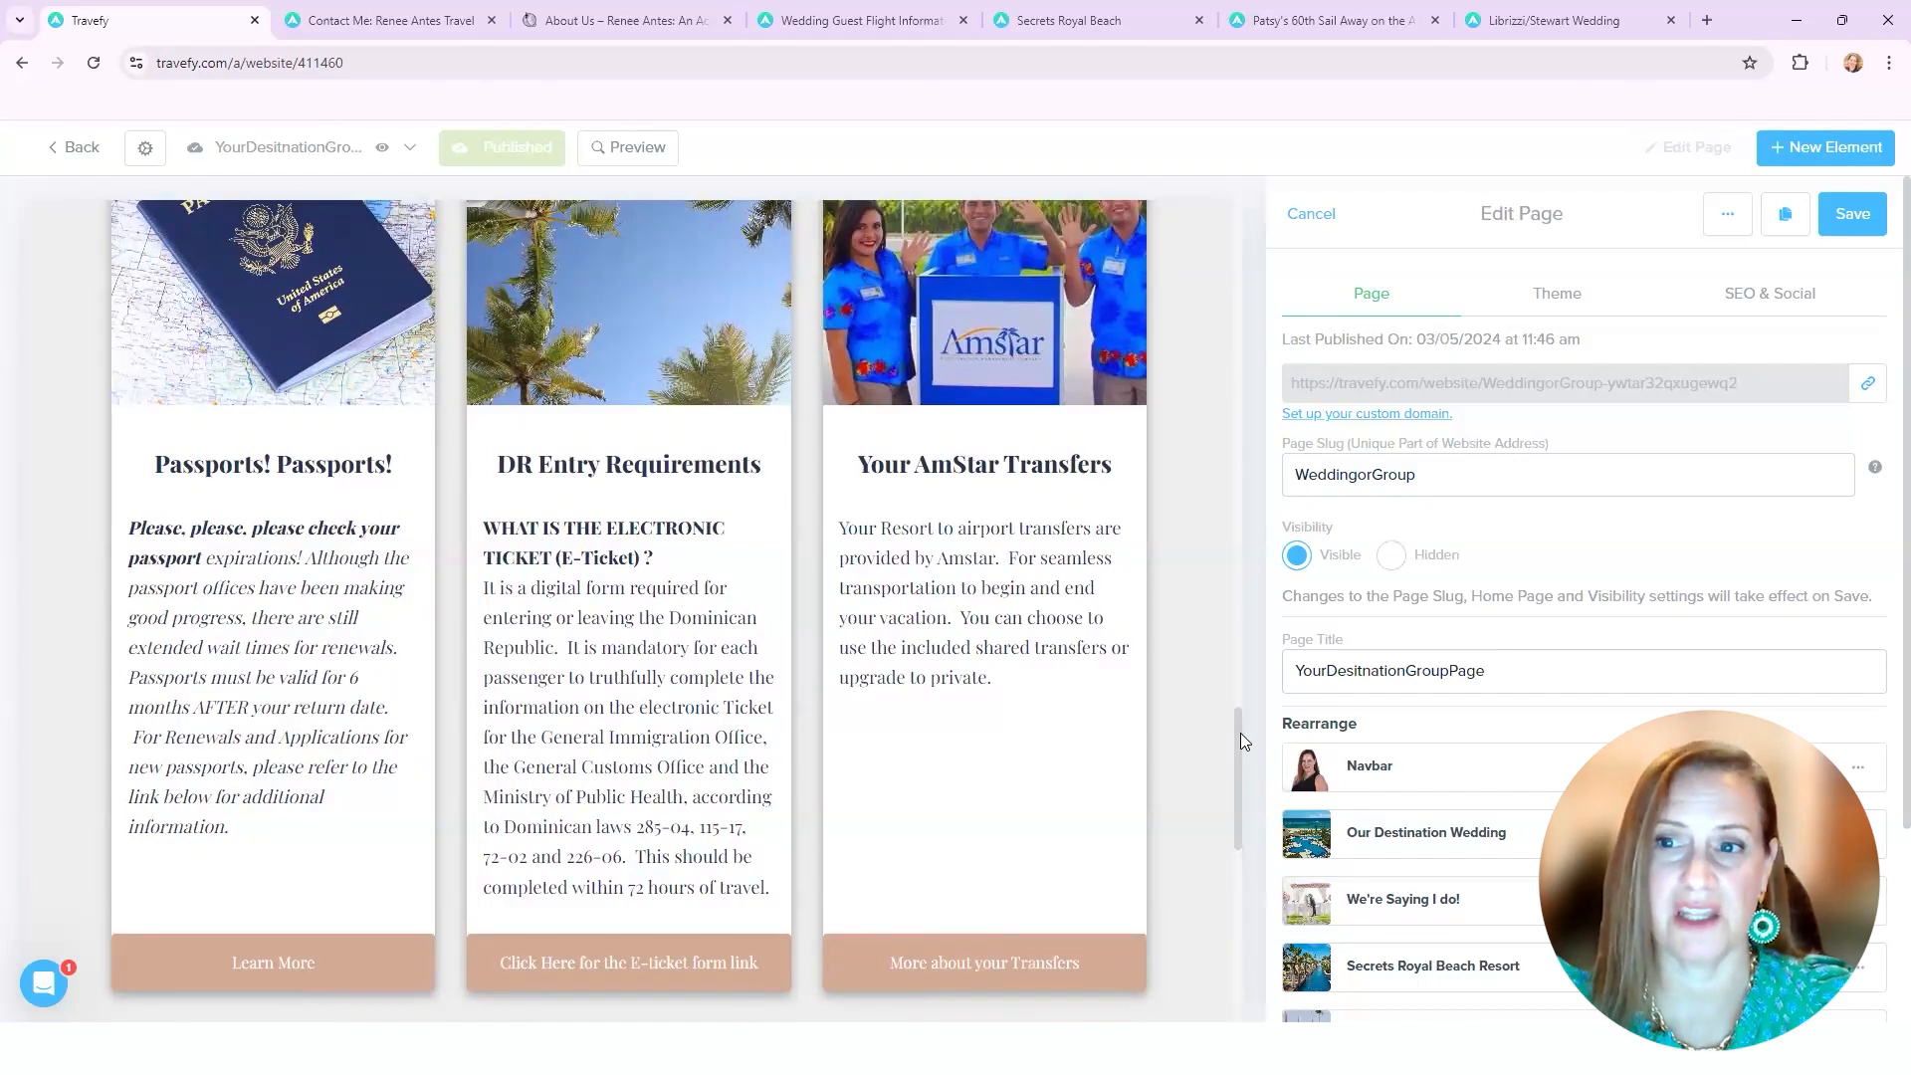
pyautogui.scroll(-3)
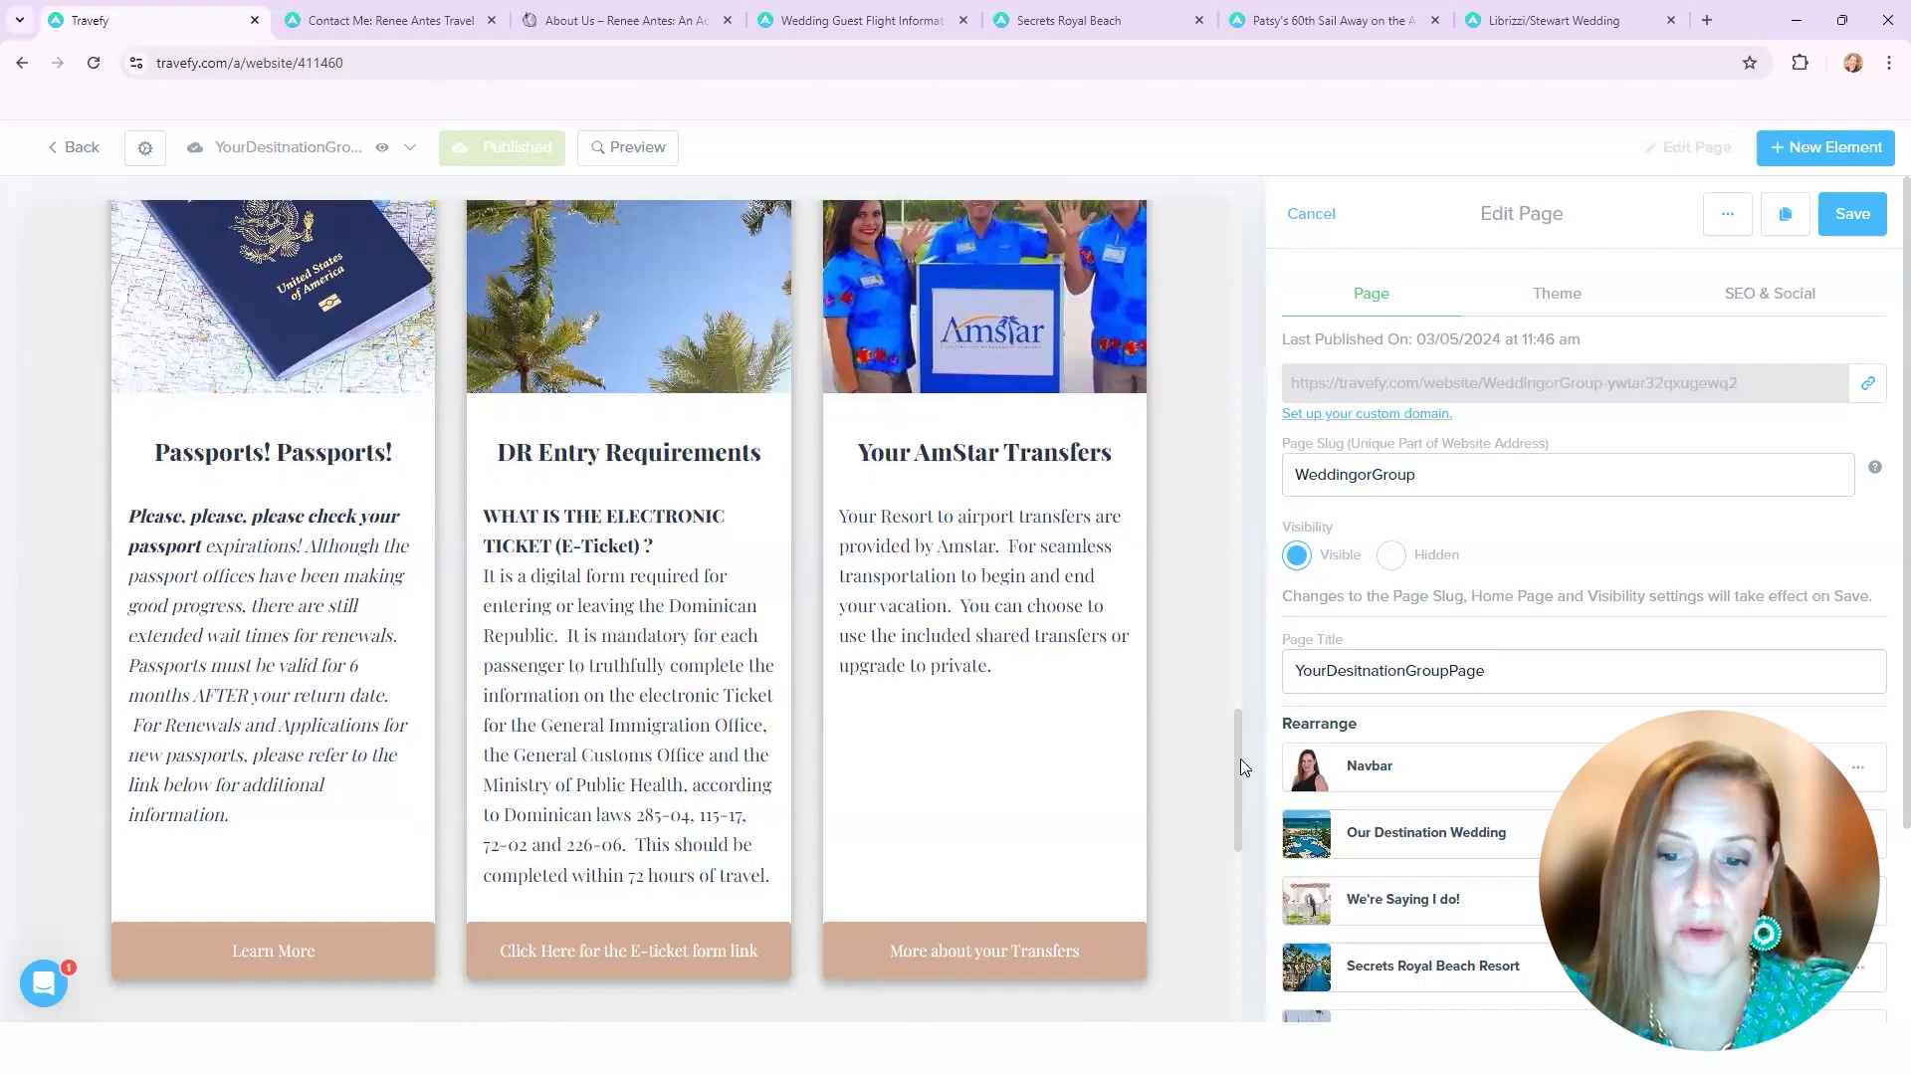
pyautogui.scroll(-3)
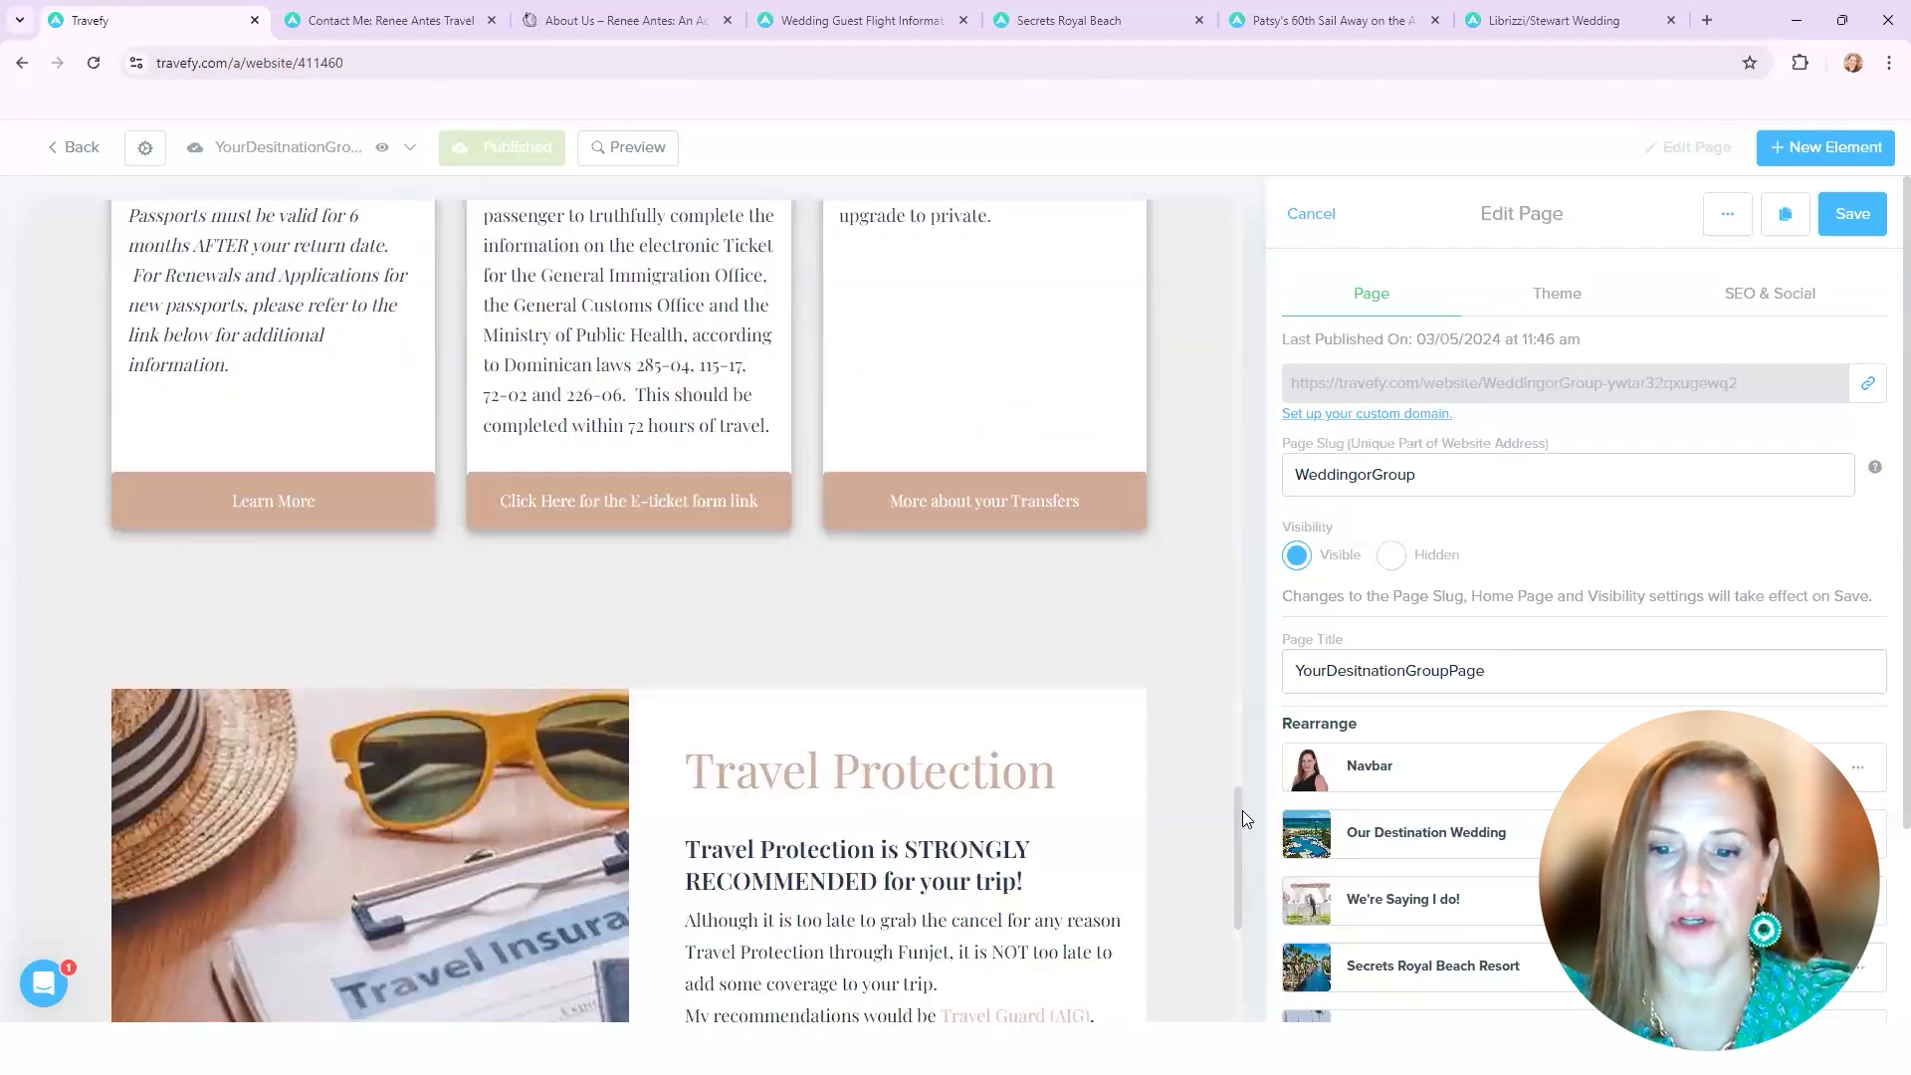
pyautogui.scroll(-3)
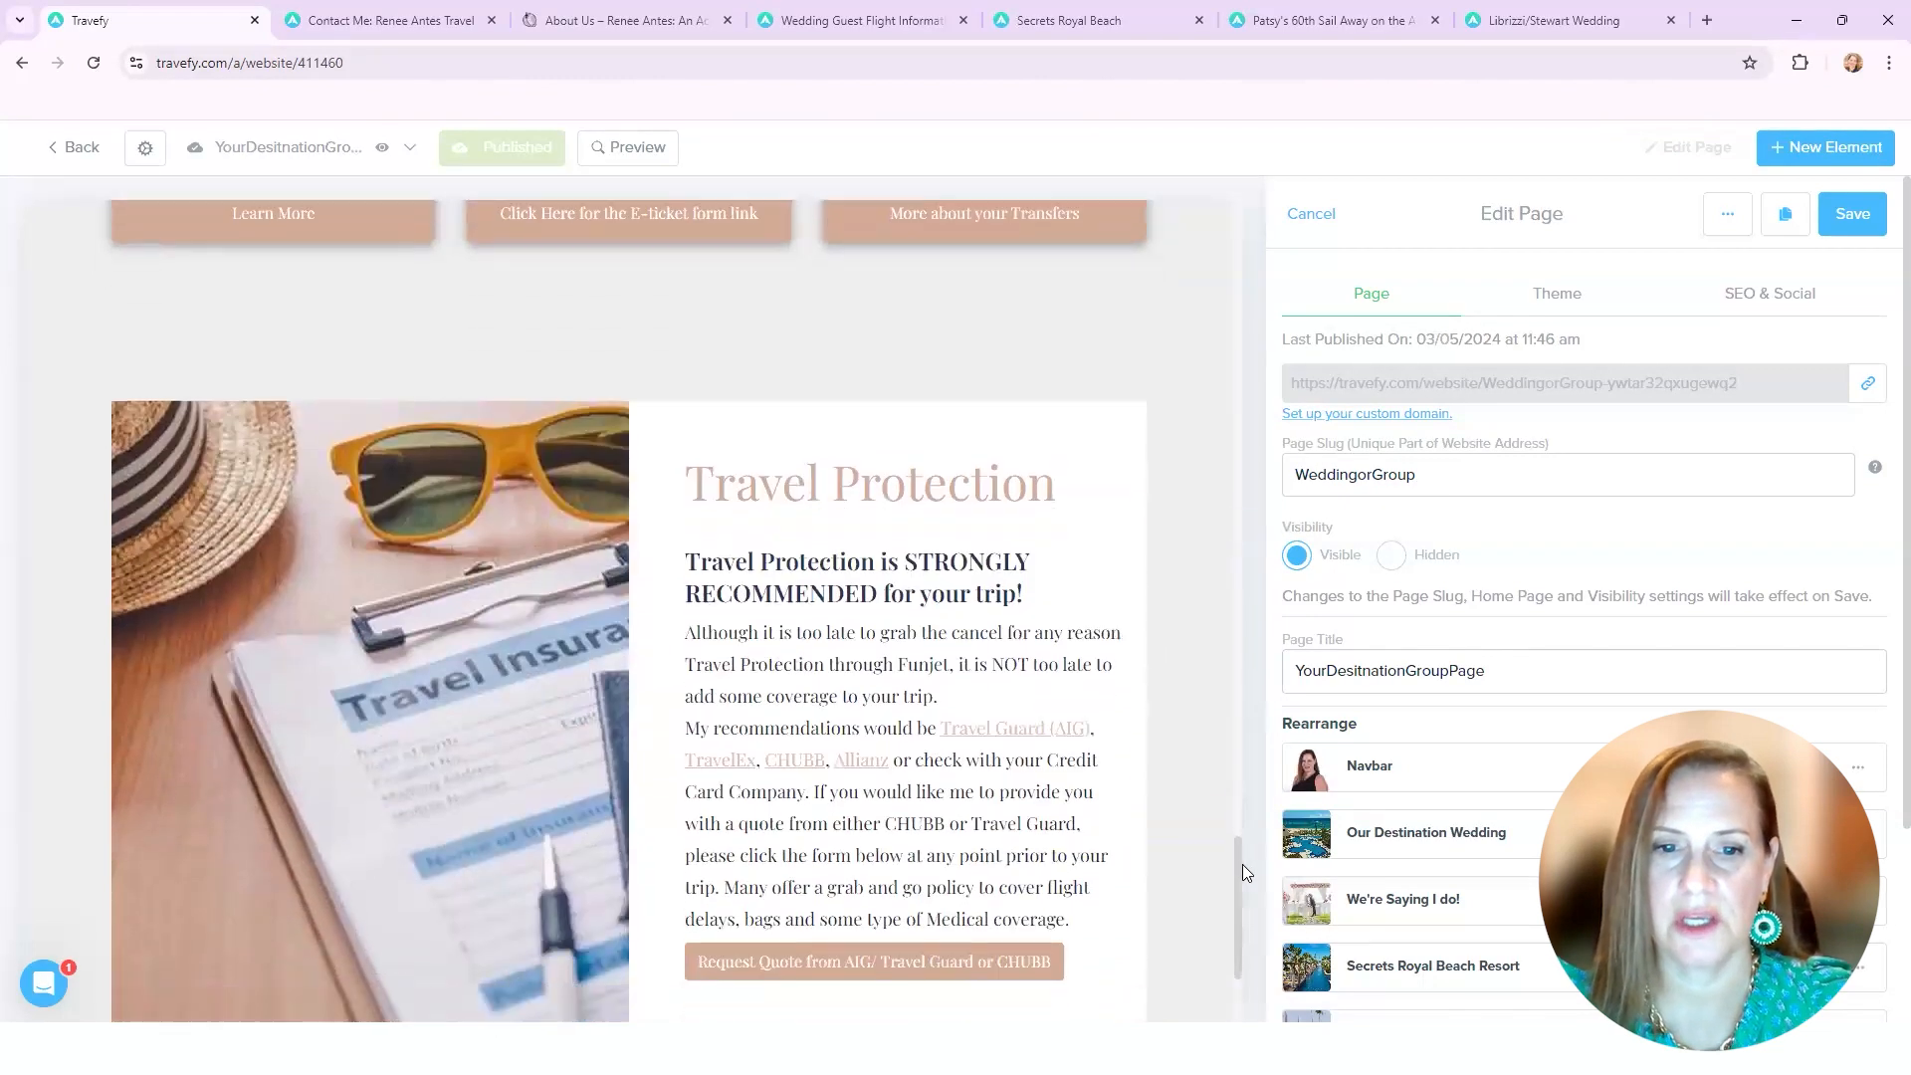
pyautogui.scroll(-3)
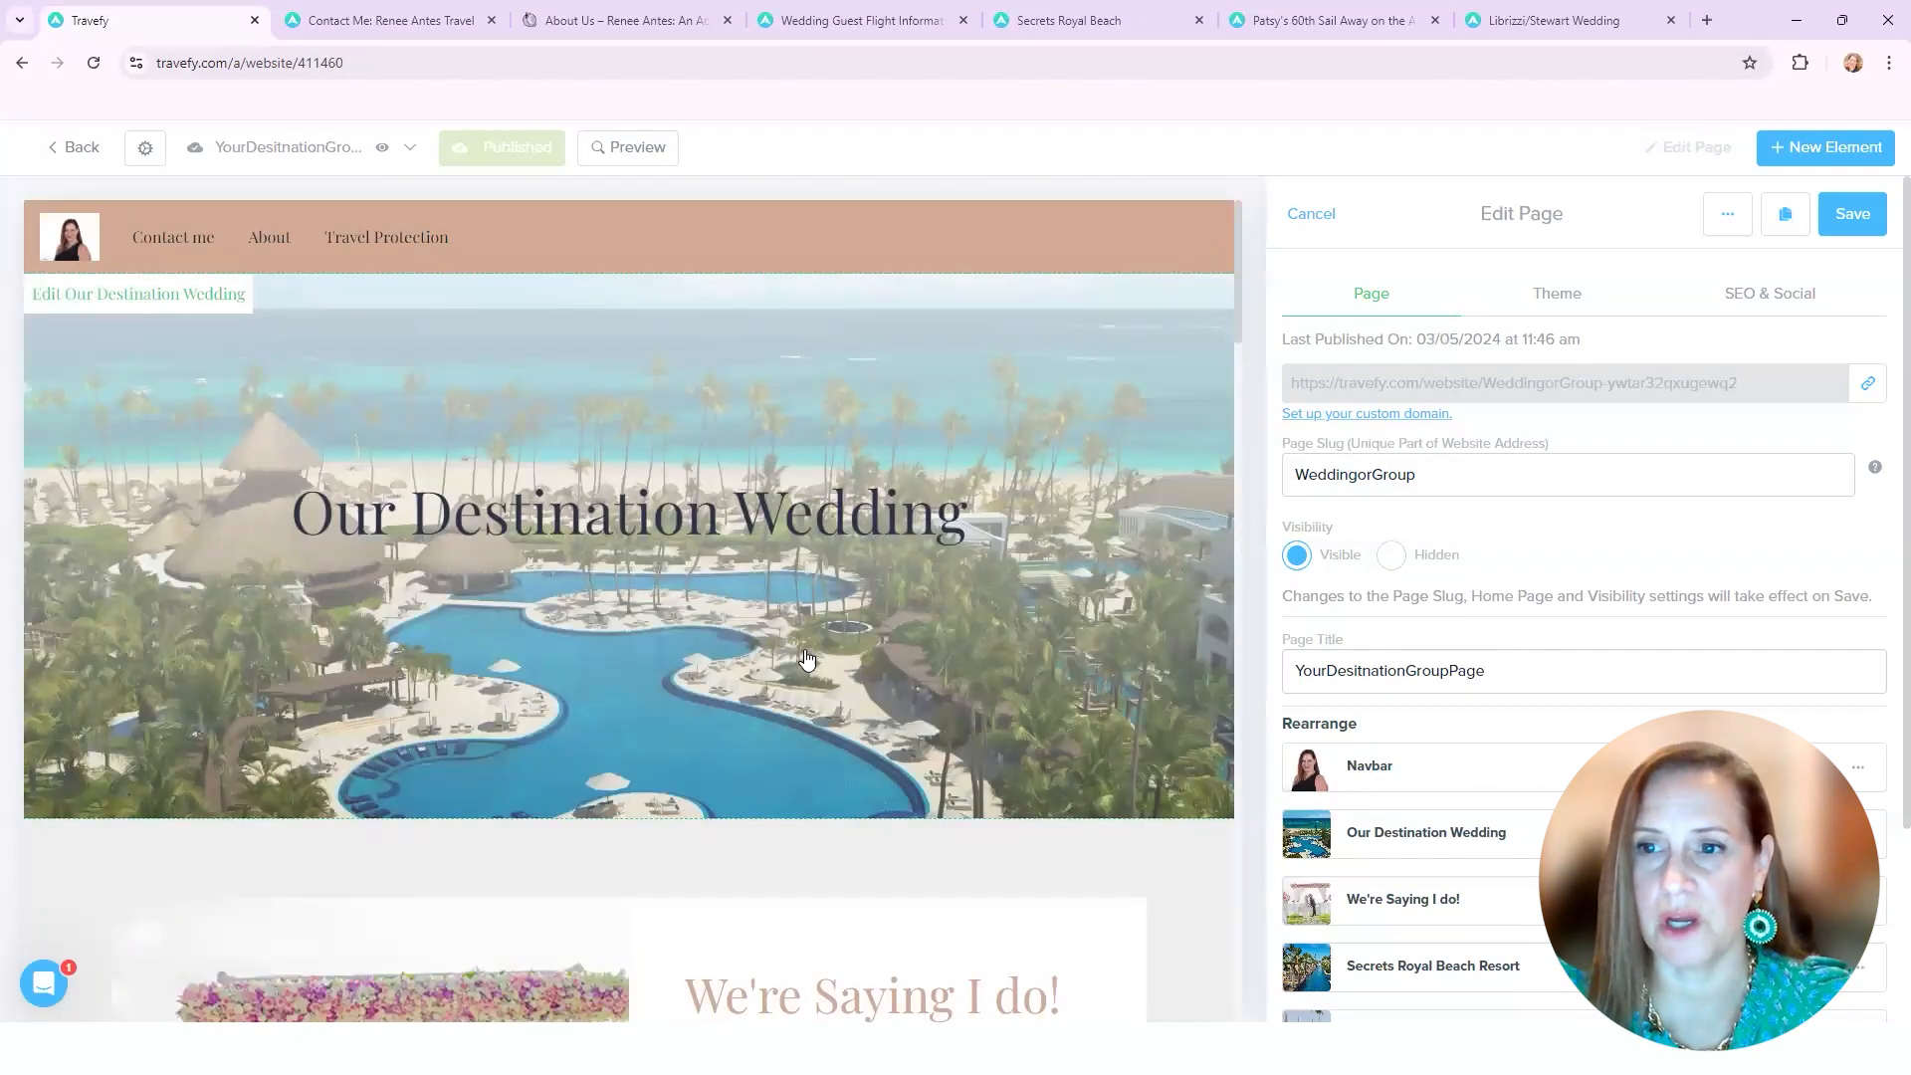
pyautogui.moveTo(1236, 309)
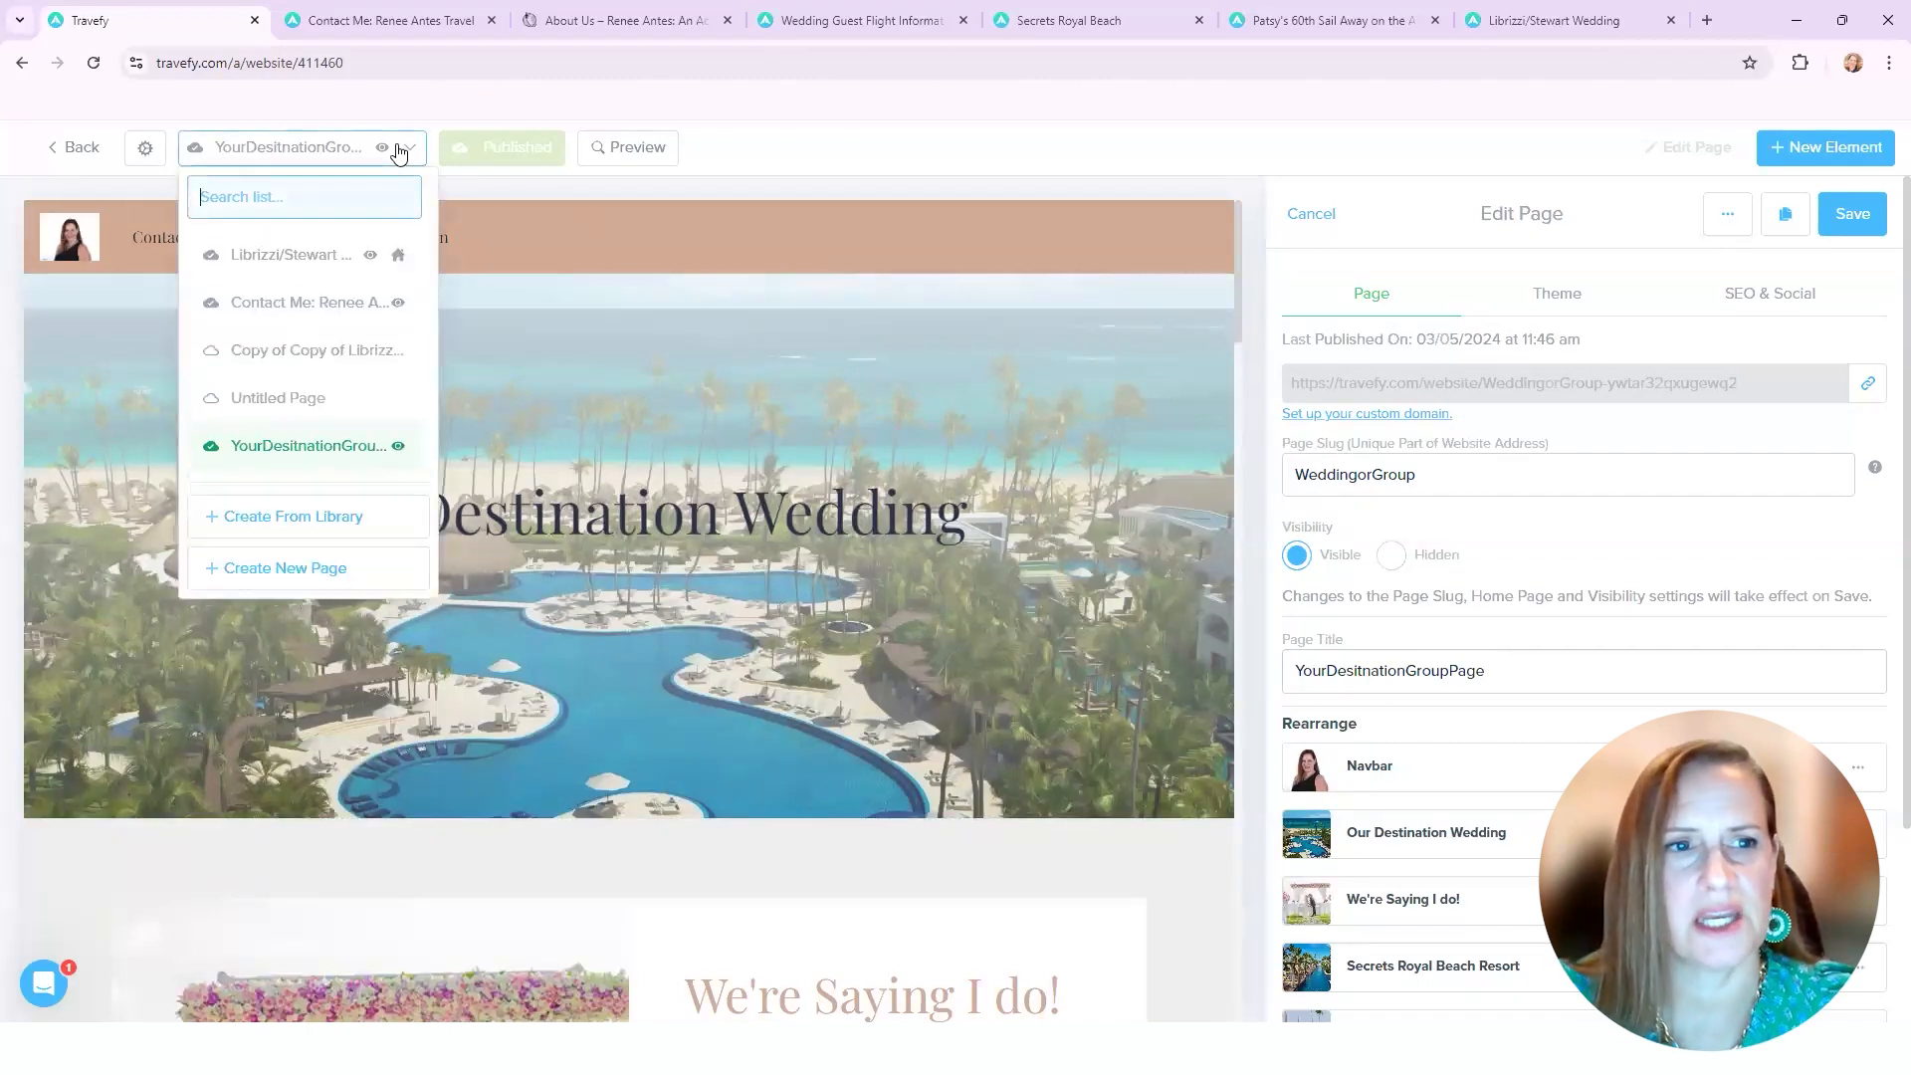
pyautogui.click(293, 255)
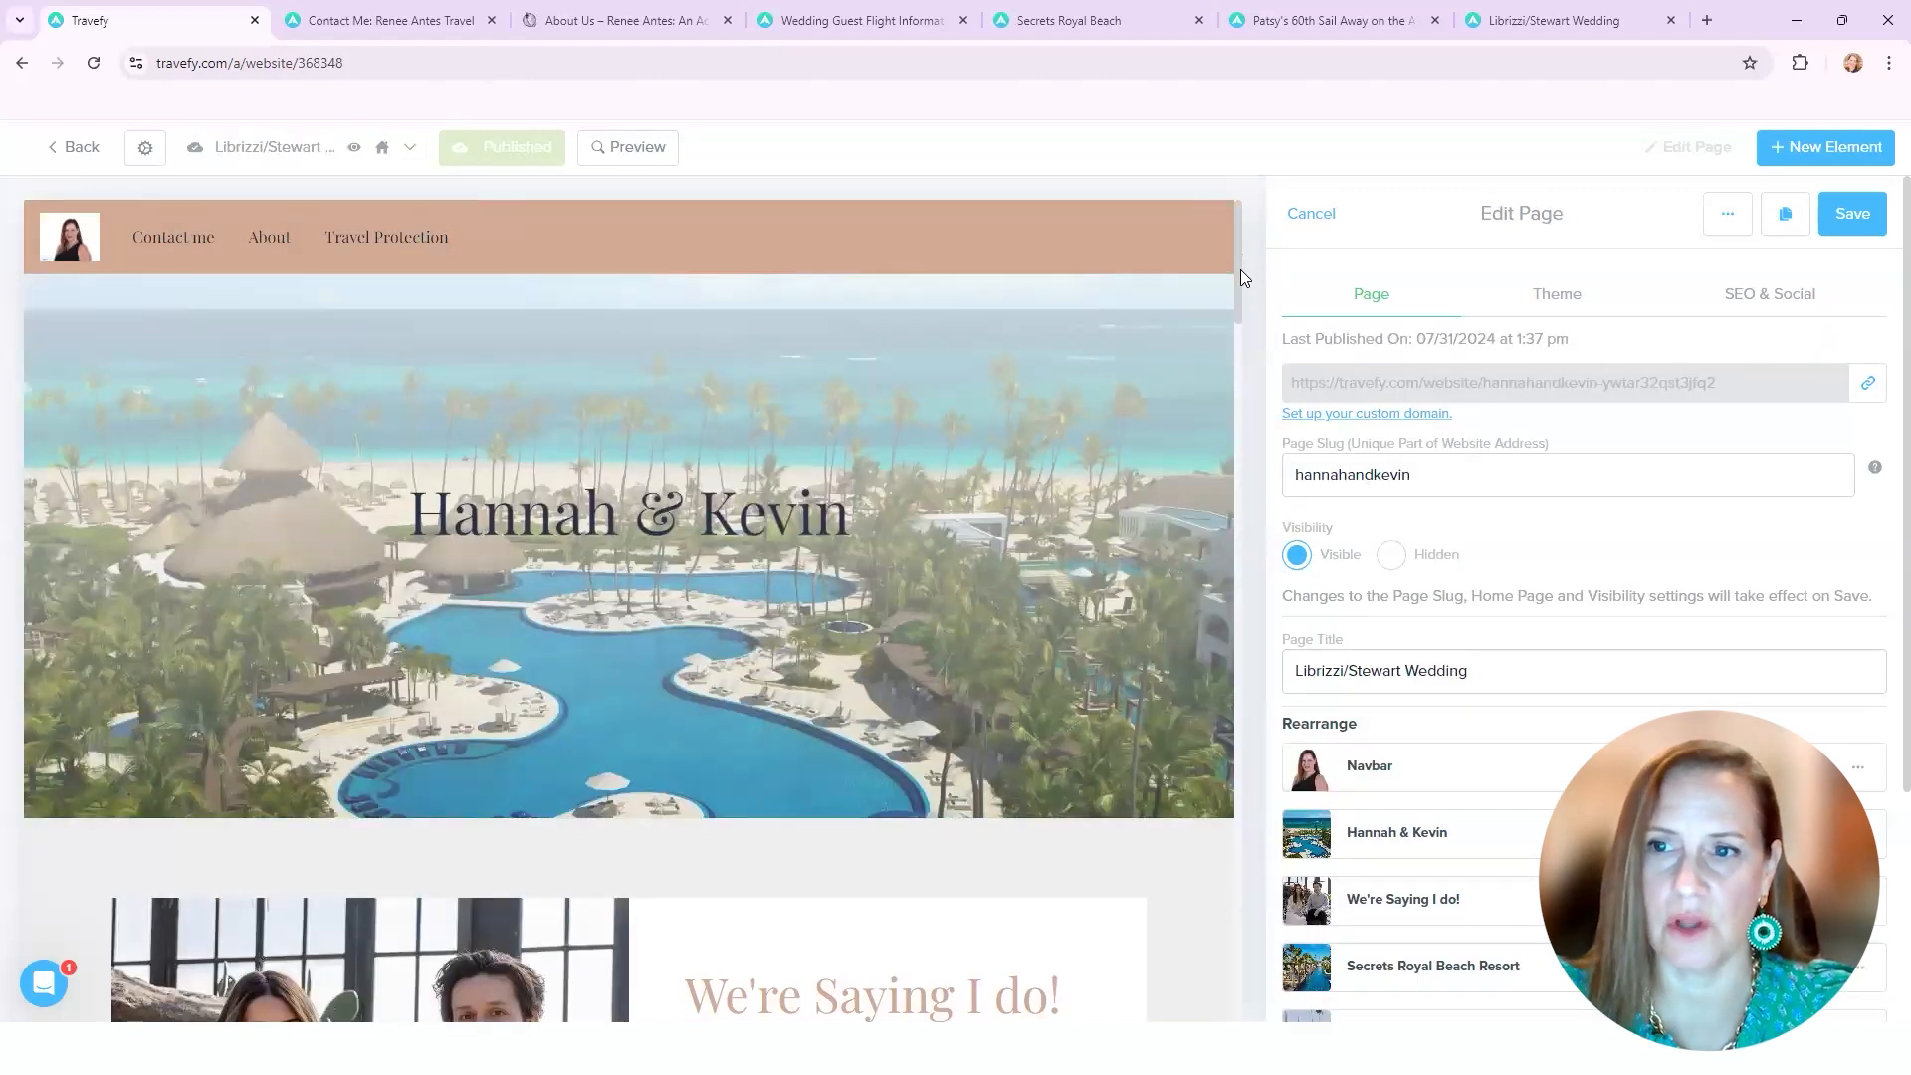
pyautogui.scroll(-3)
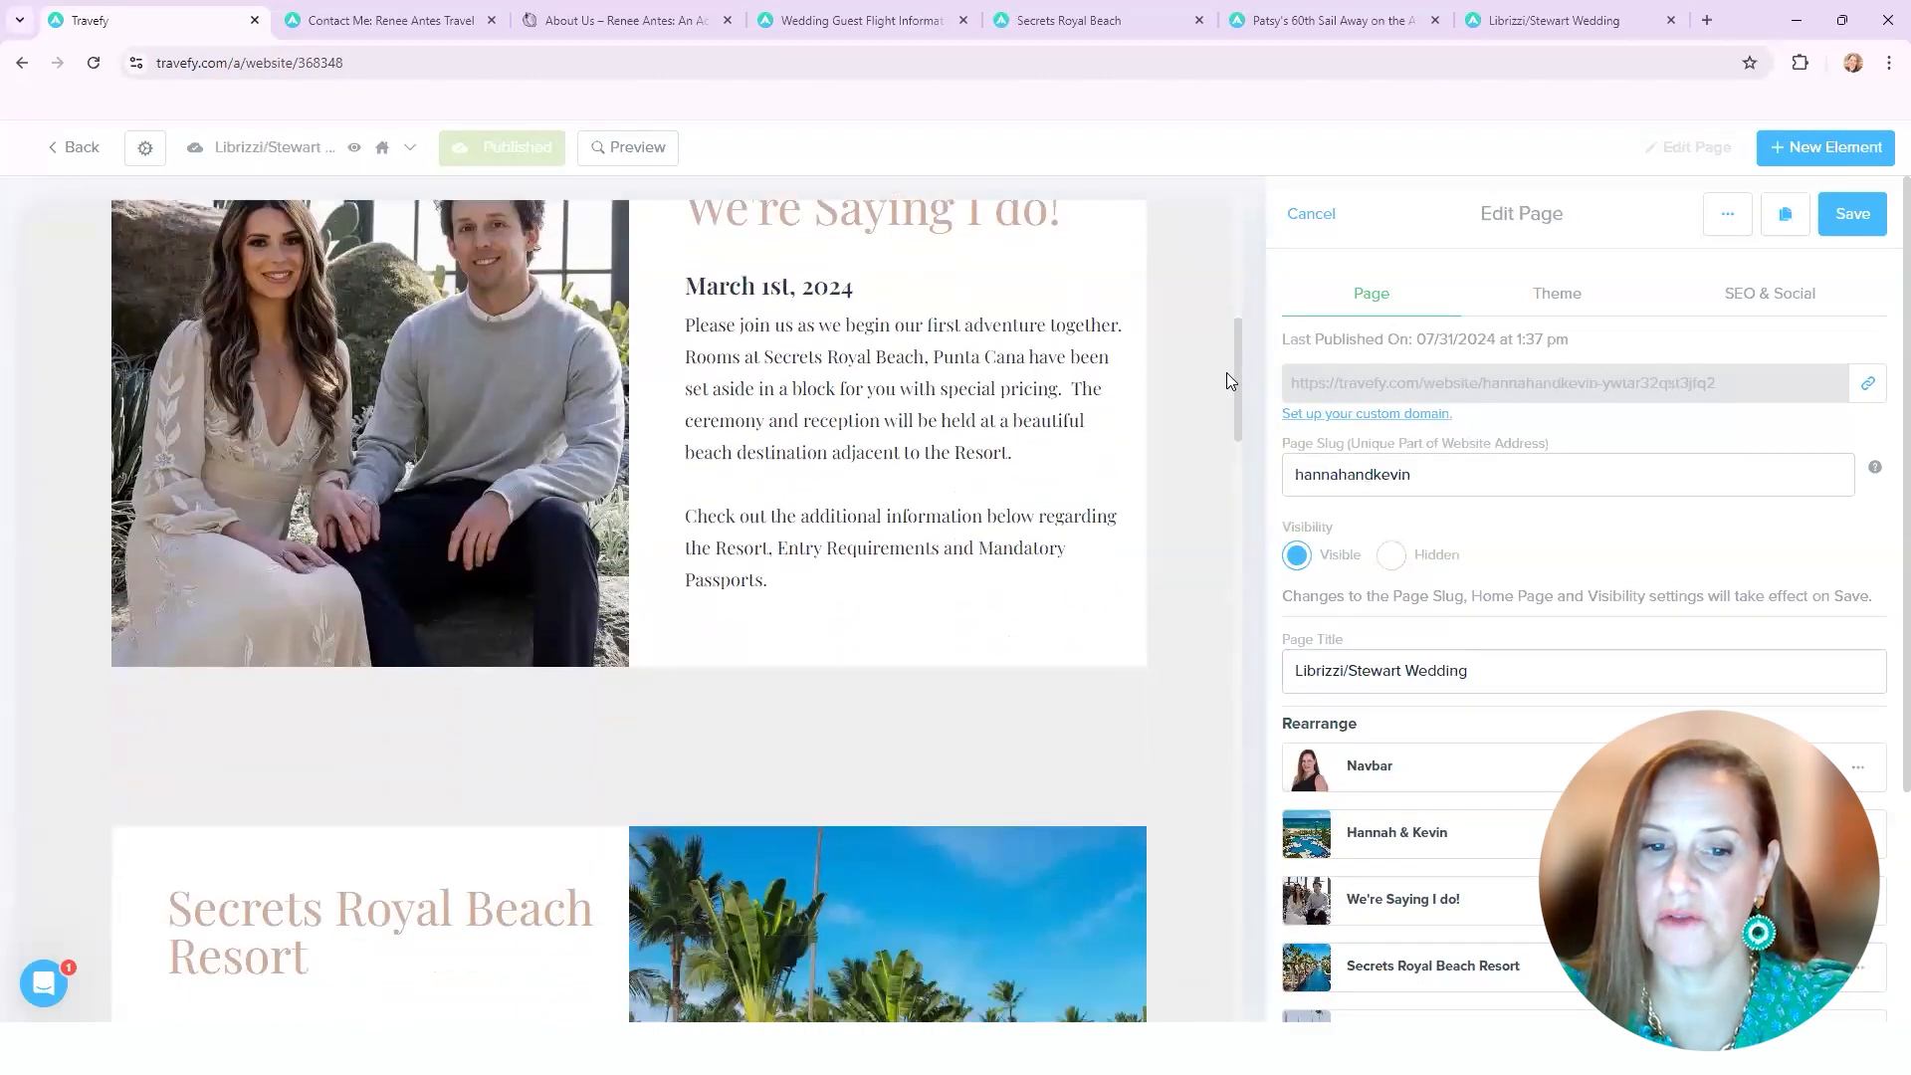
pyautogui.scroll(-3)
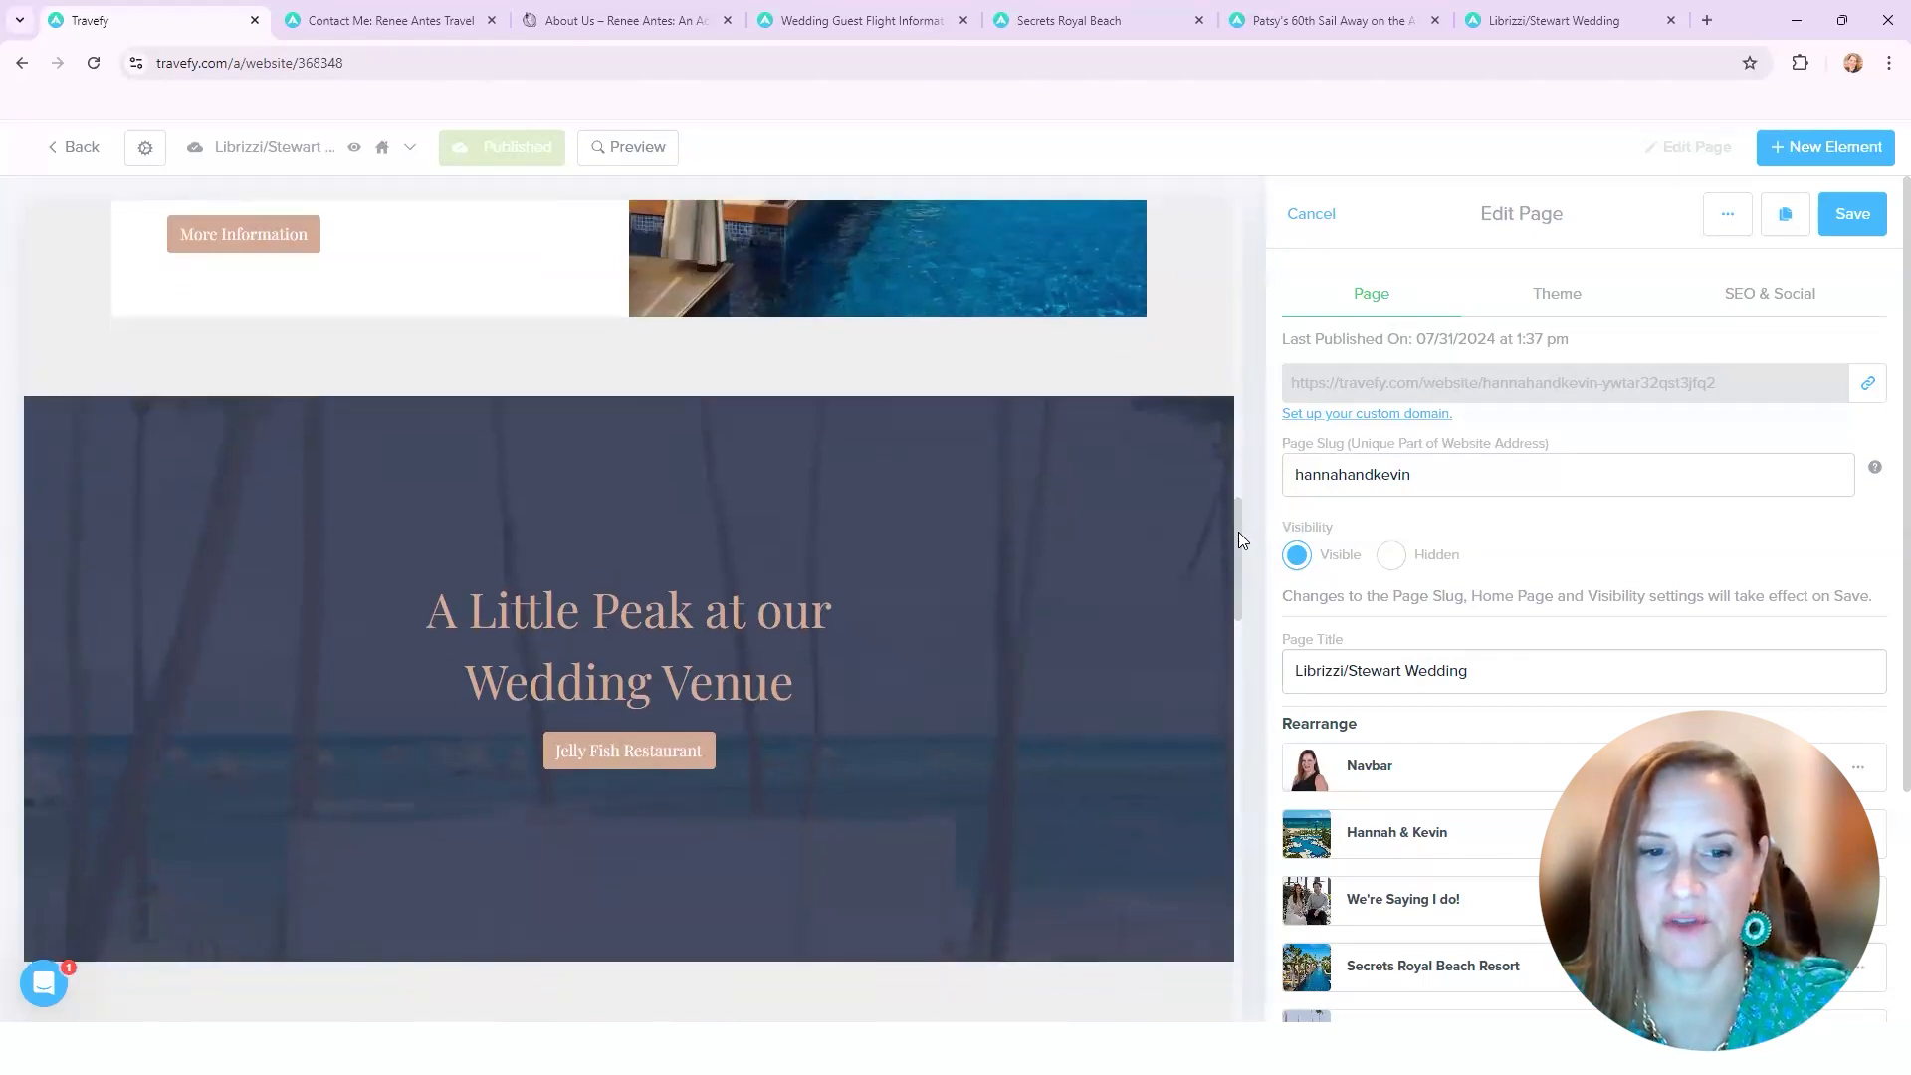
pyautogui.scroll(-3)
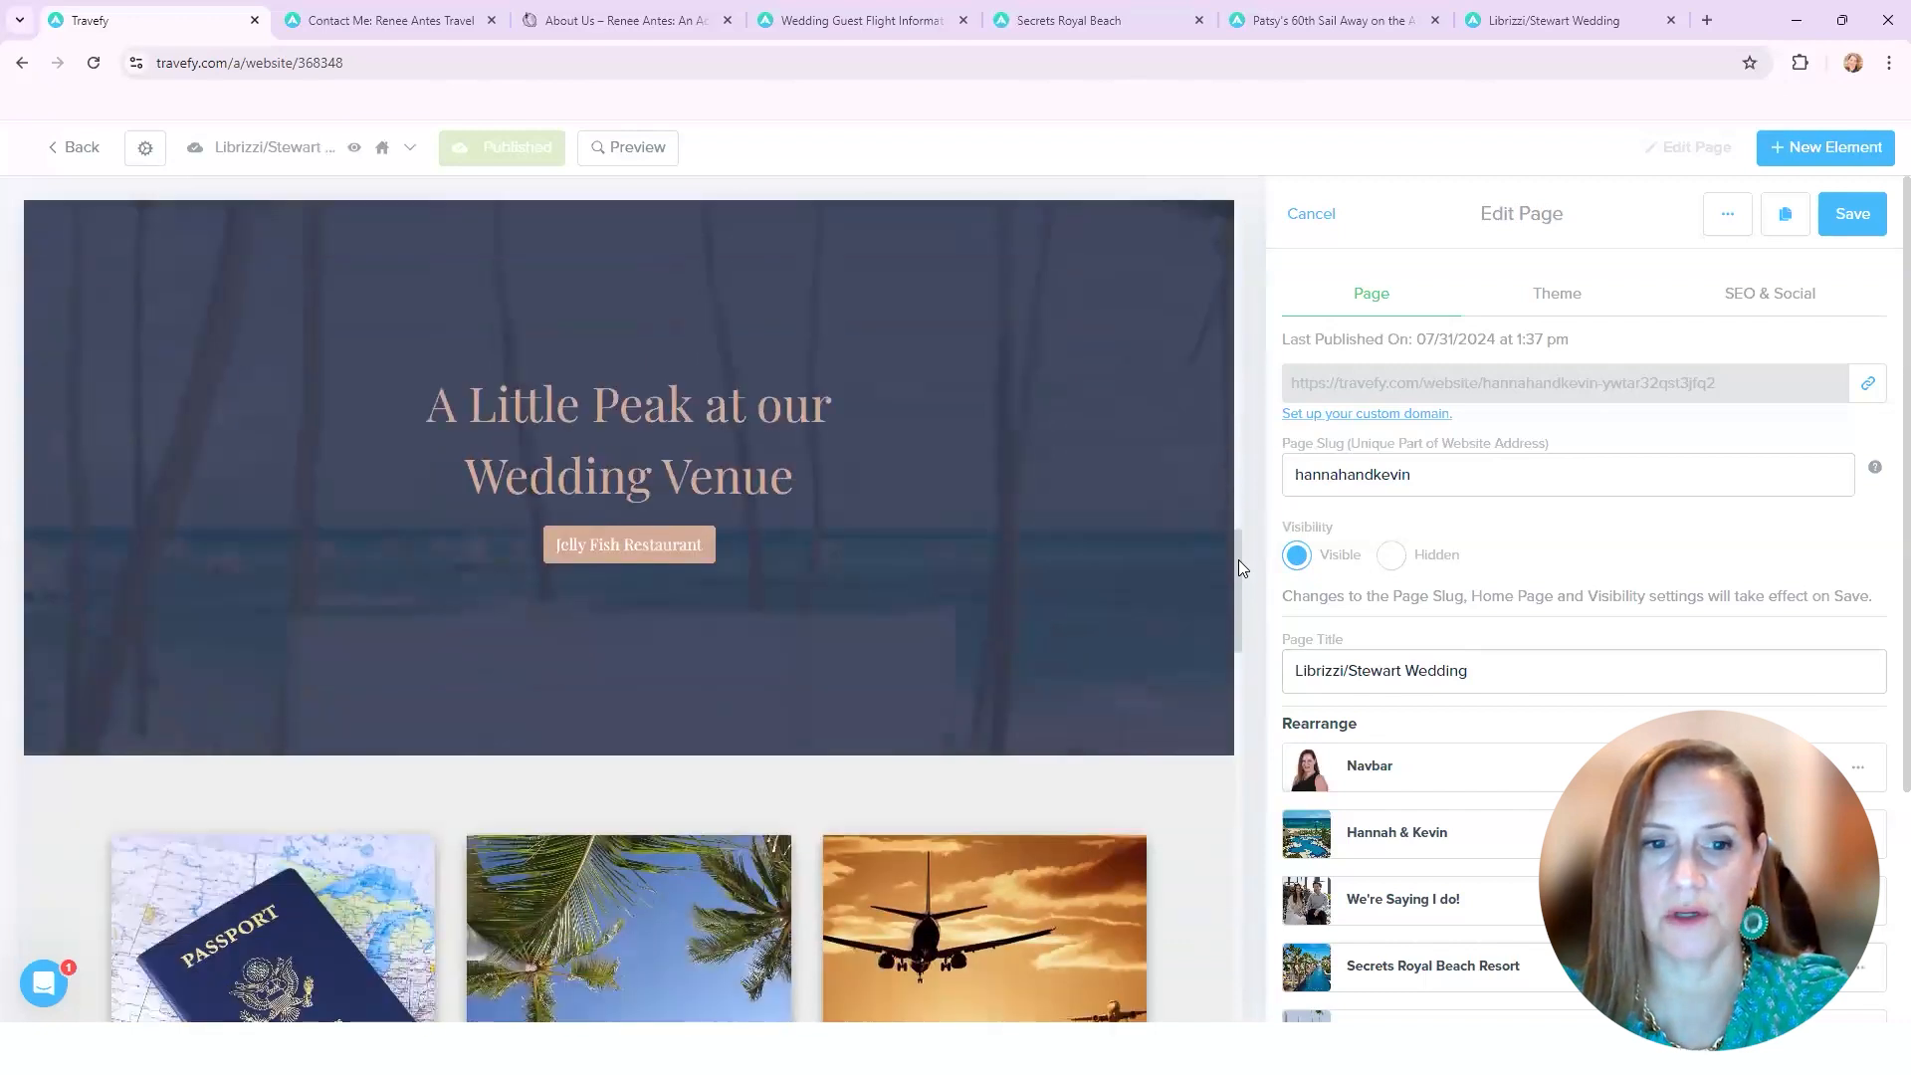
pyautogui.scroll(-3)
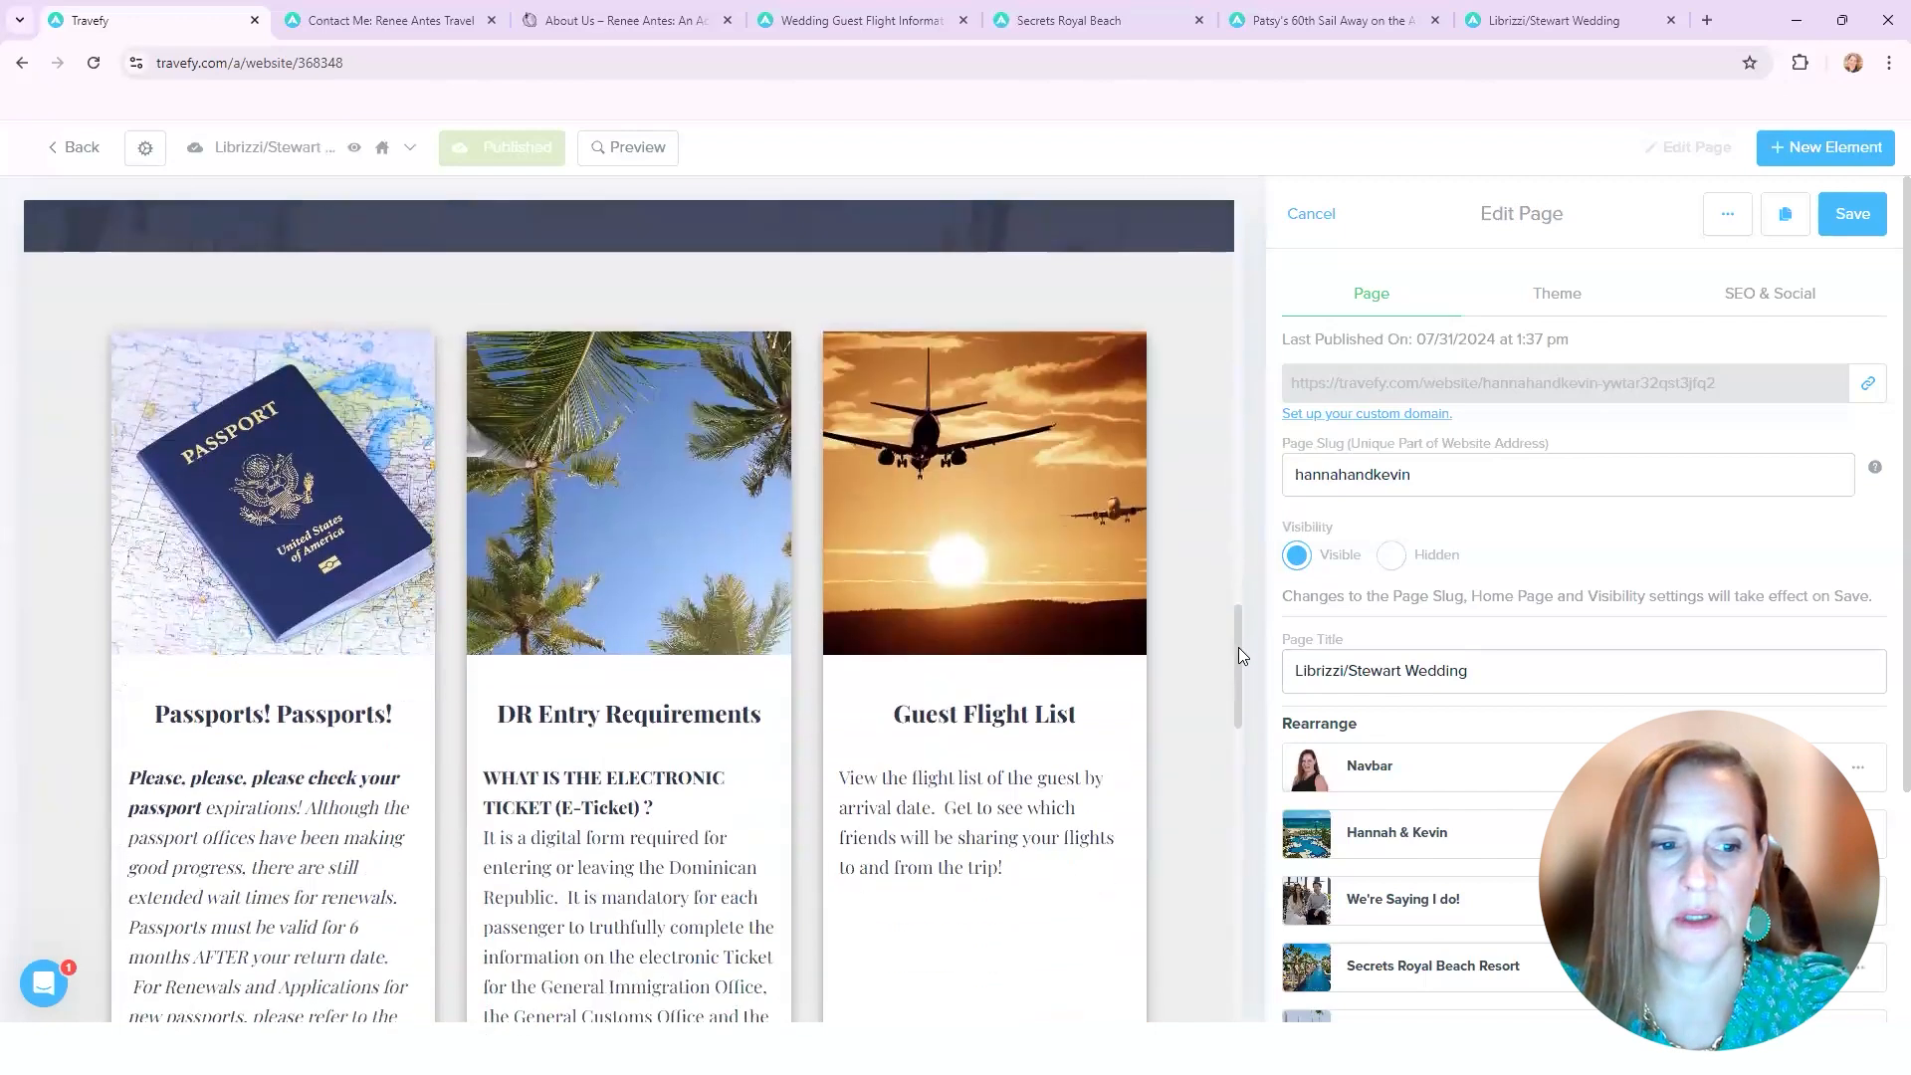
pyautogui.scroll(-3)
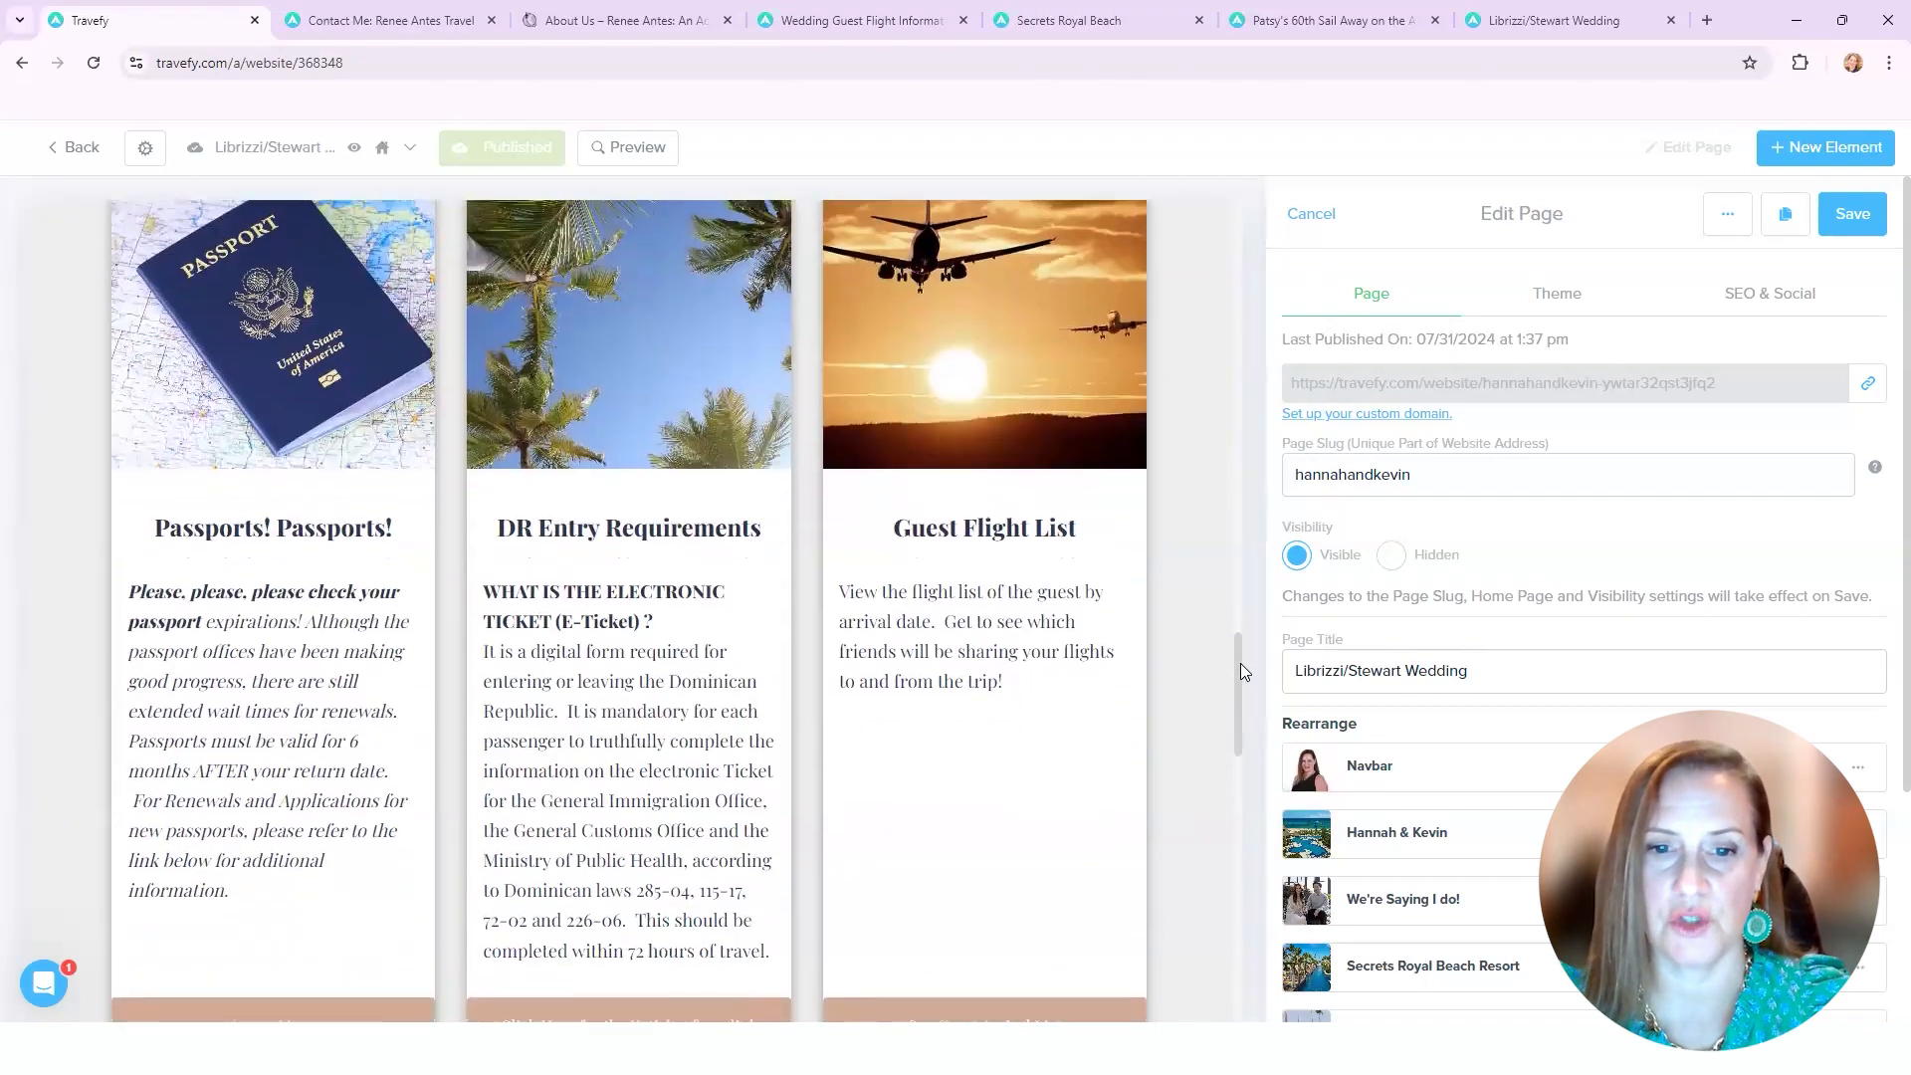
pyautogui.scroll(-3)
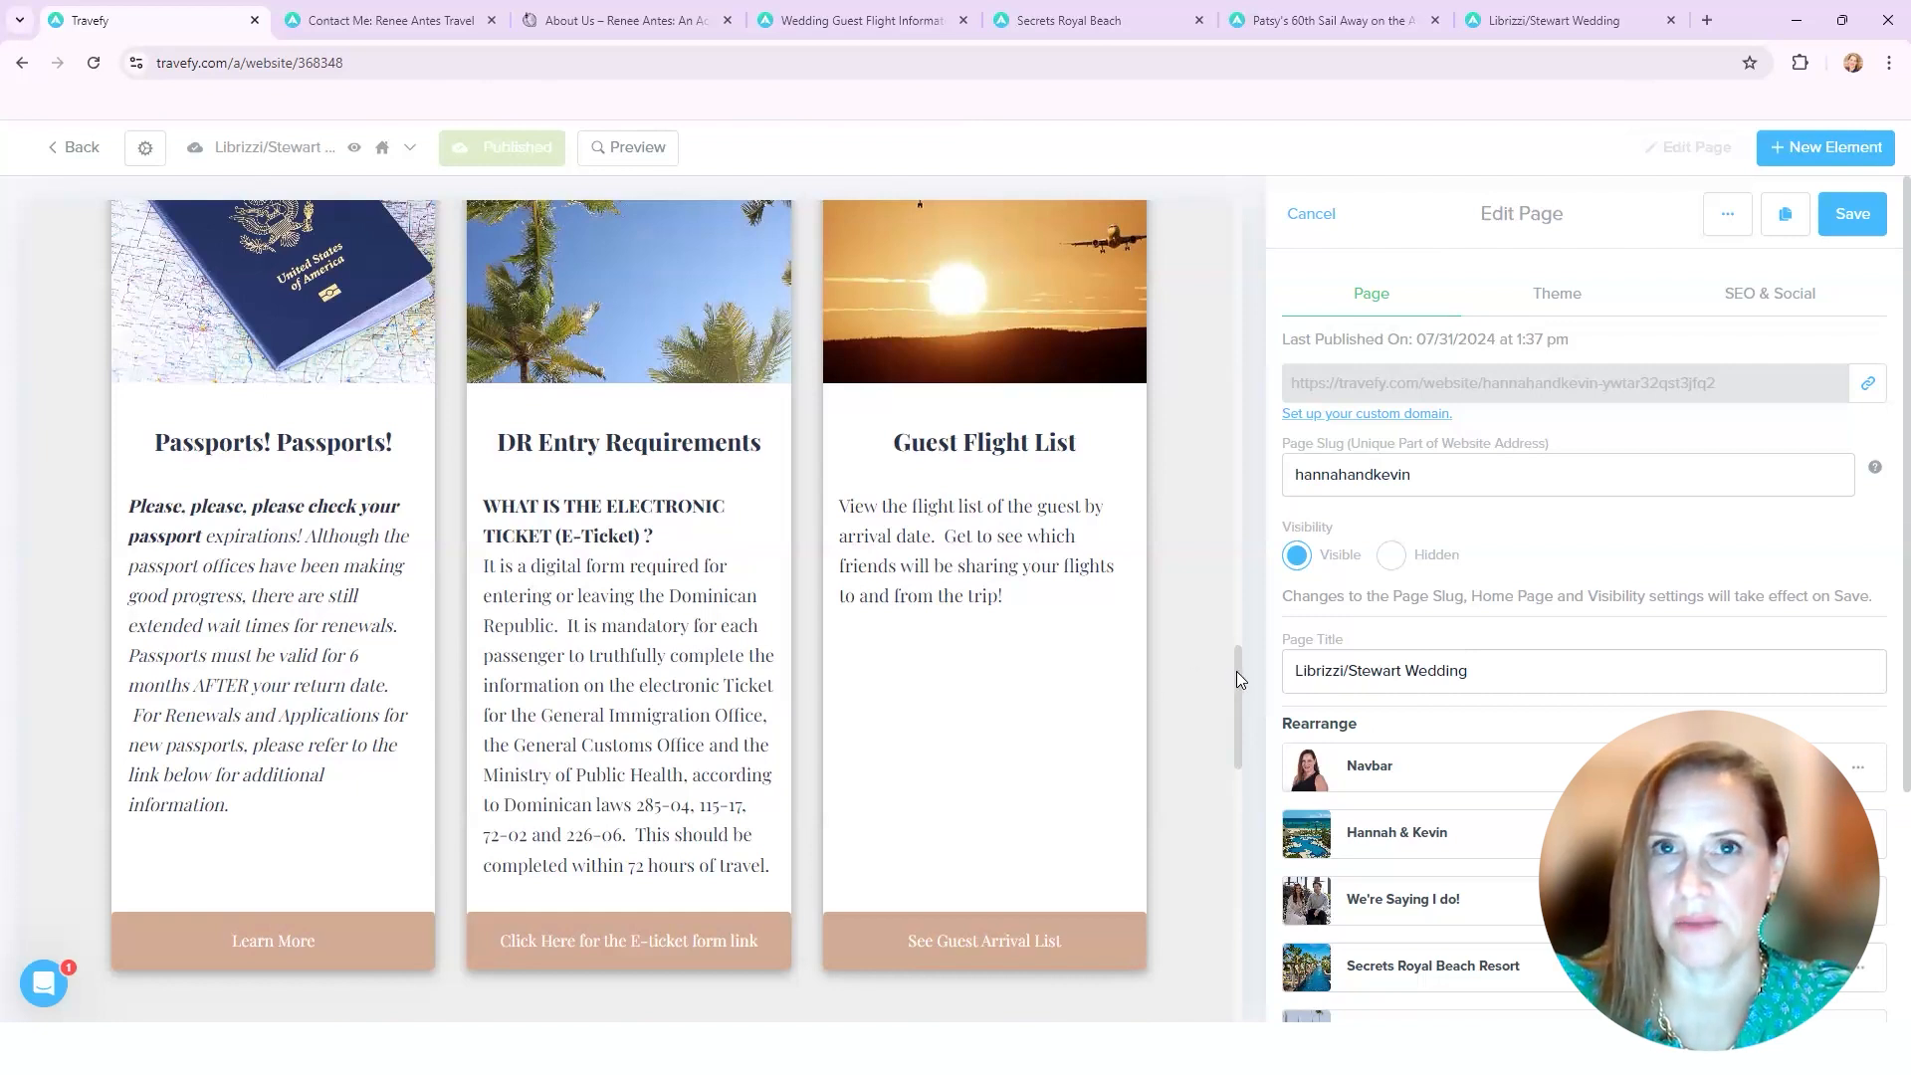
pyautogui.scroll(-3)
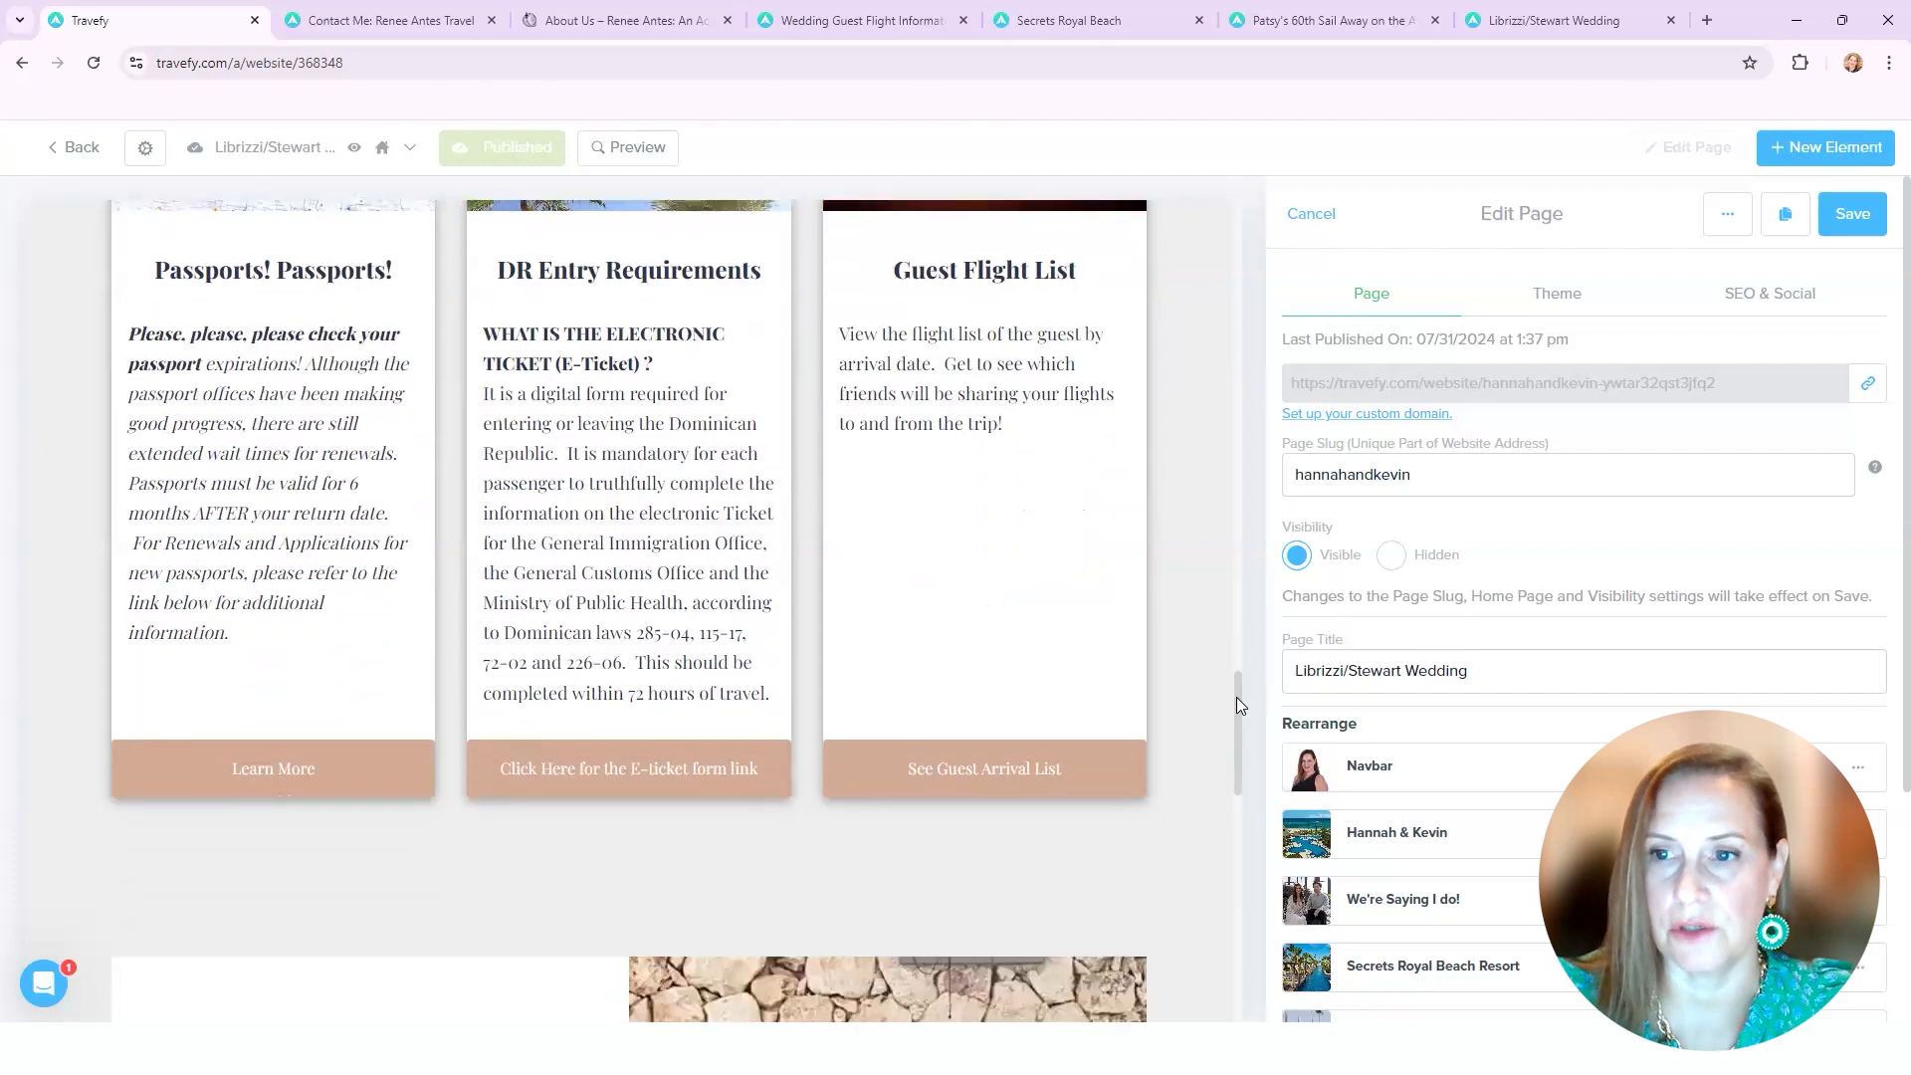
pyautogui.scroll(-3)
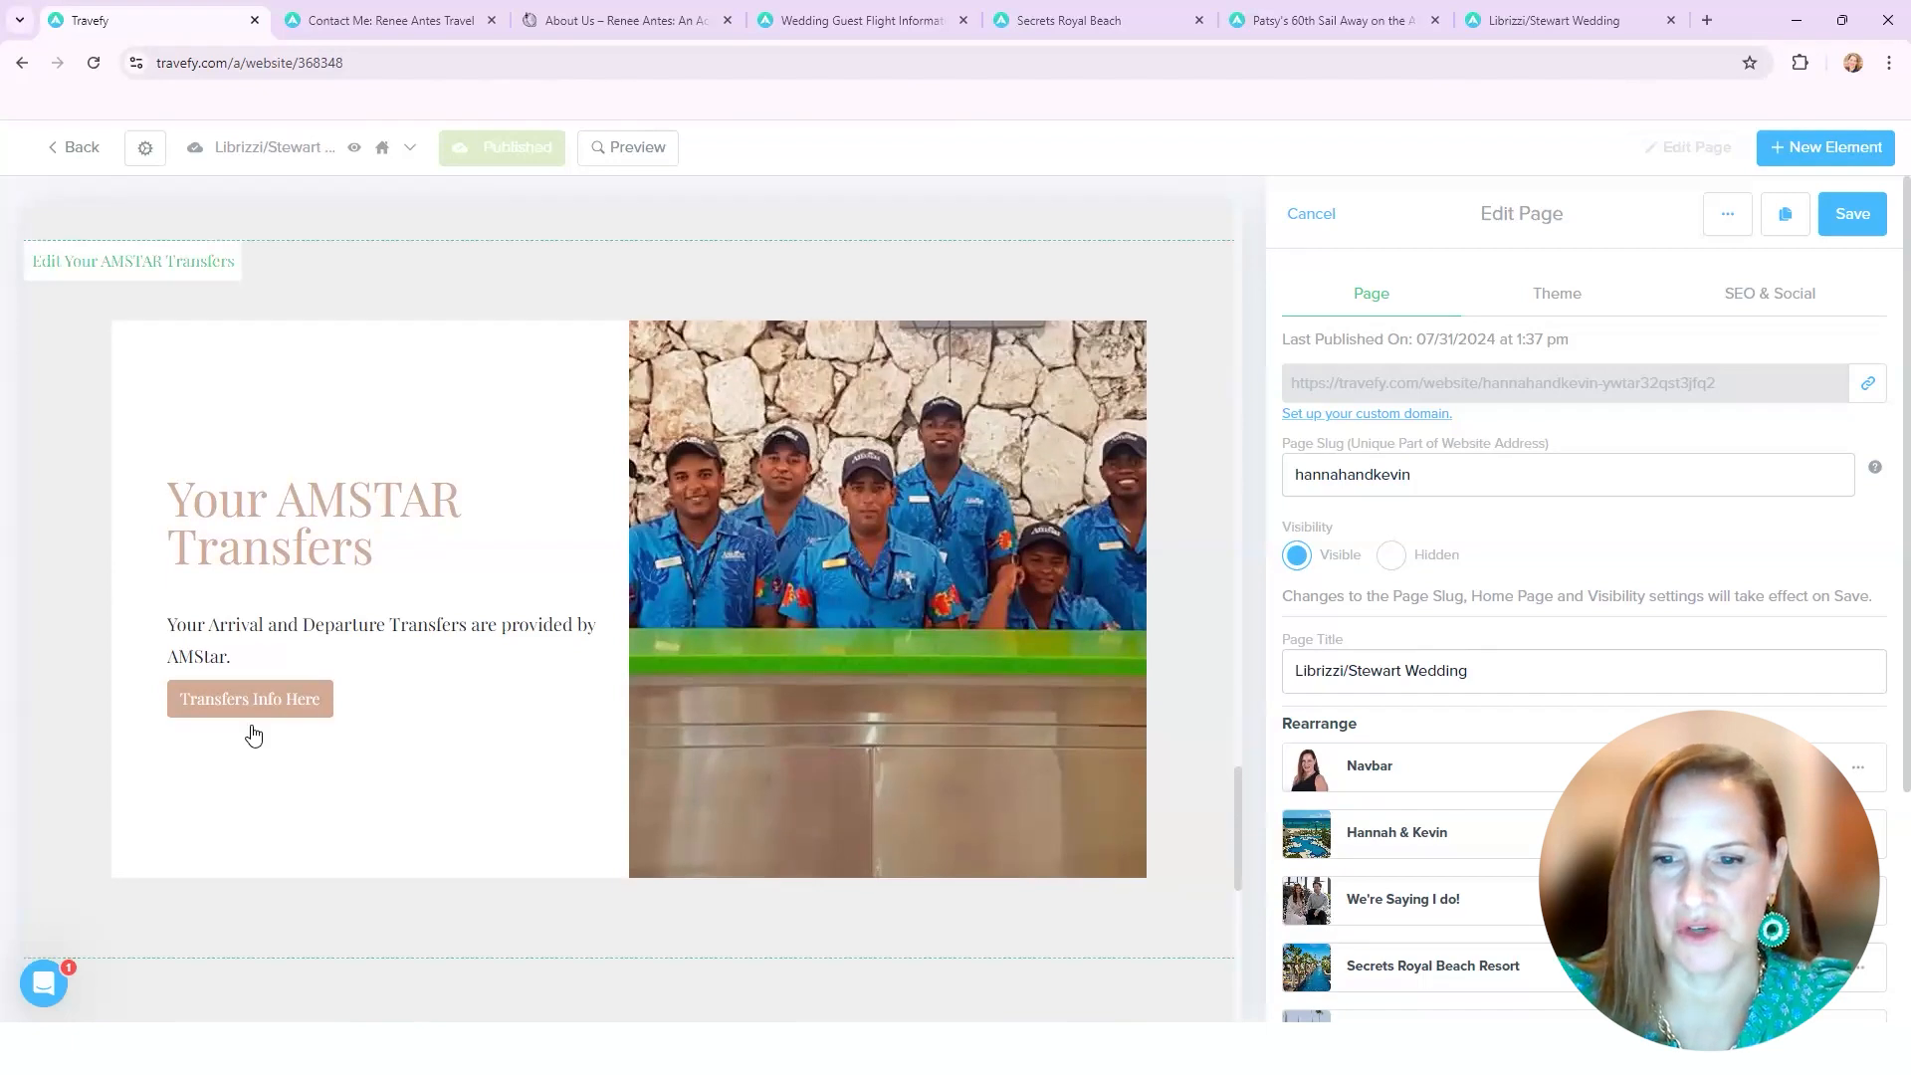
pyautogui.moveTo(452, 735)
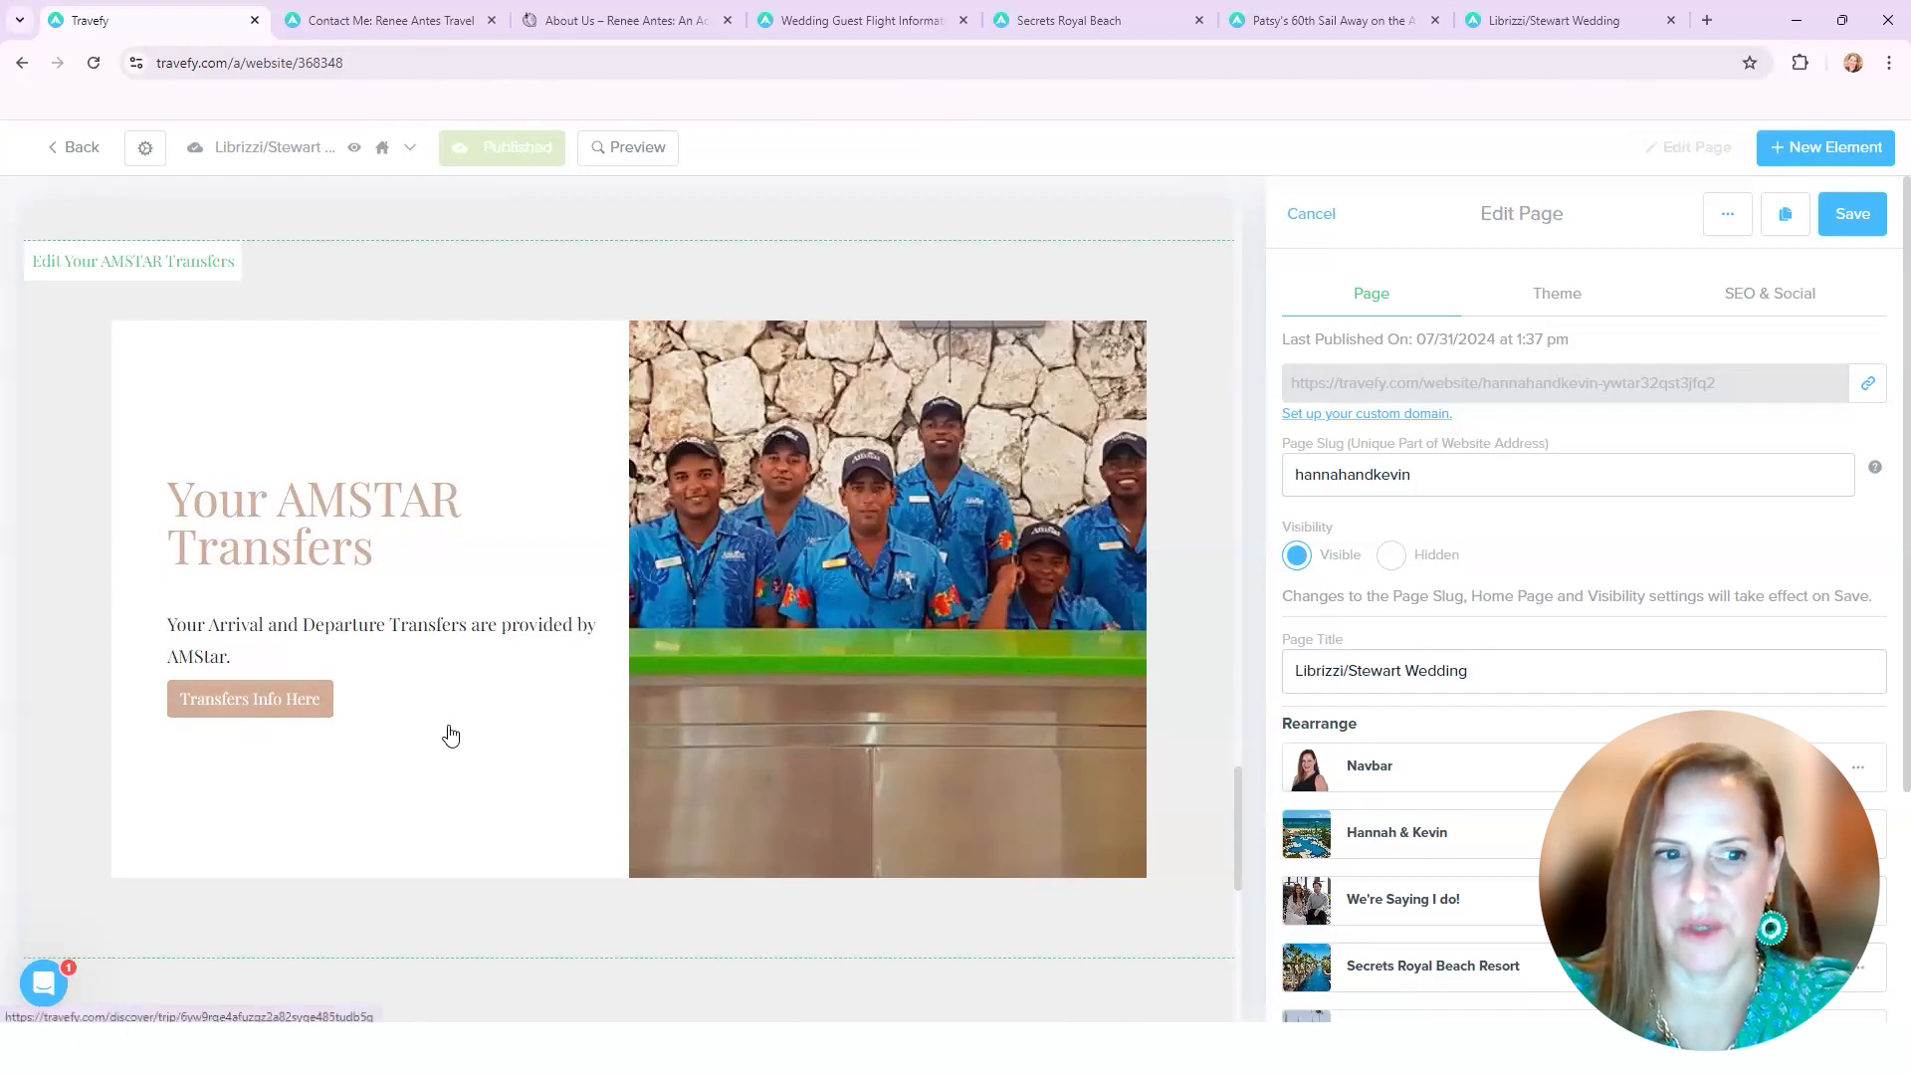
pyautogui.moveTo(454, 735)
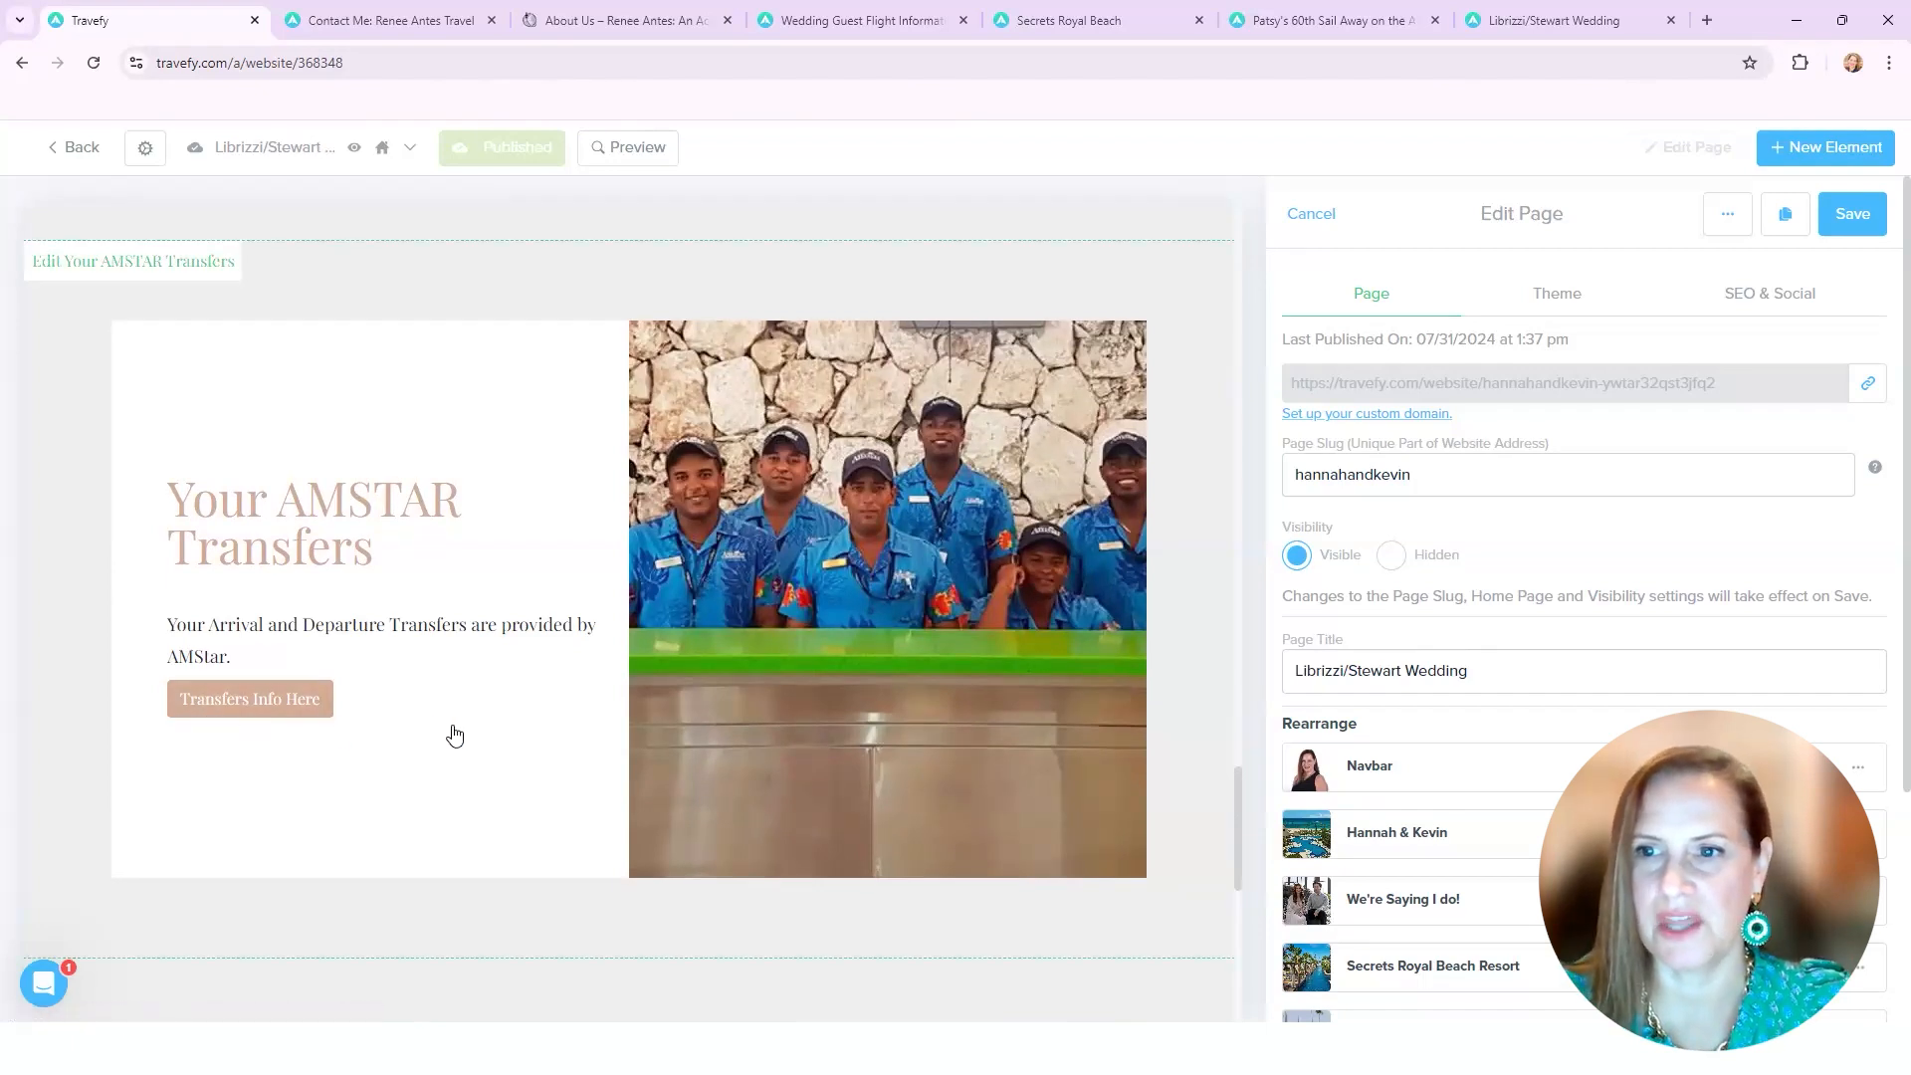